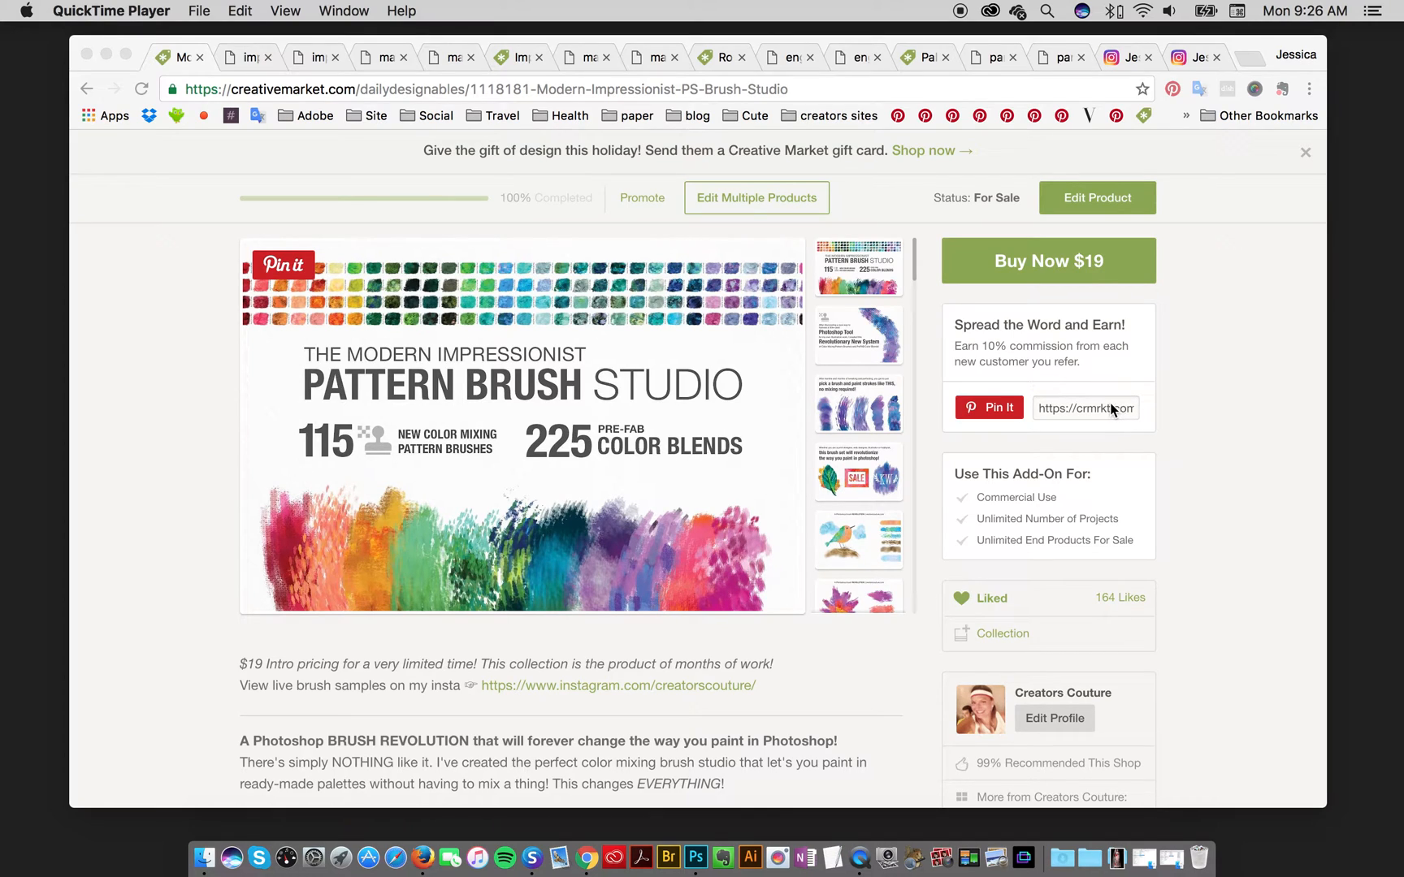
pyautogui.moveTo(1103, 413)
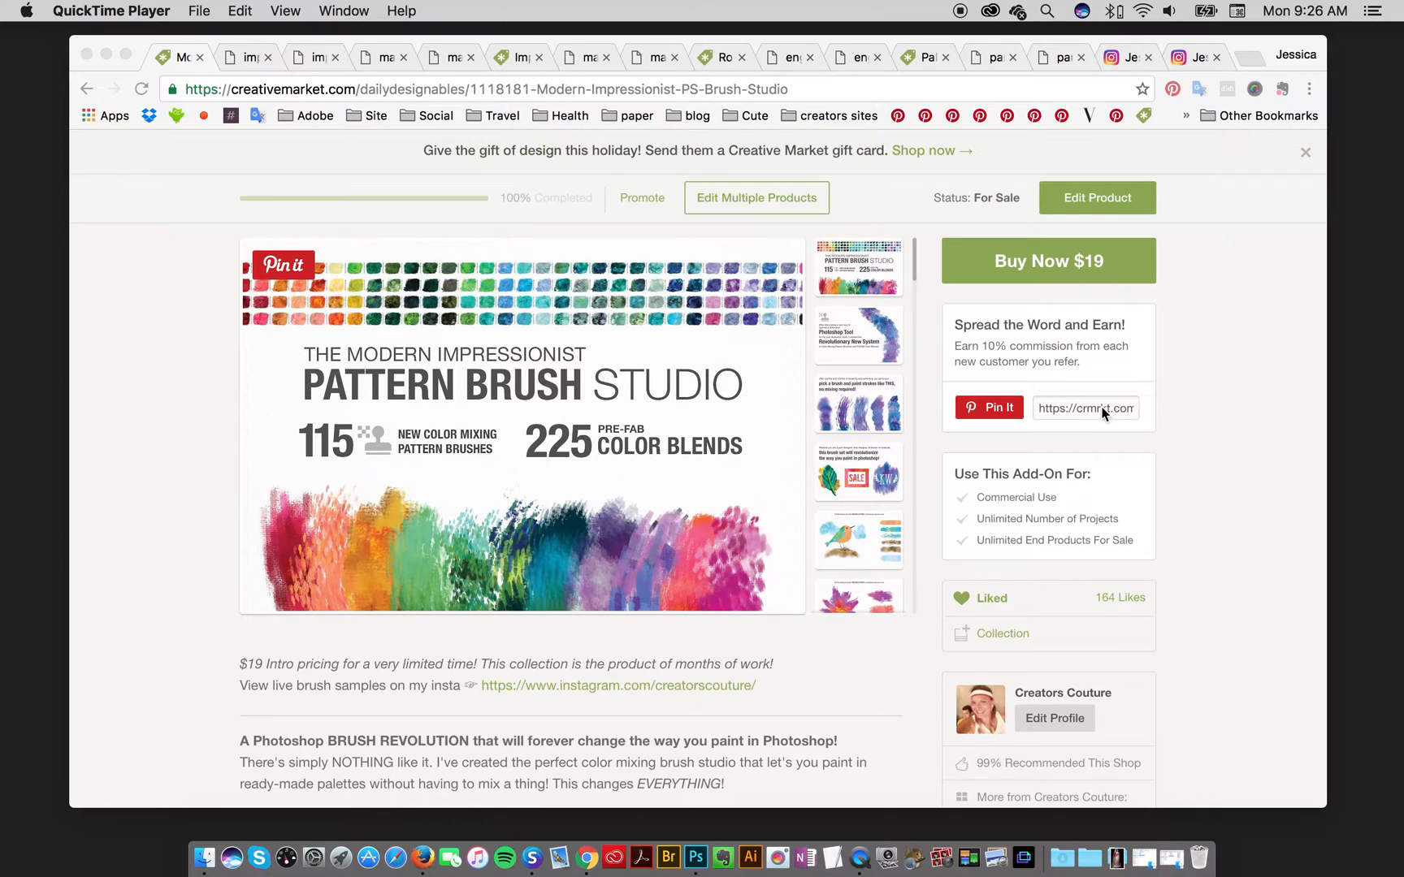
pyautogui.moveTo(1102, 417)
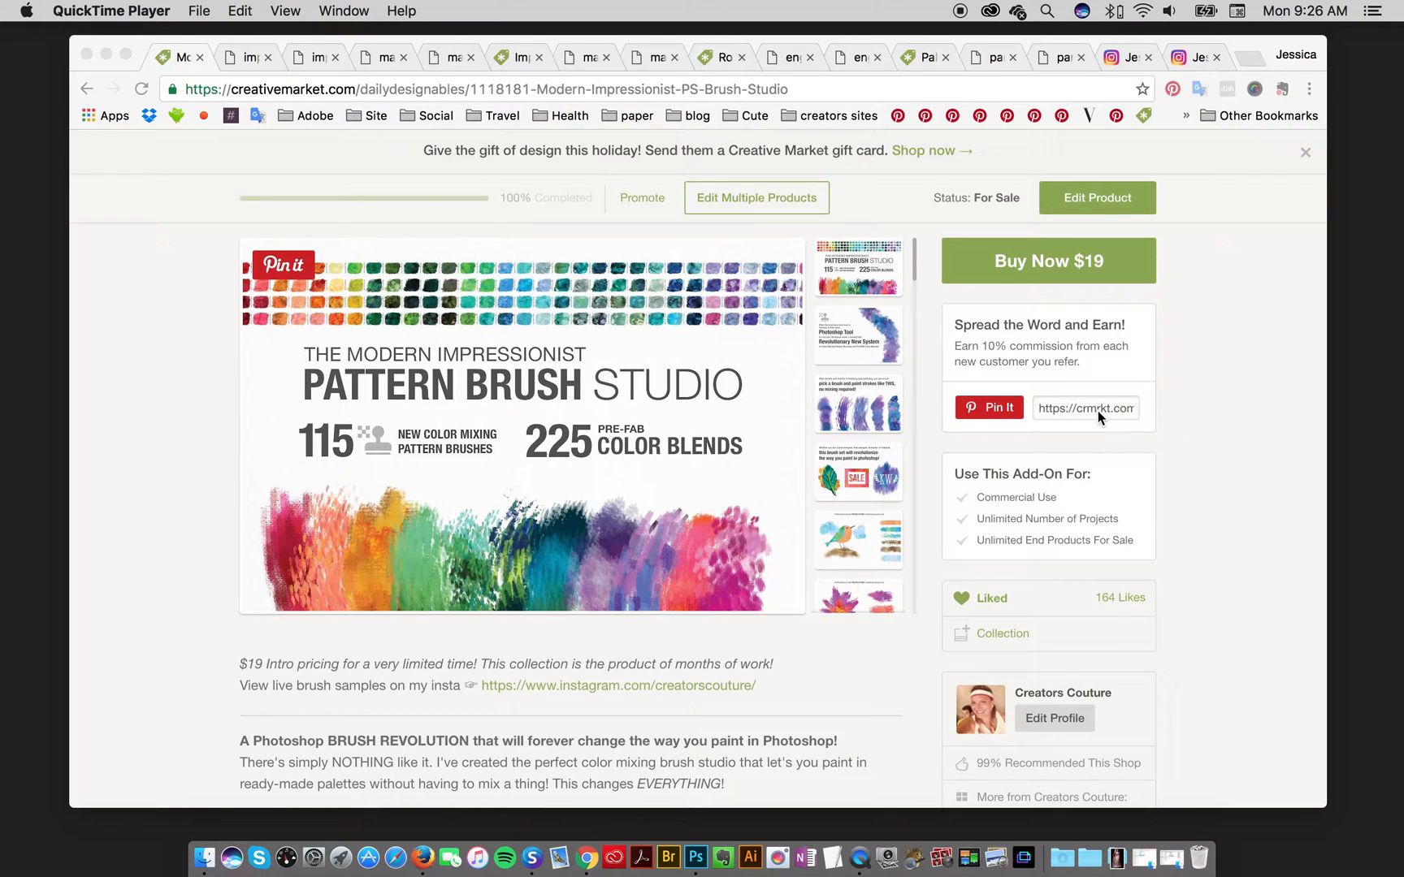
pyautogui.moveTo(1098, 420)
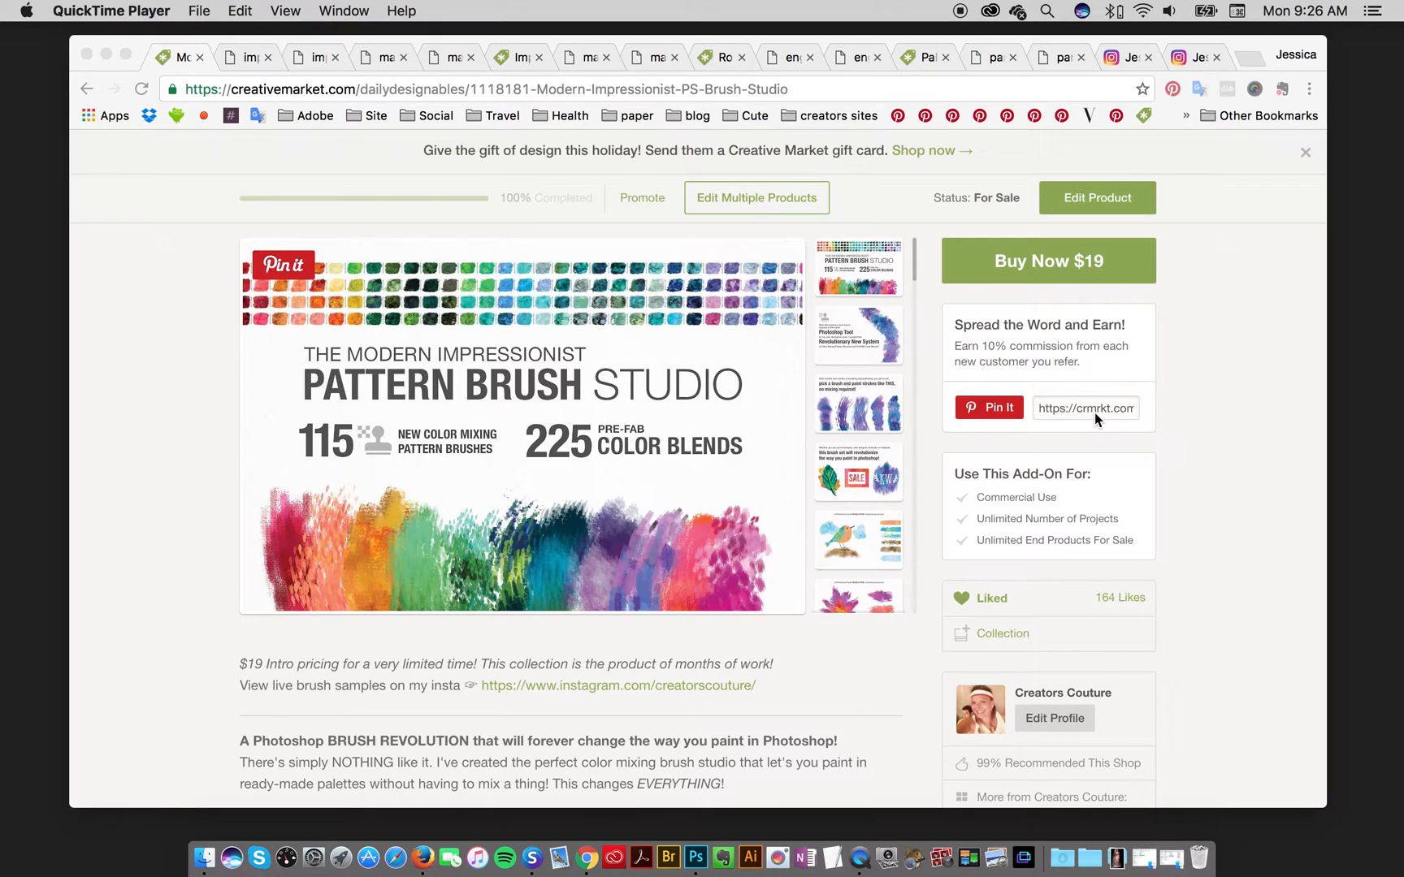
pyautogui.moveTo(1092, 422)
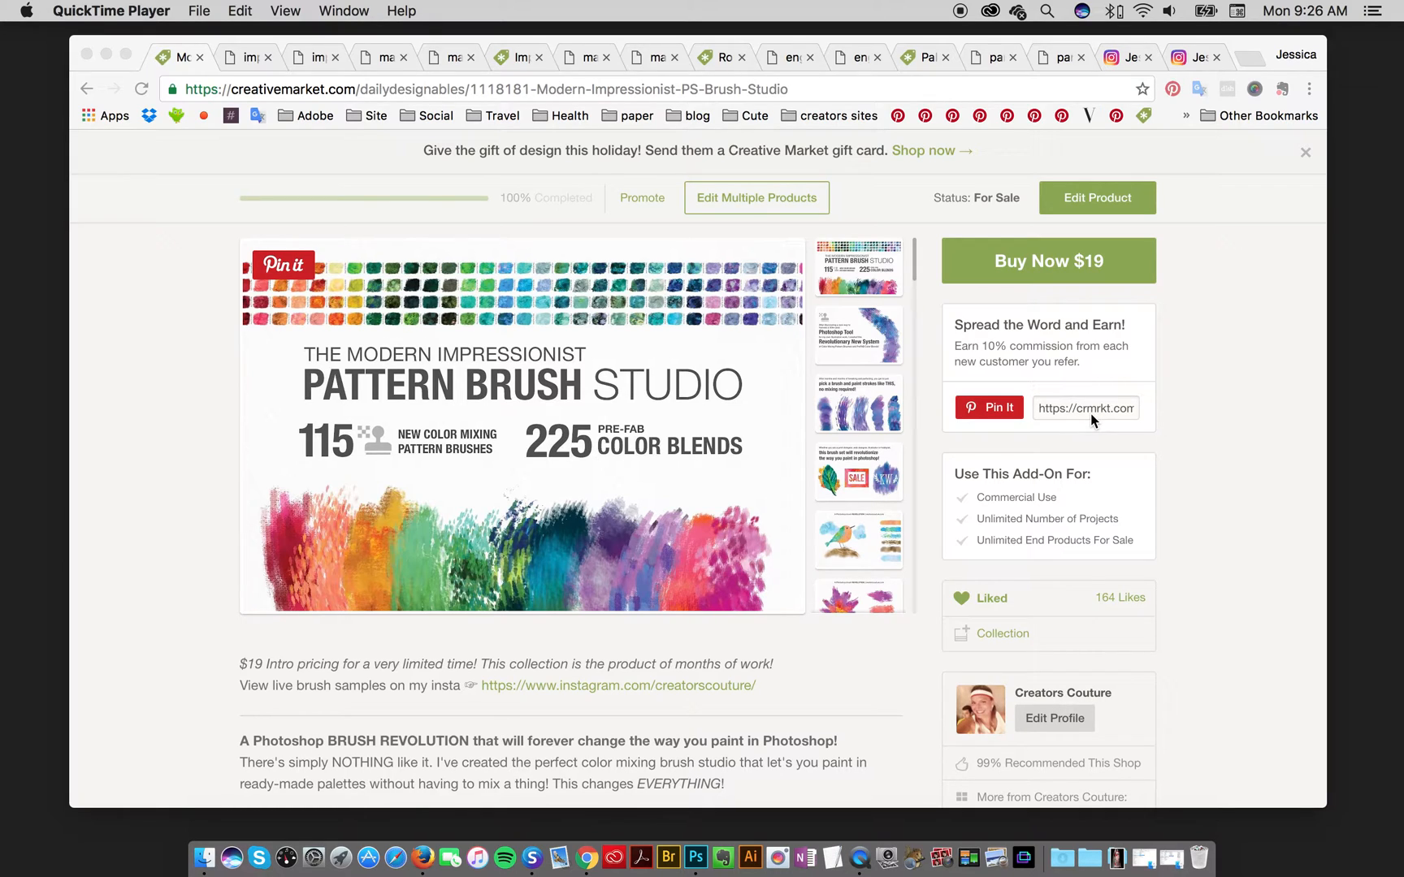
pyautogui.moveTo(1089, 424)
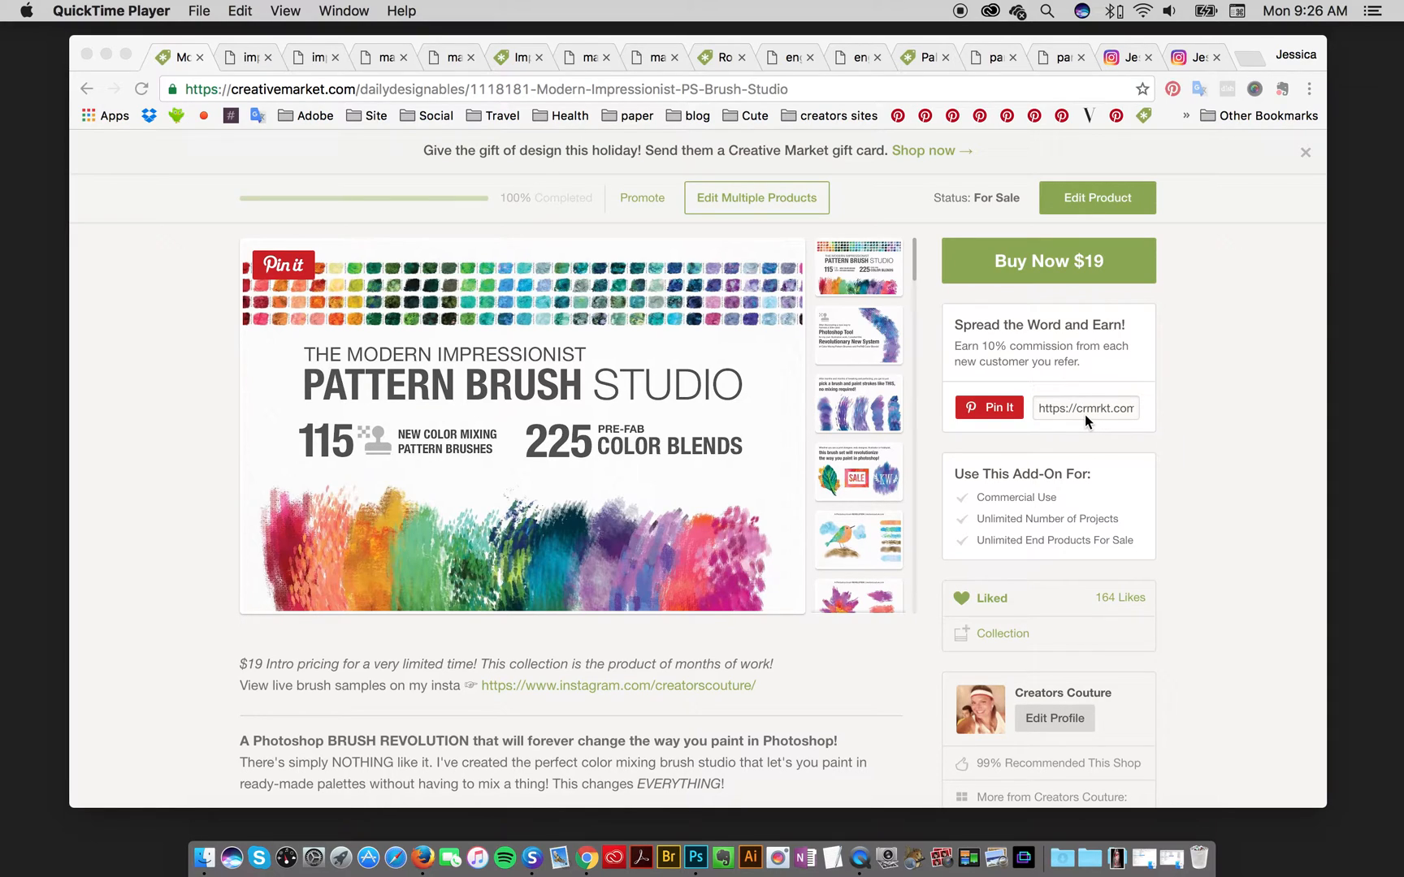
pyautogui.moveTo(1084, 426)
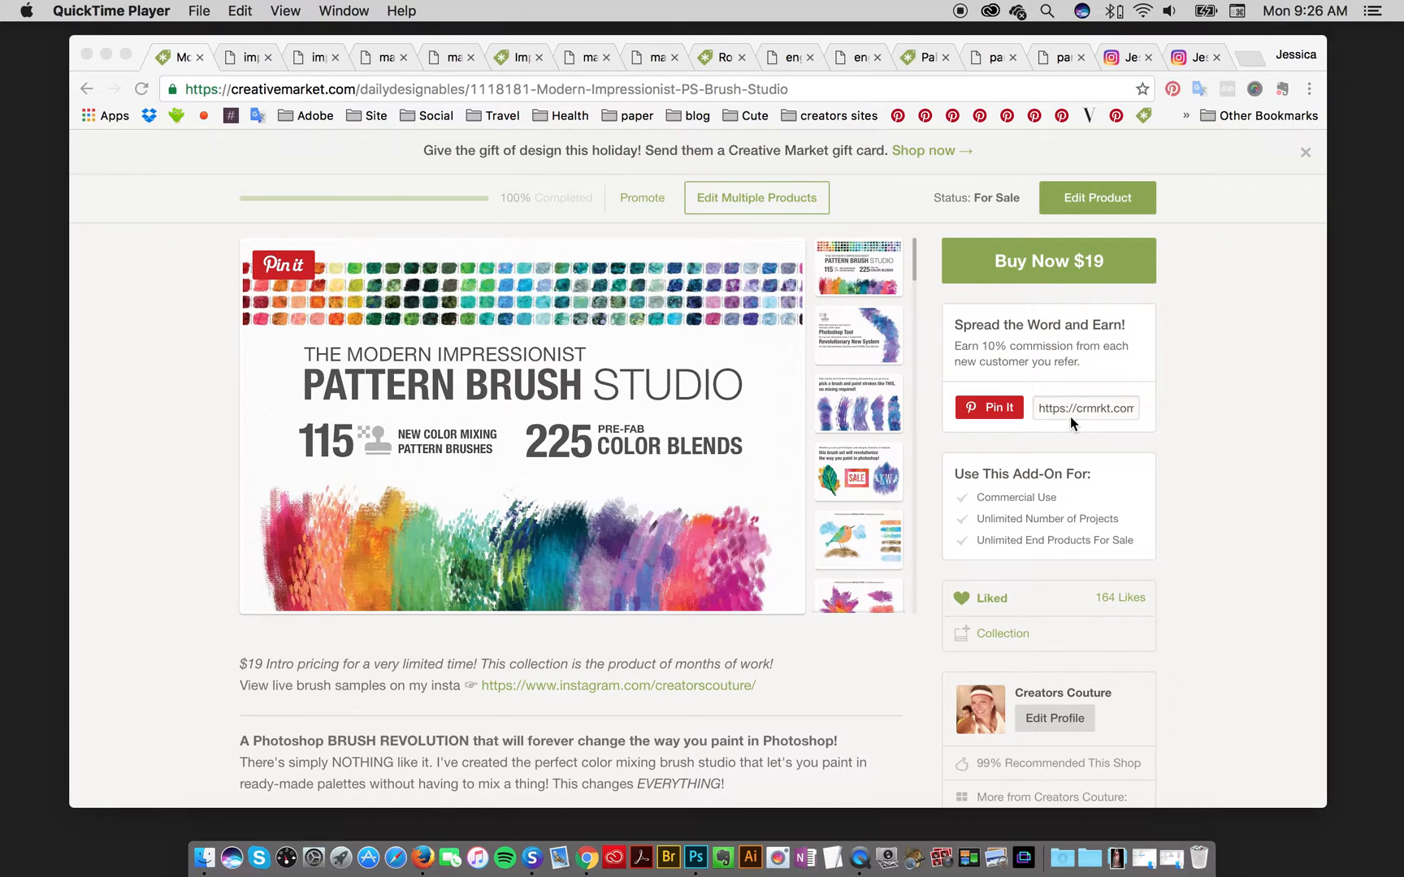
pyautogui.moveTo(1064, 421)
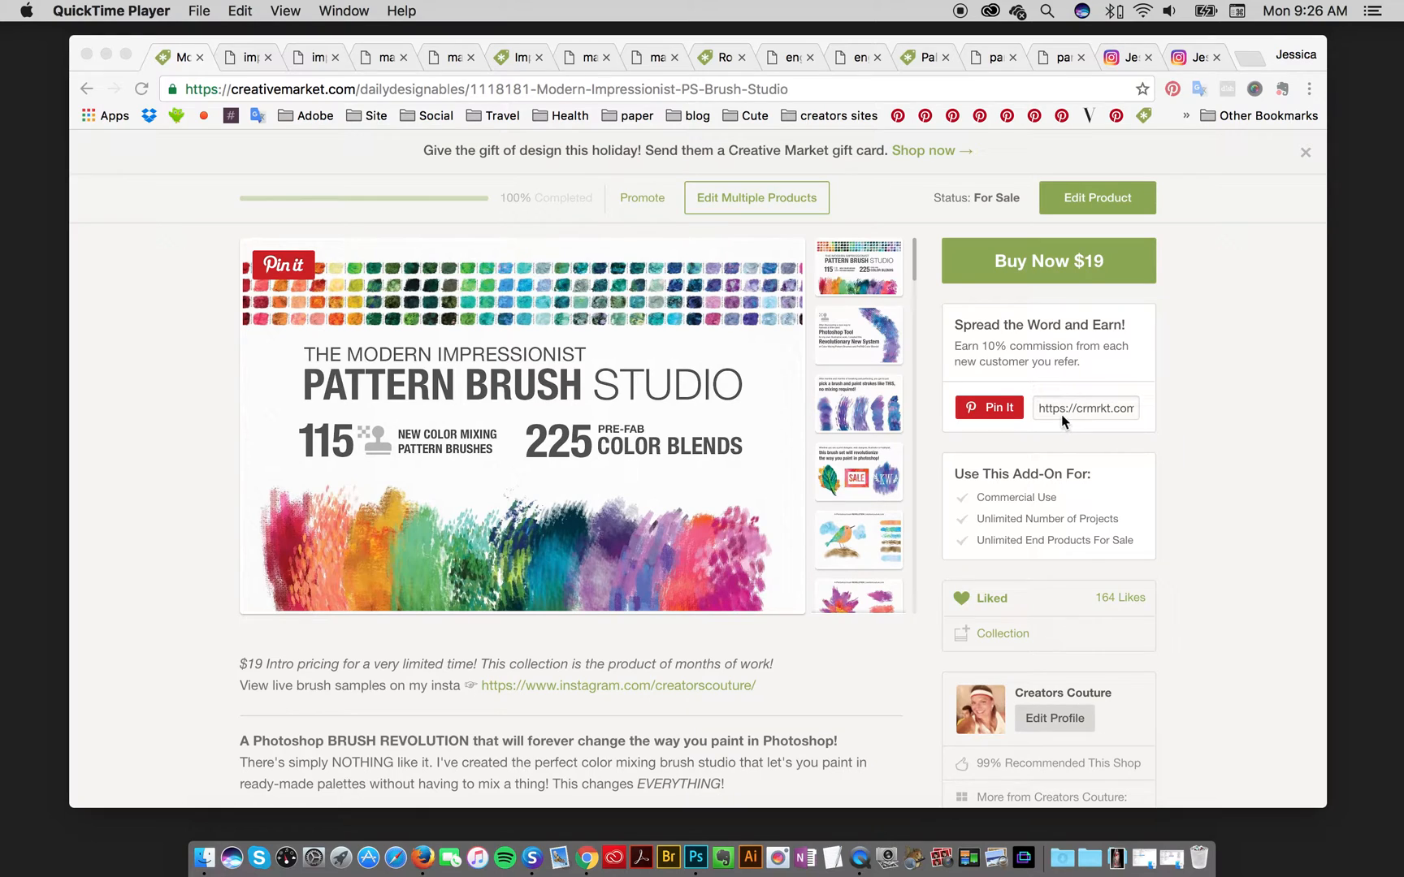
pyautogui.moveTo(695, 858)
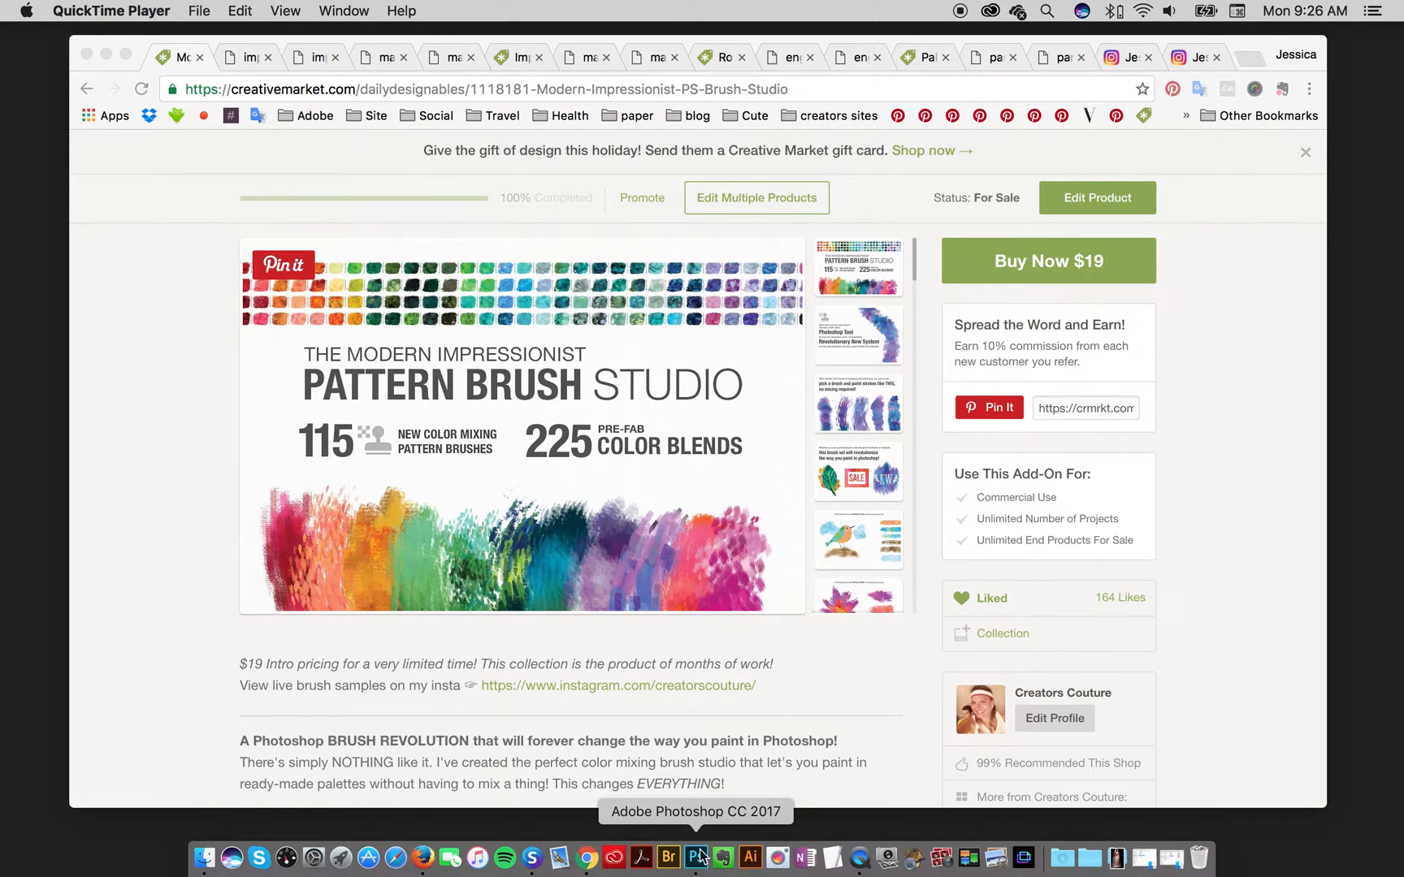
# - Bring Photoshop forward and switch the stamp flyout to the Clone Stamp Tool
pyautogui.click(697, 858)
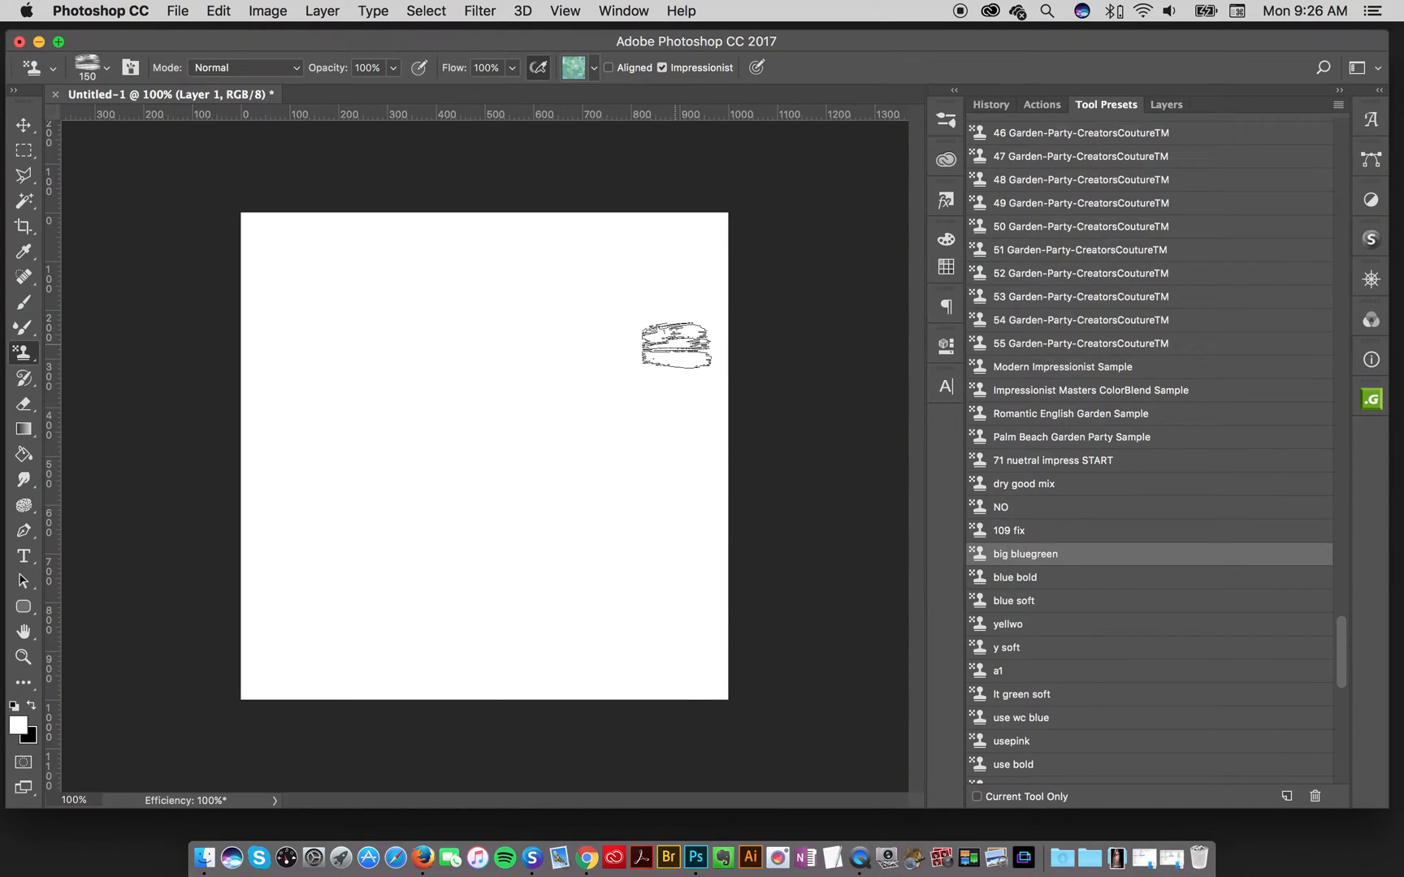
pyautogui.moveTo(677, 345); pyautogui.dragTo(663, 349)
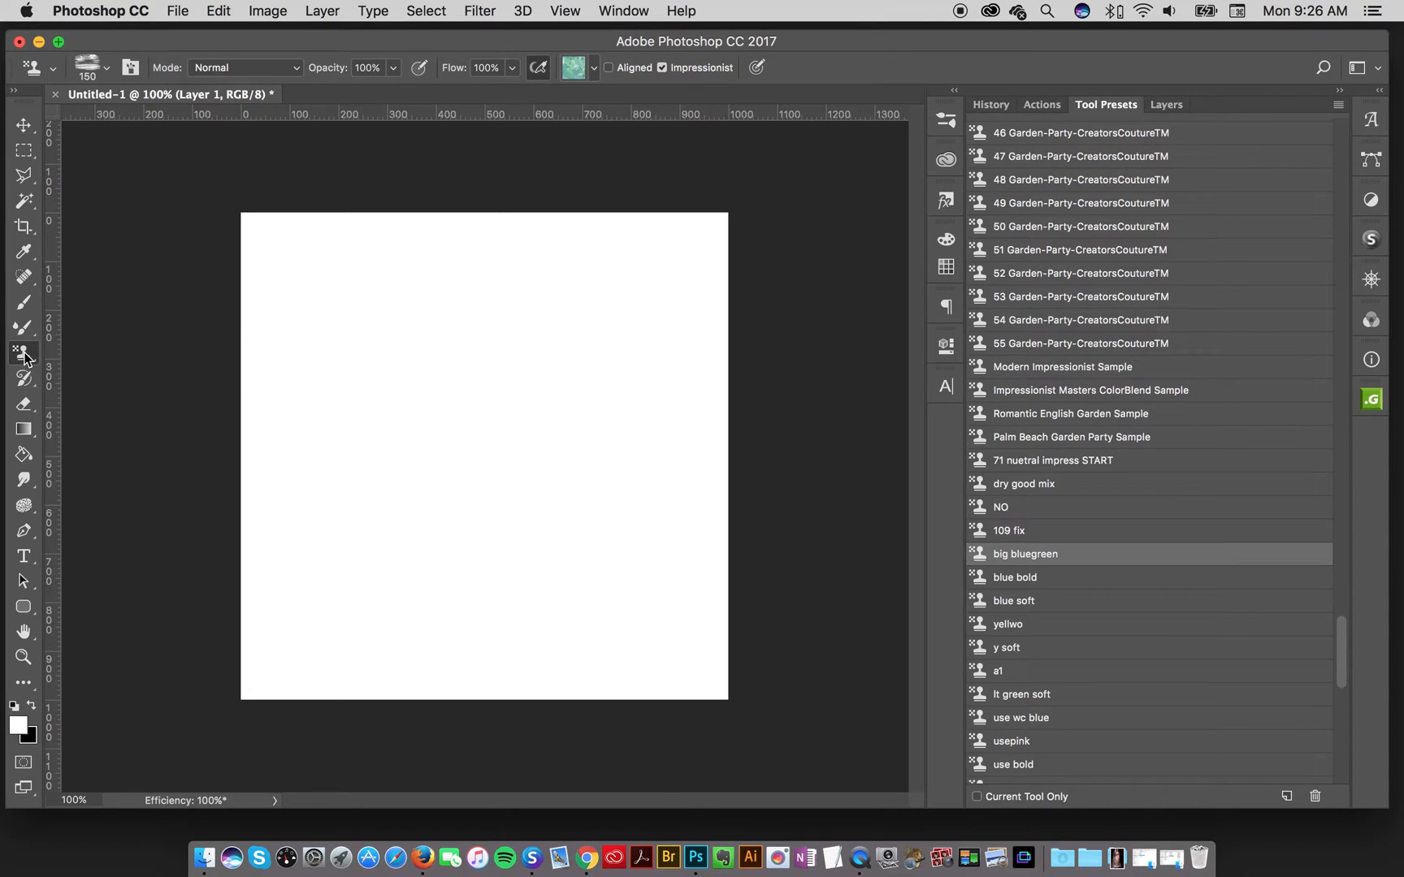
pyautogui.click(24, 353)
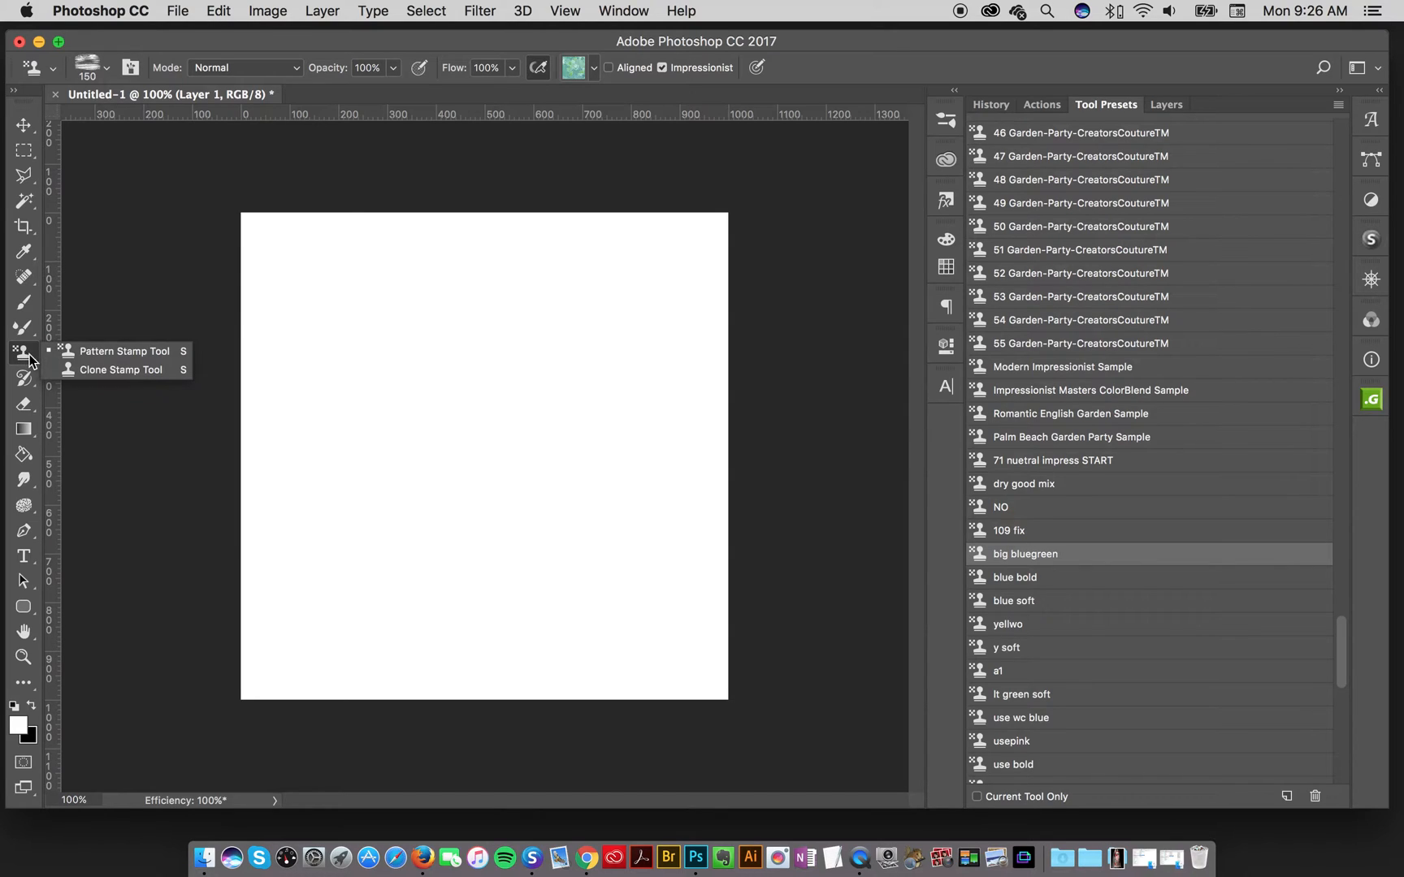
pyautogui.moveTo(114, 362)
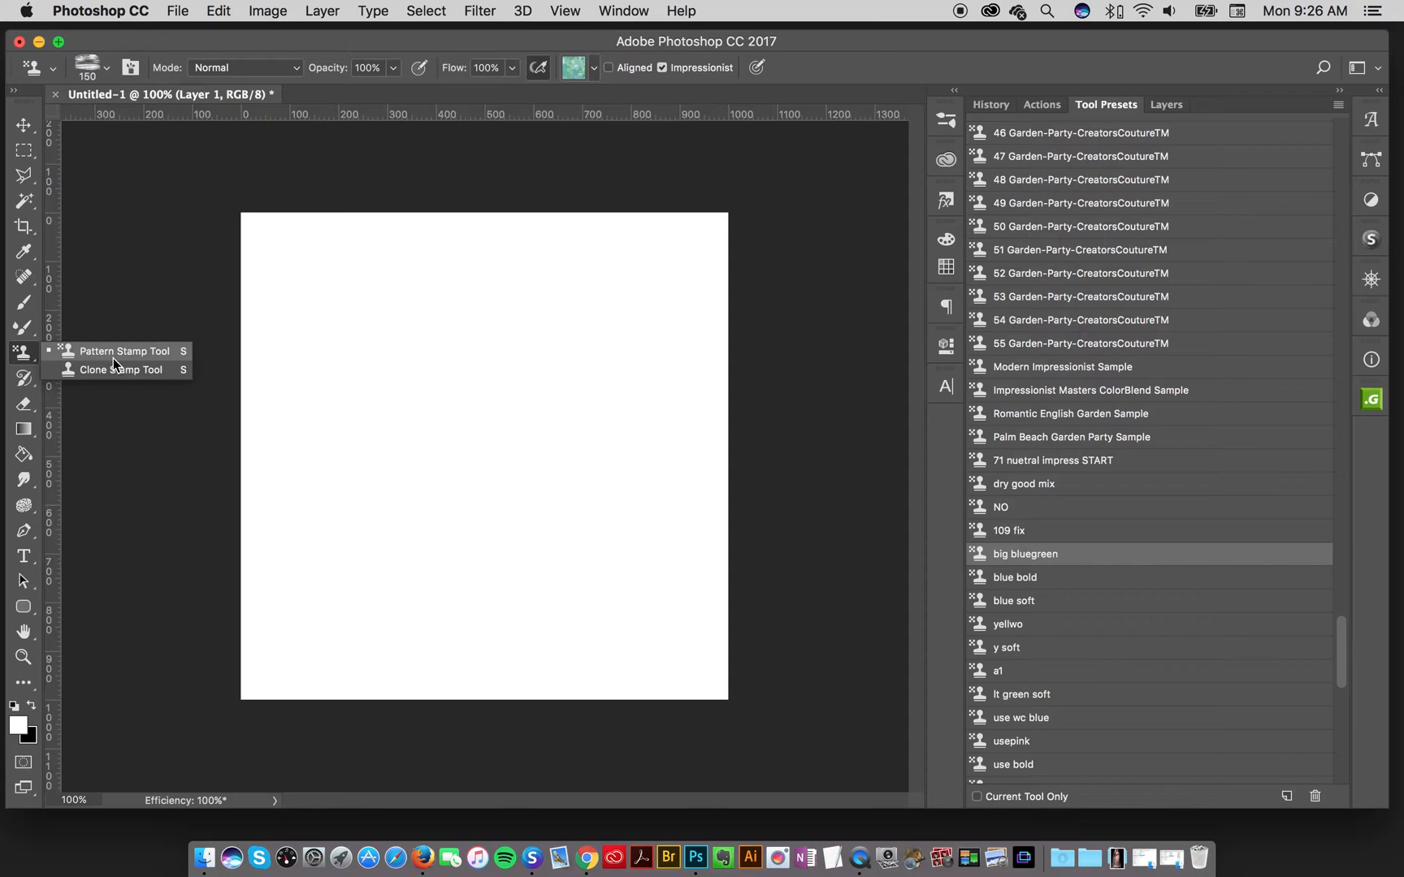
pyautogui.click(120, 369)
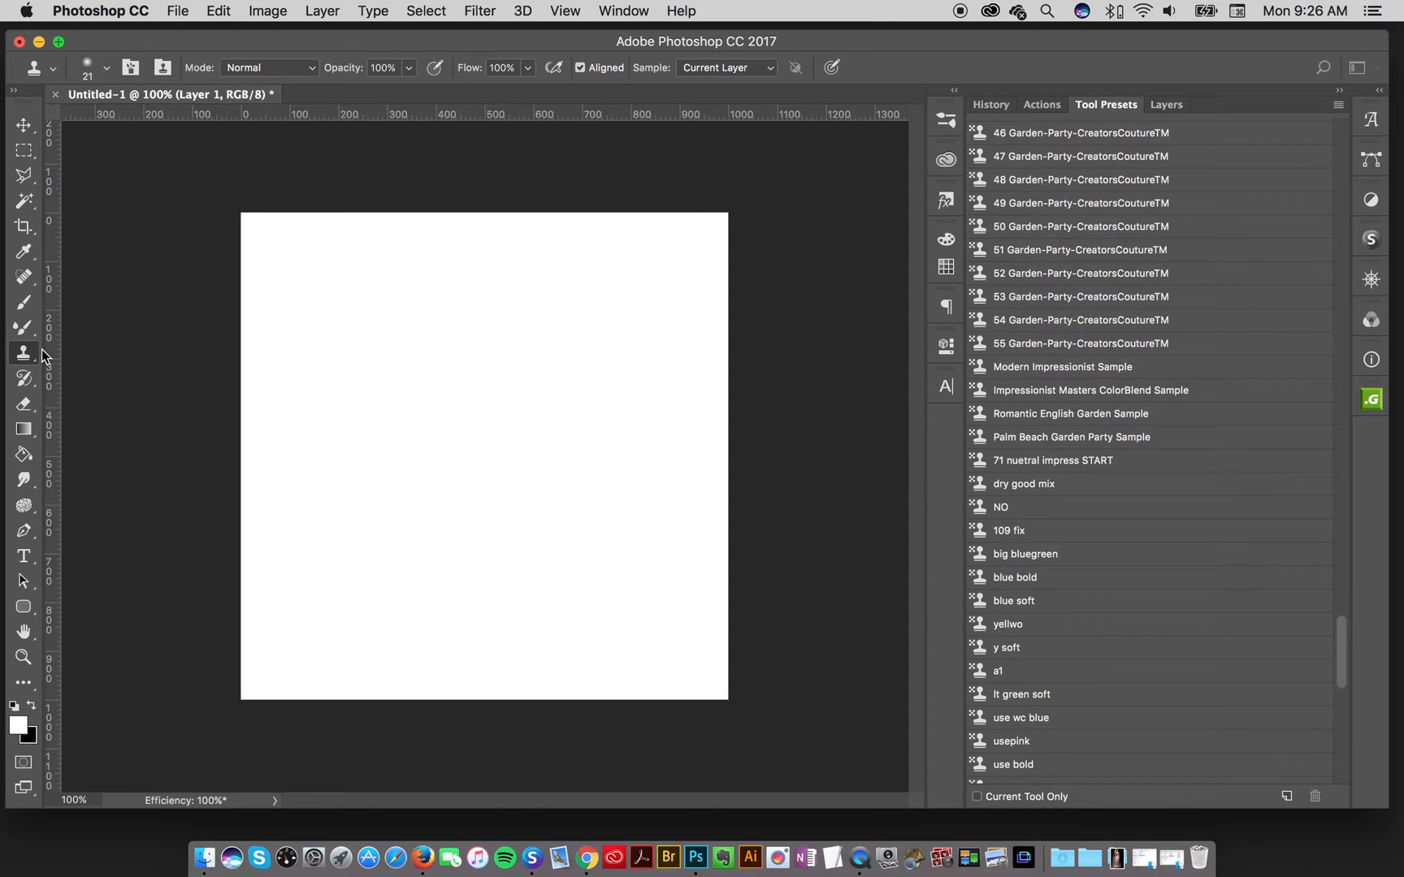
# - Drag several impressionist test strokes across the blank canvas
pyautogui.moveTo(367, 309); pyautogui.dragTo(439, 322)
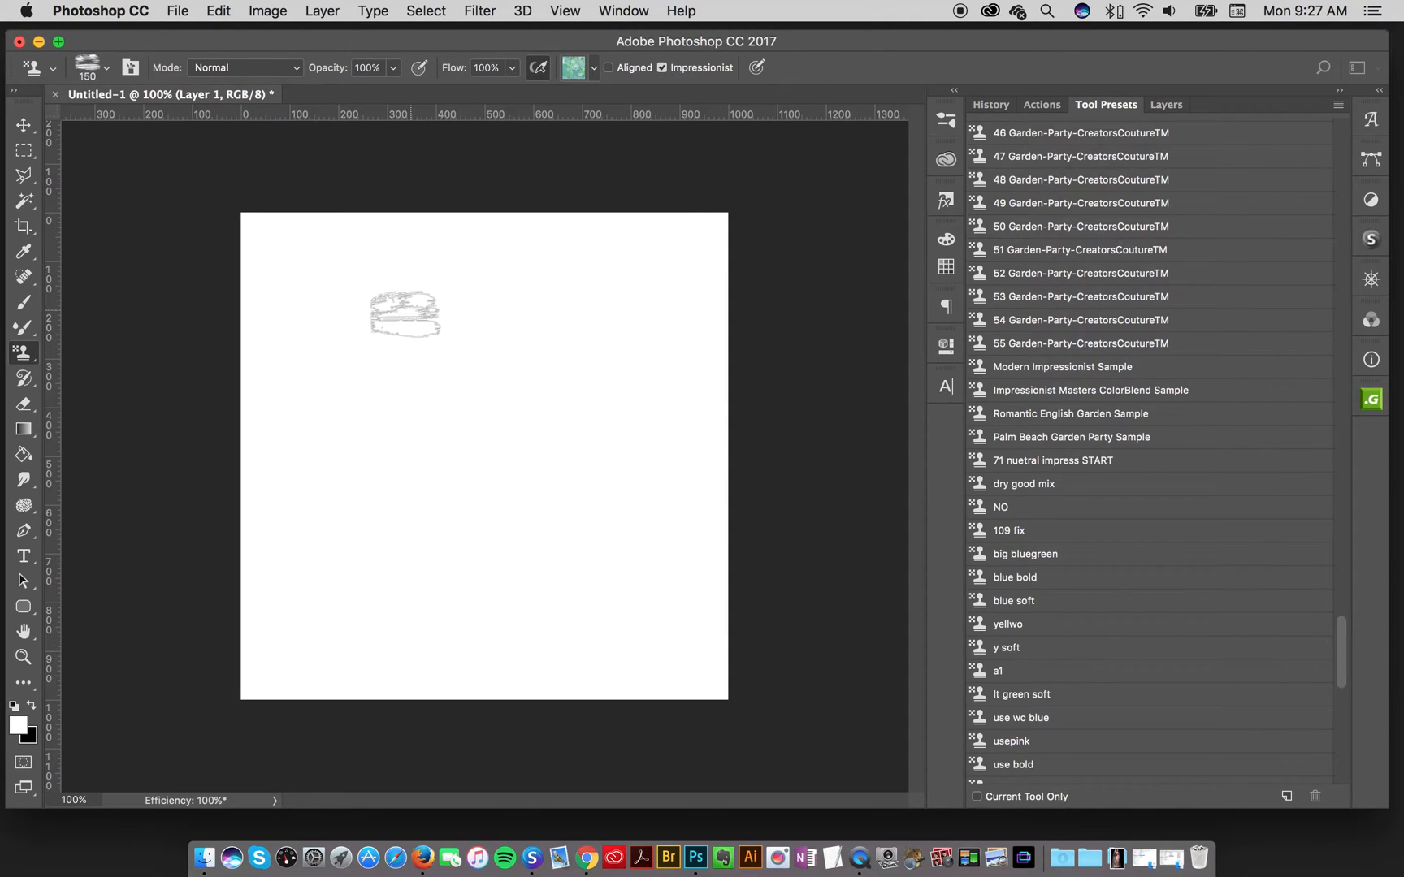
pyautogui.moveTo(403, 313); pyautogui.dragTo(340, 358)
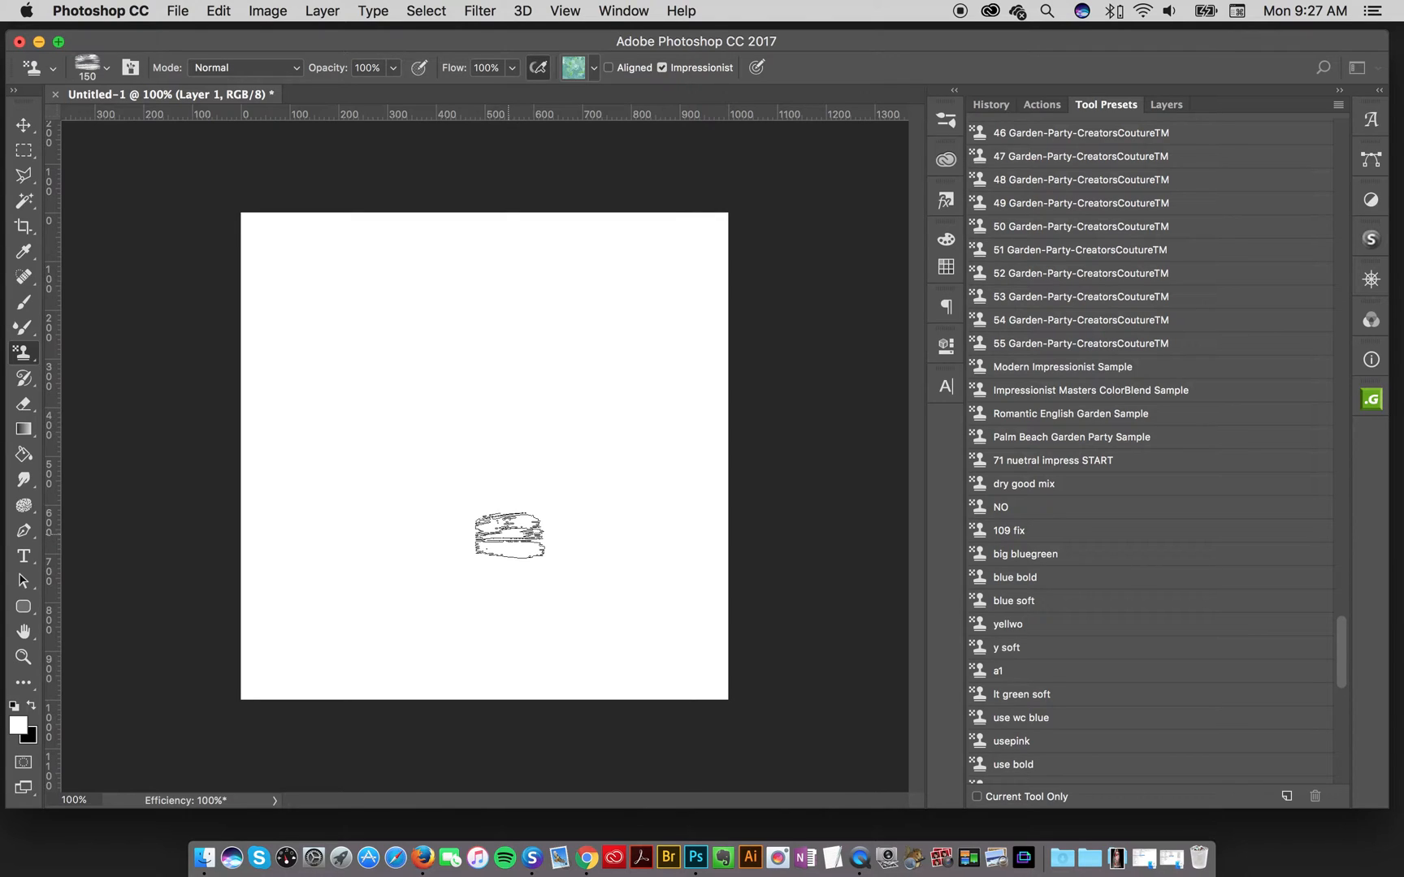
pyautogui.moveTo(509, 535); pyautogui.dragTo(515, 447)
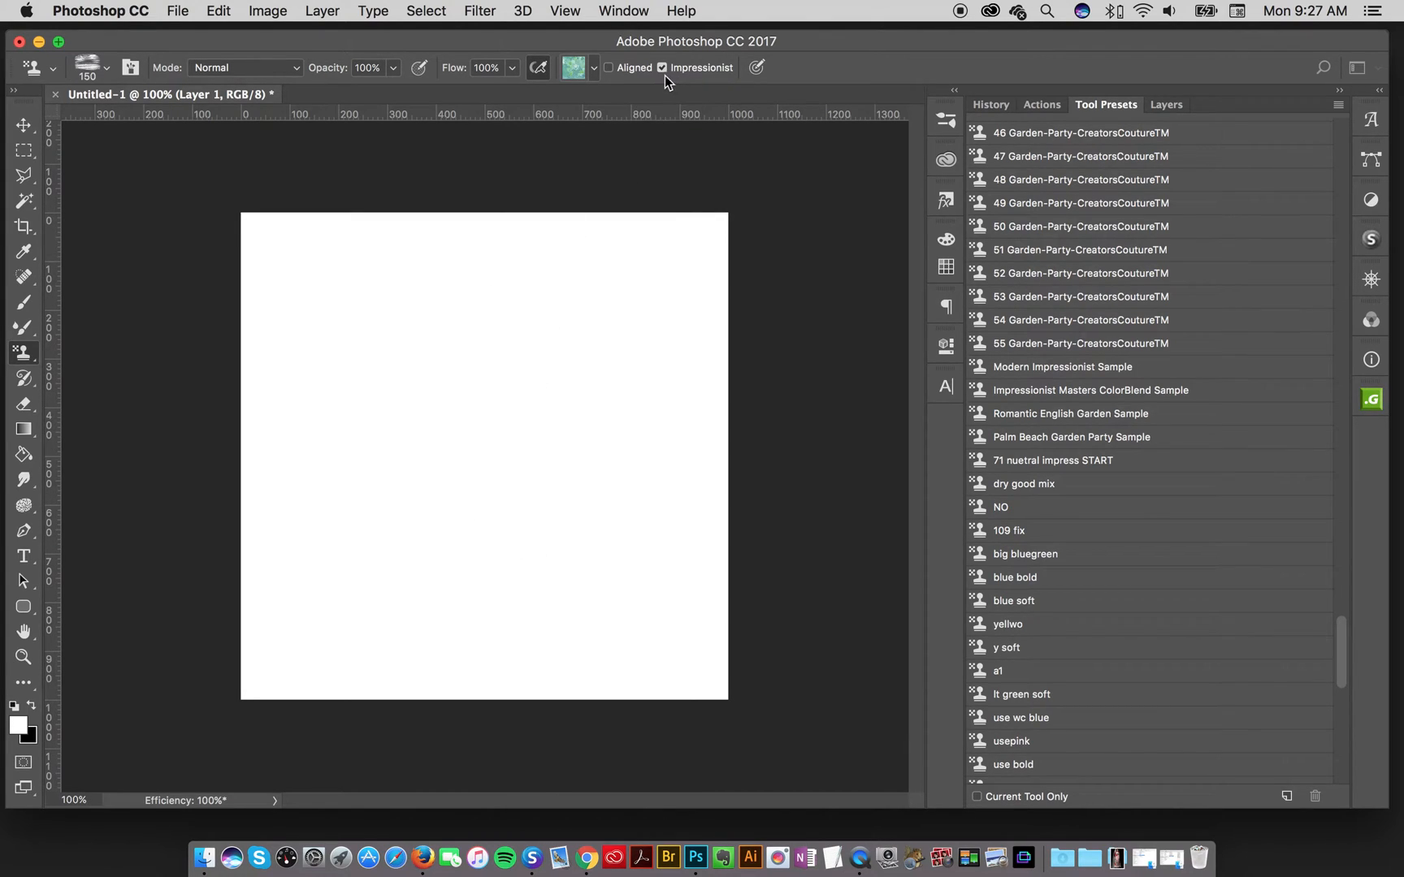
pyautogui.moveTo(674, 78)
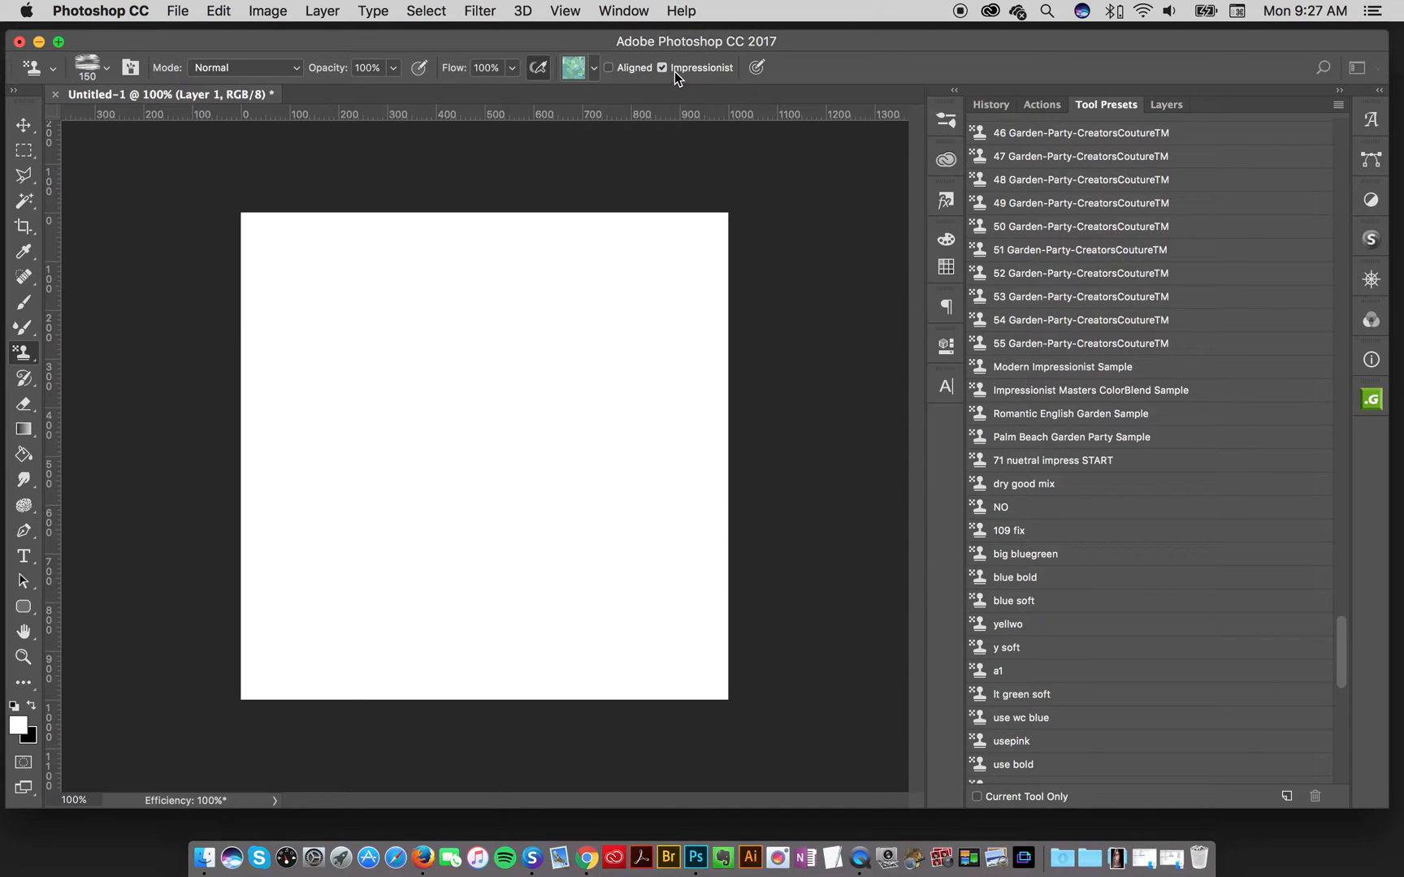
pyautogui.moveTo(546, 323); pyautogui.dragTo(608, 344)
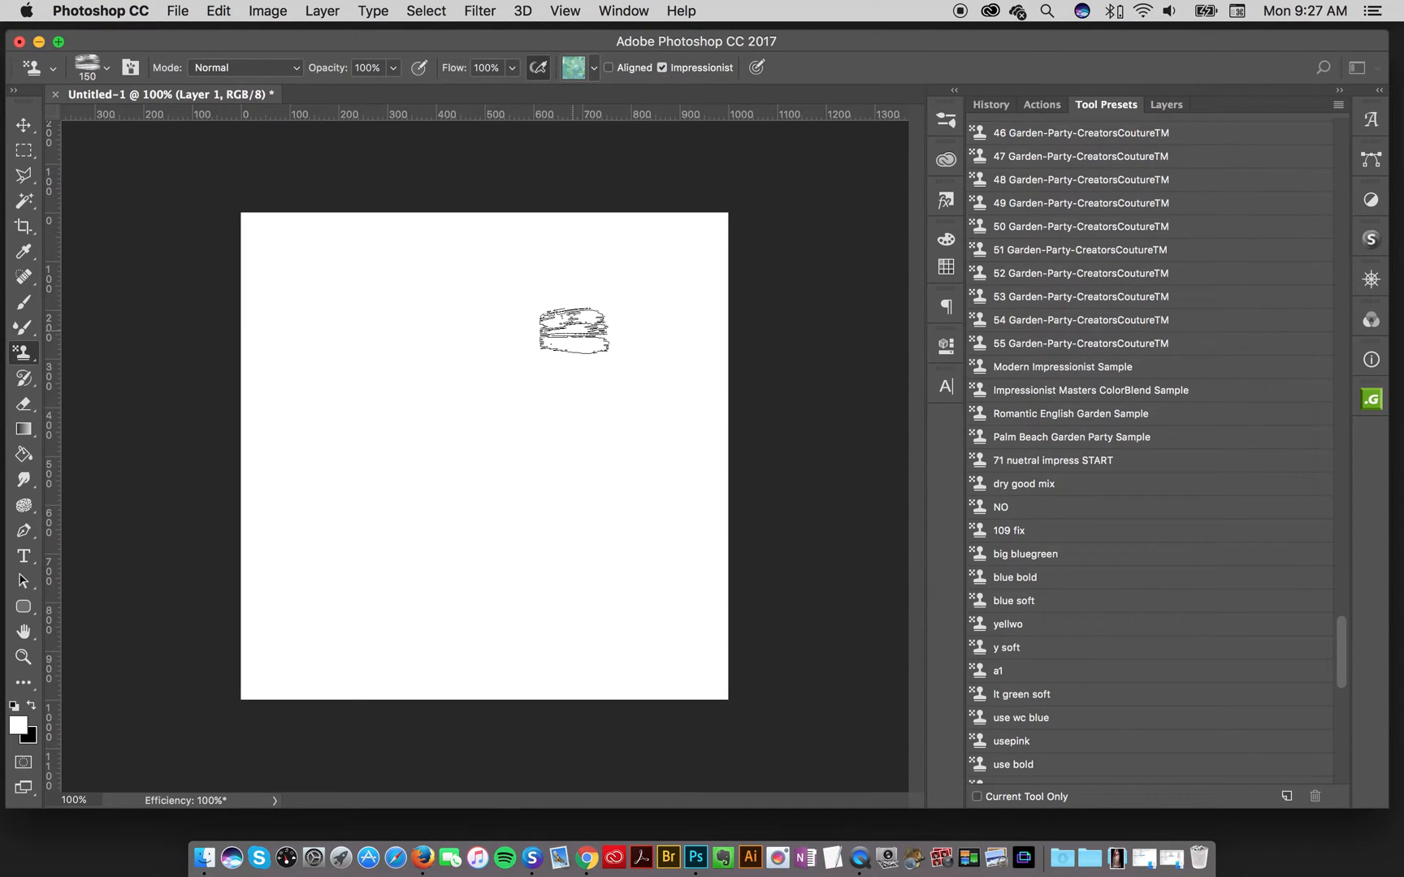
pyautogui.moveTo(572, 331); pyautogui.dragTo(555, 349)
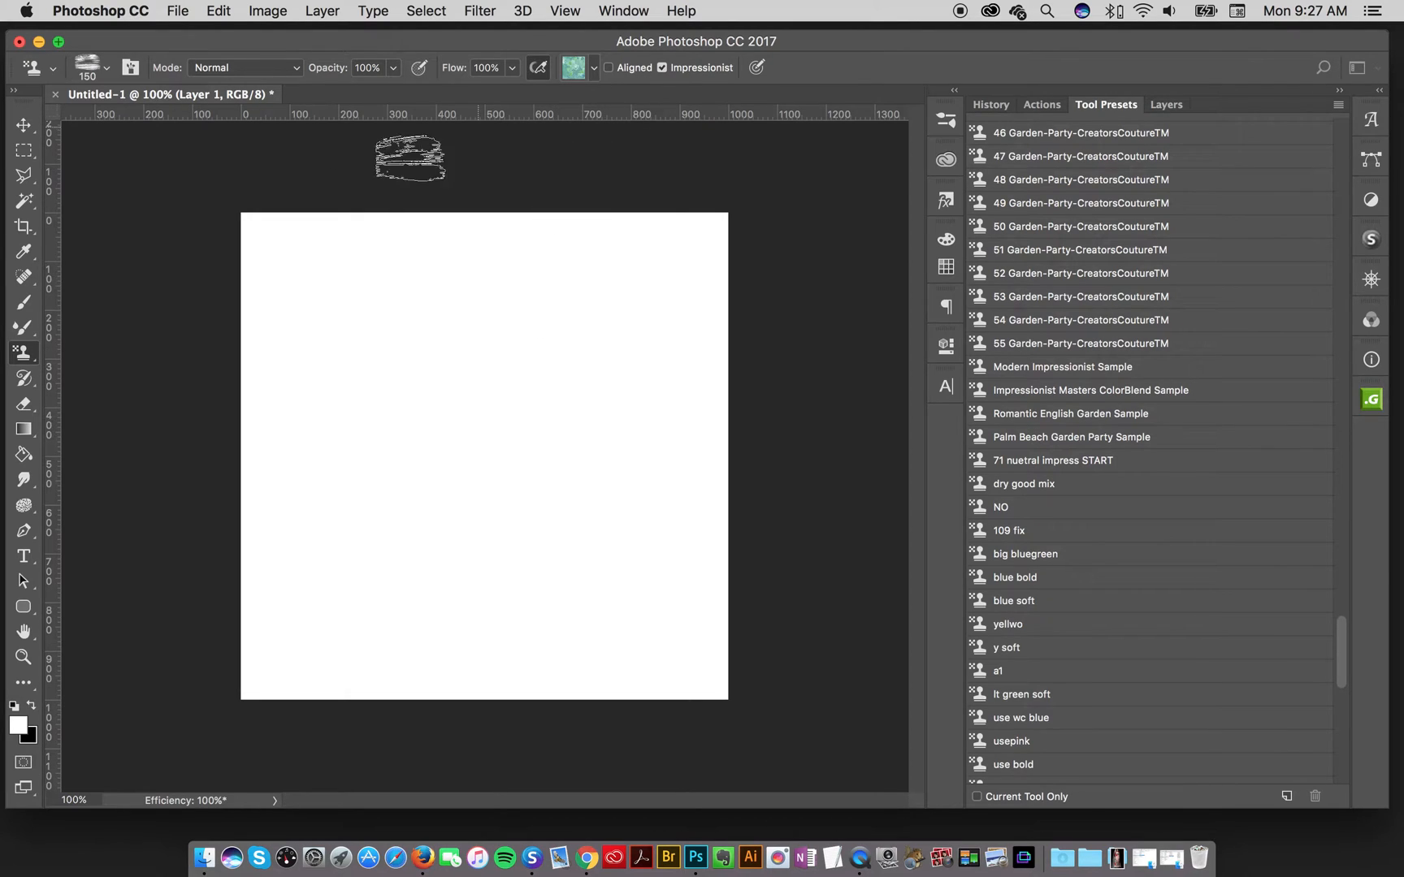
pyautogui.moveTo(410, 157); pyautogui.dragTo(716, 152)
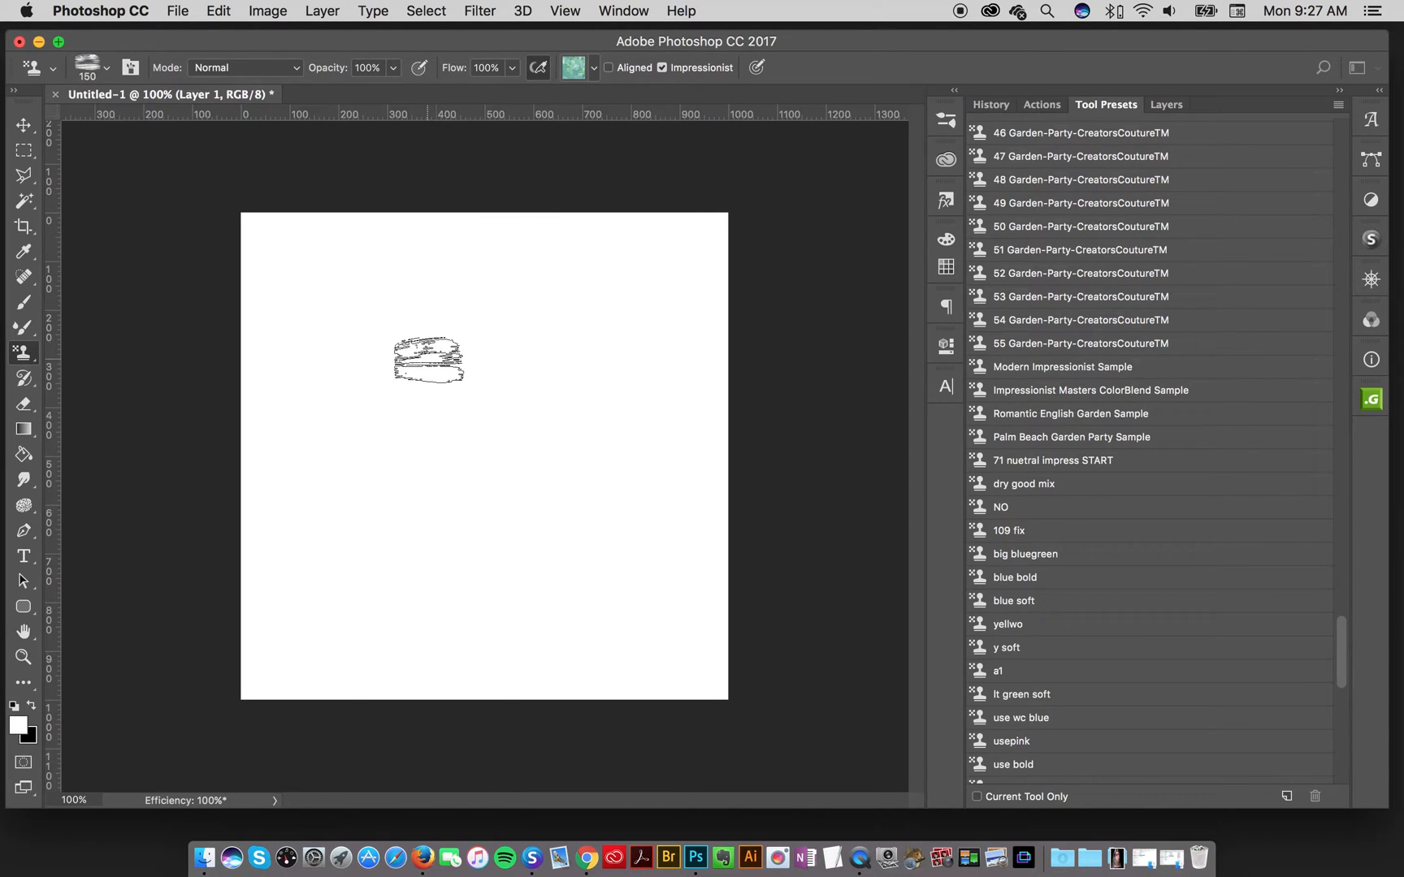
pyautogui.moveTo(429, 359); pyautogui.dragTo(407, 374)
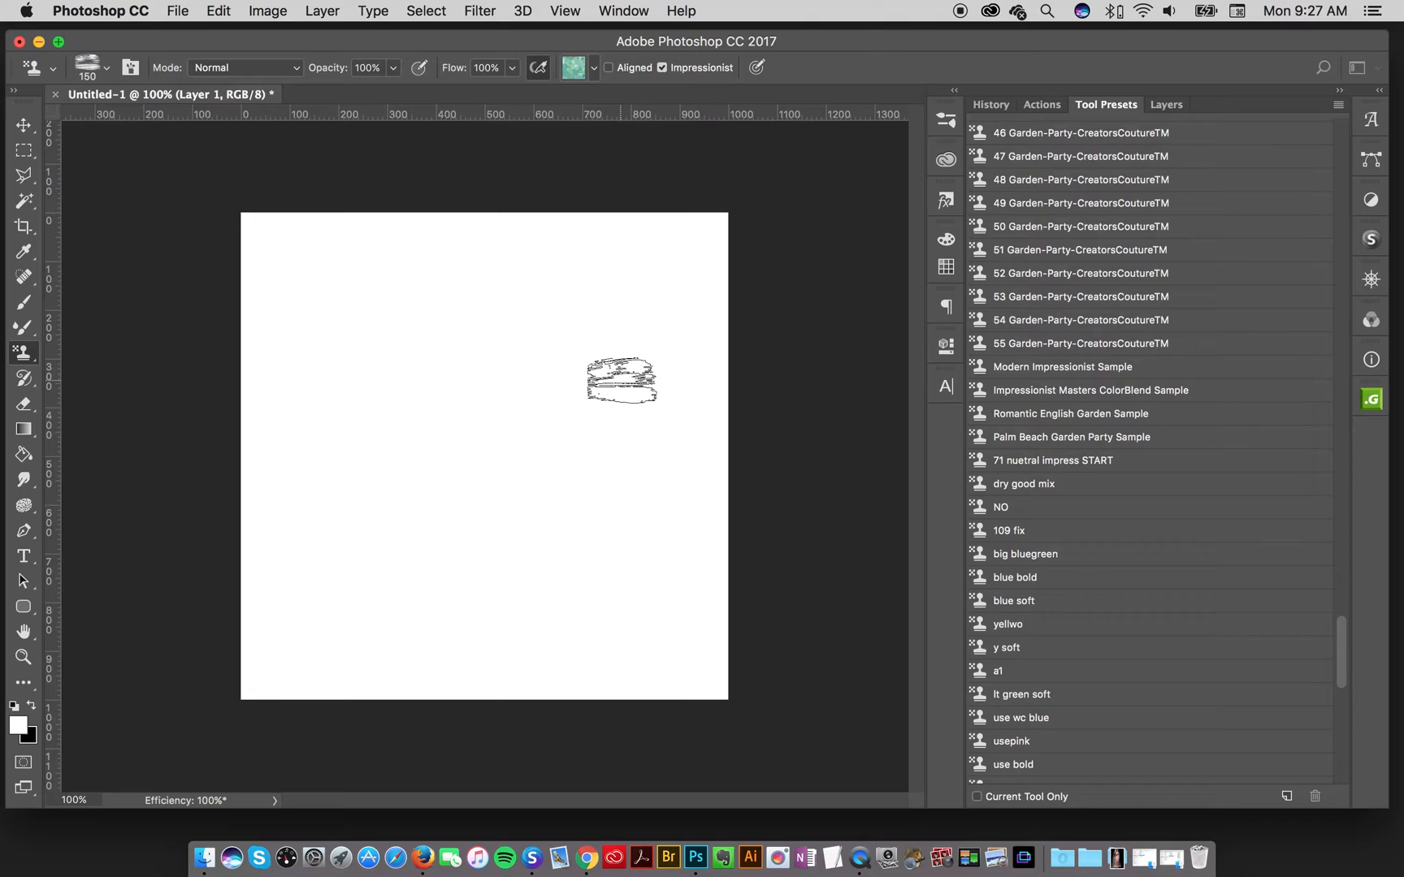
pyautogui.moveTo(626, 381); pyautogui.dragTo(595, 421)
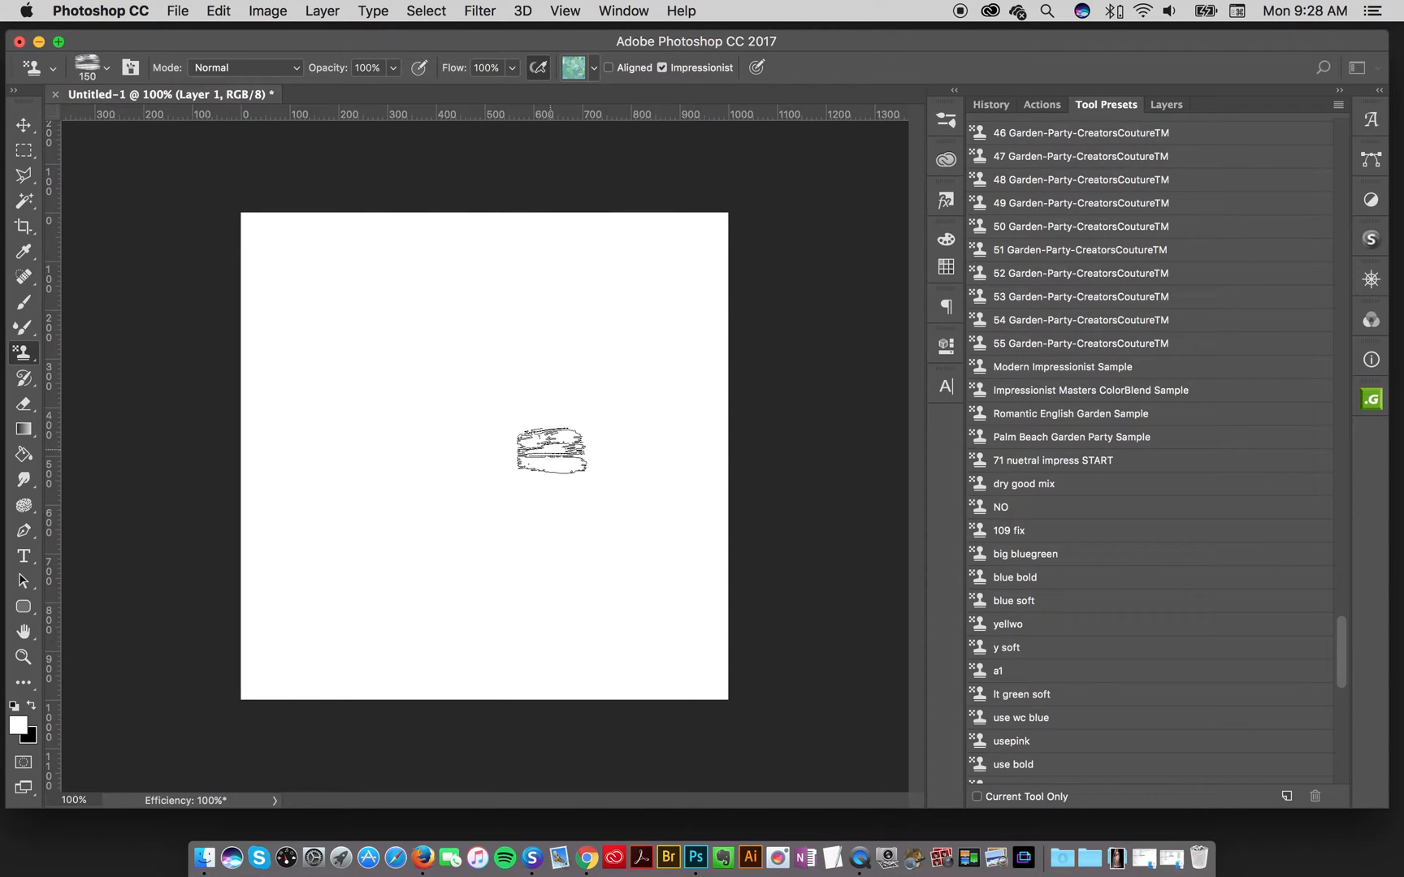
# - Paint test strokes with the '71 nuetral impress START' and 'dry good mix' presets
pyautogui.scroll(-3)
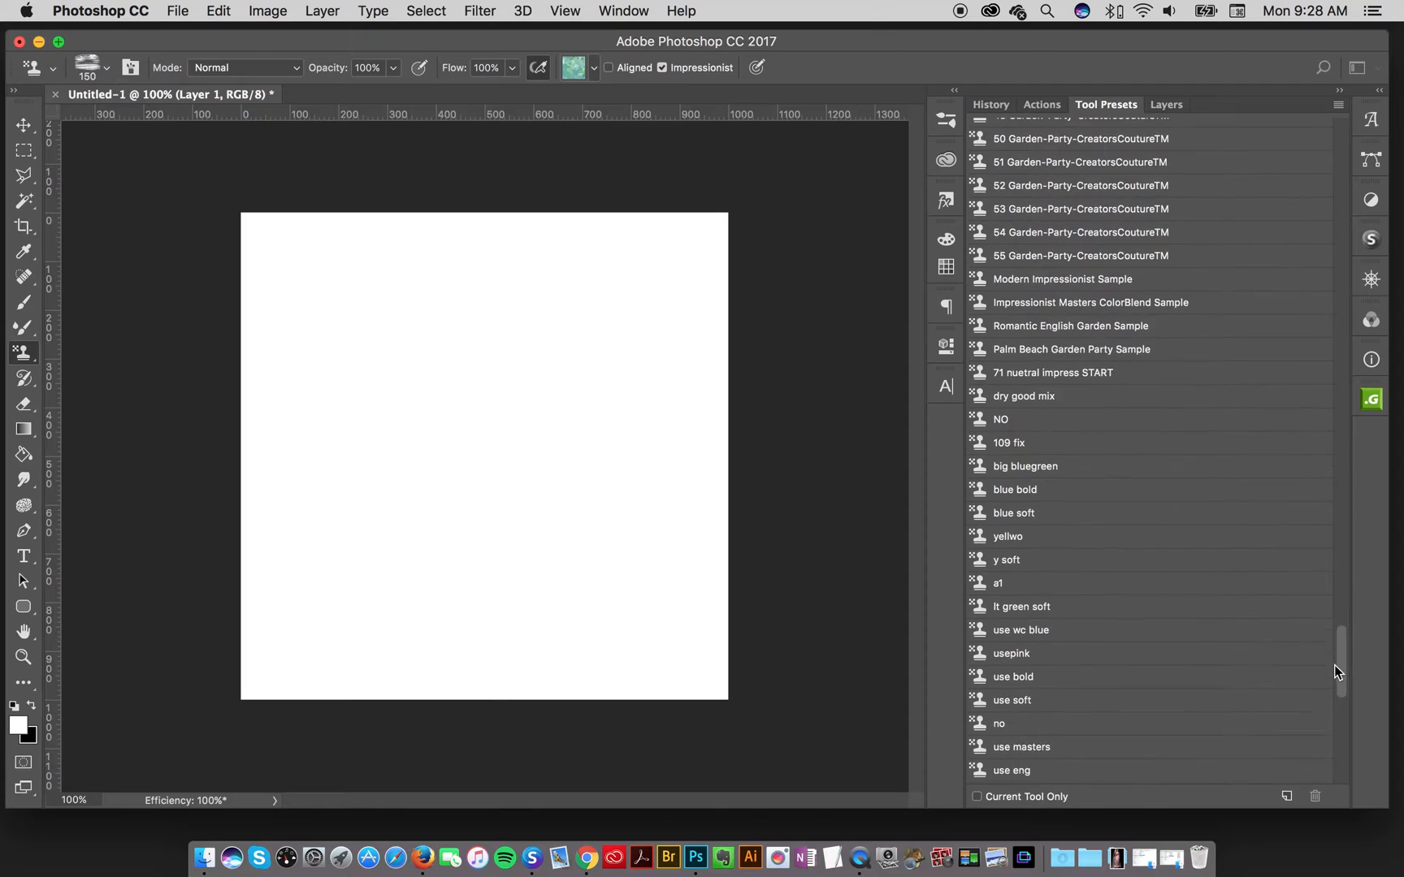
pyautogui.scroll(-3)
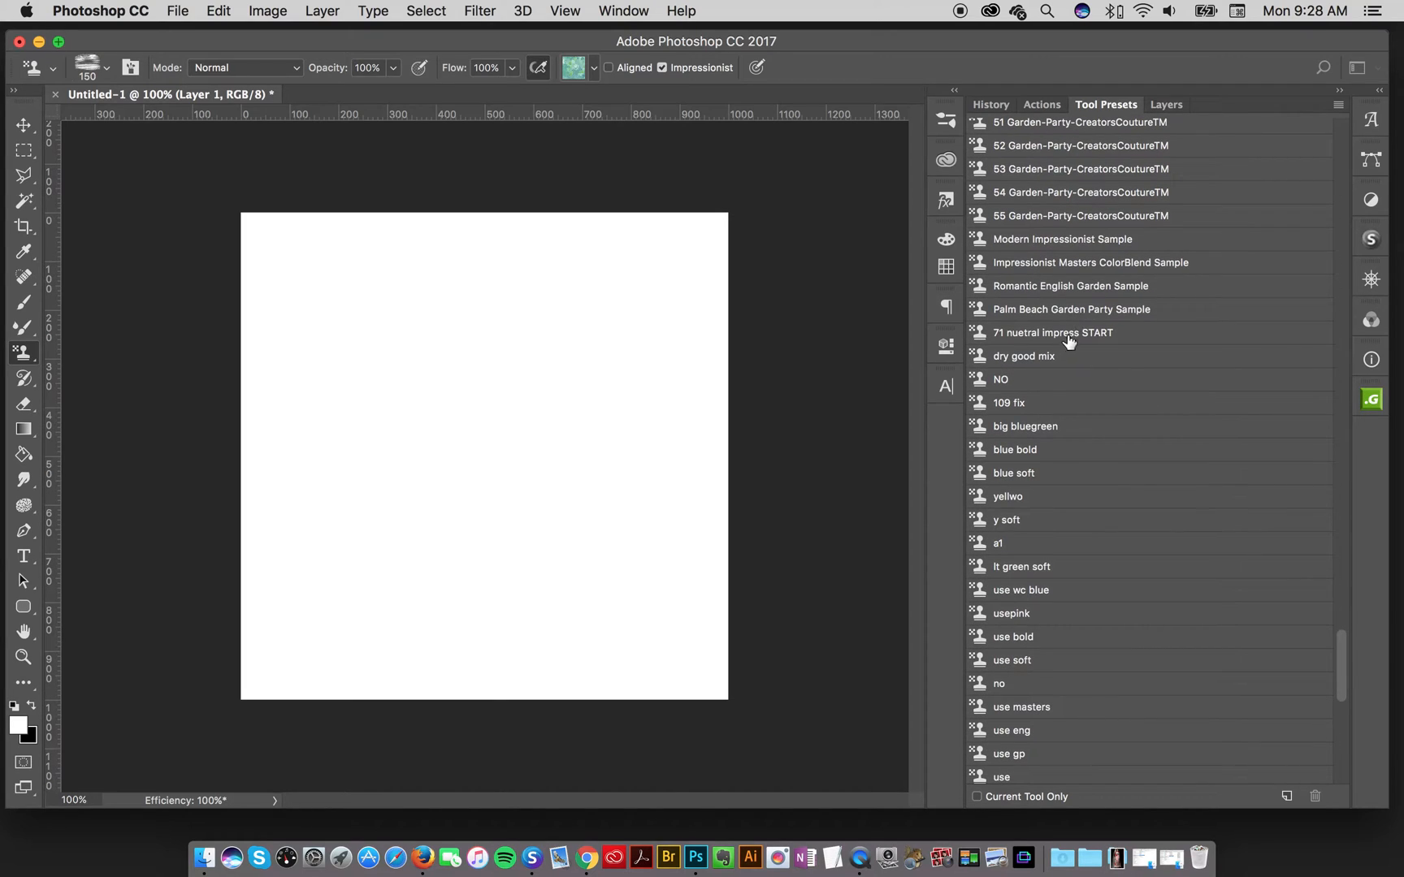
pyautogui.click(1054, 332)
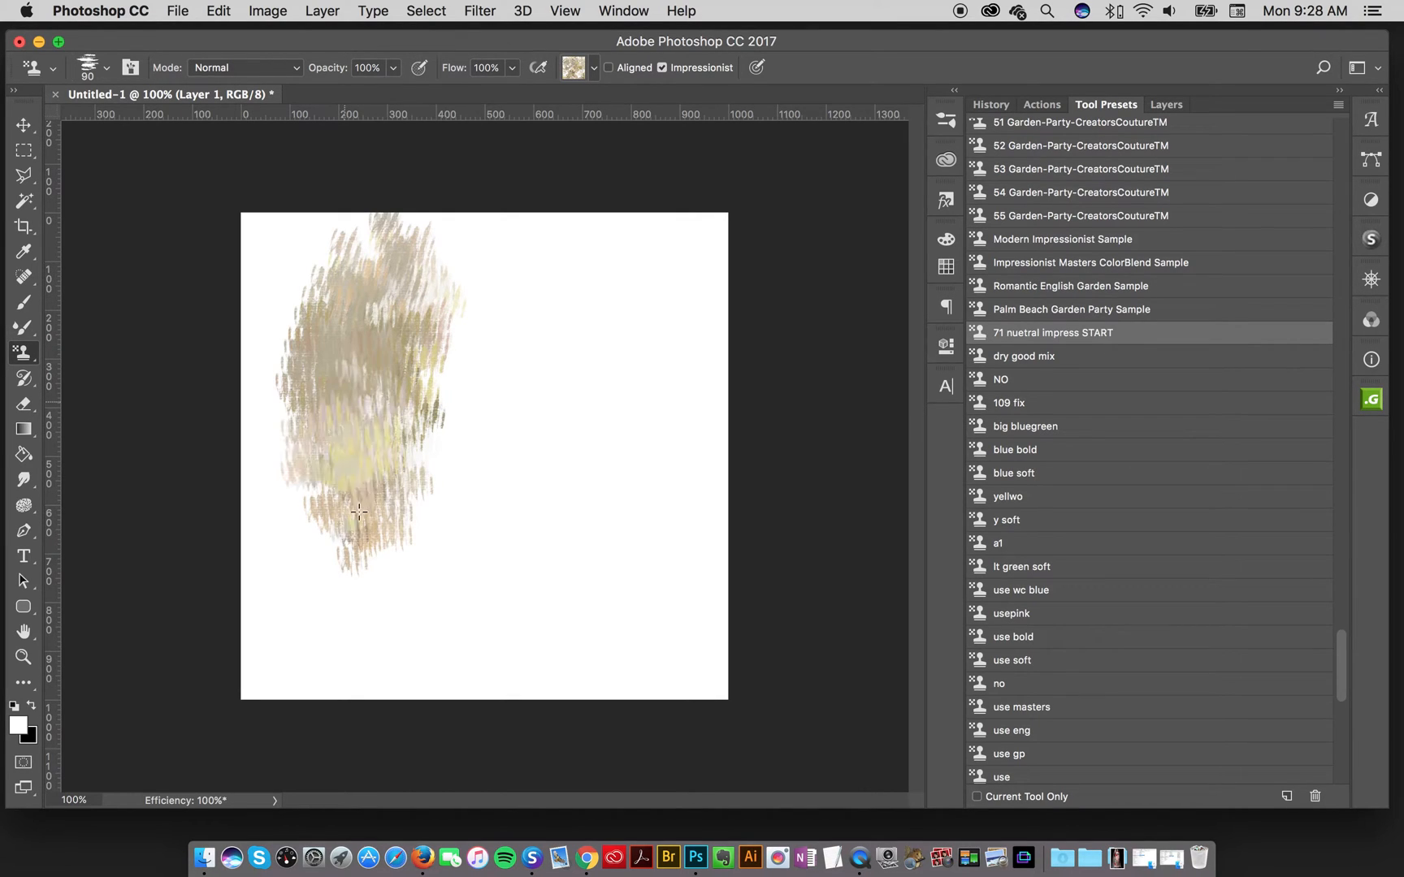
pyautogui.moveTo(358, 512); pyautogui.dragTo(380, 433)
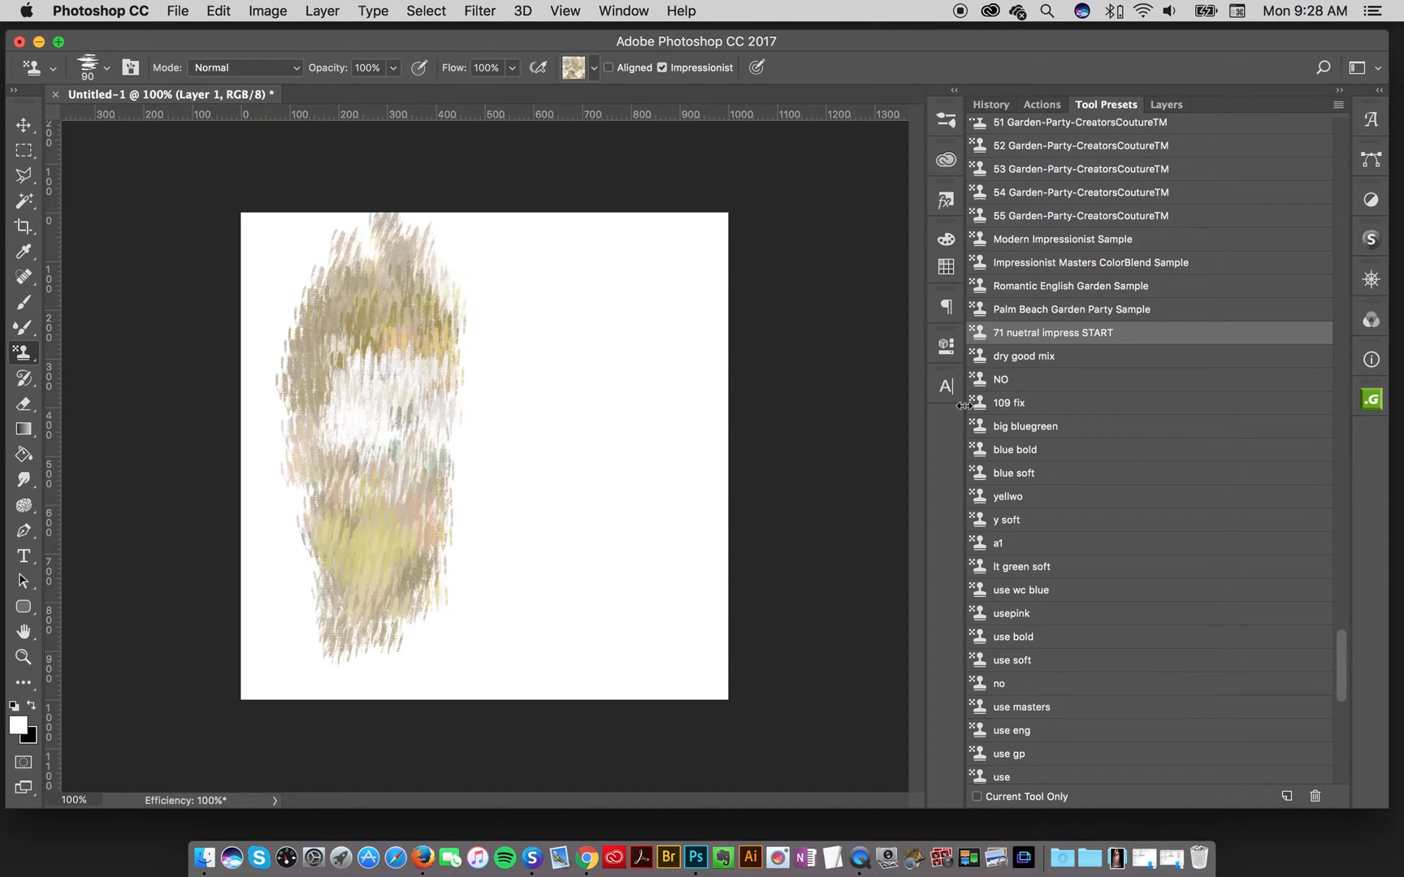
pyautogui.moveTo(1065, 363)
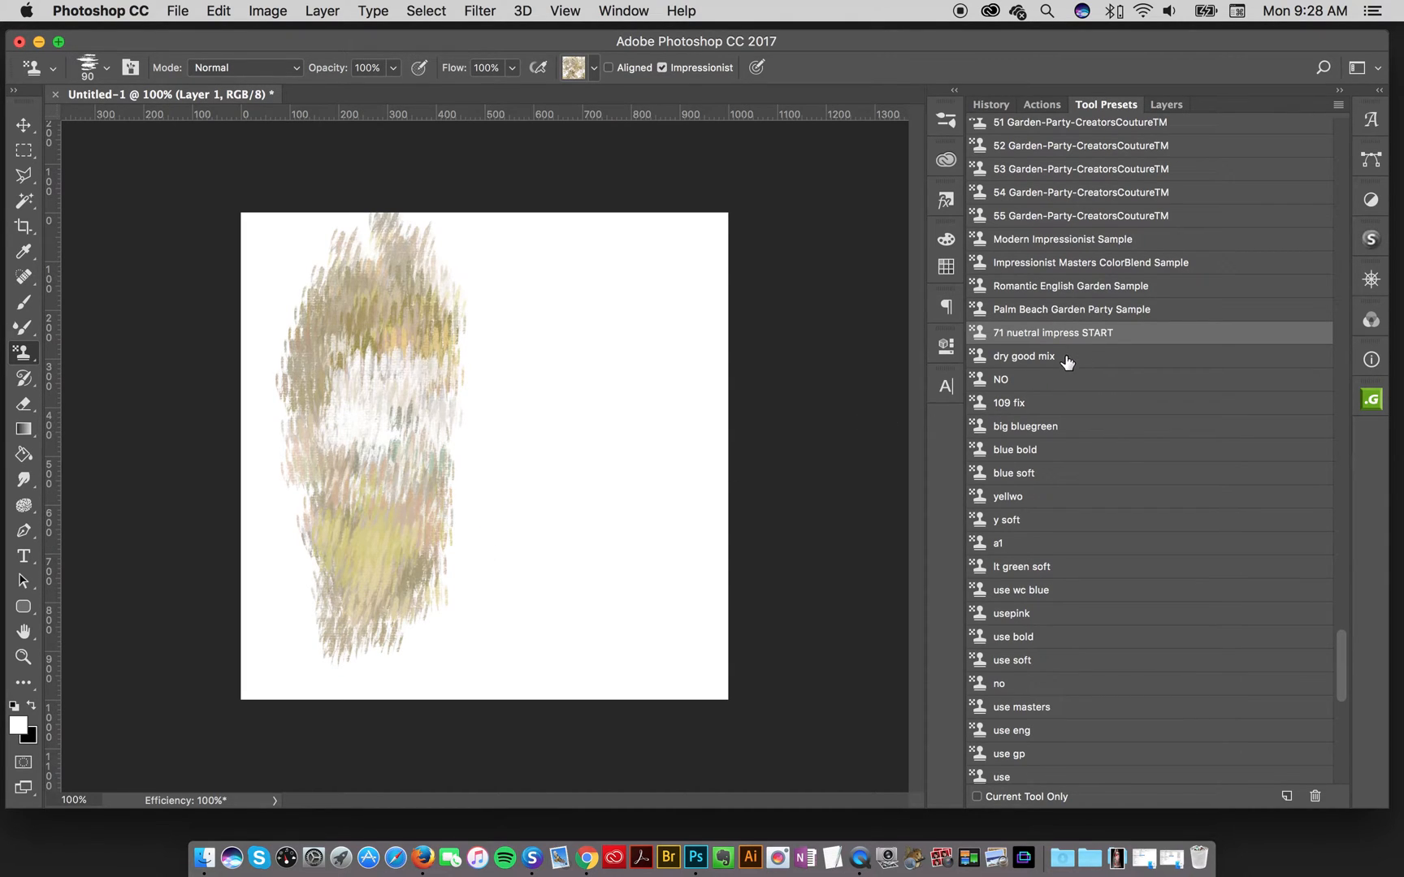
pyautogui.click(1023, 356)
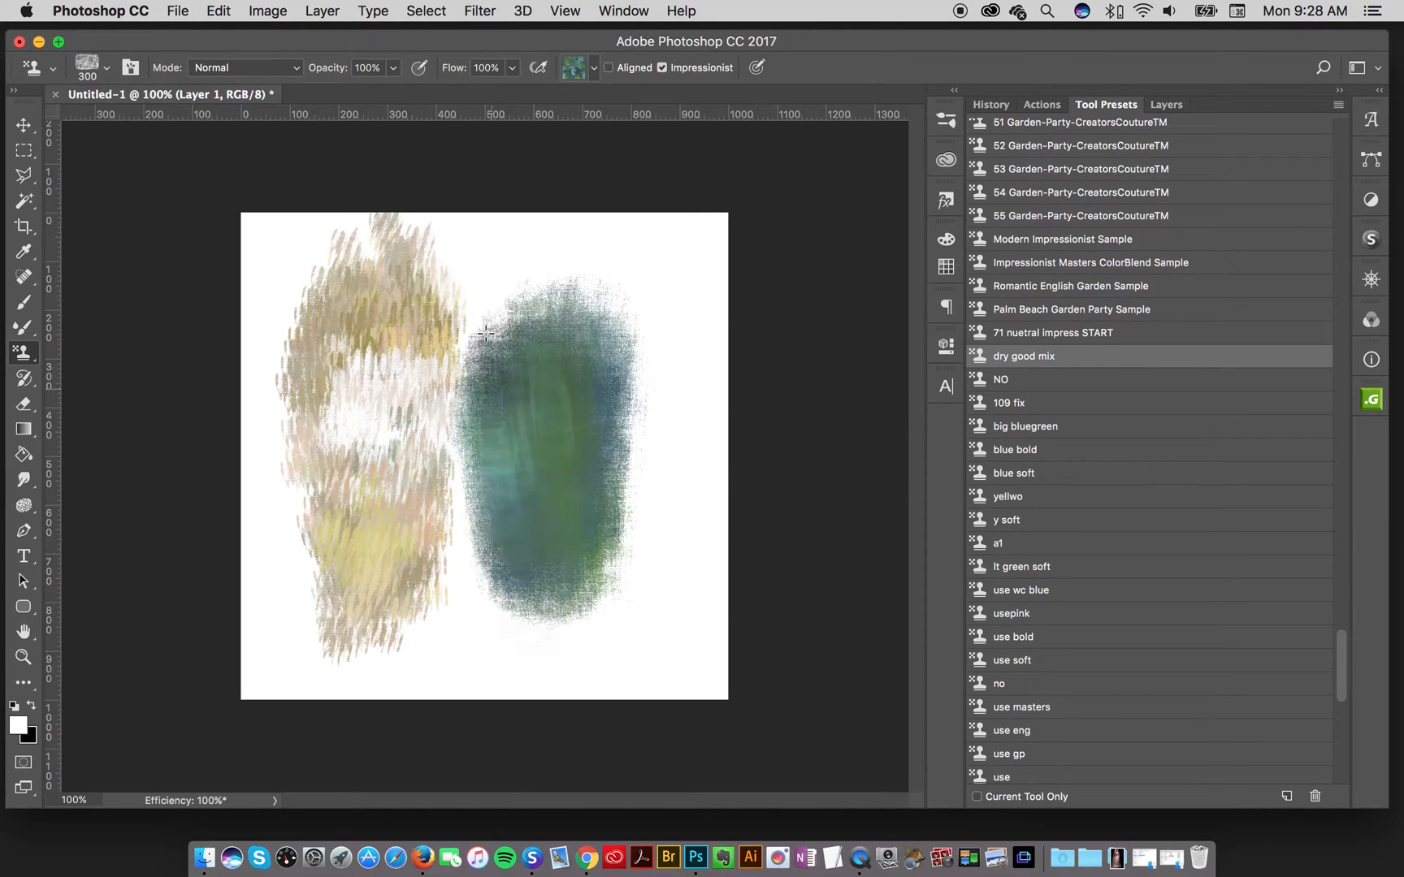
pyautogui.moveTo(484, 333); pyautogui.dragTo(615, 350)
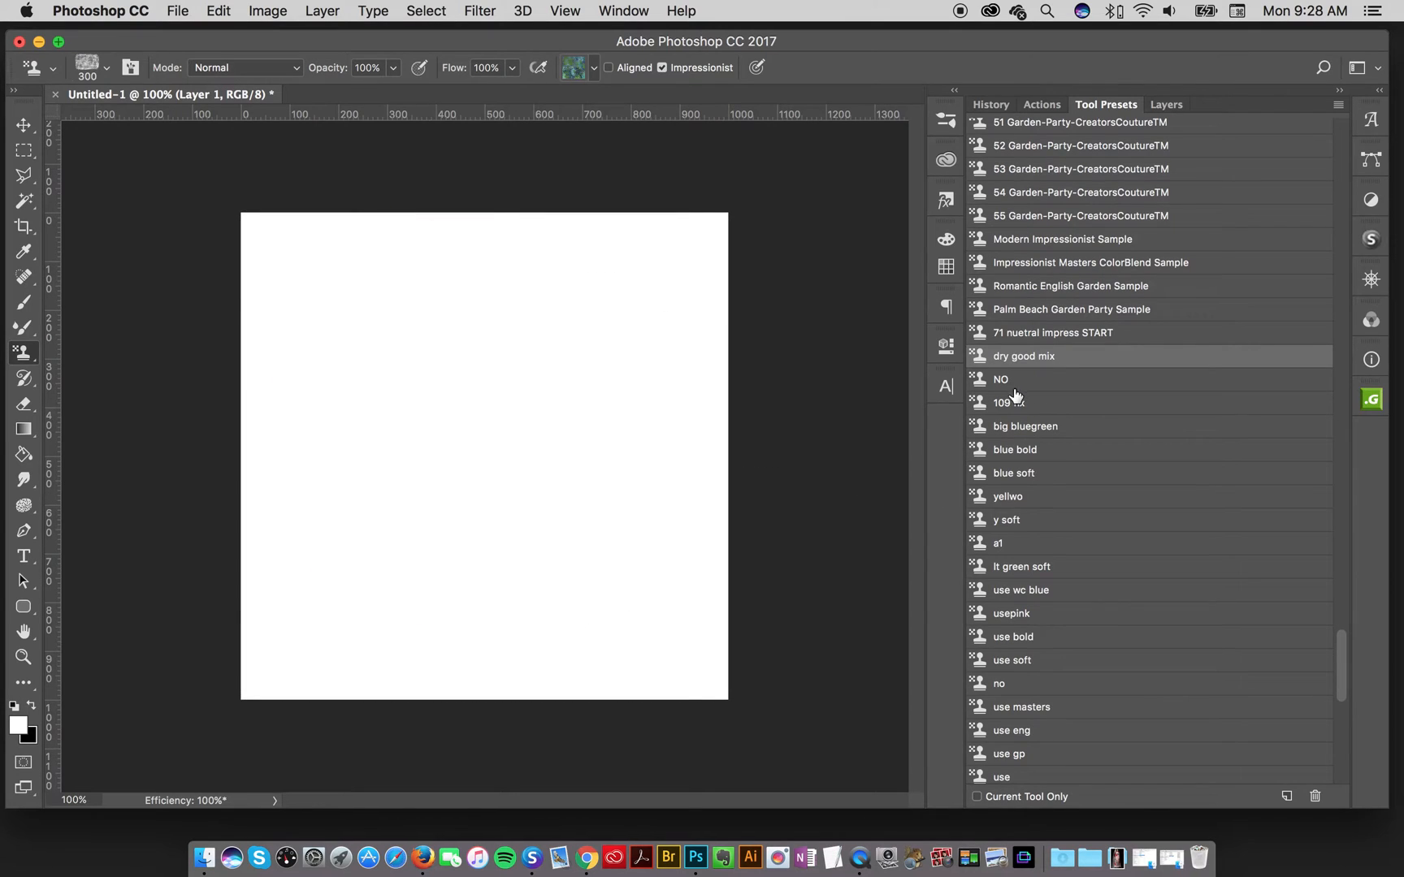
# - Test the '109 fix' and bold blue presets, then load 'blue soft' and 'yellwo'
pyautogui.click(1008, 403)
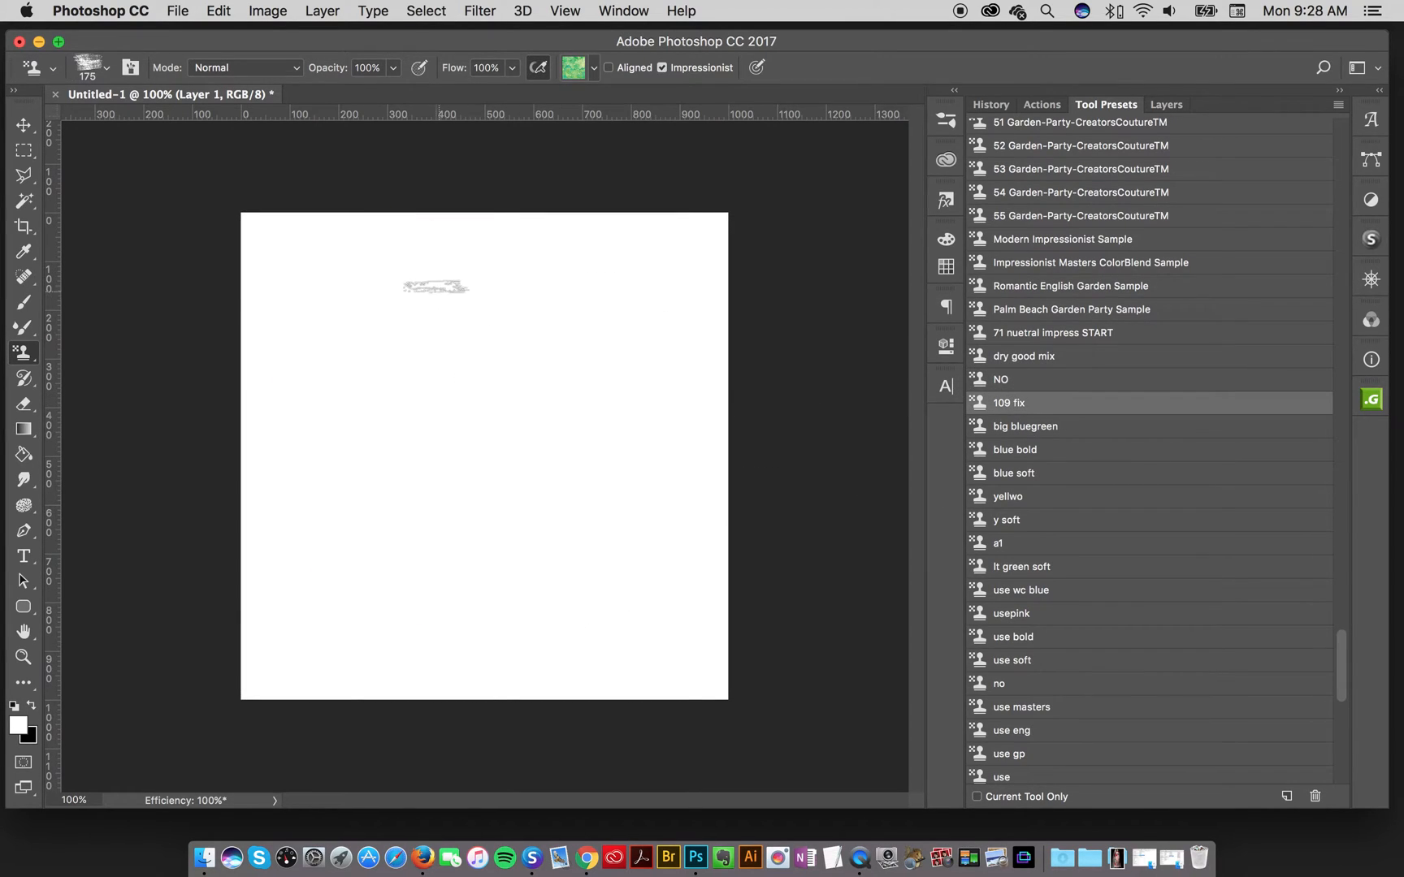
pyautogui.moveTo(436, 287); pyautogui.dragTo(421, 644)
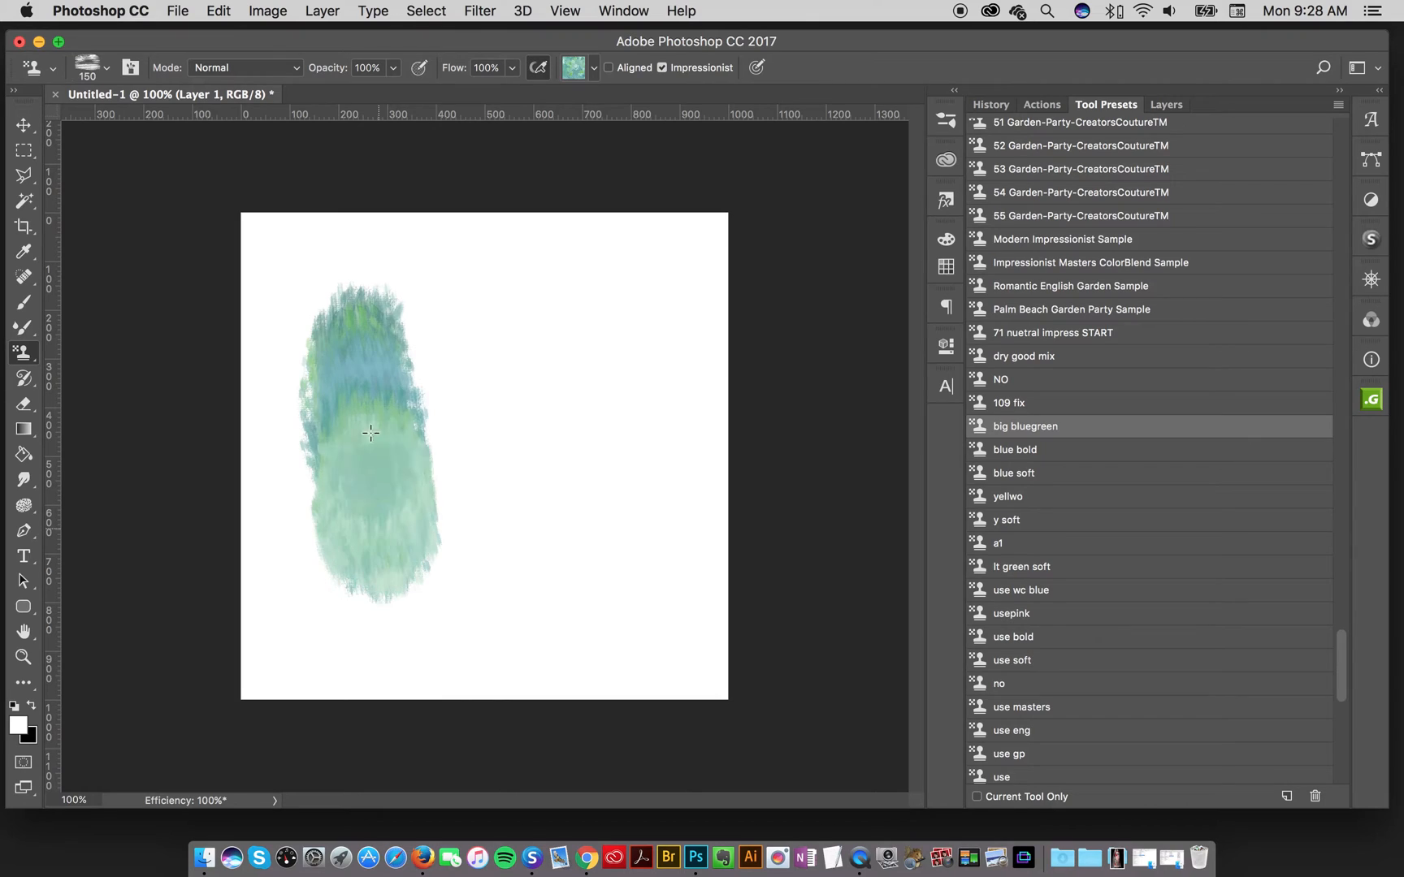
pyautogui.click(1014, 449)
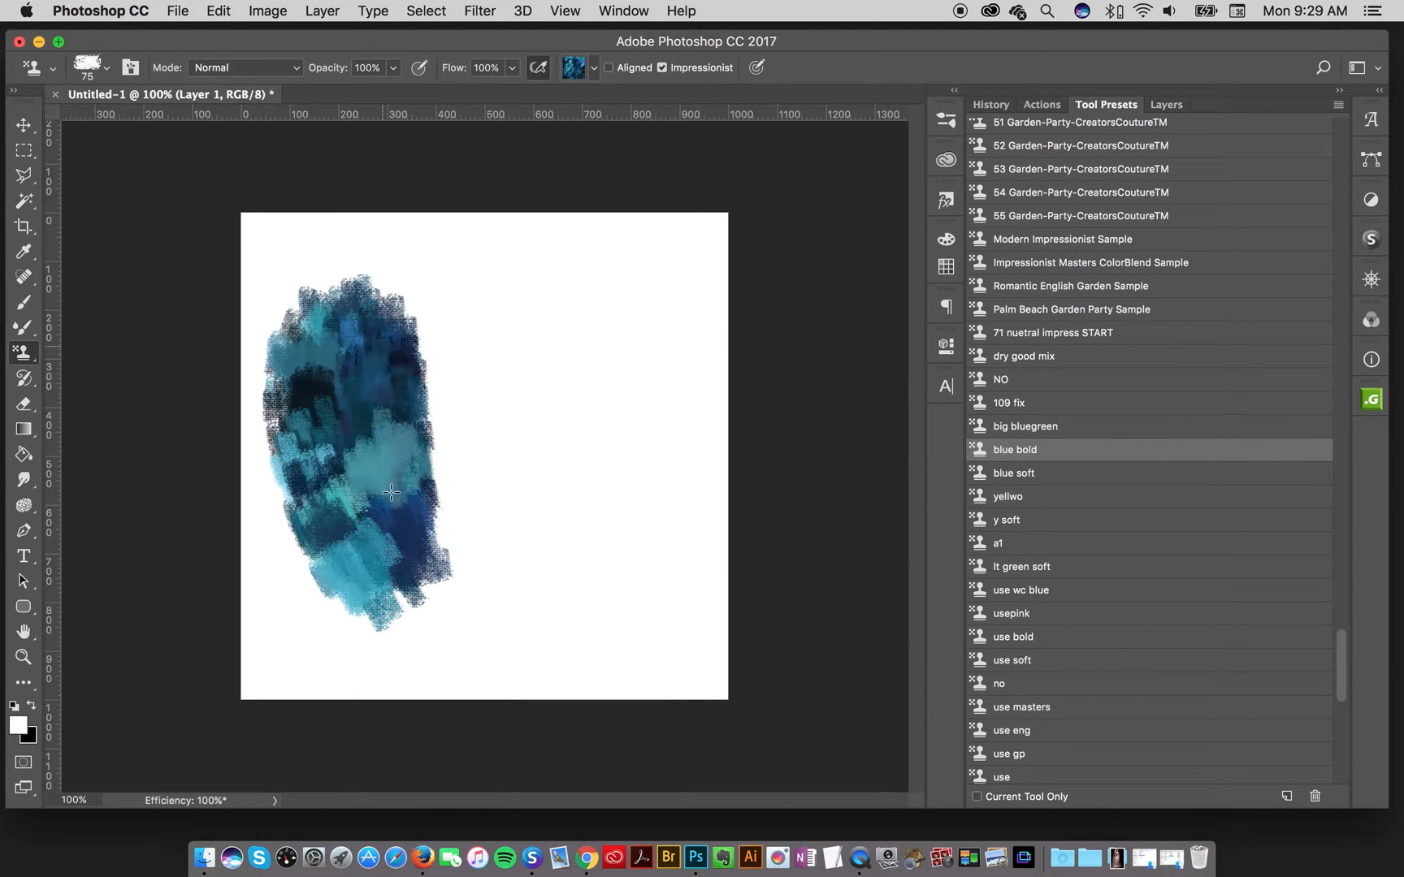
pyautogui.moveTo(394, 492); pyautogui.dragTo(340, 421)
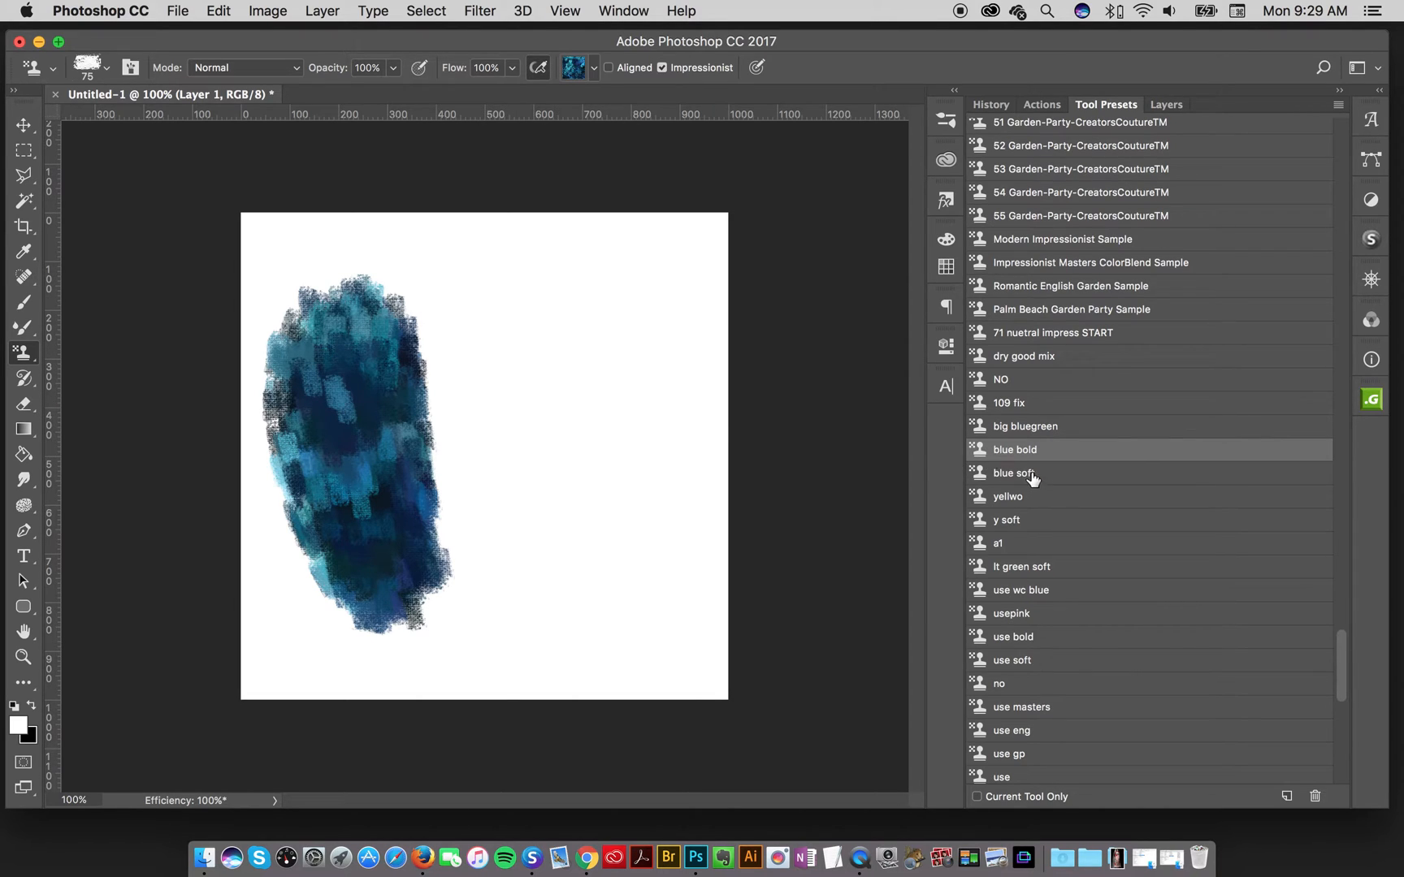
pyautogui.click(1015, 473)
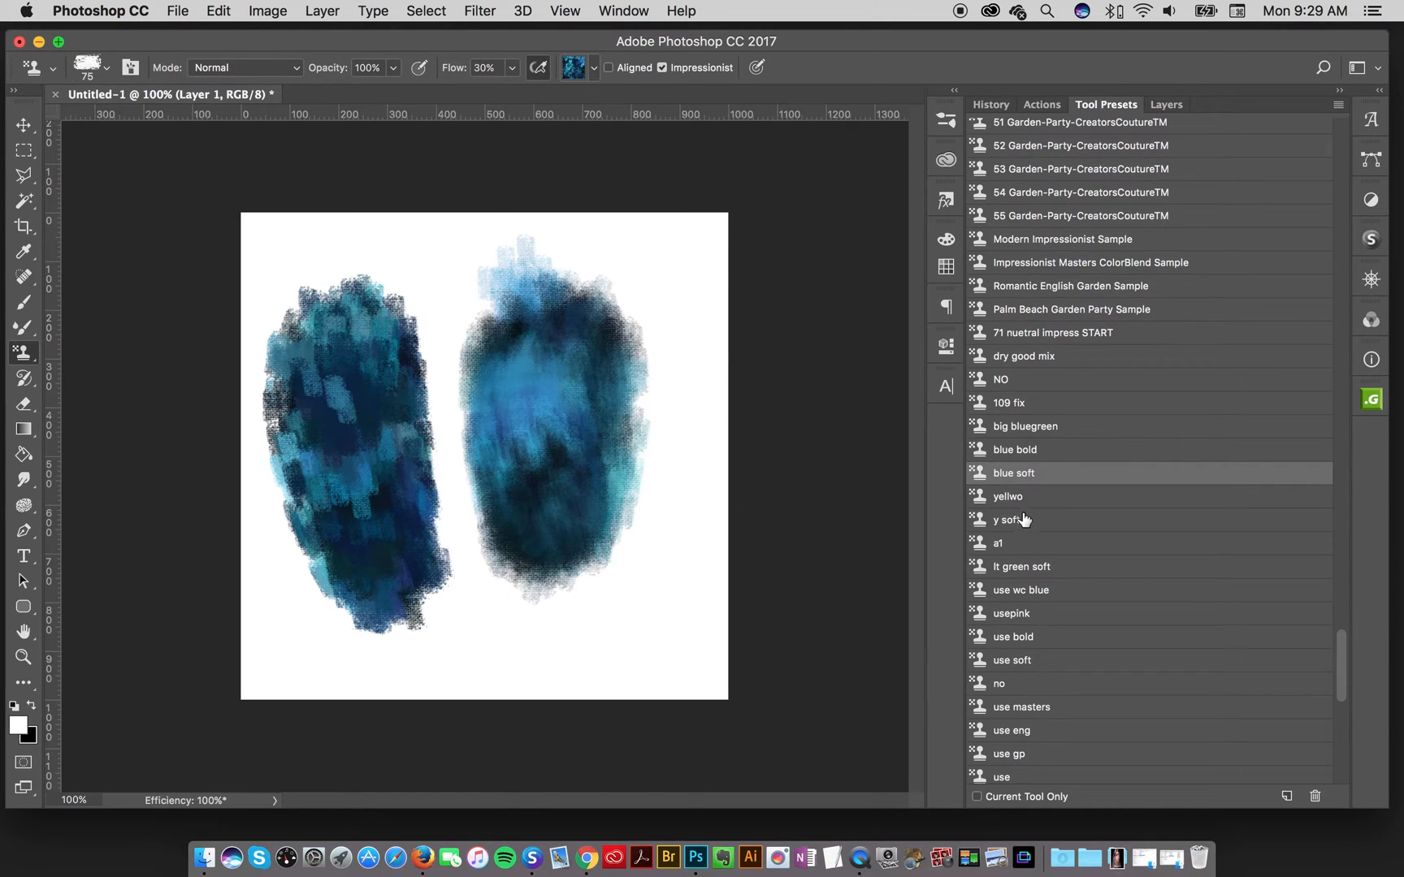
pyautogui.click(1008, 497)
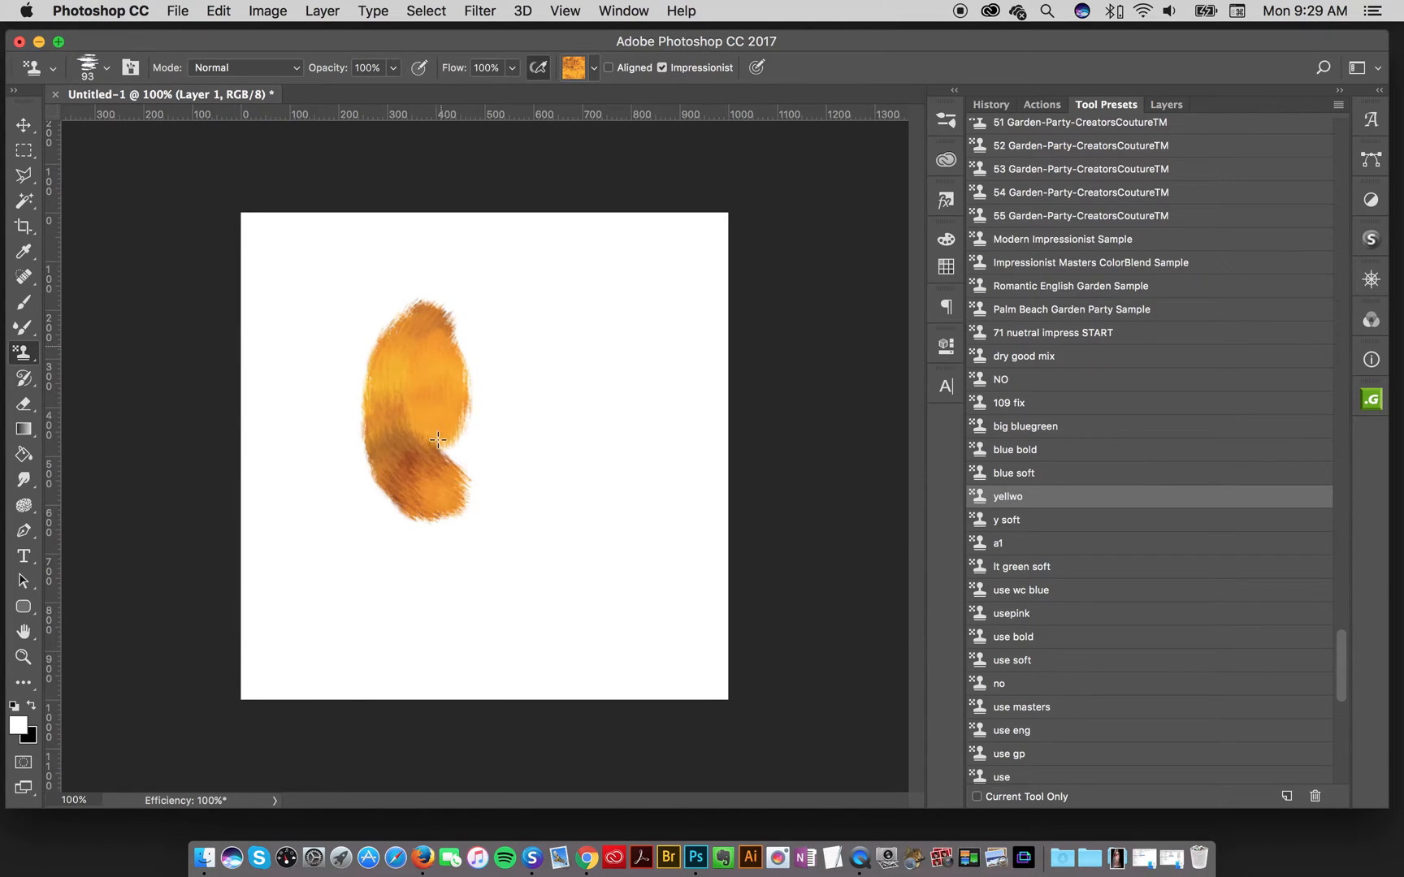
# - Paint golden yellow, soft yellow, leafy green and soft light green test patches
pyautogui.moveTo(438, 440); pyautogui.dragTo(451, 544)
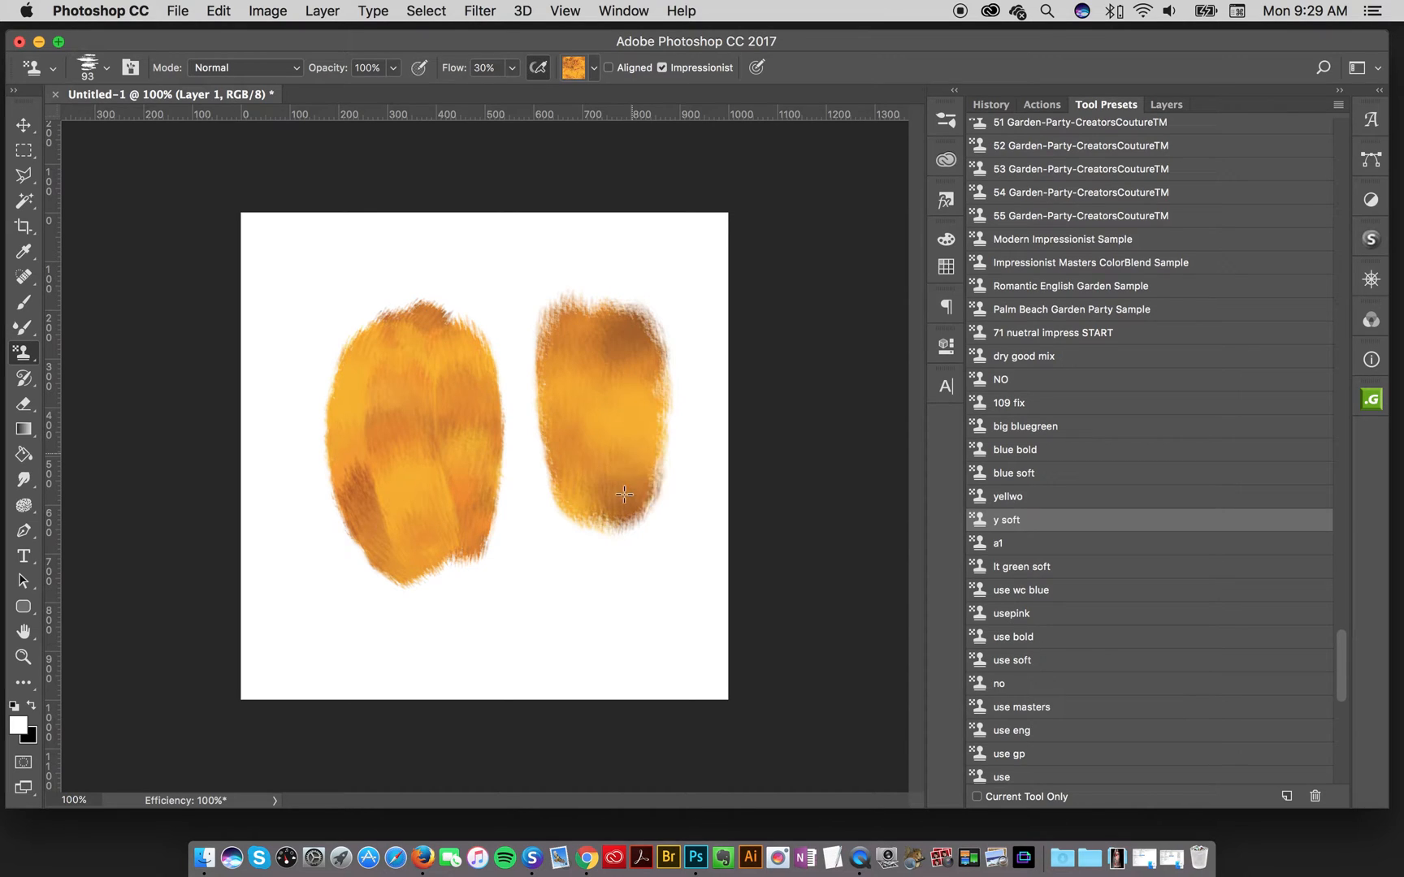
pyautogui.moveTo(624, 493); pyautogui.dragTo(602, 346)
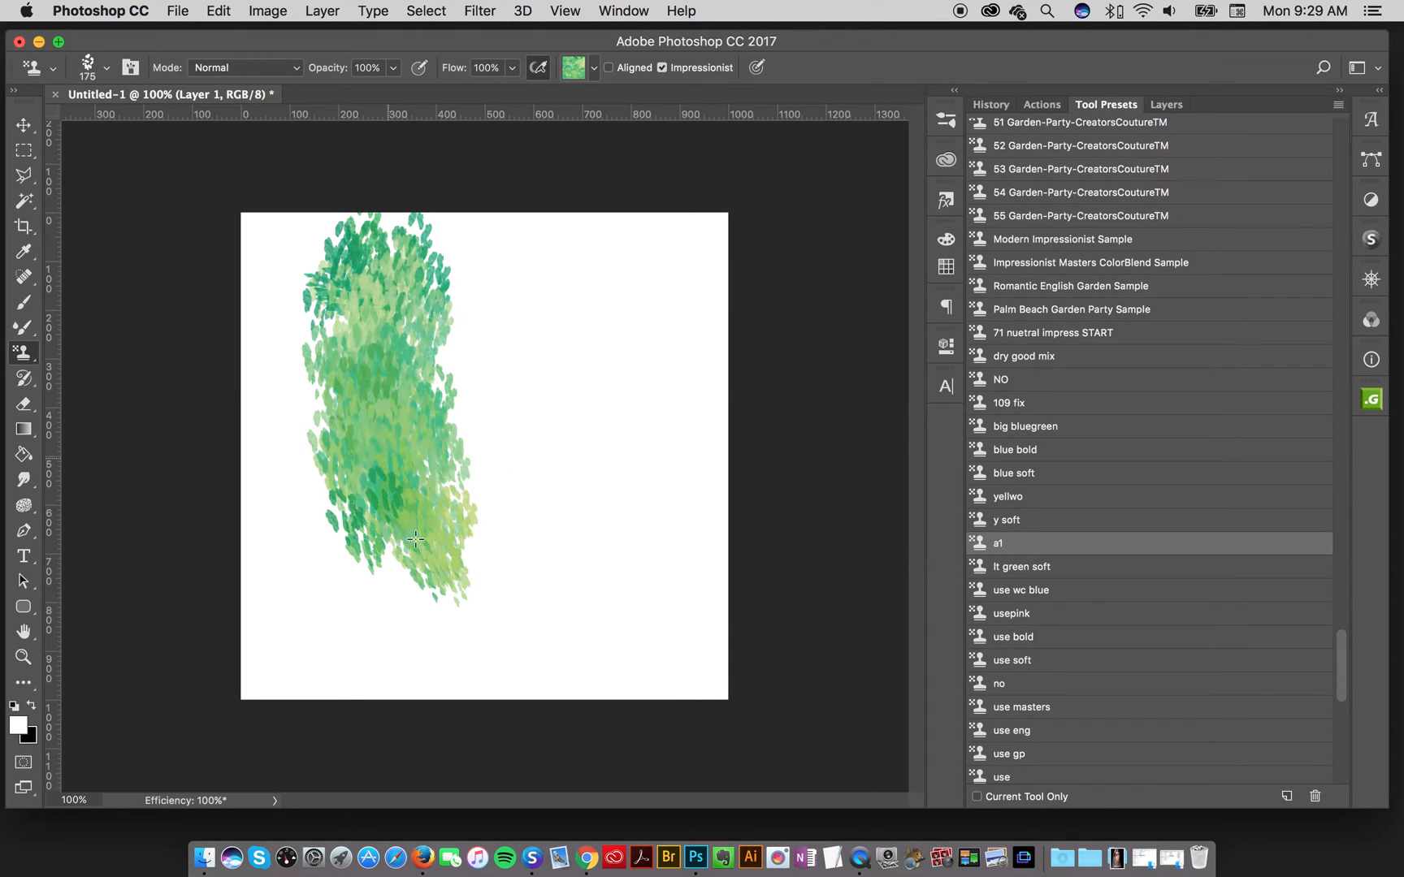
pyautogui.moveTo(412, 538); pyautogui.dragTo(448, 578)
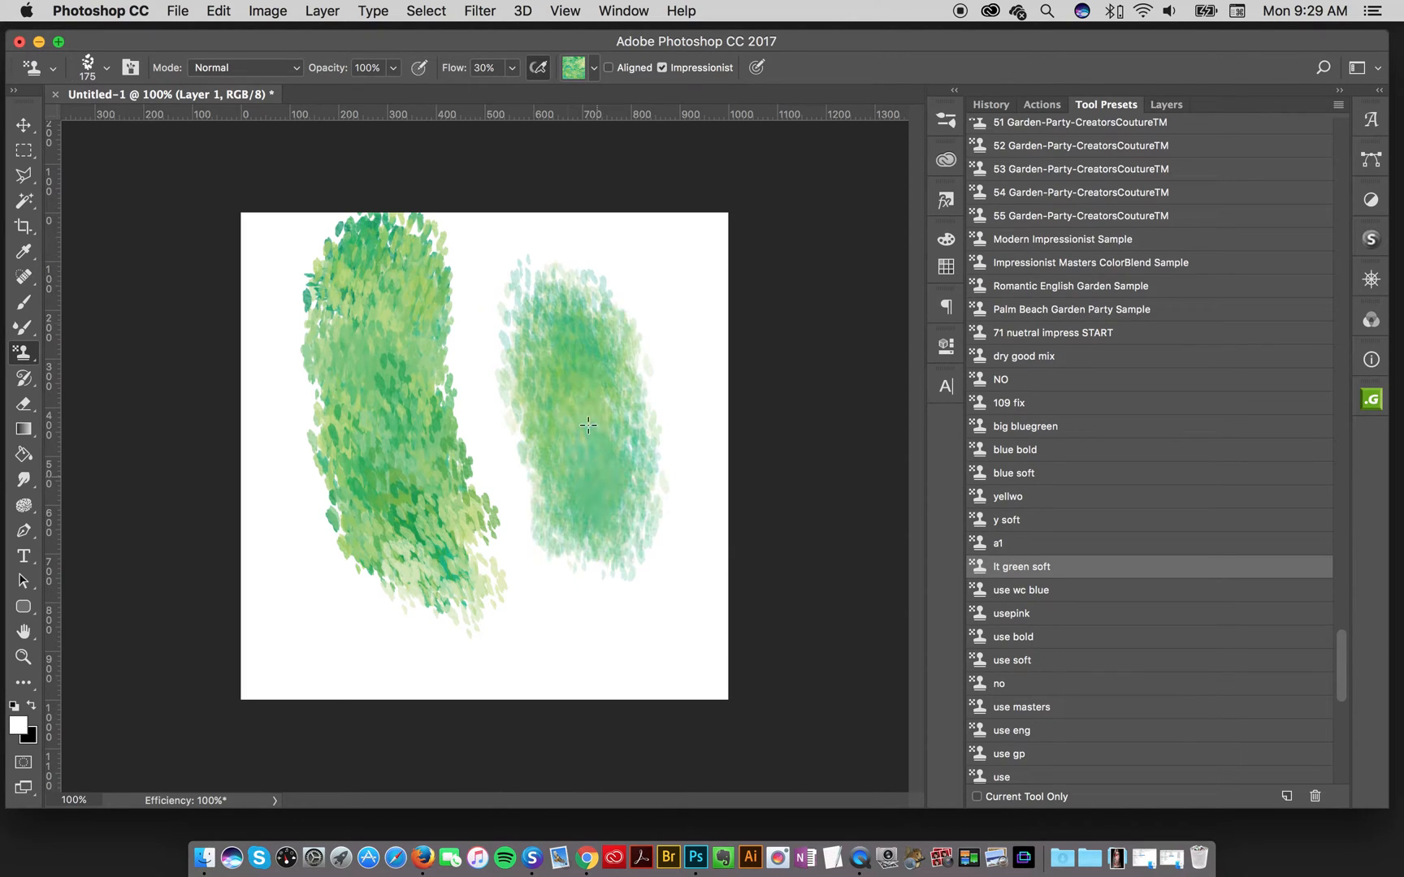
pyautogui.moveTo(588, 425); pyautogui.dragTo(573, 475)
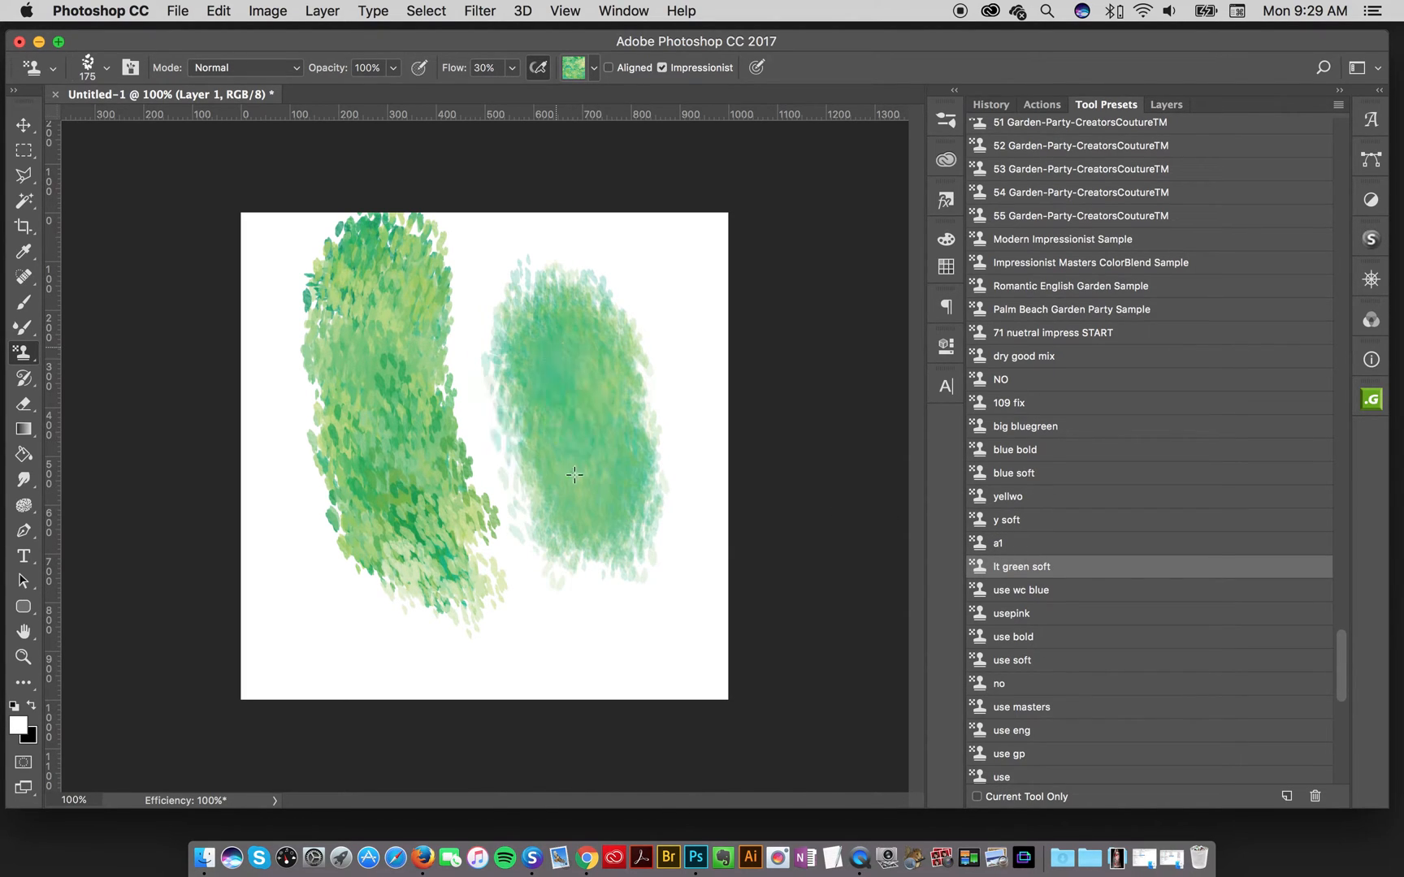
pyautogui.click(1021, 590)
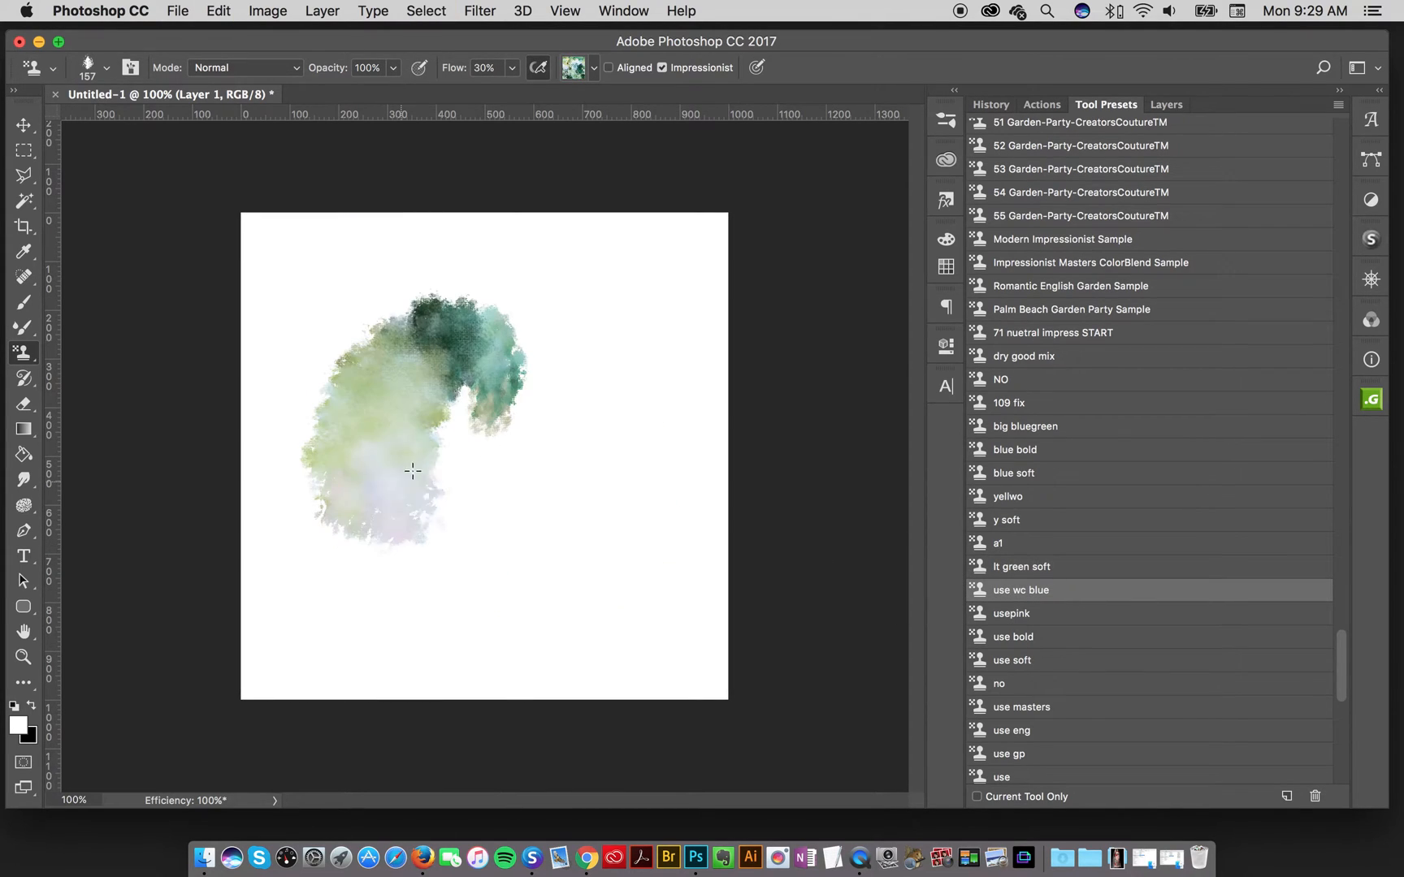
# - Paint a large green watercolour patch, then a pink-orange patch with 'usepink'
pyautogui.moveTo(412, 471); pyautogui.dragTo(492, 370)
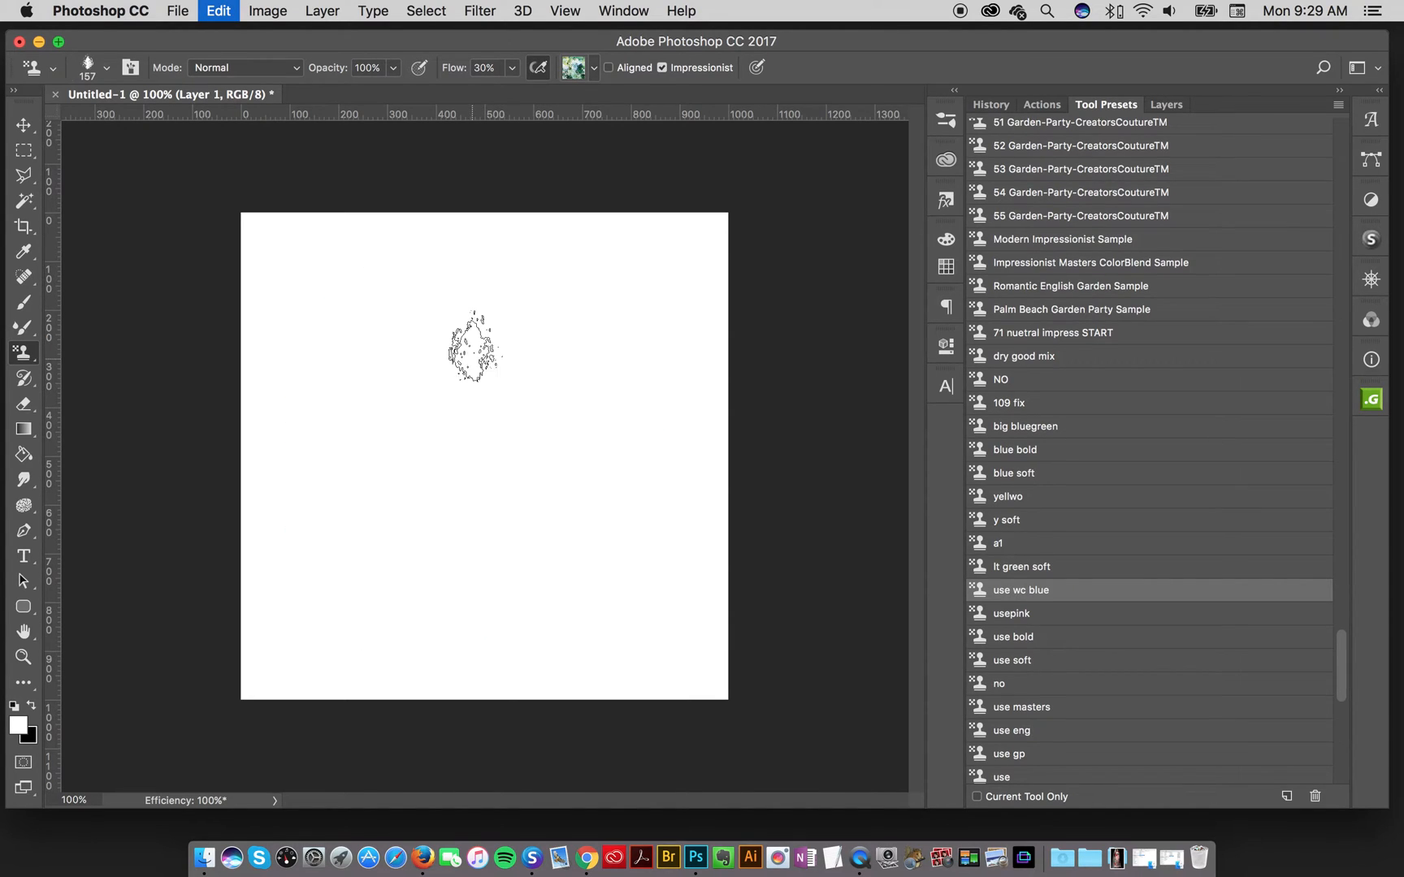
pyautogui.moveTo(474, 349); pyautogui.dragTo(438, 488)
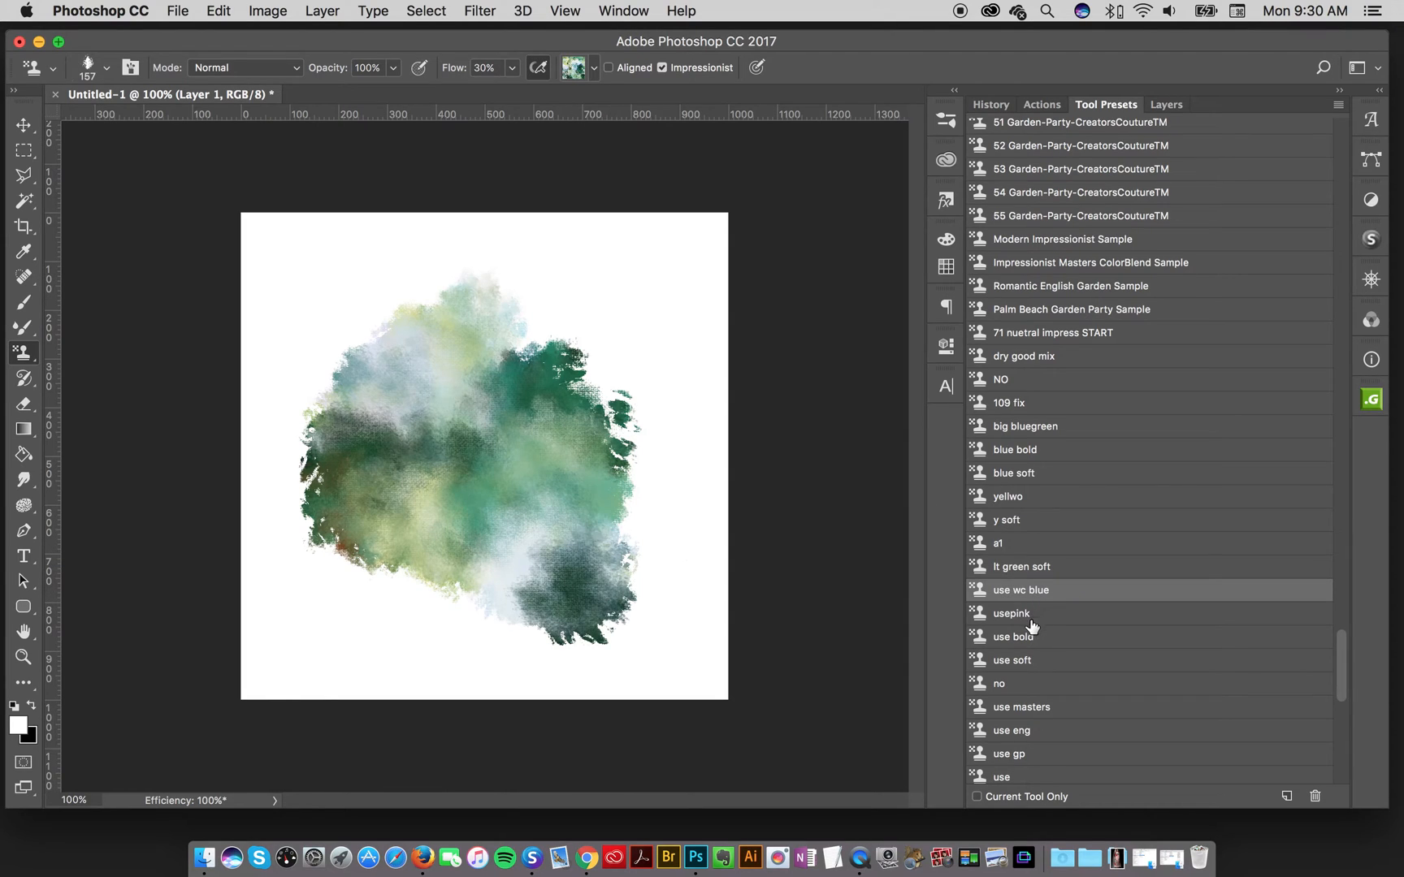
pyautogui.click(1012, 614)
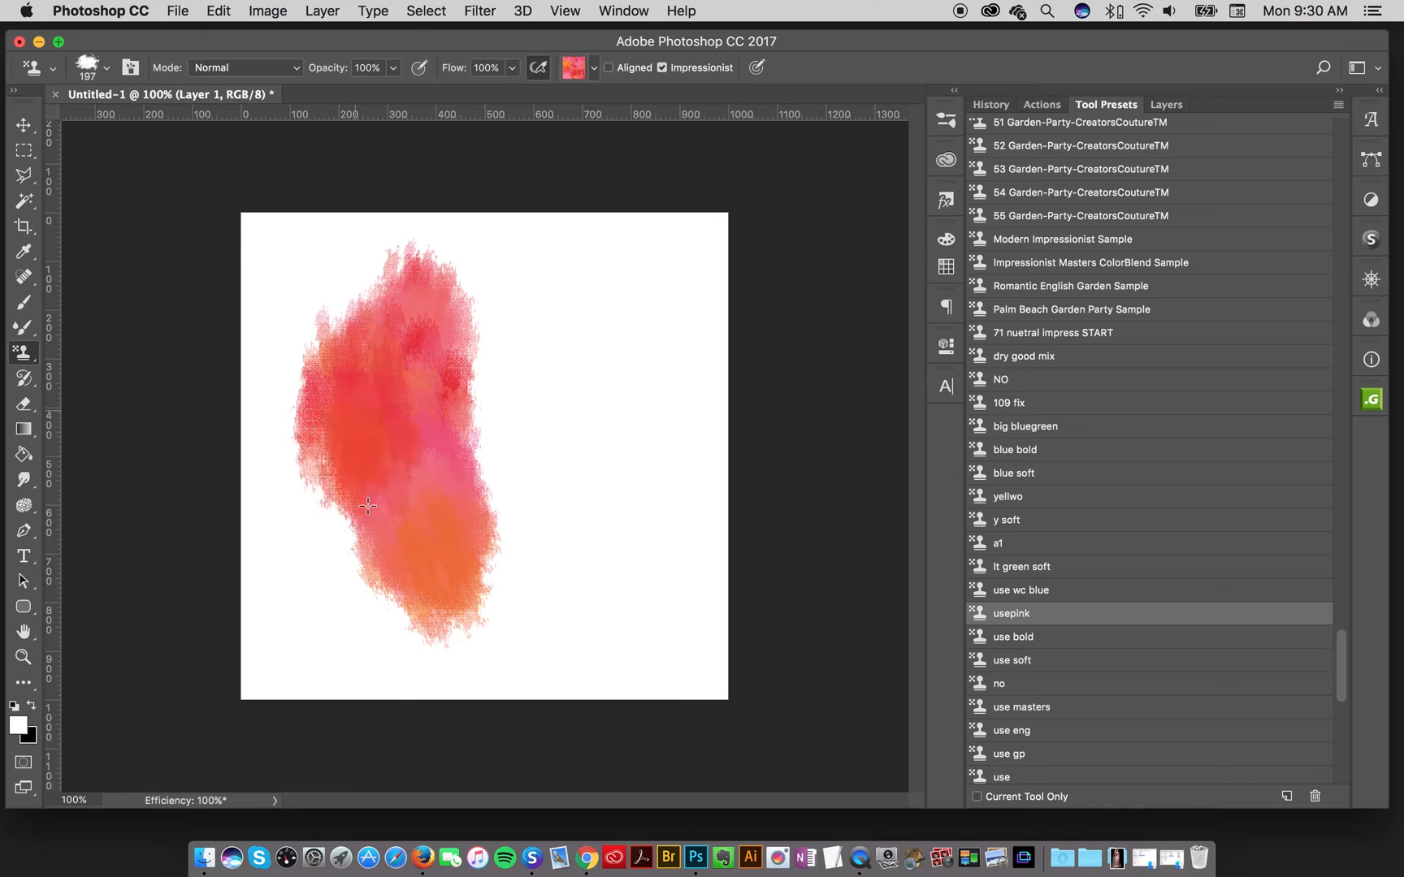
pyautogui.moveTo(368, 506); pyautogui.dragTo(457, 425)
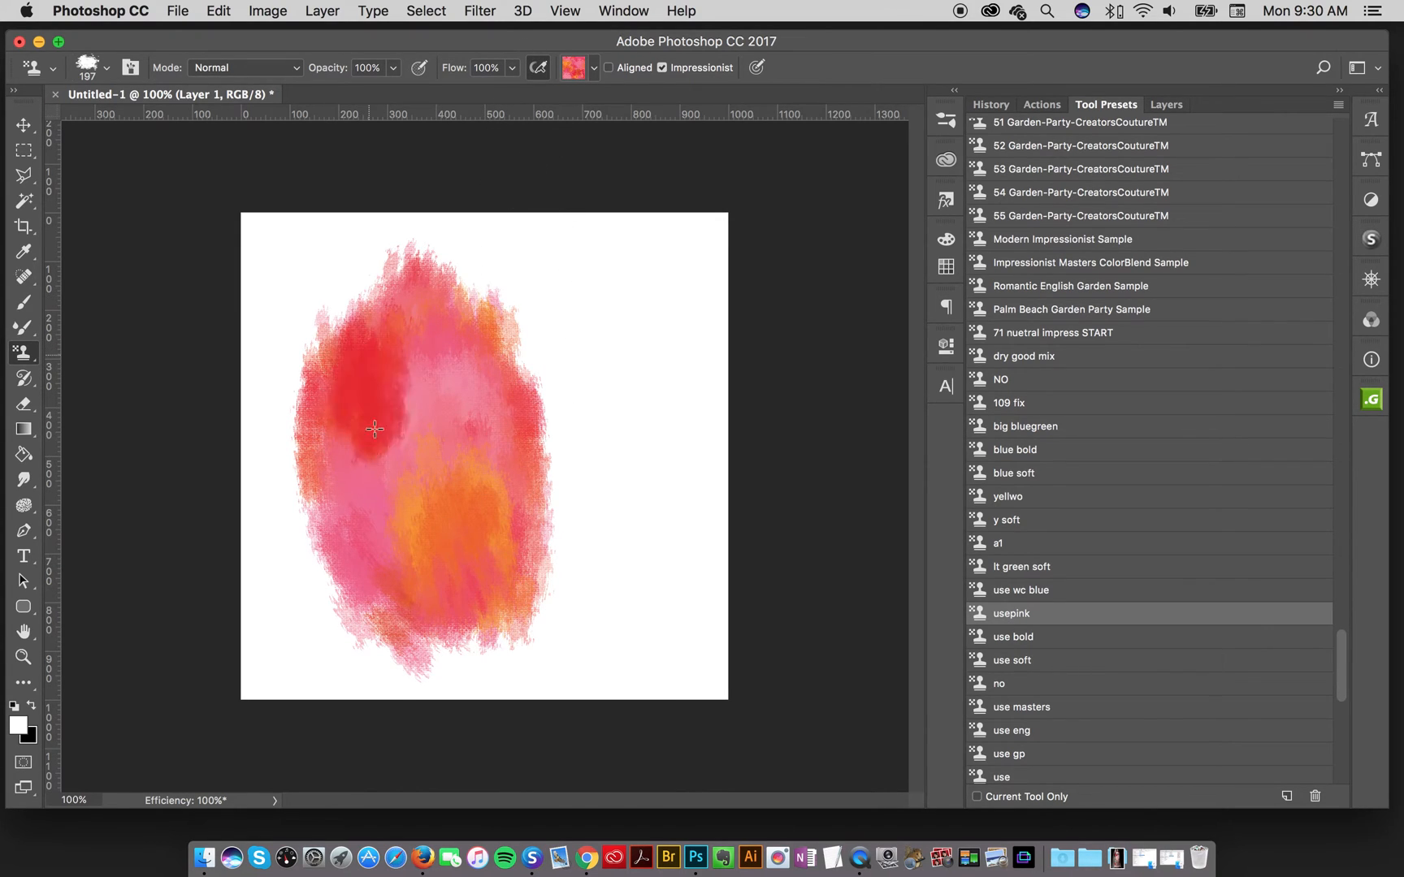
pyautogui.click(1013, 637)
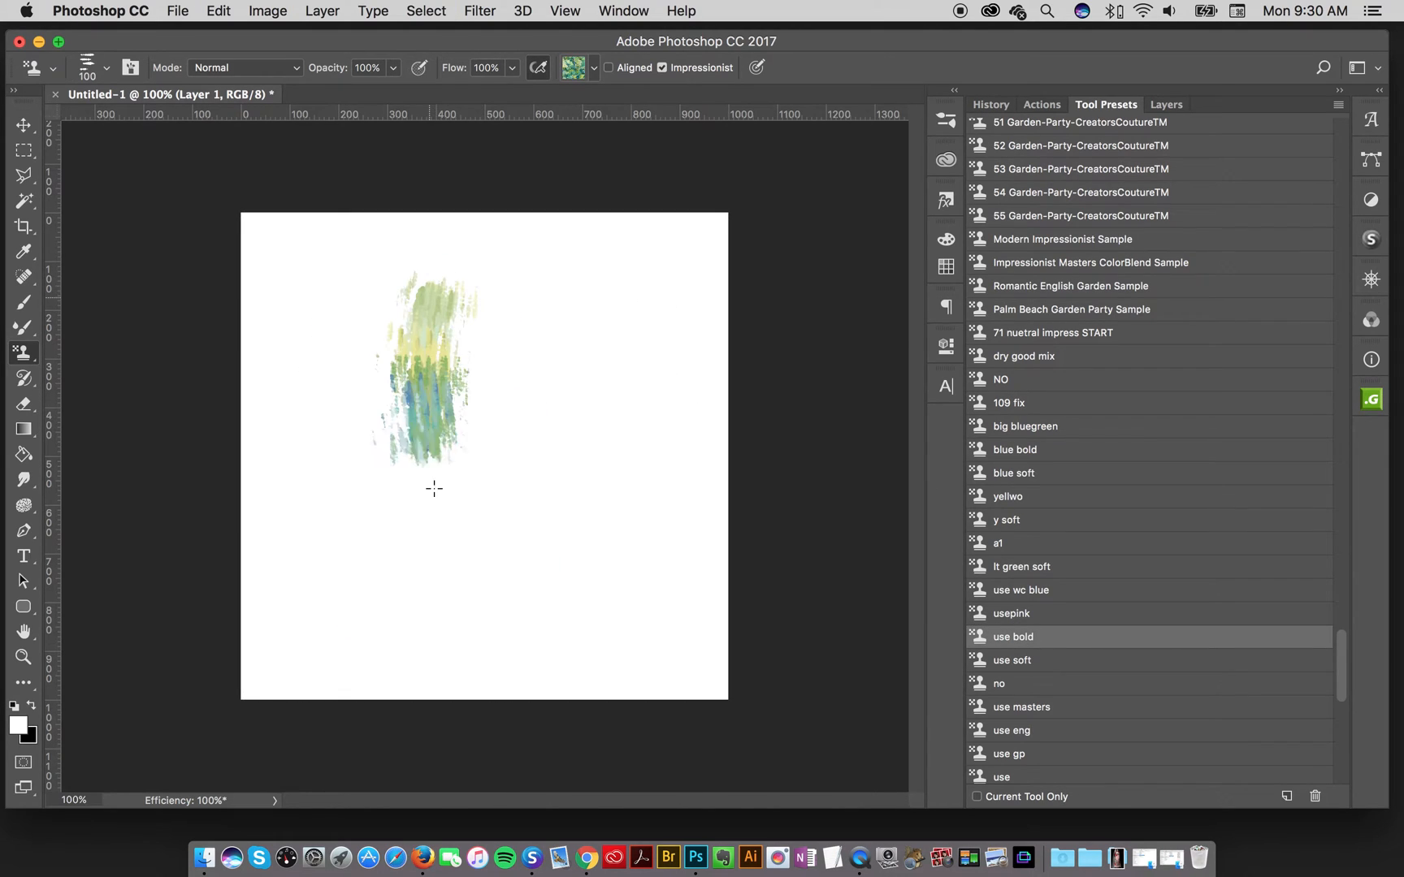
# - Paint a streaky green patch with 'use bold' and a softer one with 'use soft'
pyautogui.moveTo(421, 287); pyautogui.dragTo(439, 608)
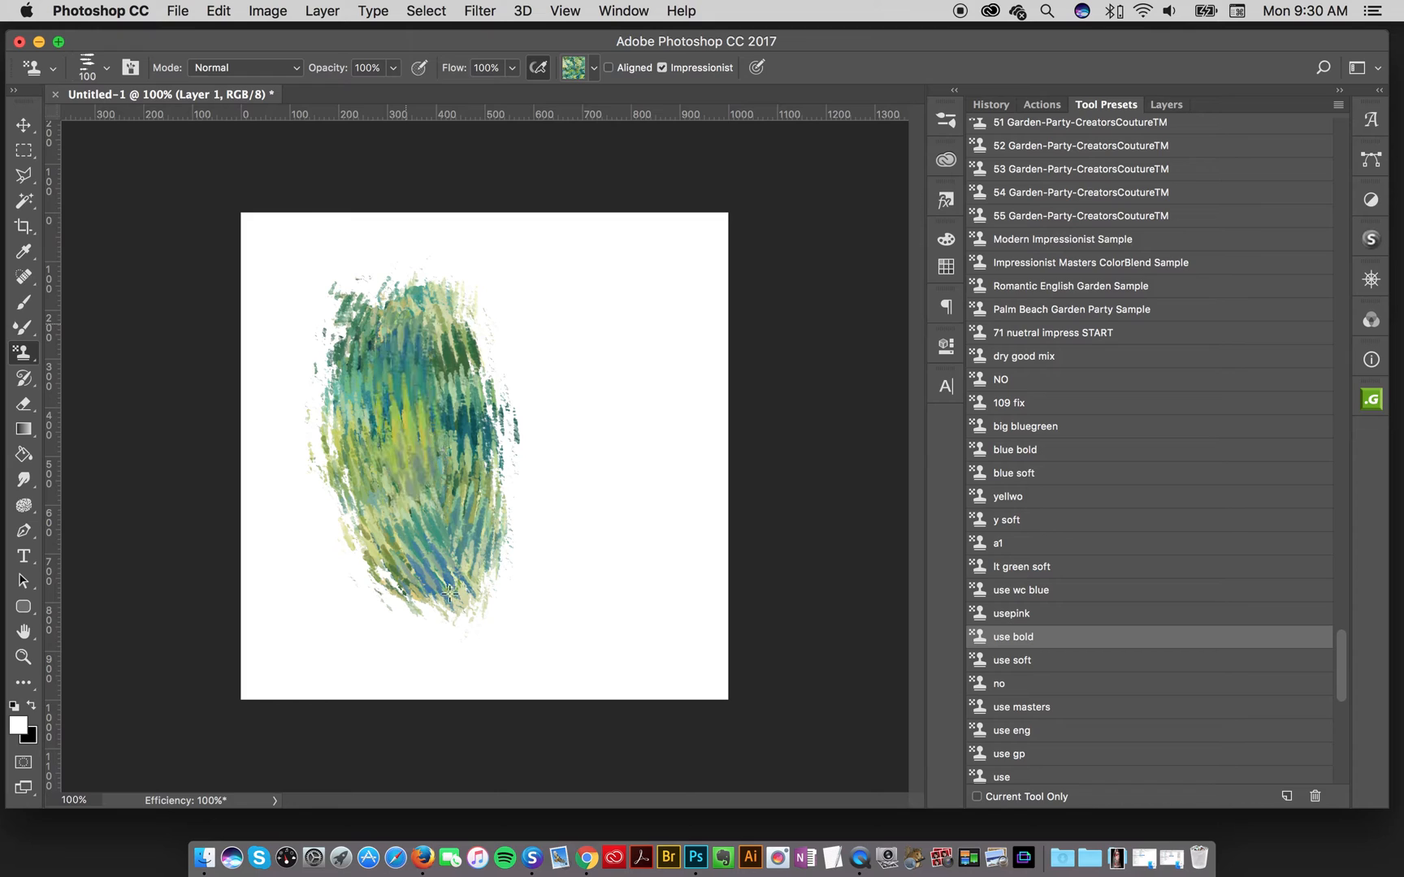
pyautogui.moveTo(429, 590); pyautogui.dragTo(412, 323)
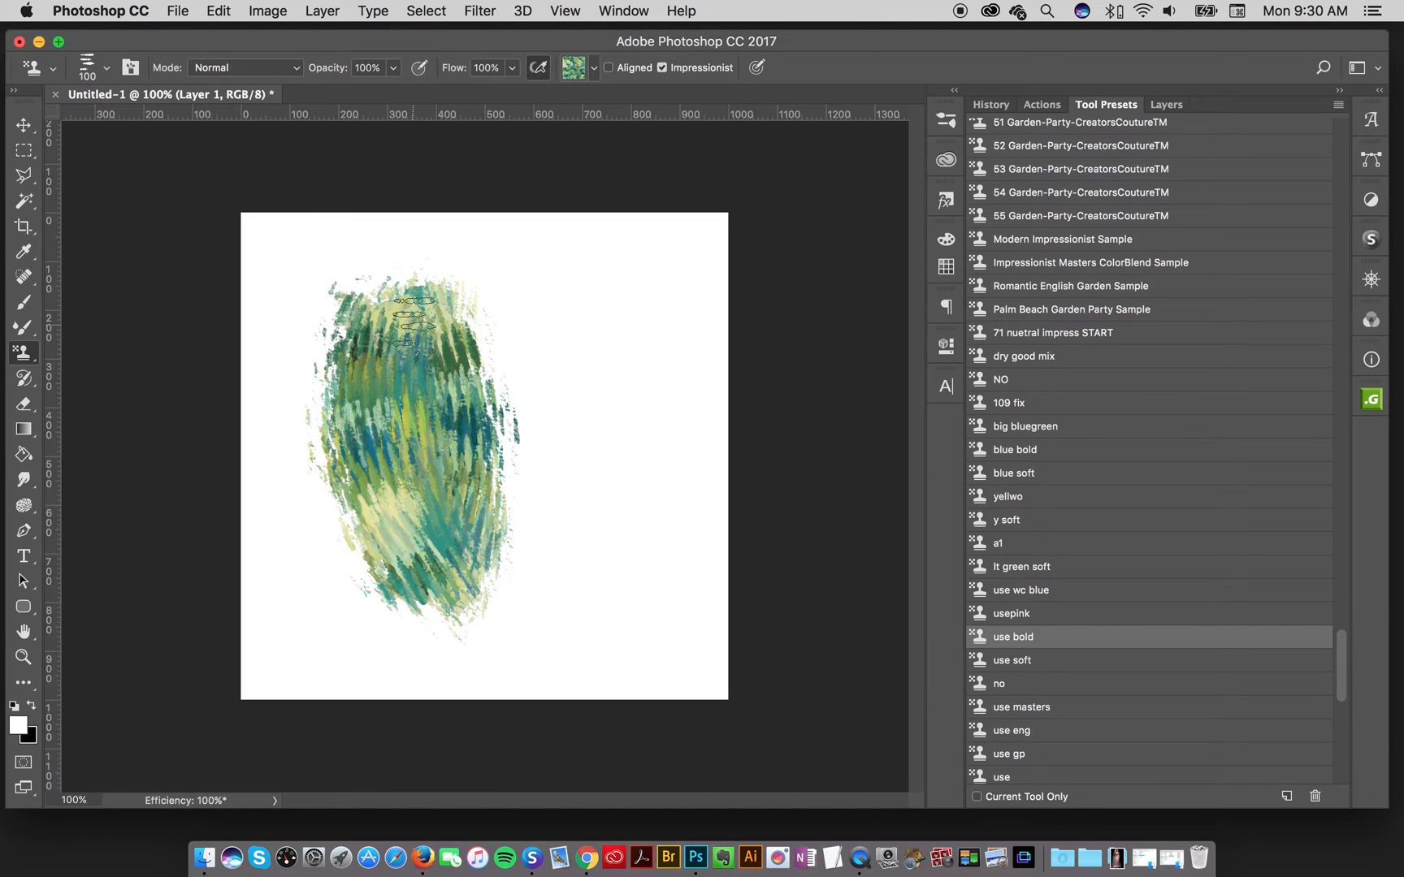
pyautogui.moveTo(412, 317); pyautogui.dragTo(483, 572)
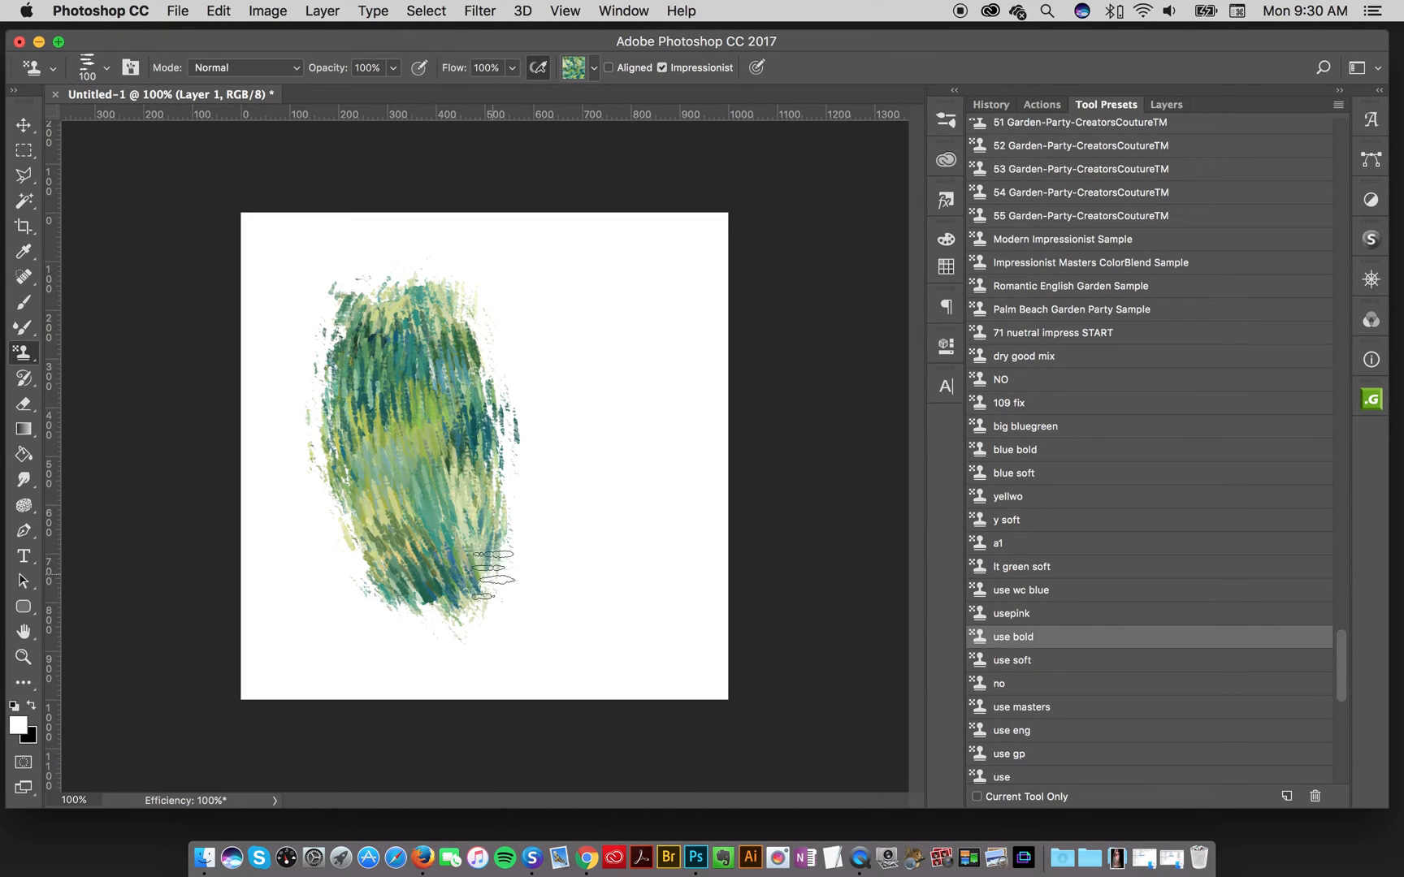
pyautogui.click(1012, 660)
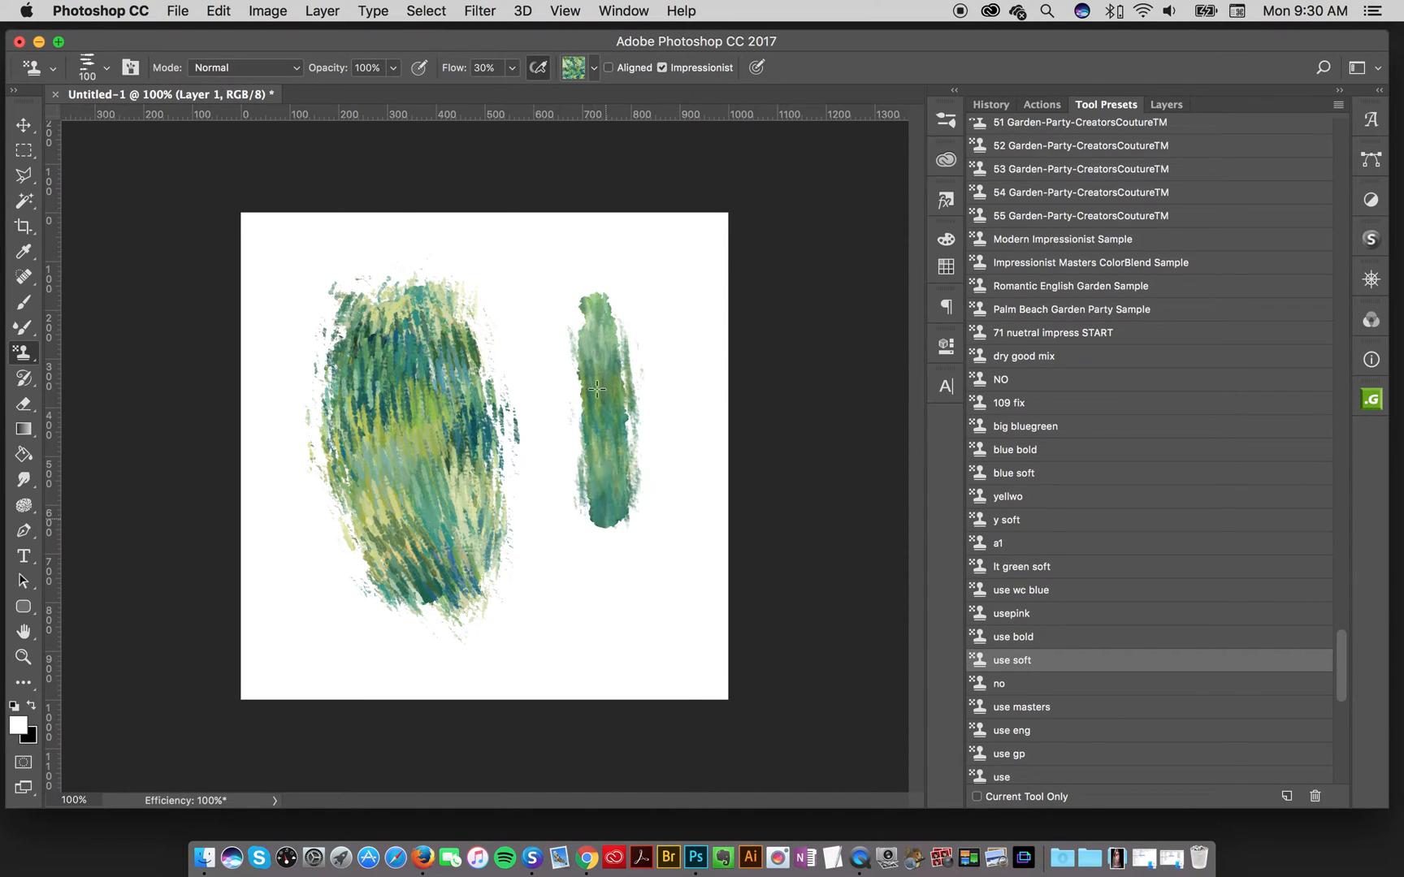
pyautogui.moveTo(596, 389); pyautogui.dragTo(644, 398)
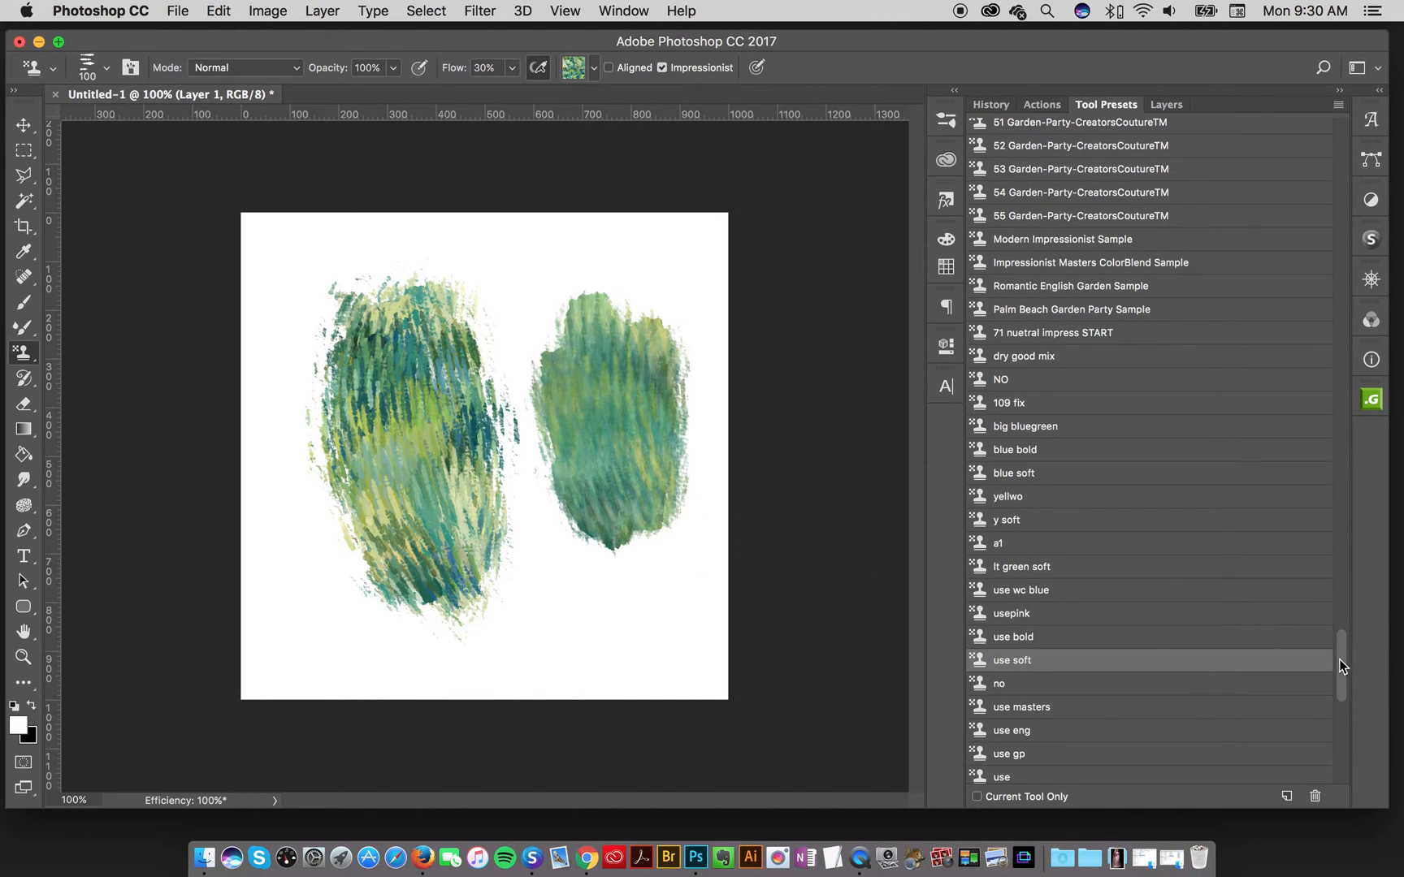
pyautogui.scroll(-3)
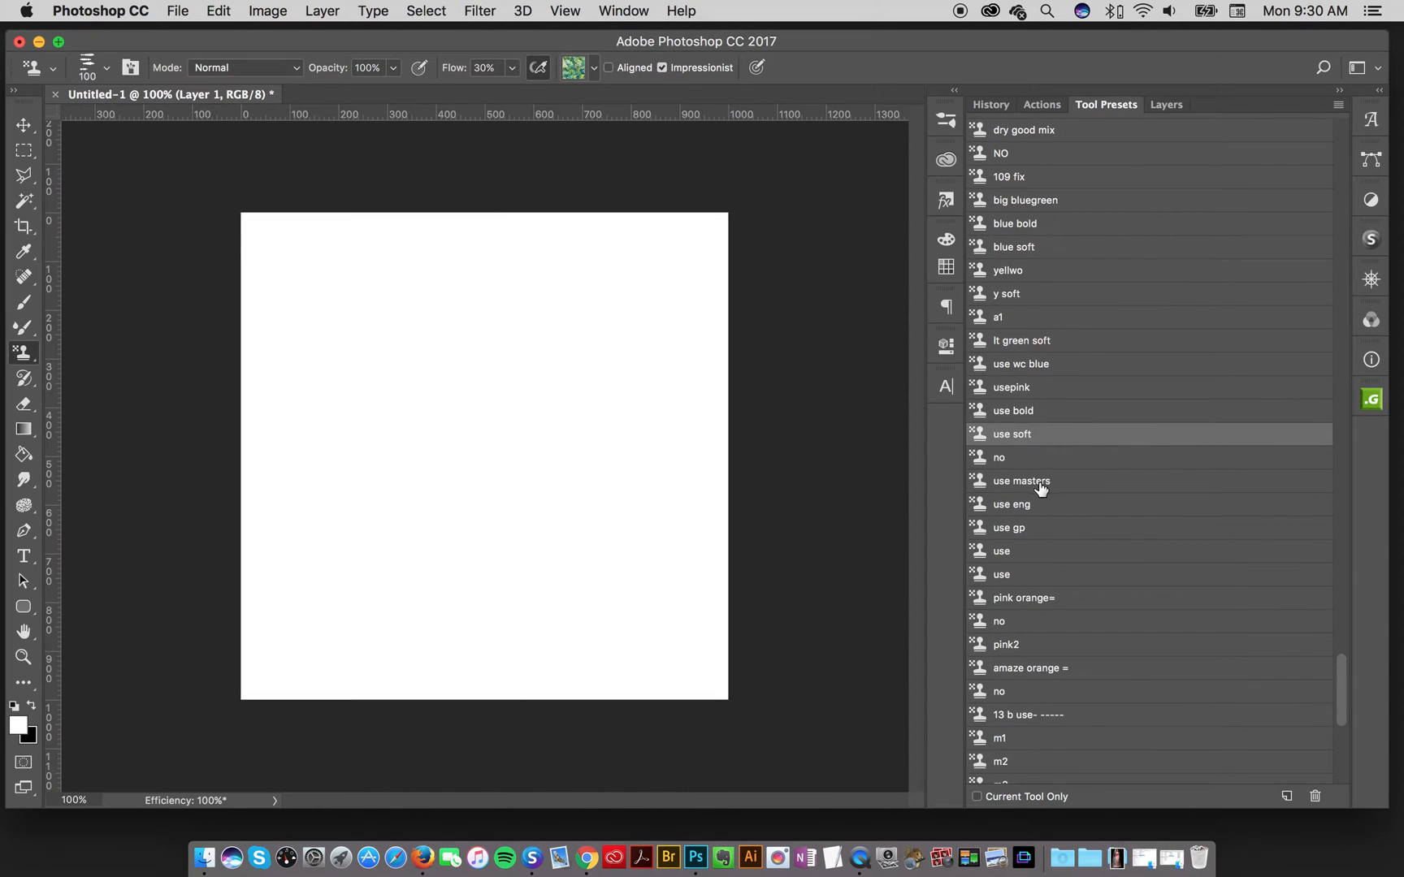
# - Paint an ochre patch with 'use masters' and a pale green-yellow patch with 'use gp'
pyautogui.click(1021, 481)
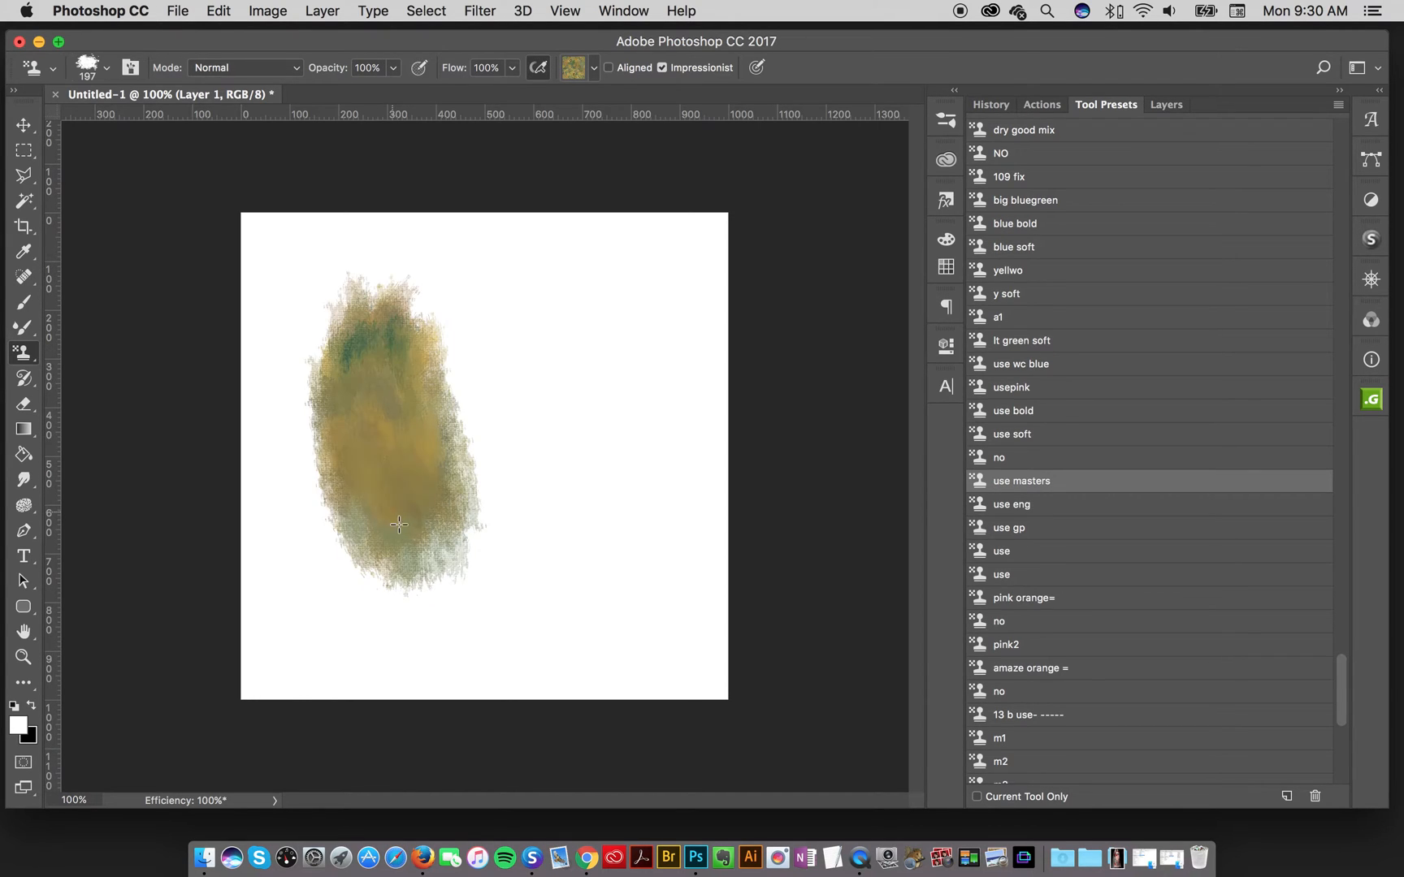
pyautogui.moveTo(399, 524); pyautogui.dragTo(378, 531)
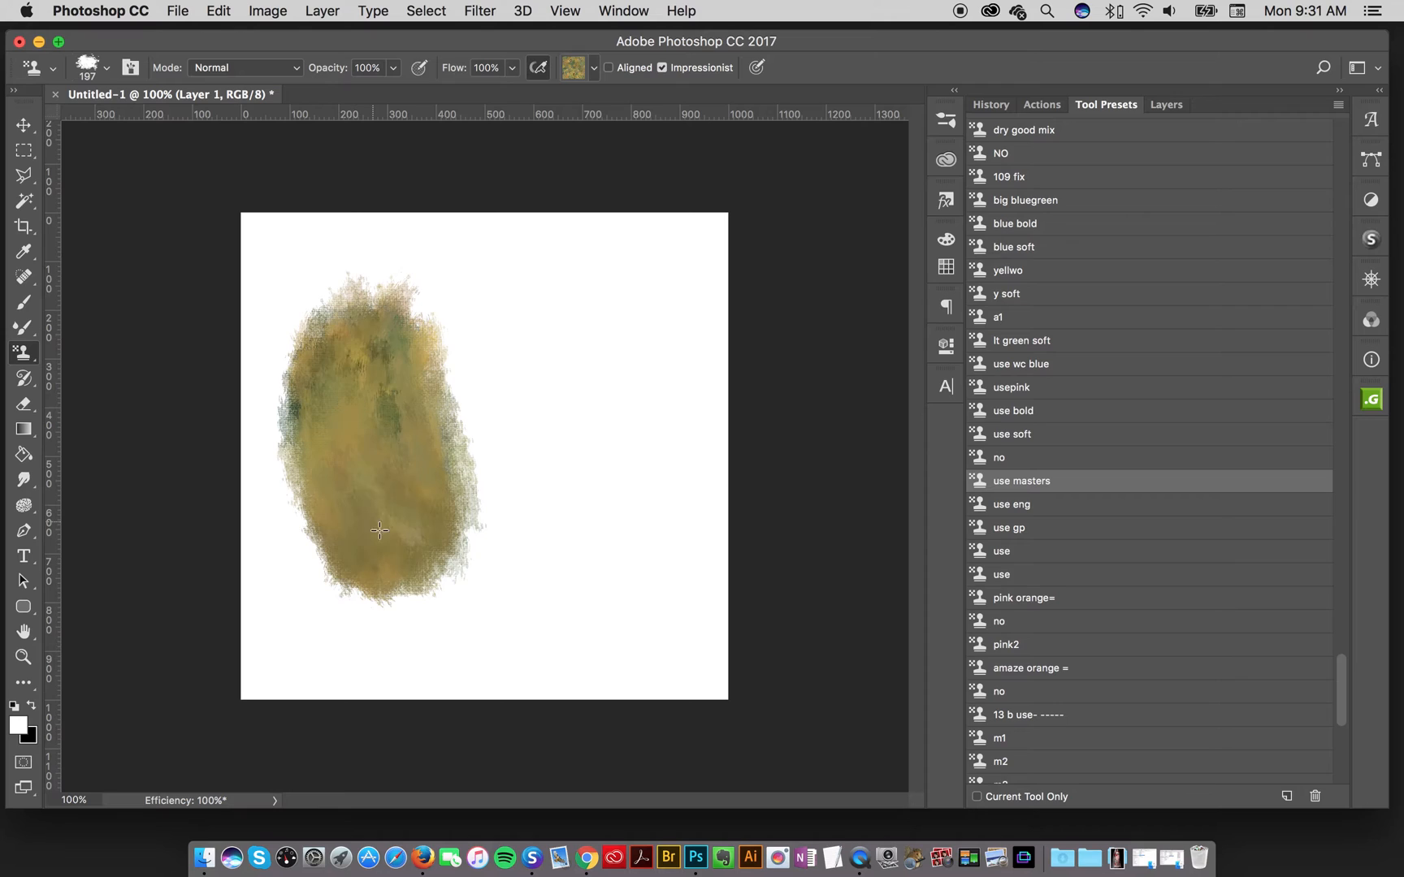
pyautogui.moveTo(377, 519); pyautogui.dragTo(429, 528)
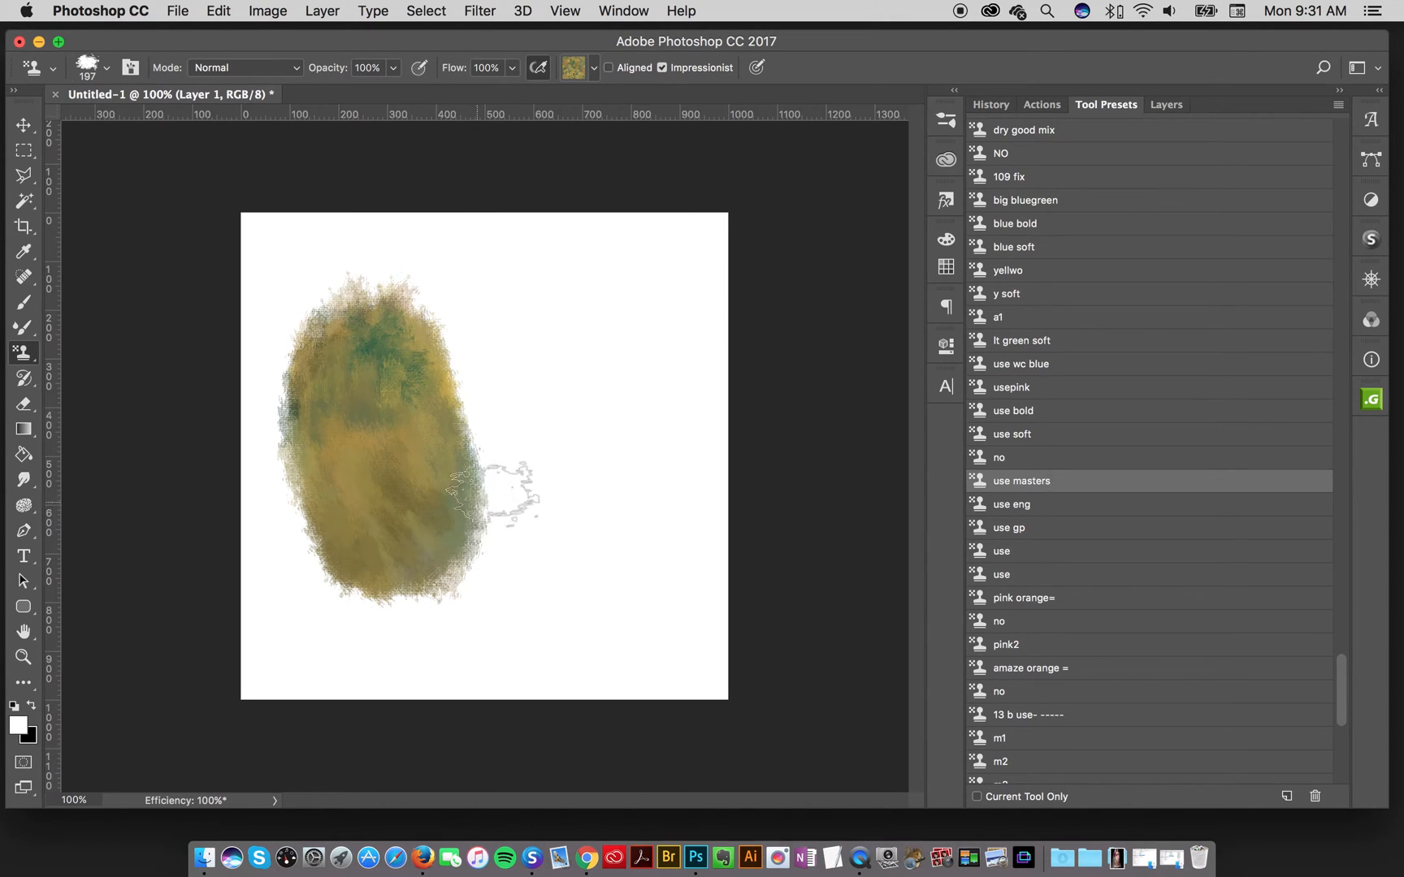
pyautogui.click(1011, 504)
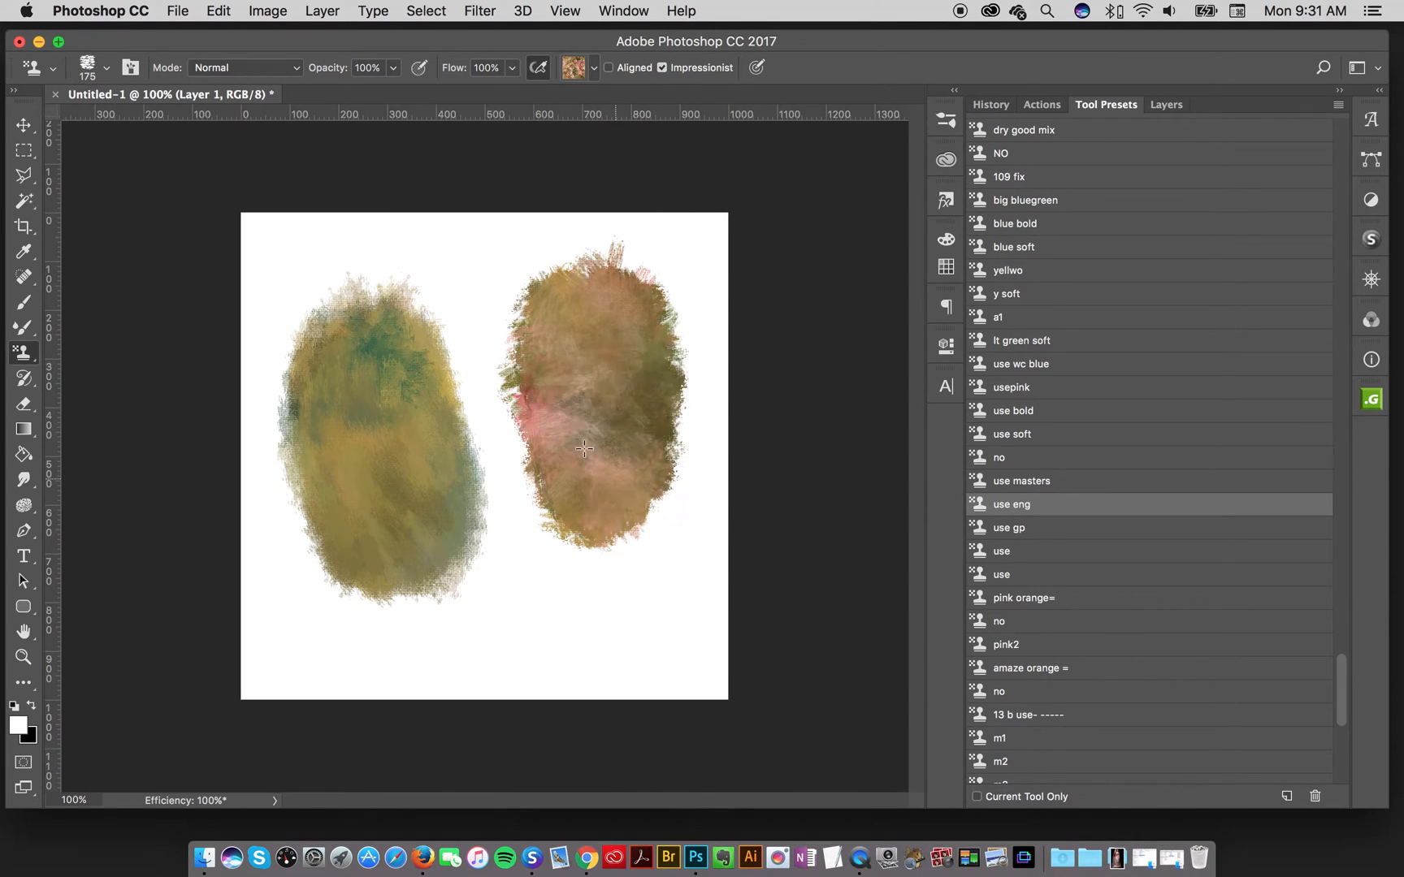
pyautogui.click(1010, 528)
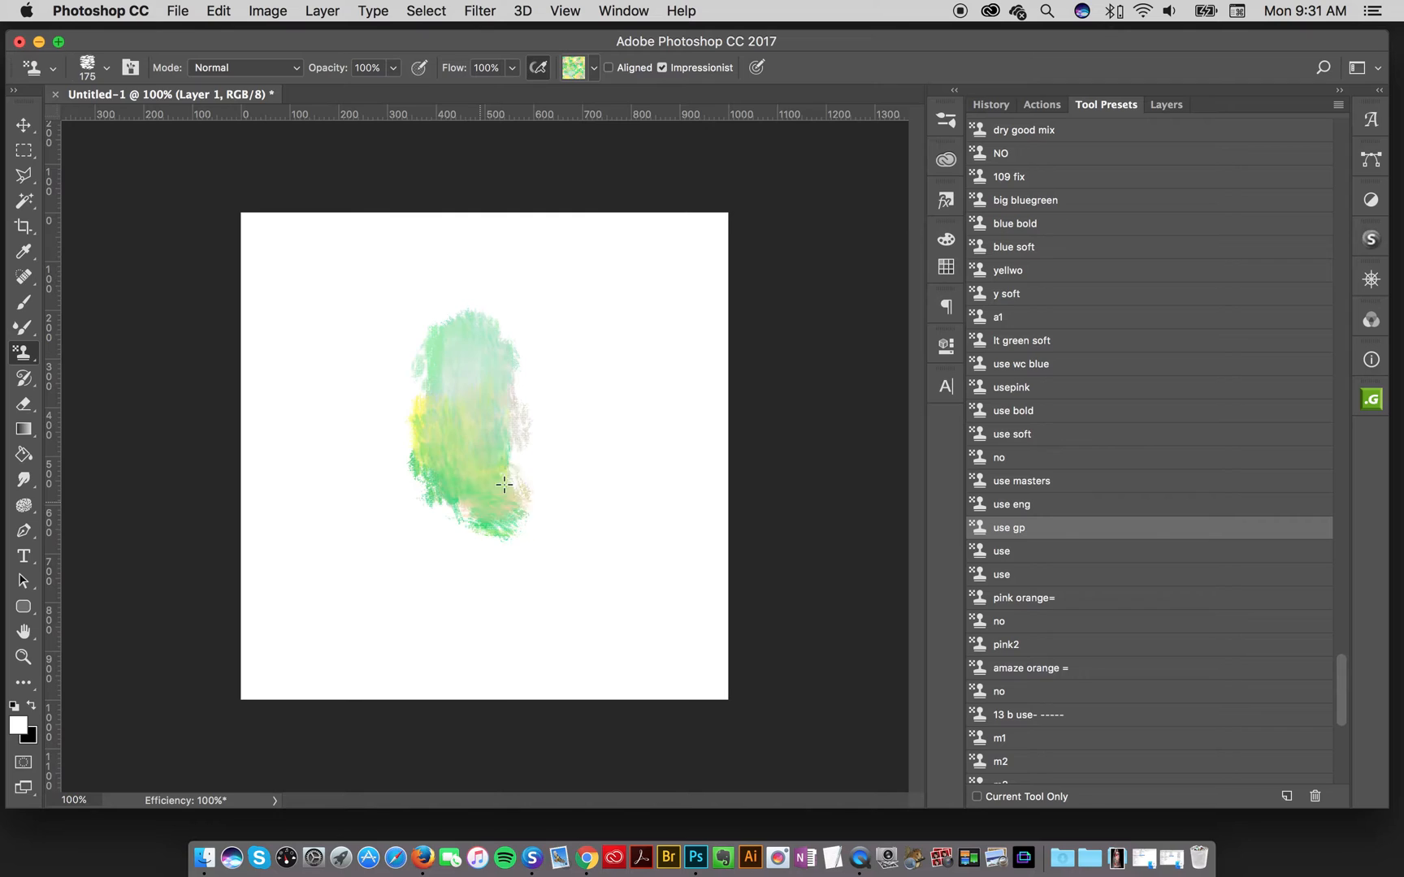
pyautogui.moveTo(501, 484); pyautogui.dragTo(483, 542)
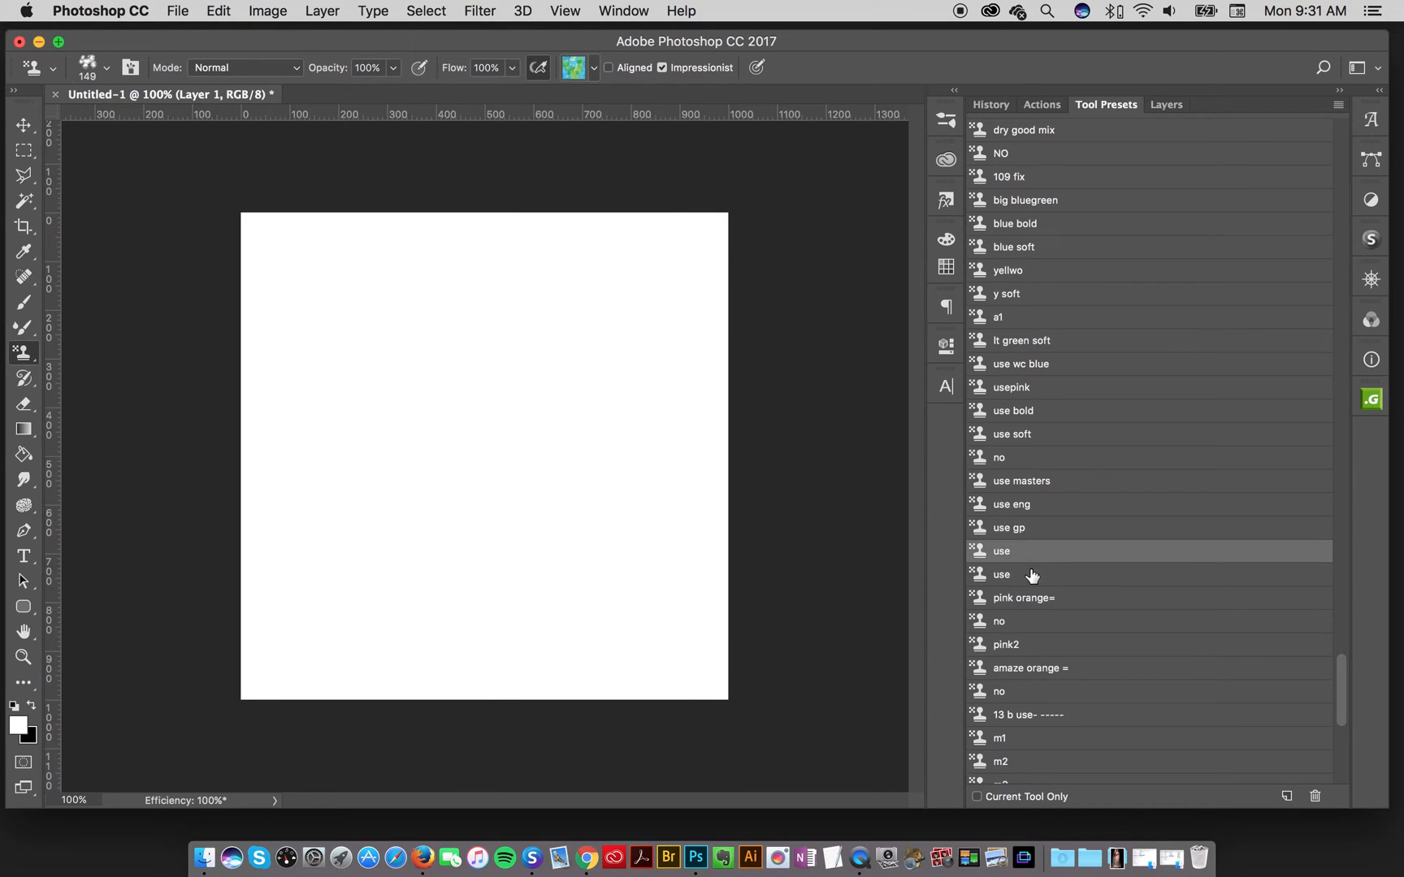
# - Test the 'pink orange=' and 'amaze orange =' presets with strokes on the canvas
pyautogui.scroll(-3)
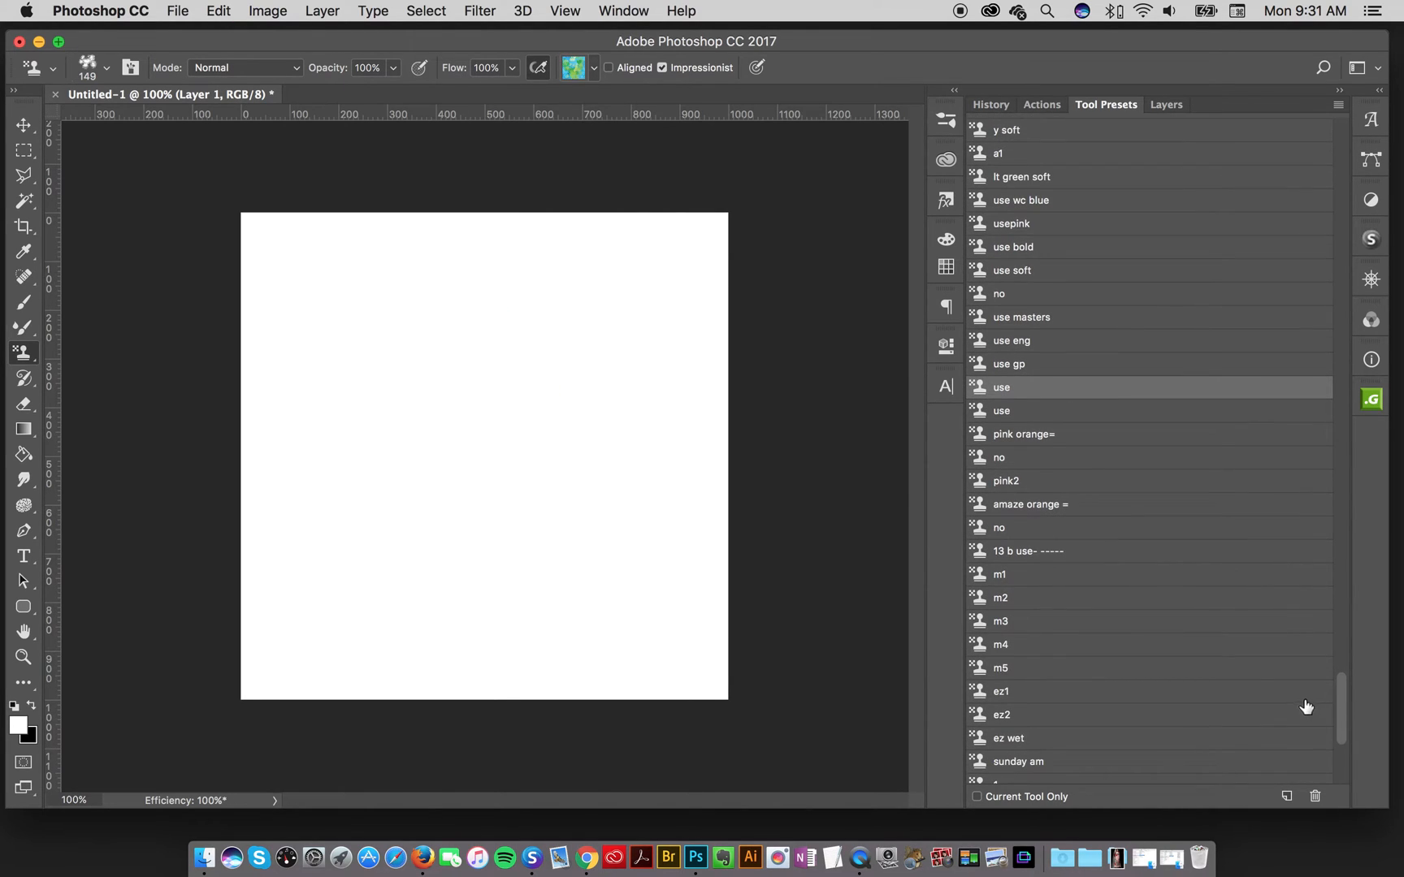
pyautogui.moveTo(425, 286); pyautogui.dragTo(439, 537)
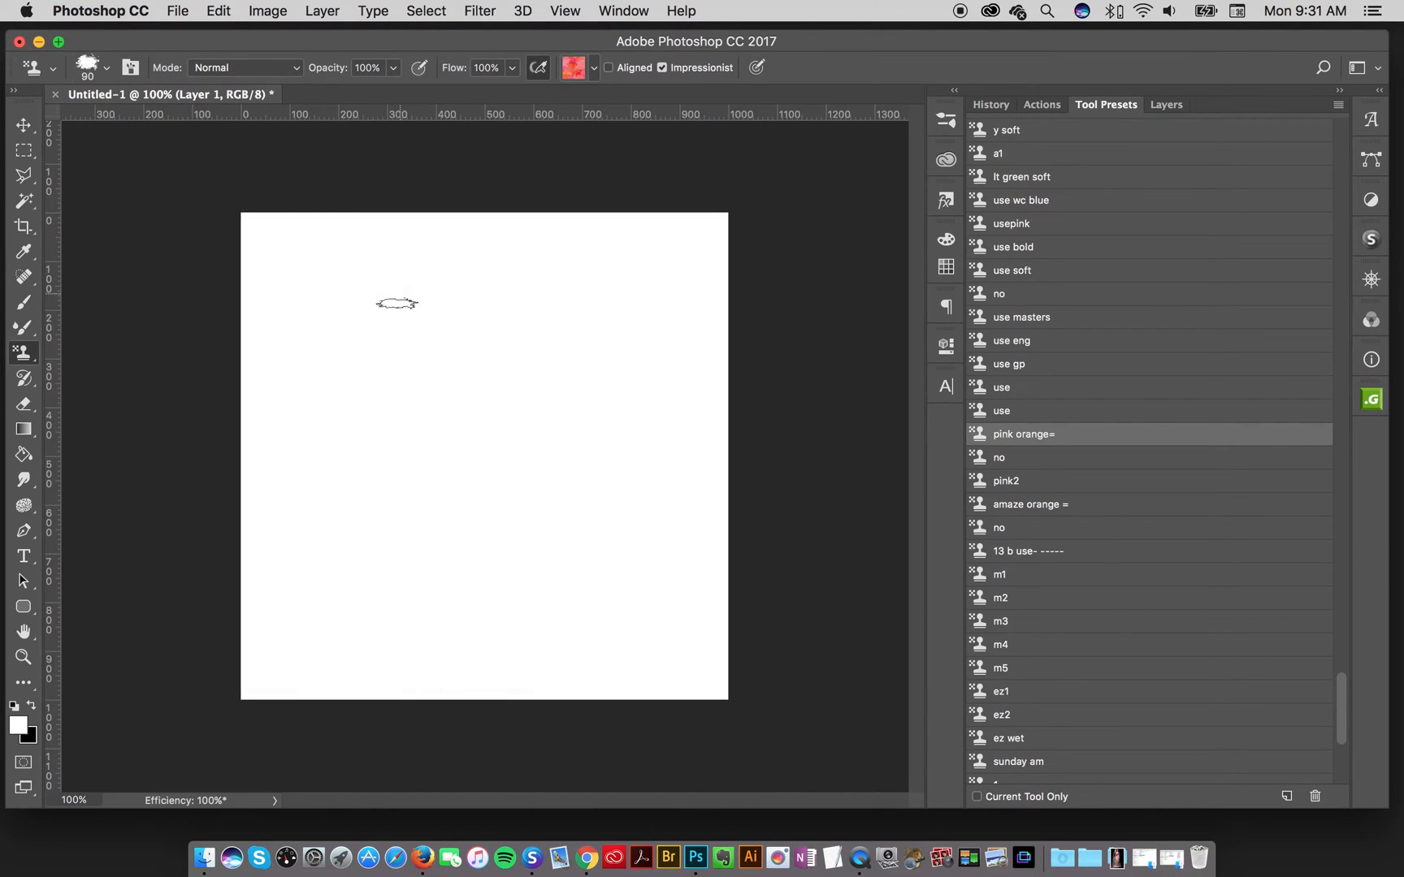
pyautogui.moveTo(394, 304); pyautogui.dragTo(473, 570)
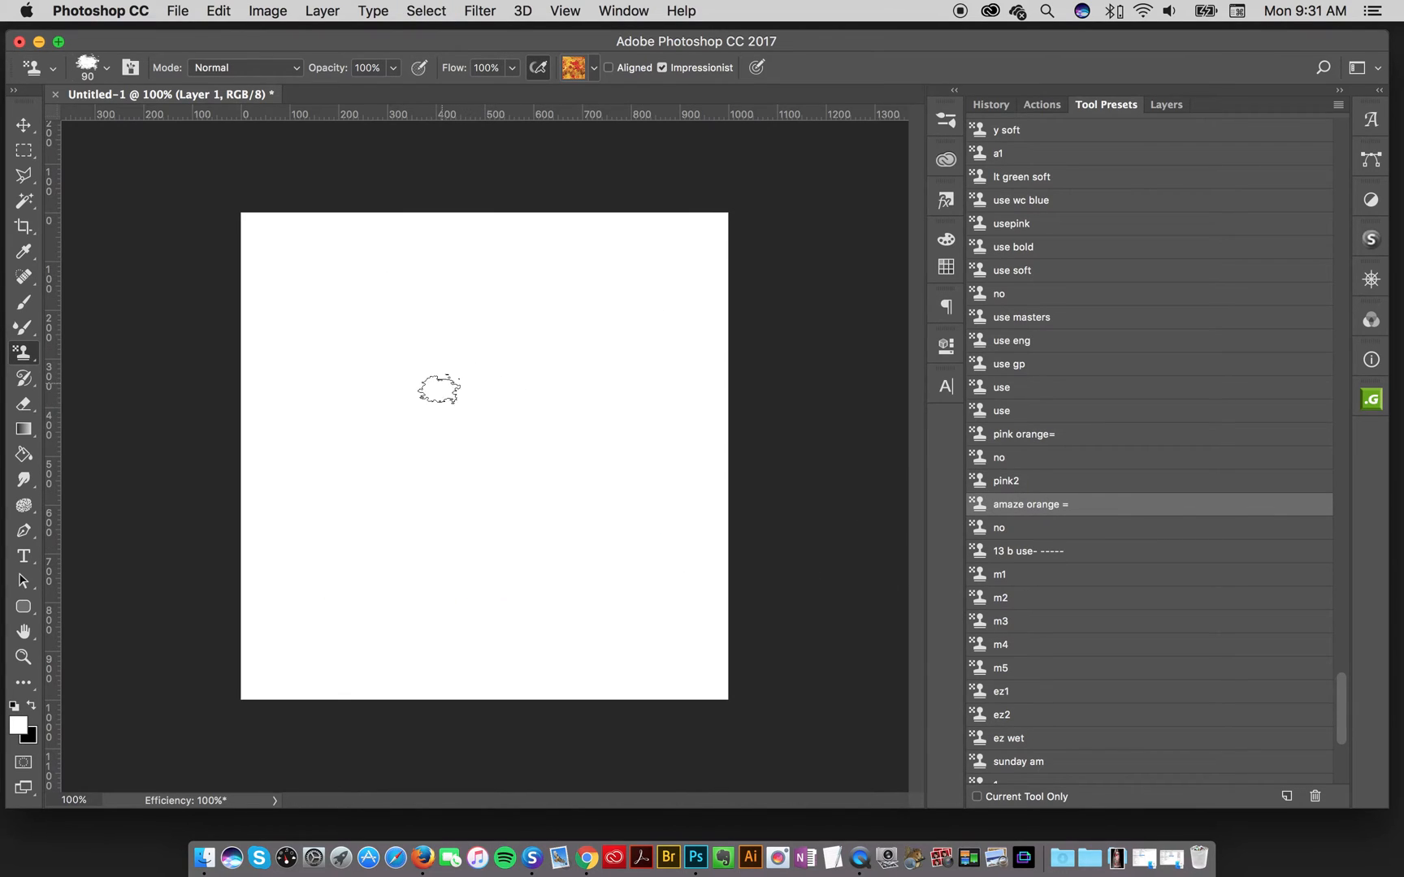
pyautogui.moveTo(344, 299); pyautogui.dragTo(425, 608)
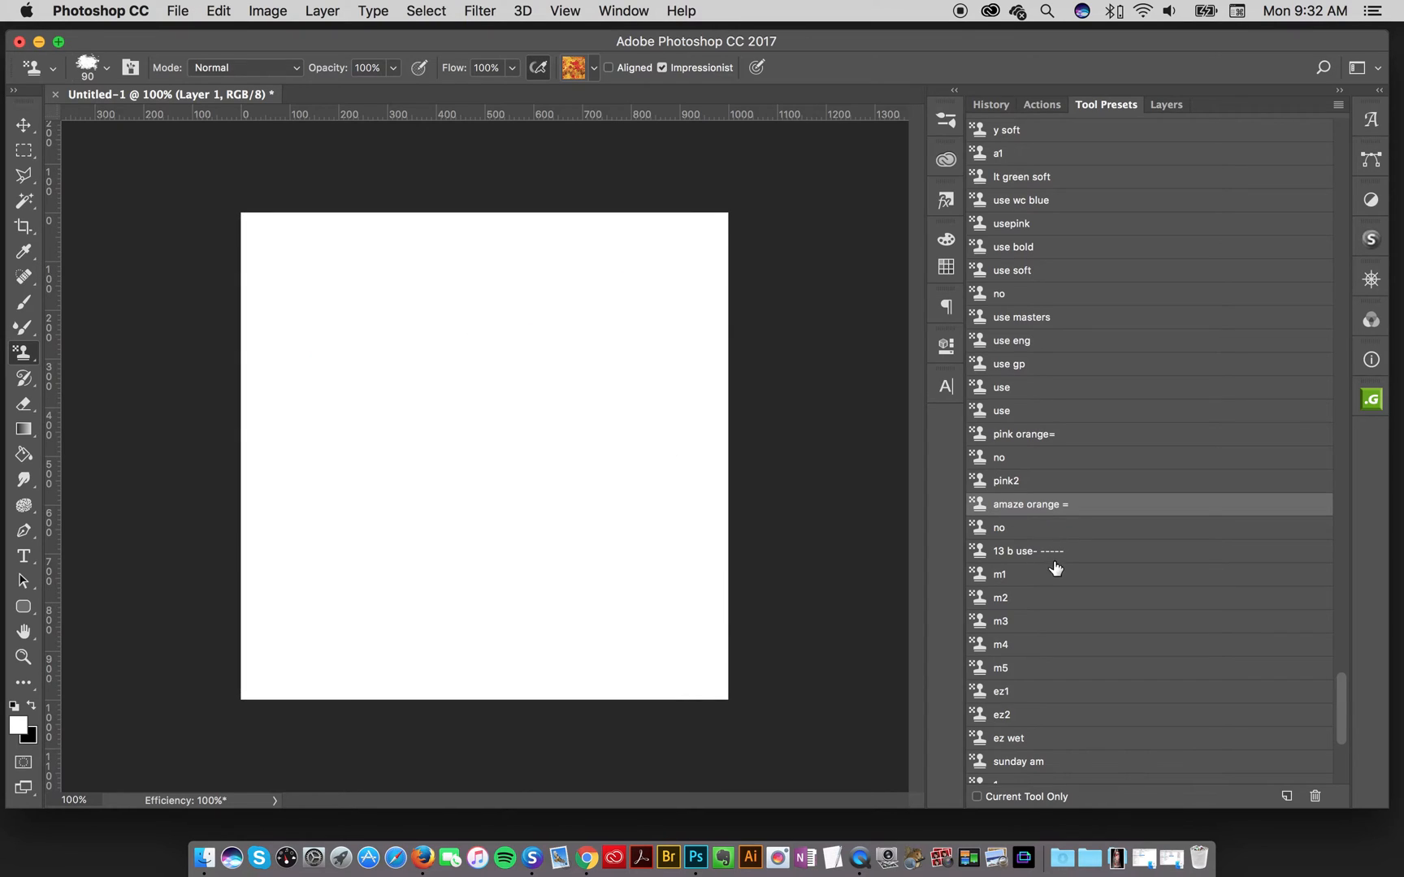
# - Load the '13 b use' preset and scroll further down the Tool Presets list
pyautogui.click(1026, 550)
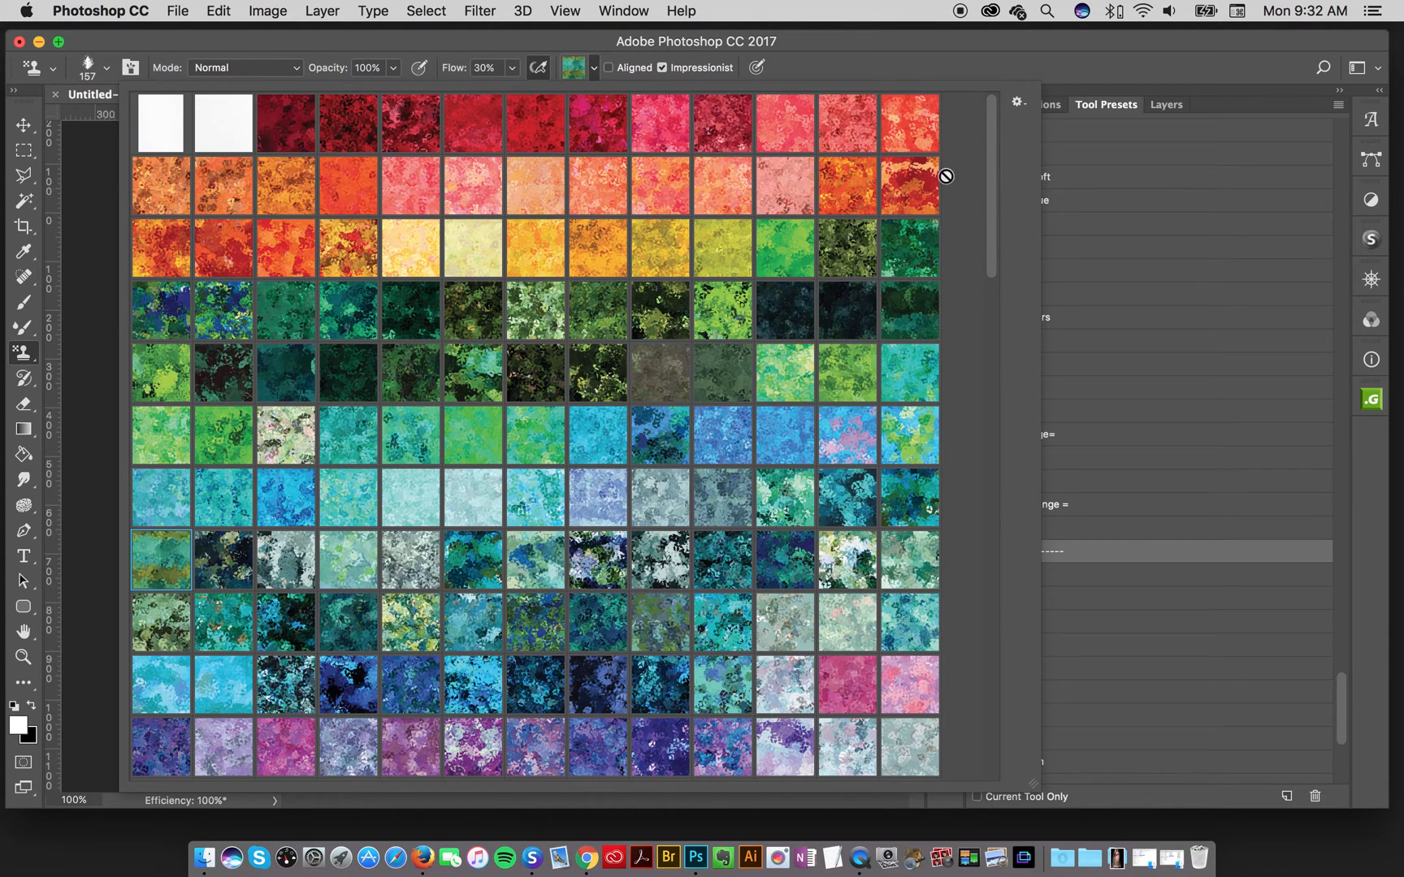
pyautogui.moveTo(475, 726)
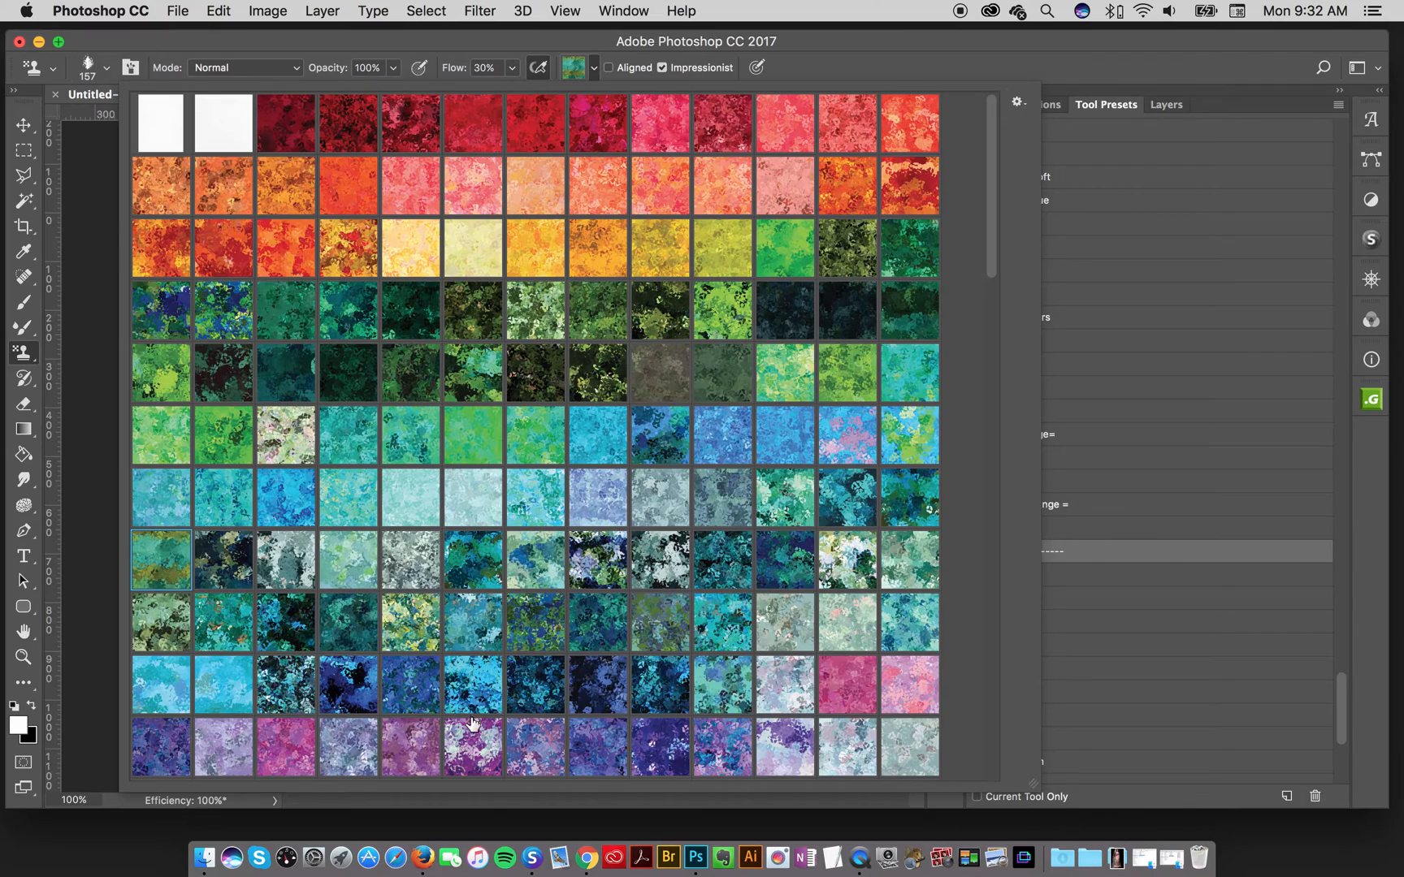
pyautogui.scroll(-3)
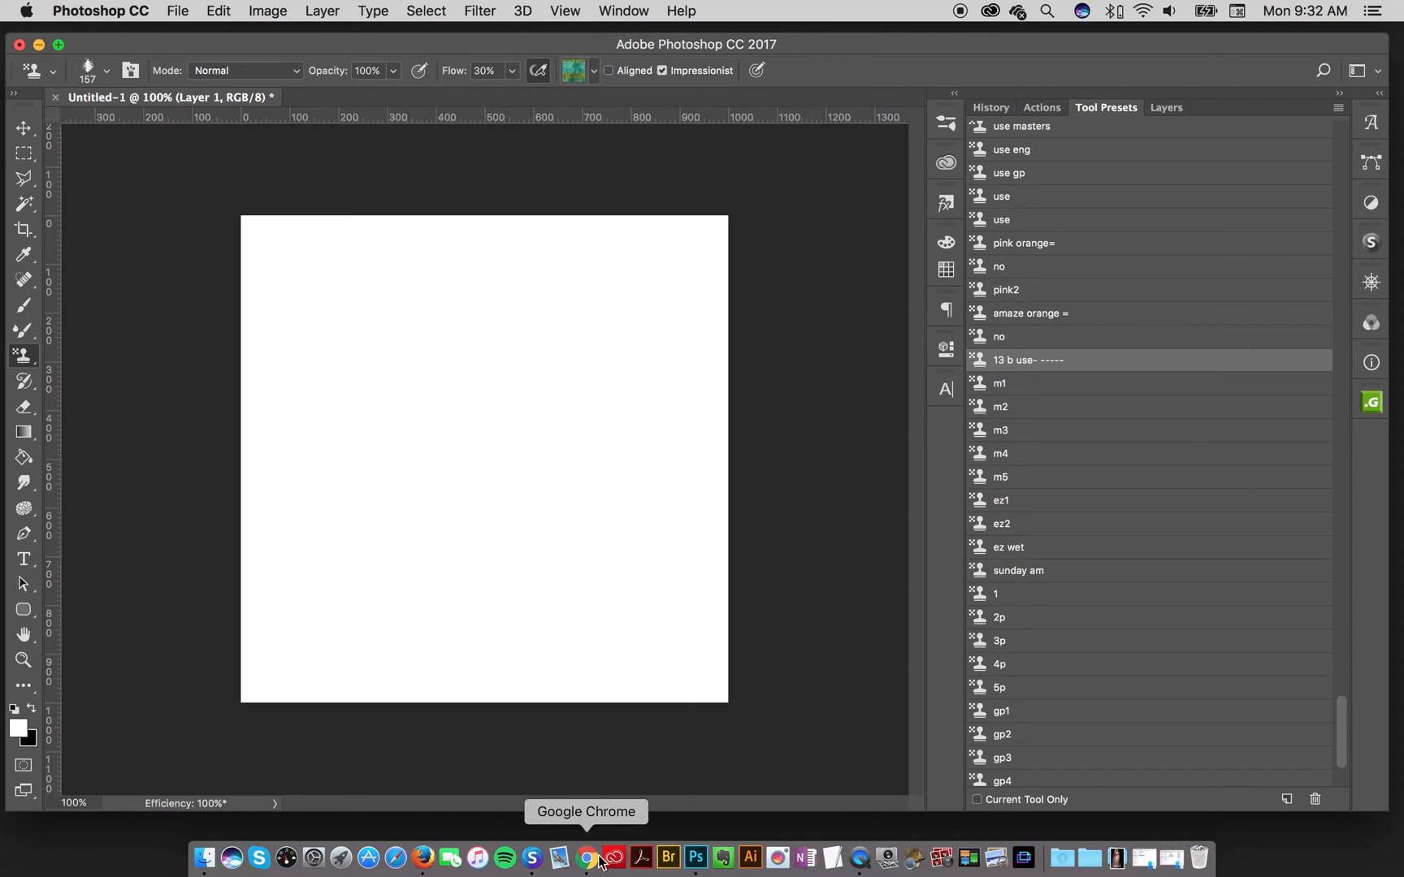
# - Bring up Chrome and scroll through the impress-brush.jpg proof sheet
pyautogui.click(586, 858)
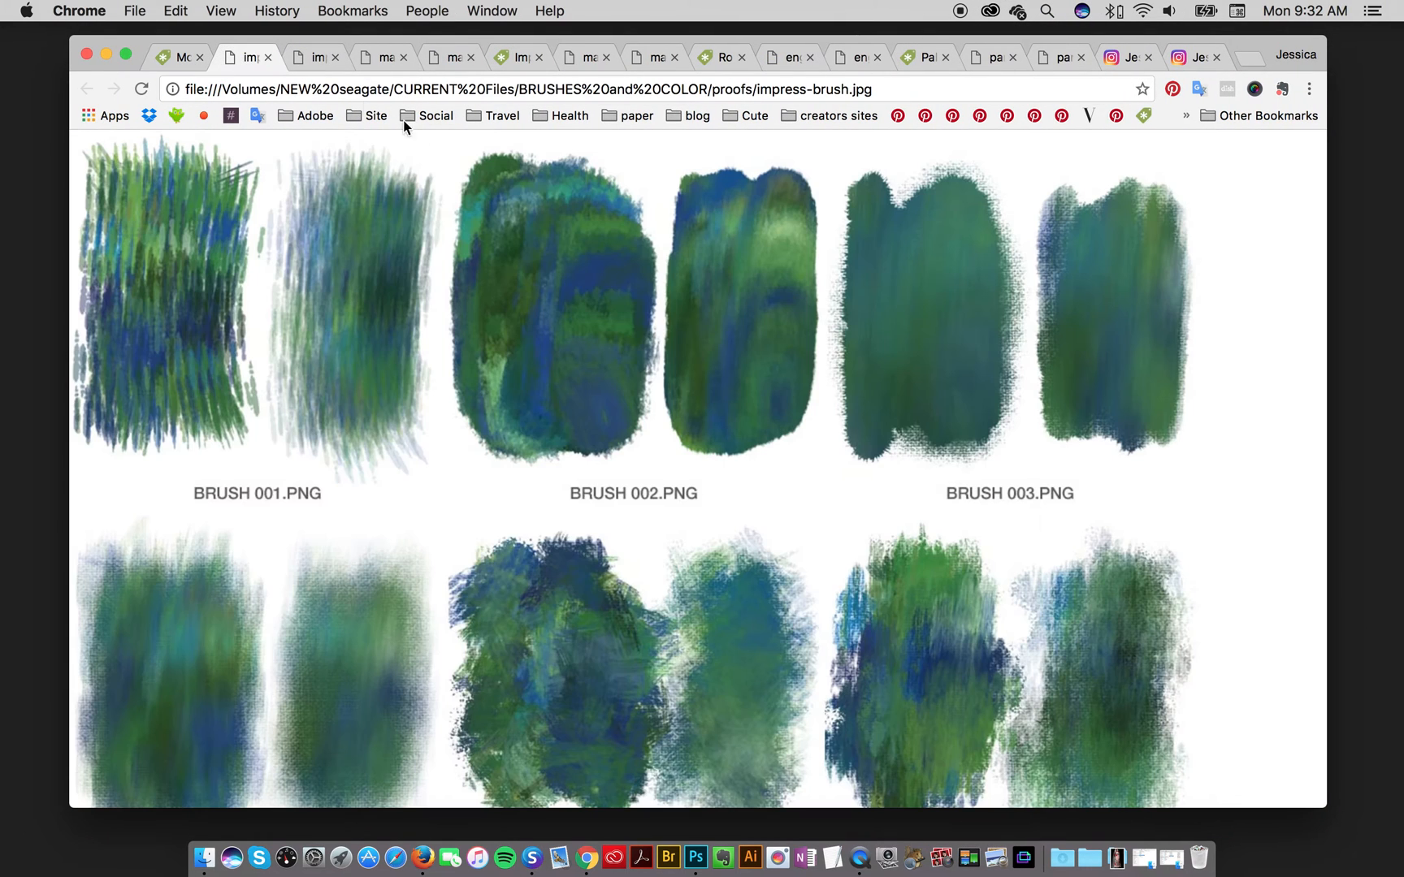
pyautogui.scroll(-3)
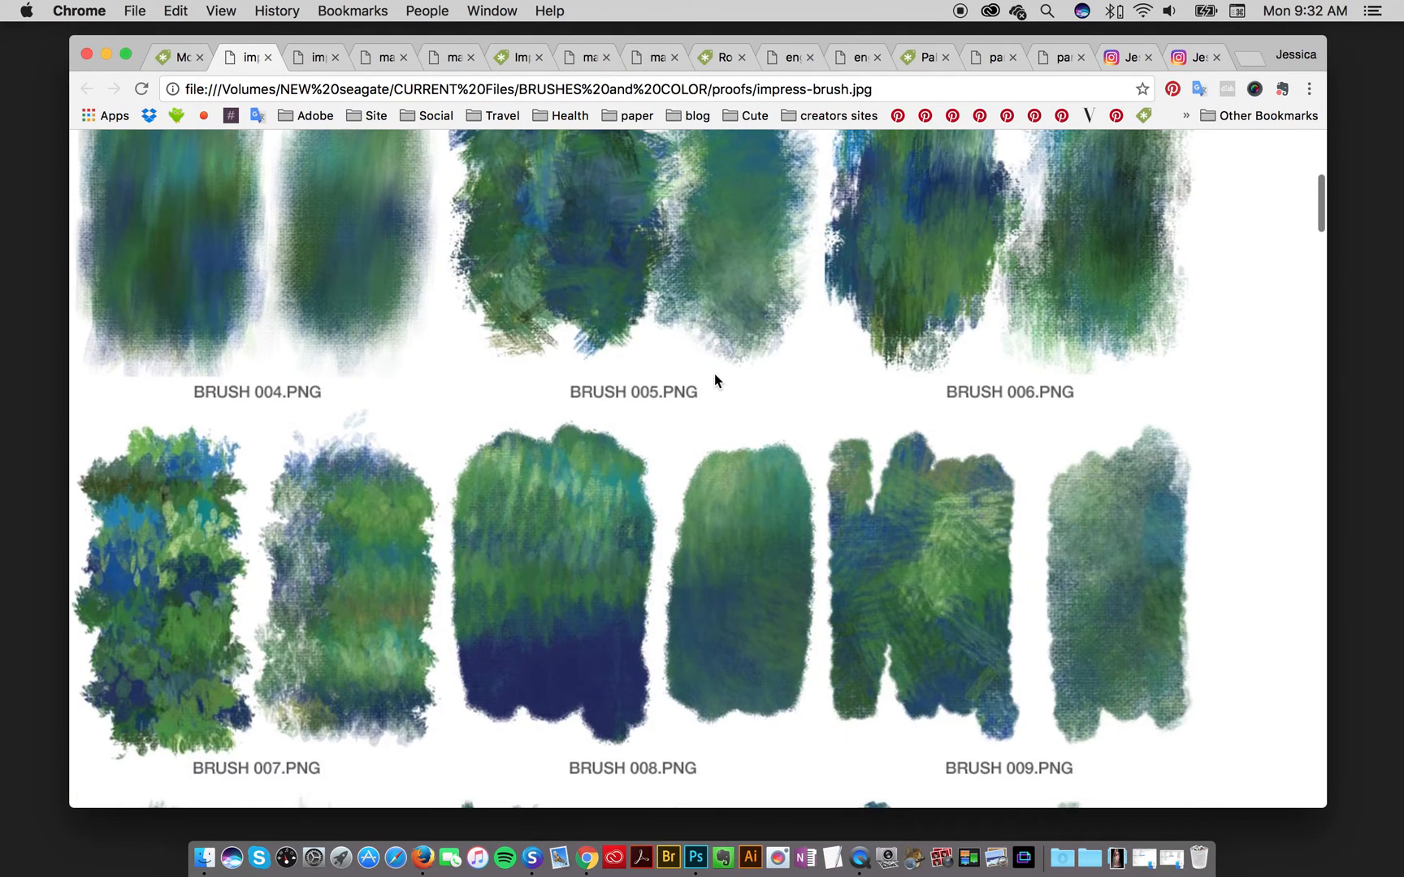
pyautogui.scroll(-3)
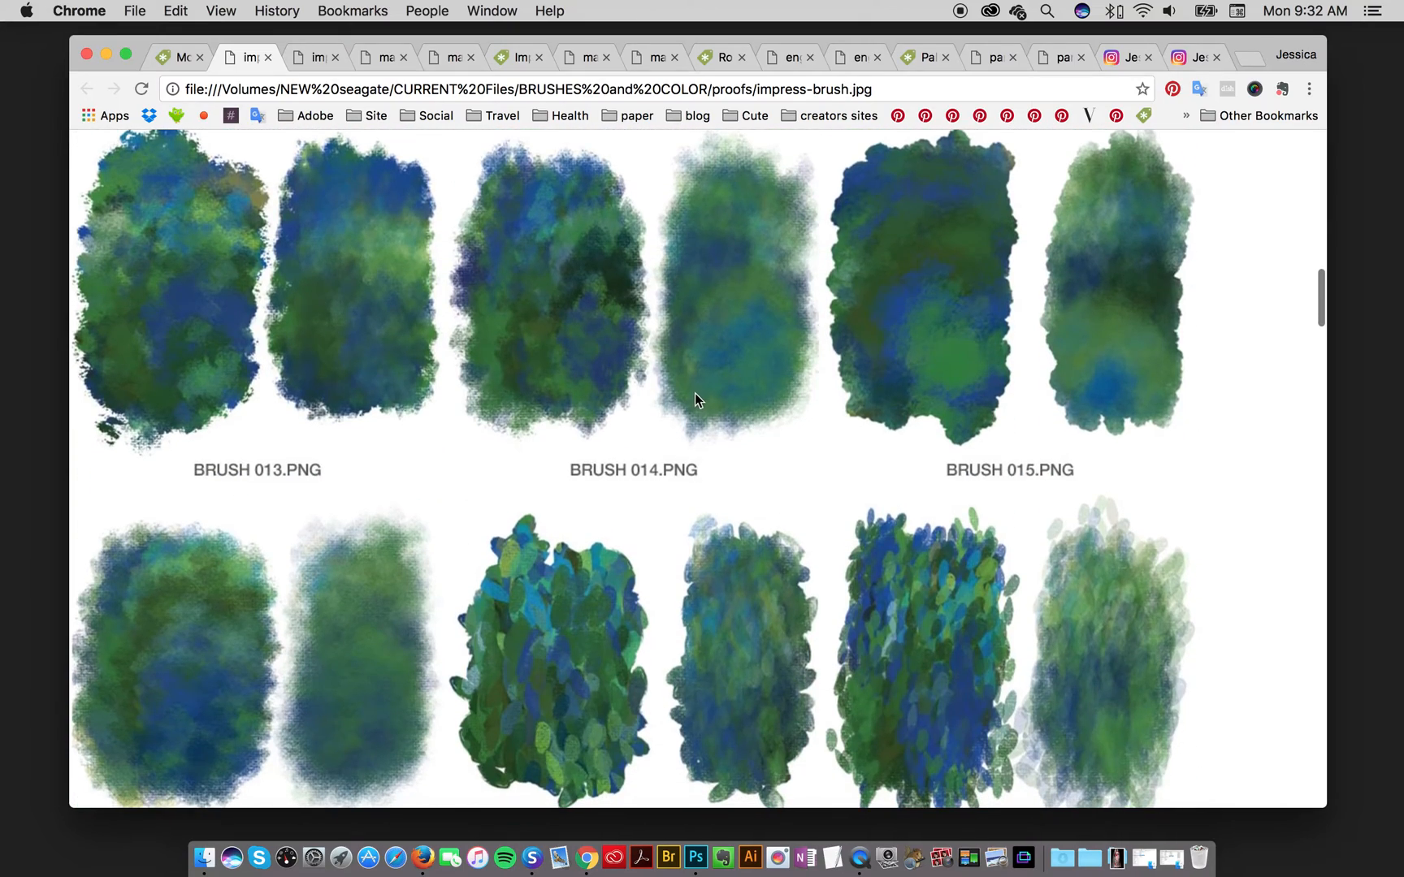
pyautogui.scroll(-3)
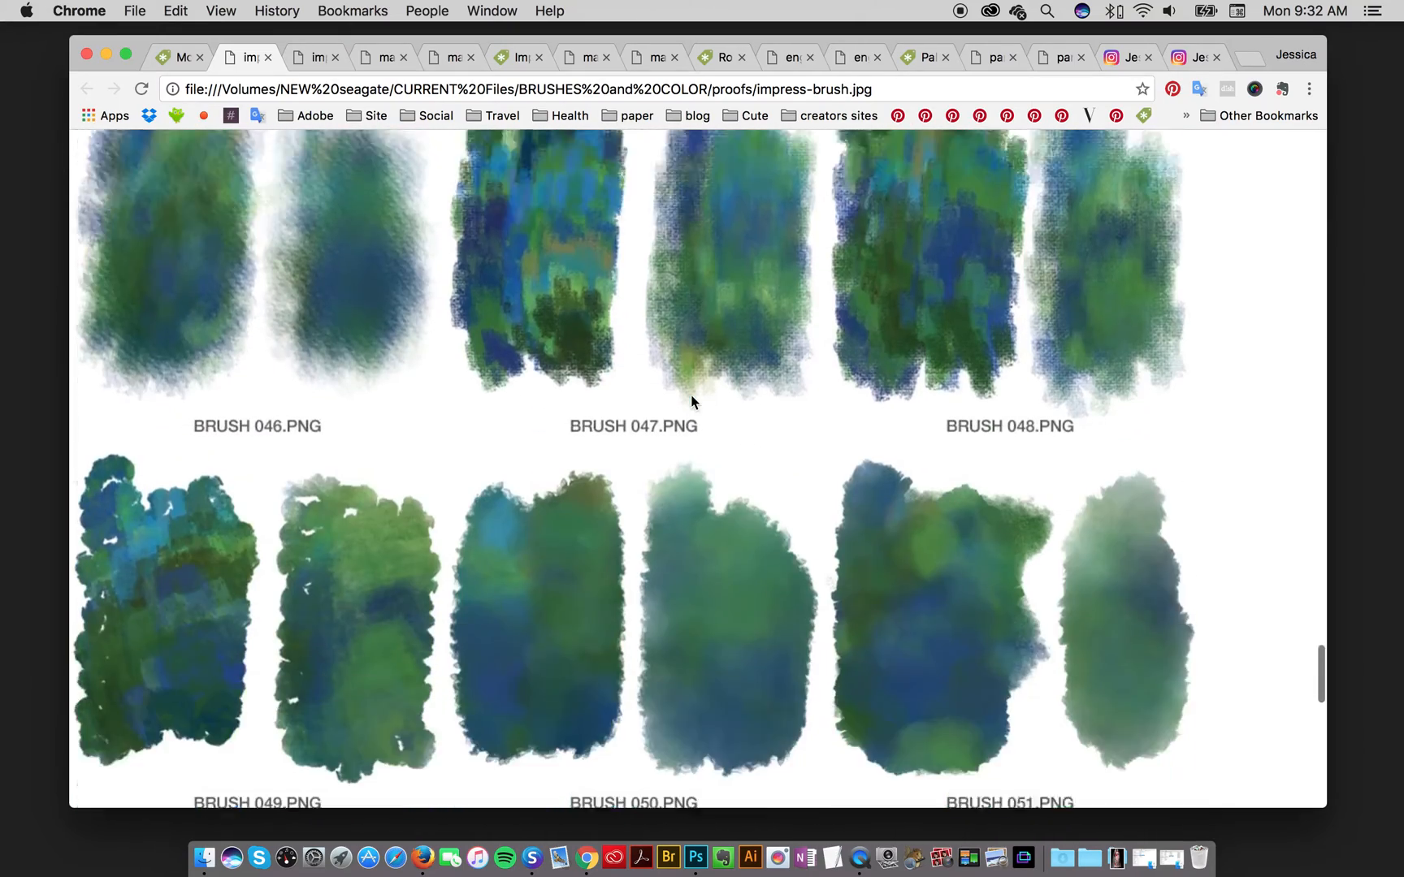
pyautogui.scroll(-3)
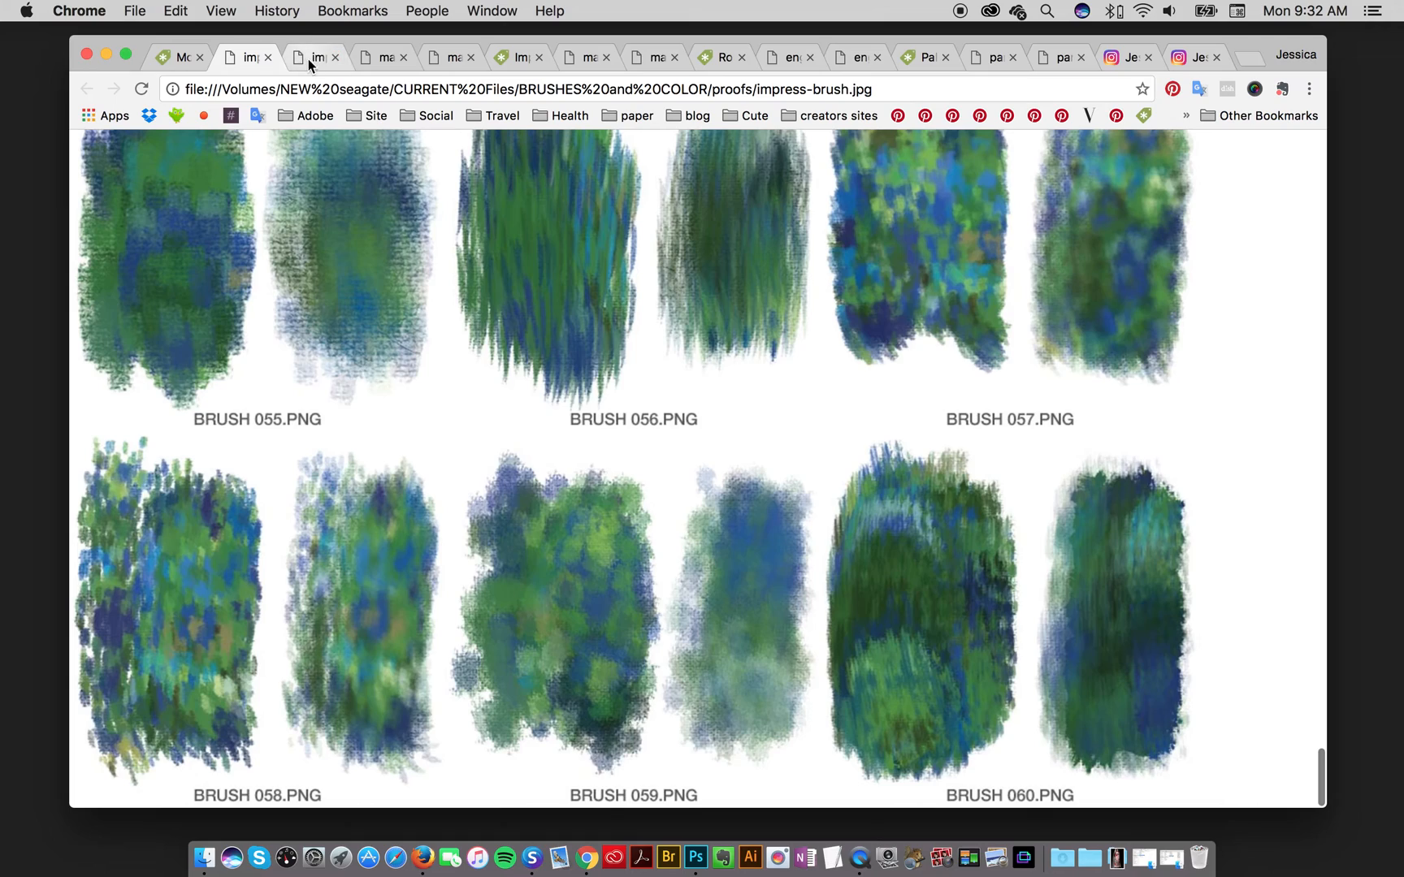
# - Browse impress-brush-2.jpg to its end at brush 115
pyautogui.click(313, 56)
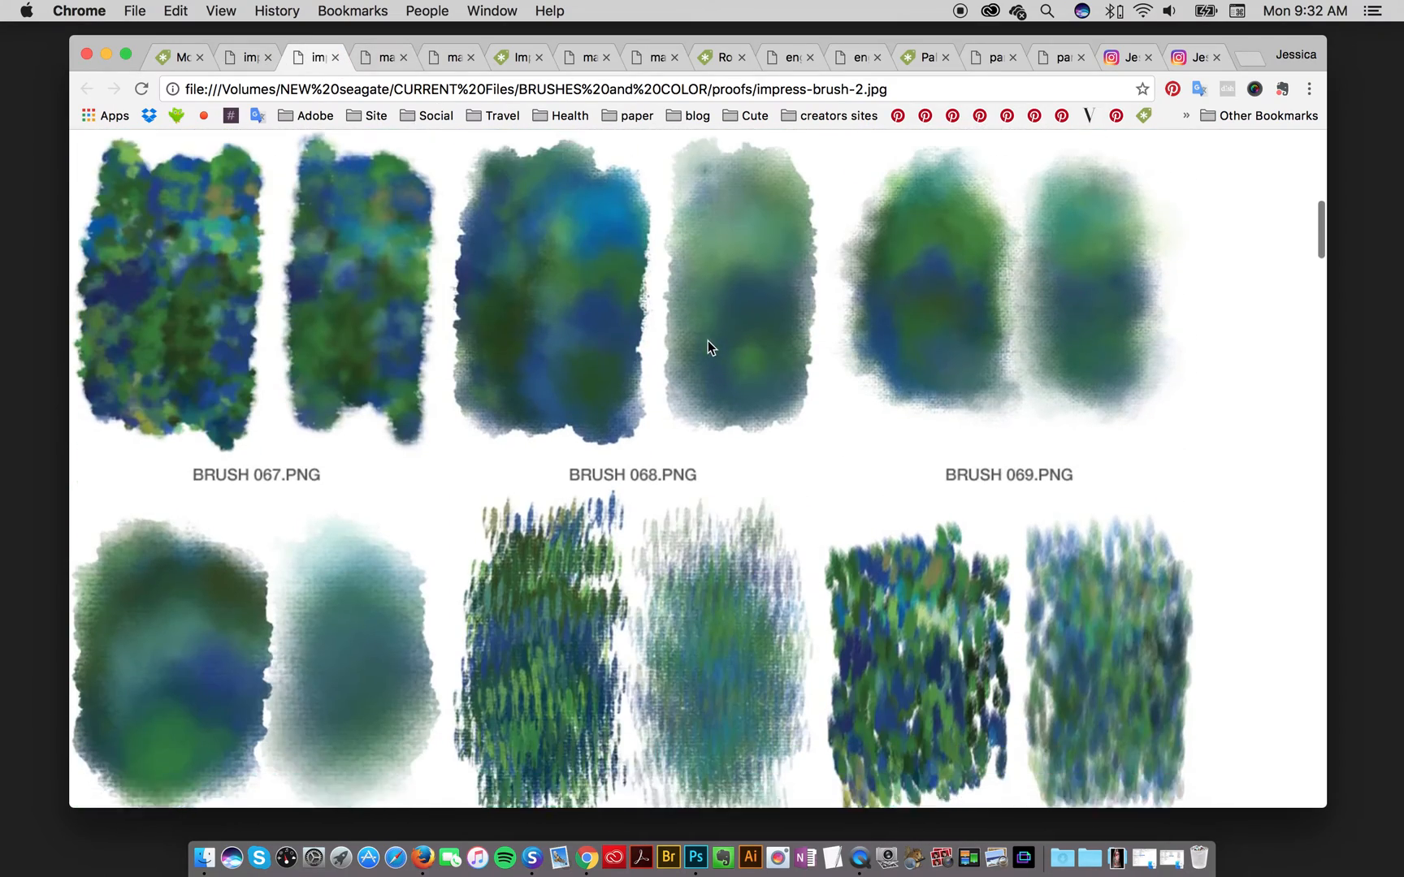
pyautogui.scroll(-3)
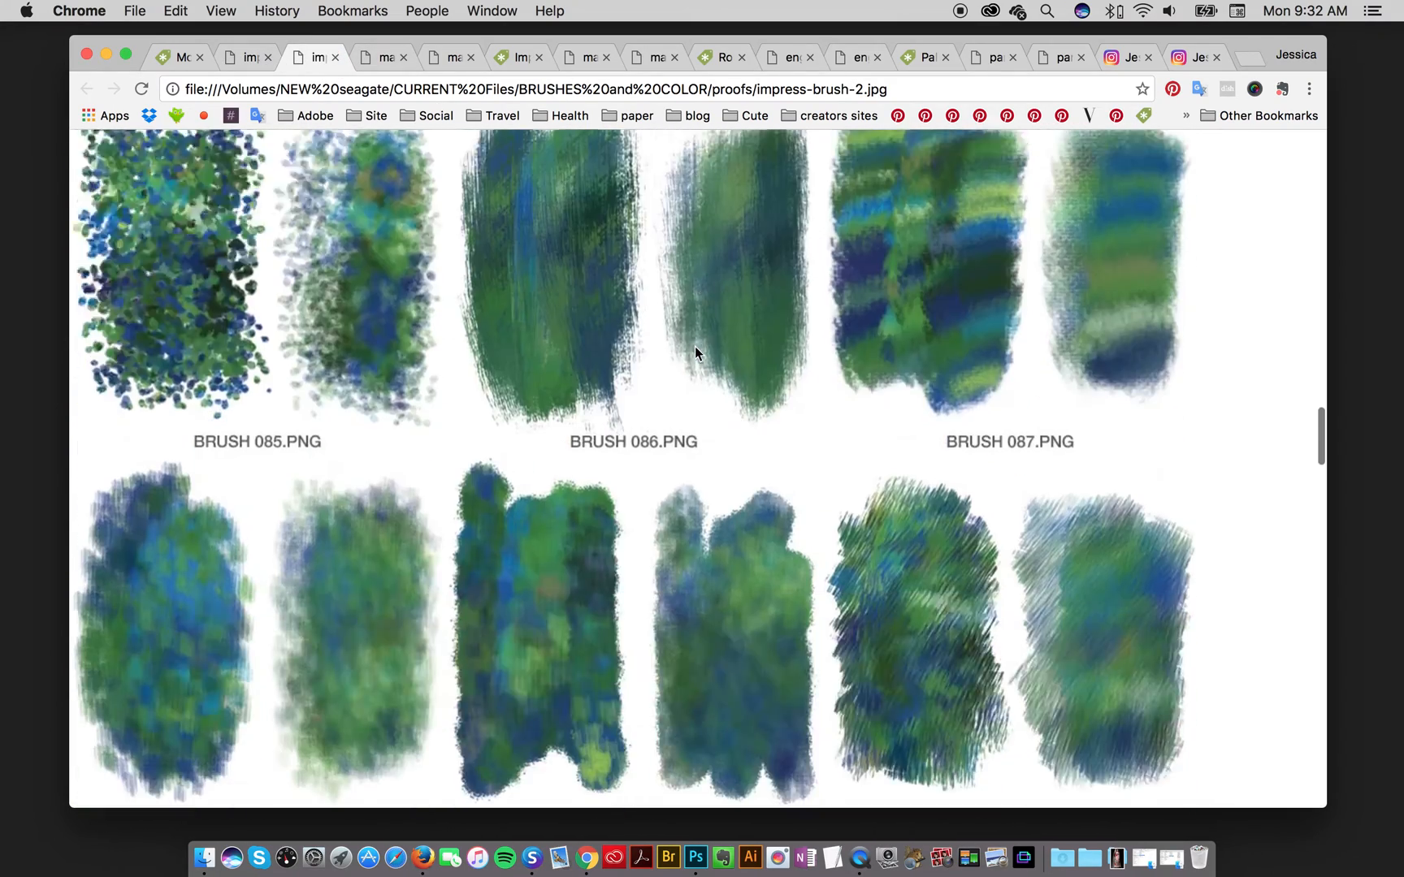
pyautogui.scroll(-3)
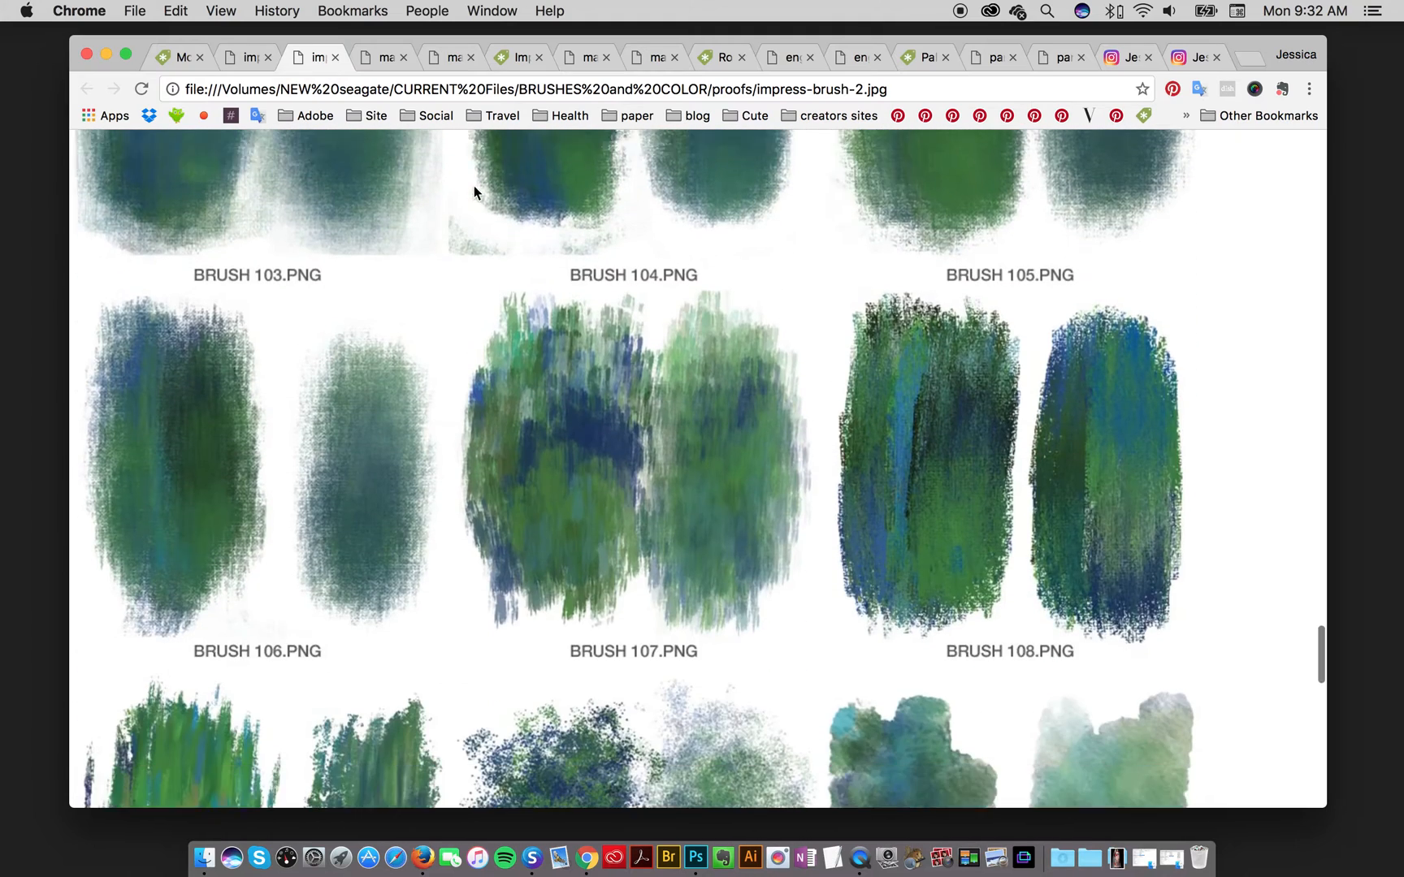
pyautogui.scroll(-3)
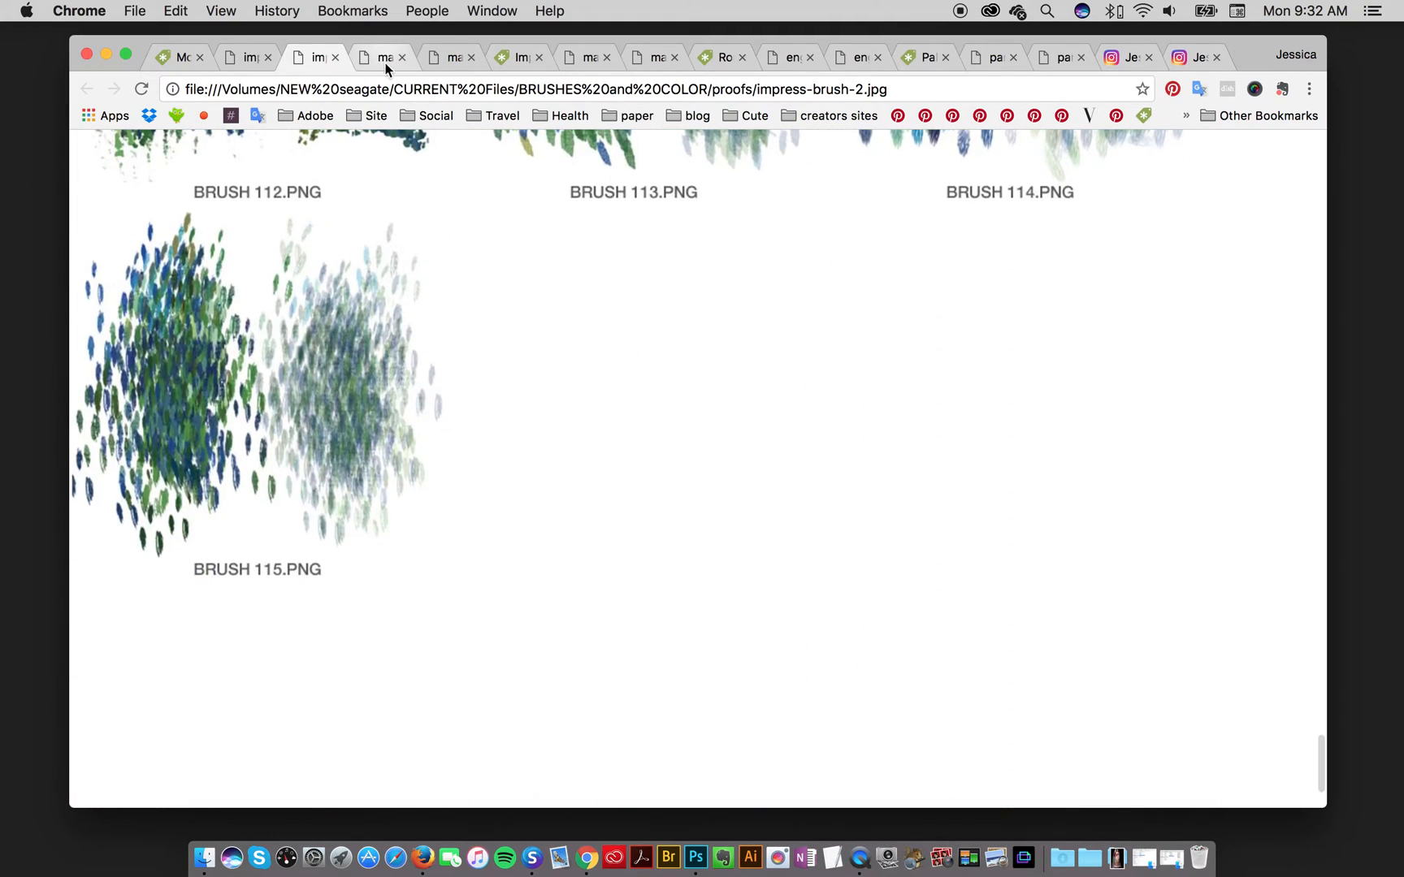
# - Scroll through the main-palettes.jpg proof sheet
pyautogui.click(374, 56)
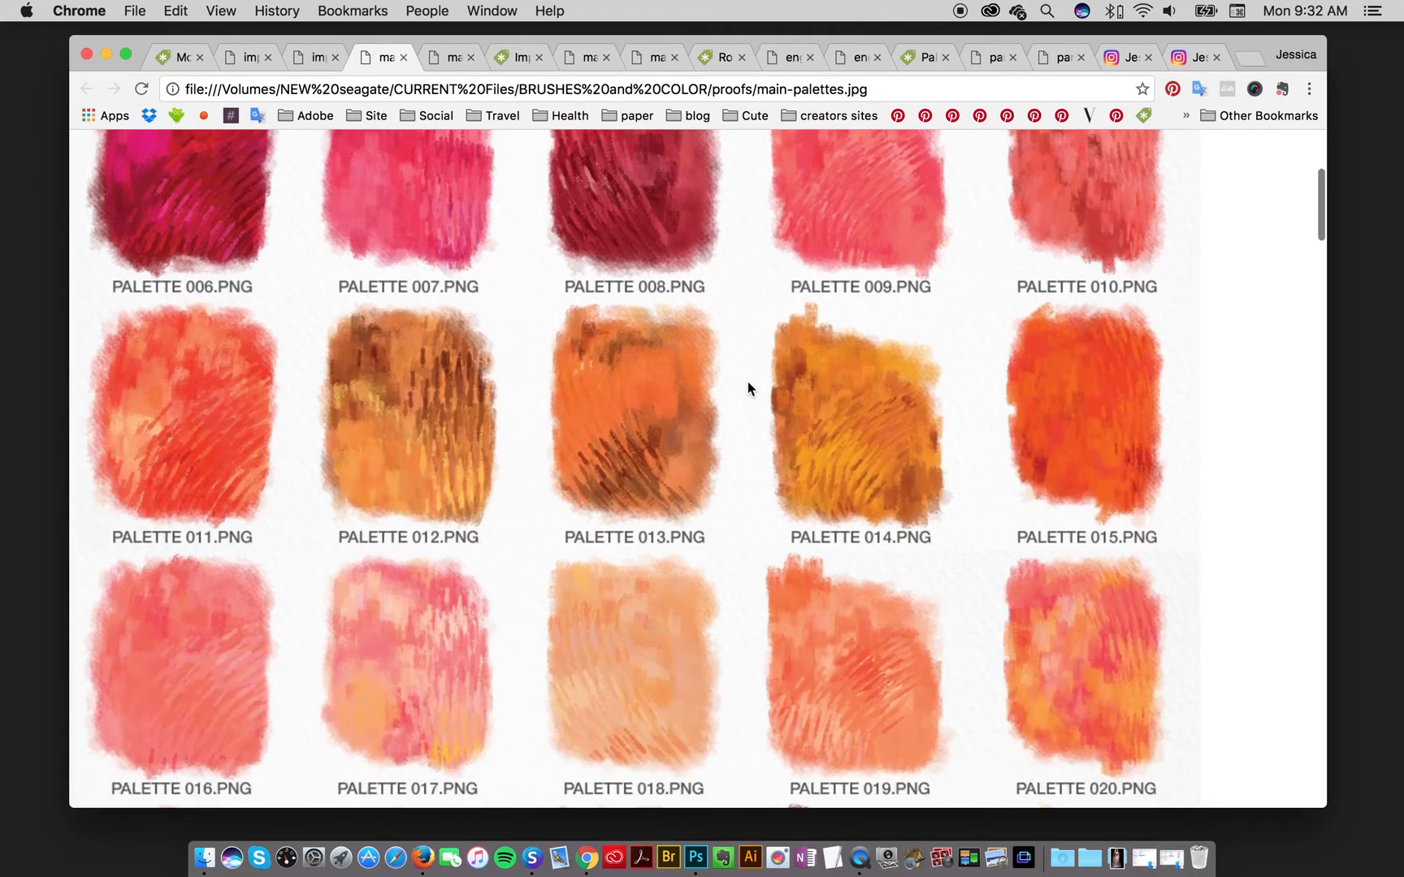
pyautogui.scroll(-3)
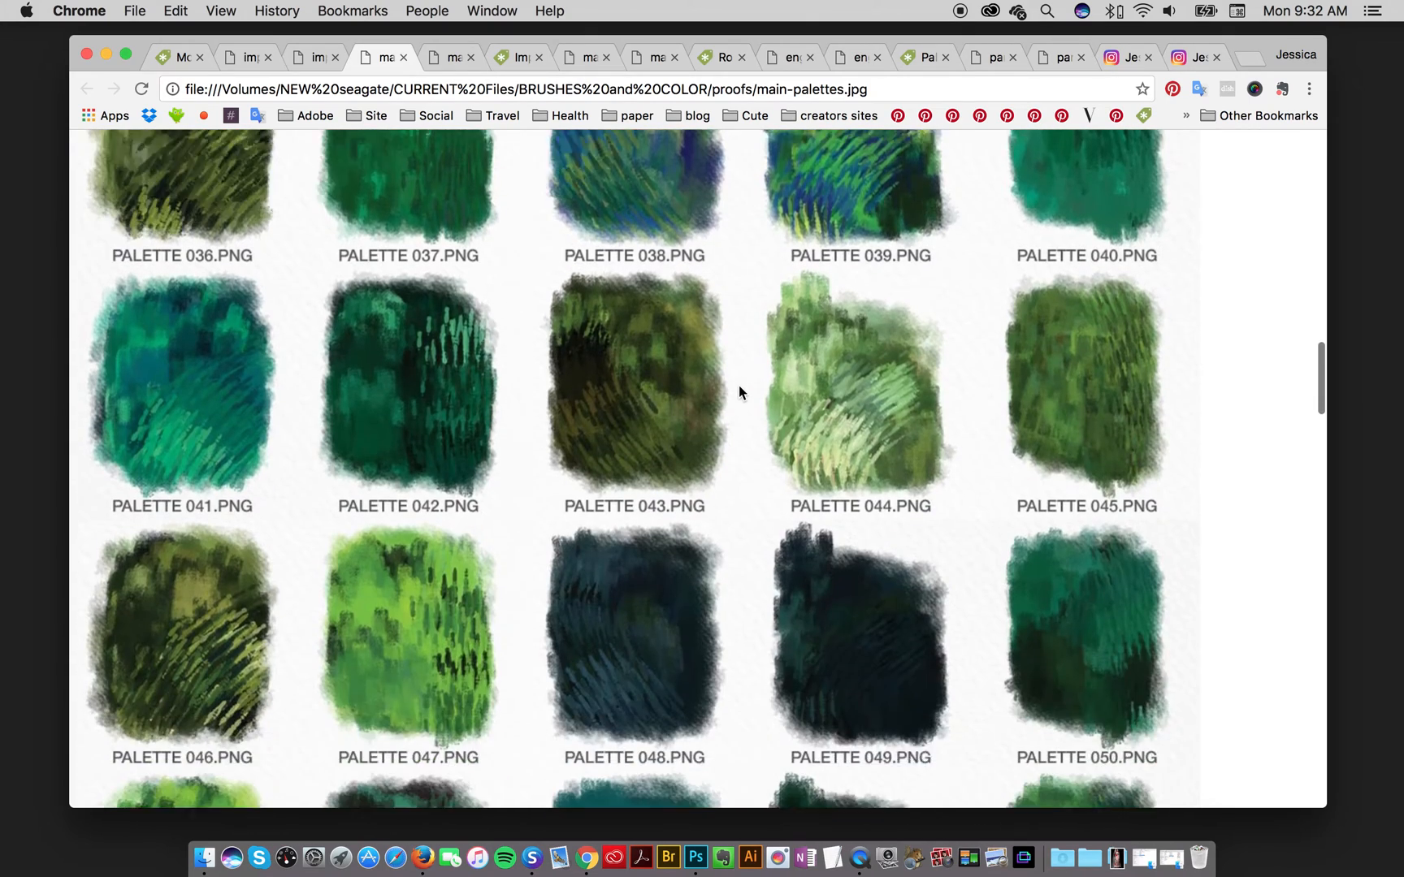
pyautogui.scroll(-3)
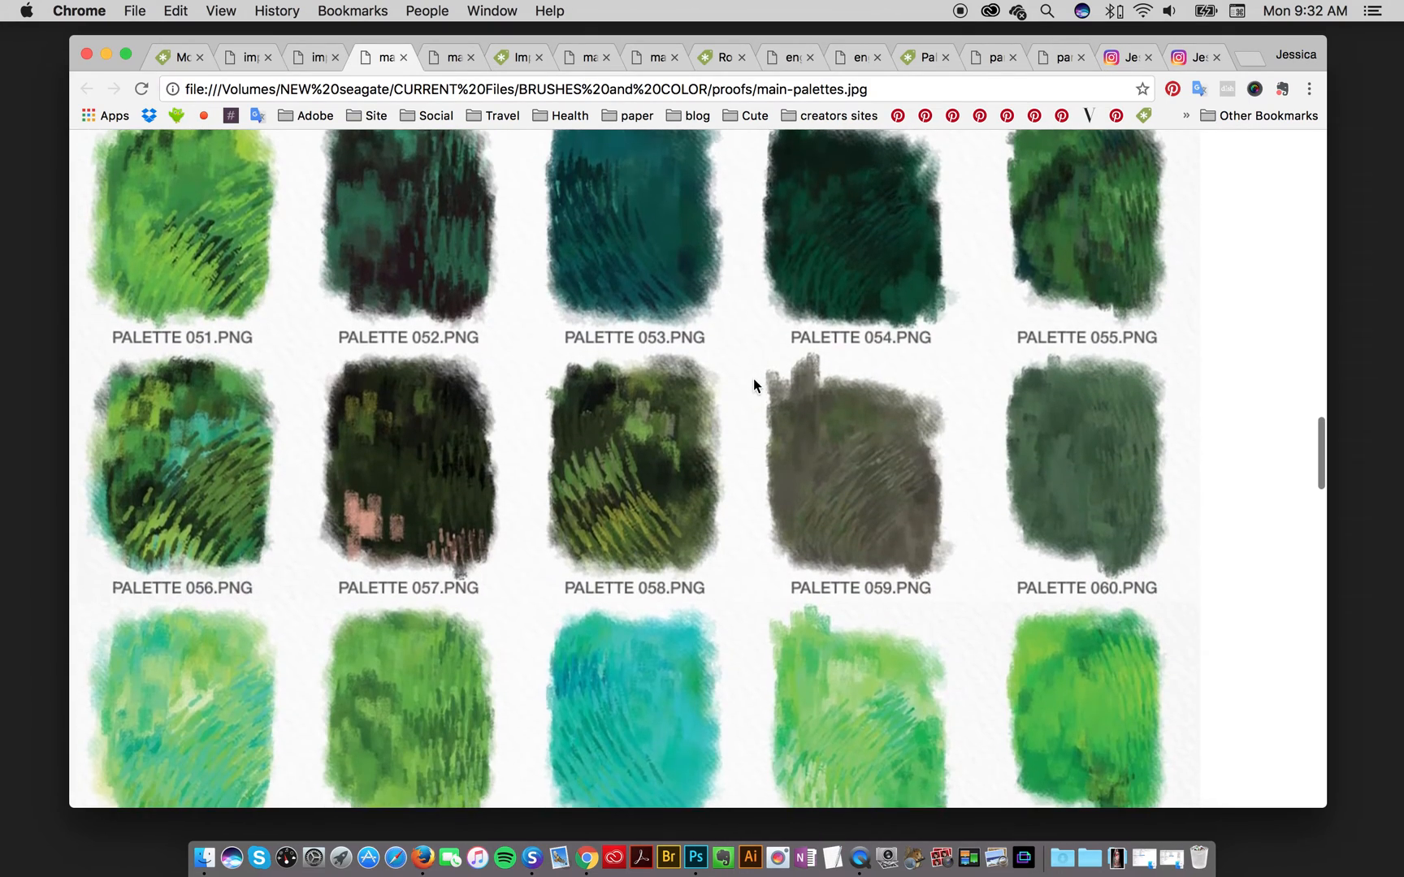
pyautogui.scroll(-3)
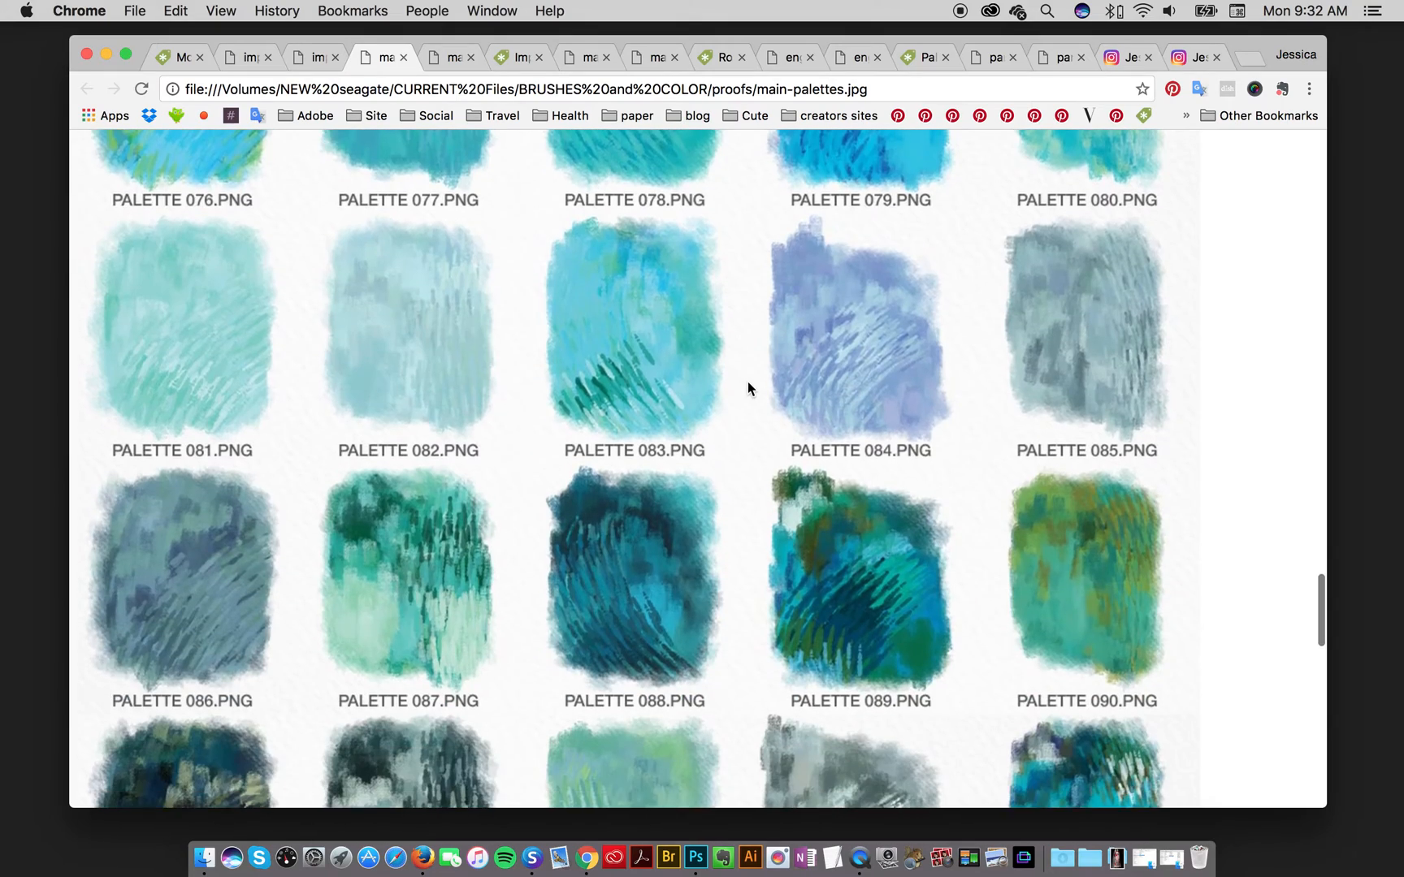
pyautogui.scroll(-3)
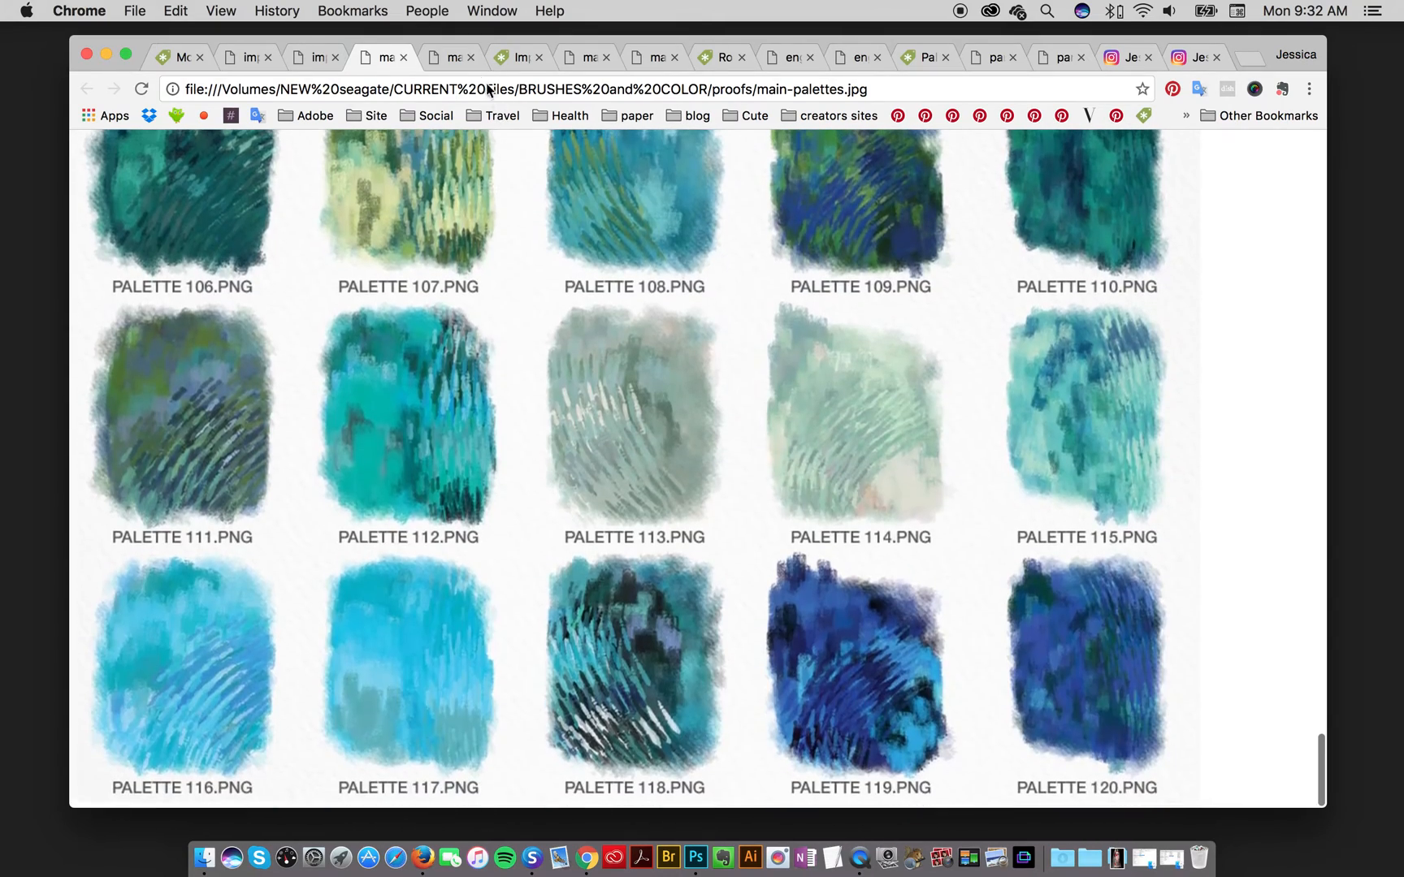
# - Scroll main-palettes-2.jpg through to its end at palette 225
pyautogui.click(451, 56)
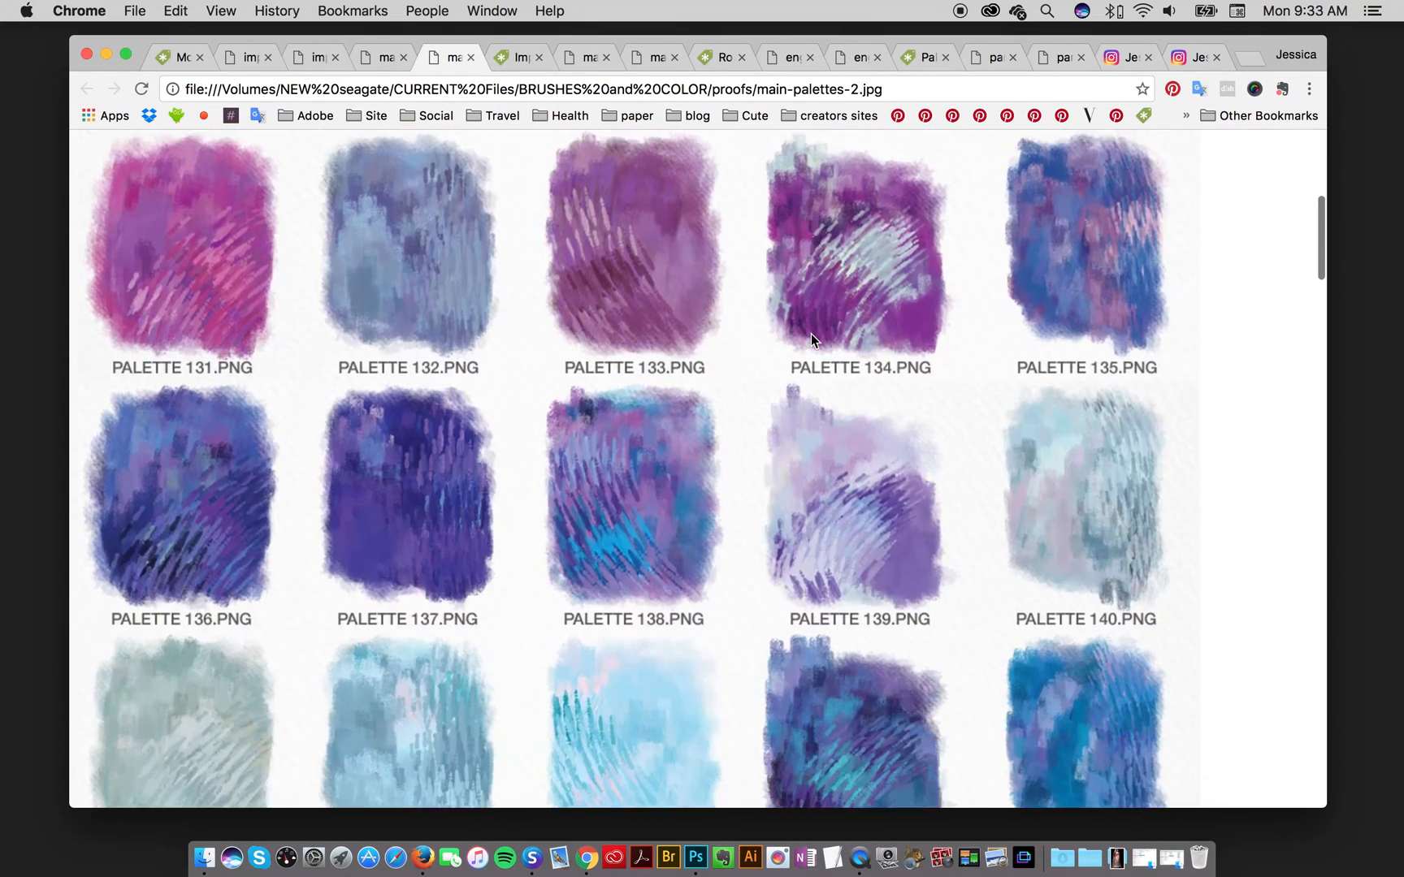
pyautogui.scroll(-3)
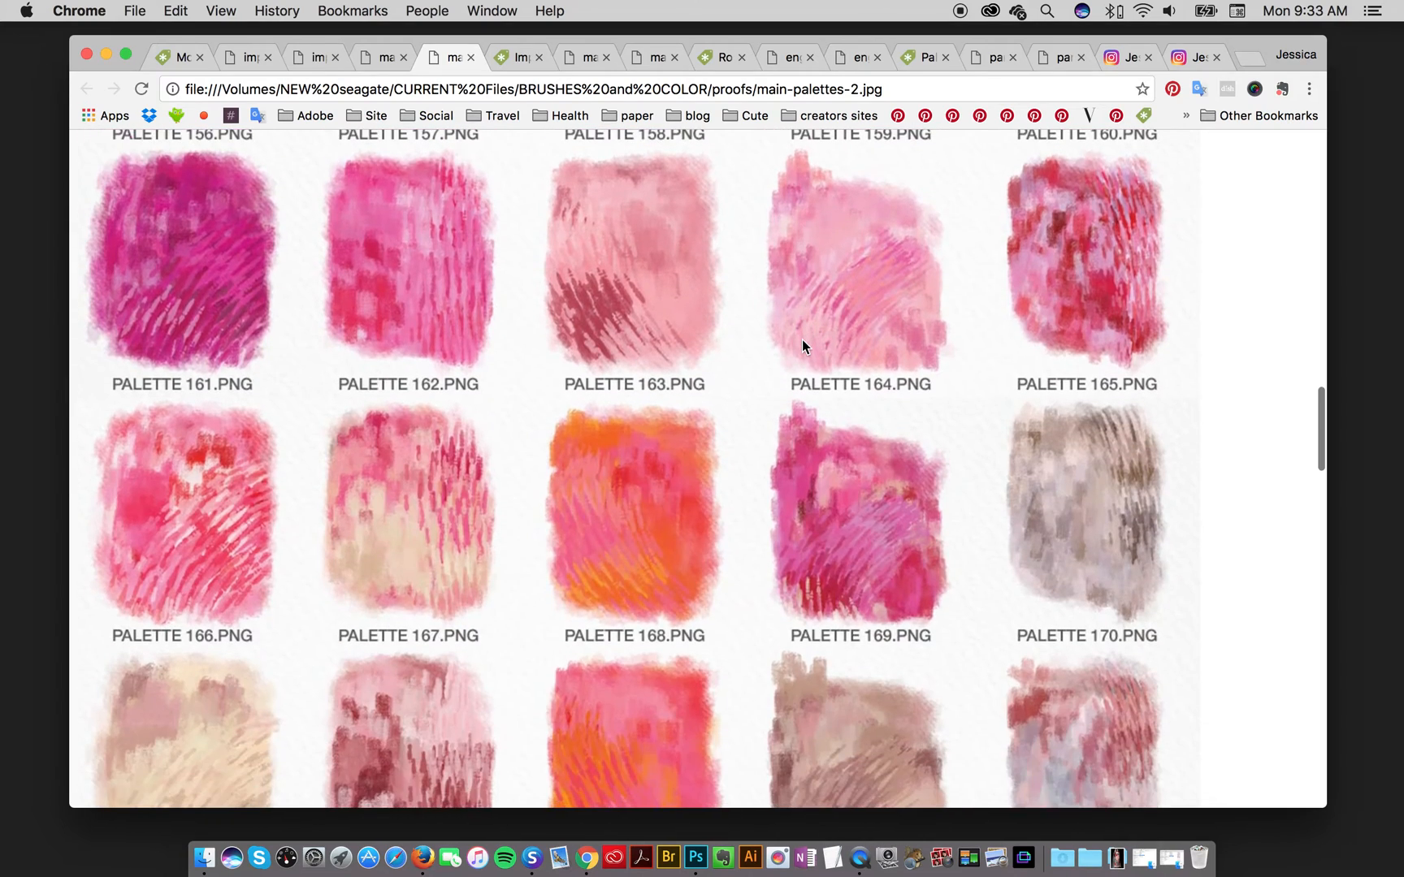
pyautogui.scroll(-3)
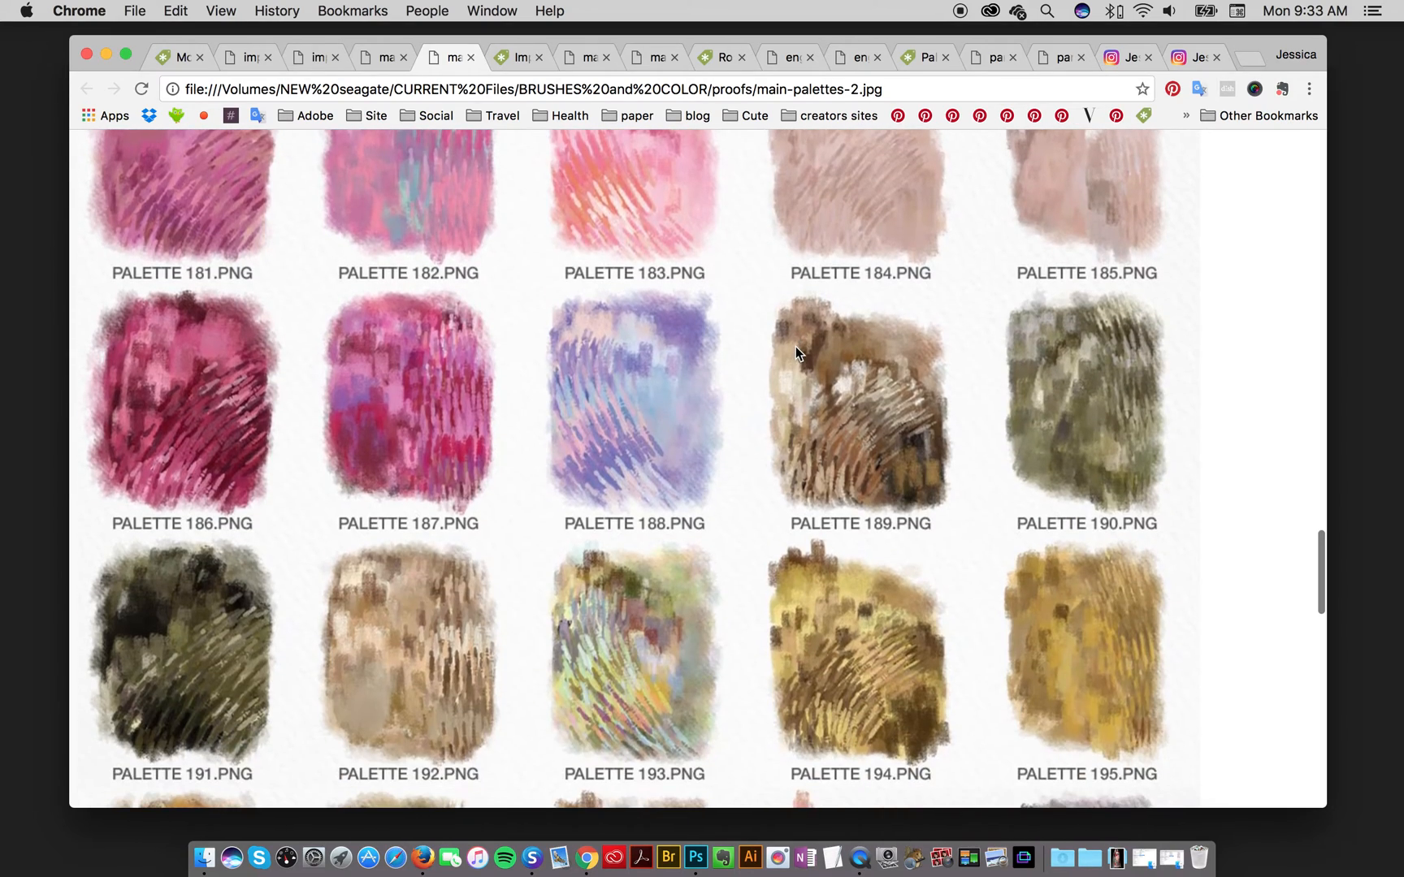
pyautogui.scroll(-3)
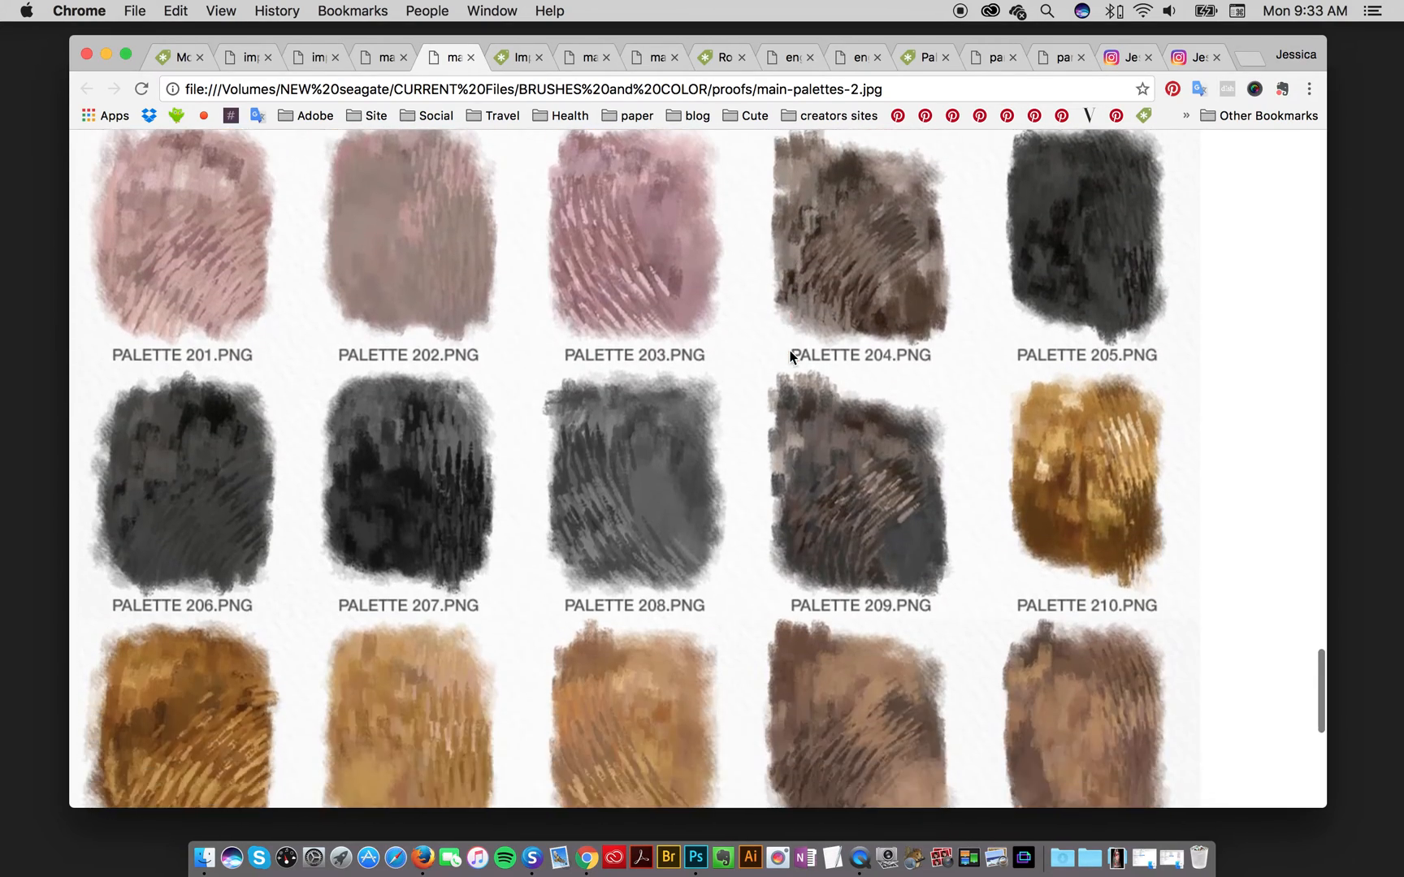
pyautogui.scroll(-3)
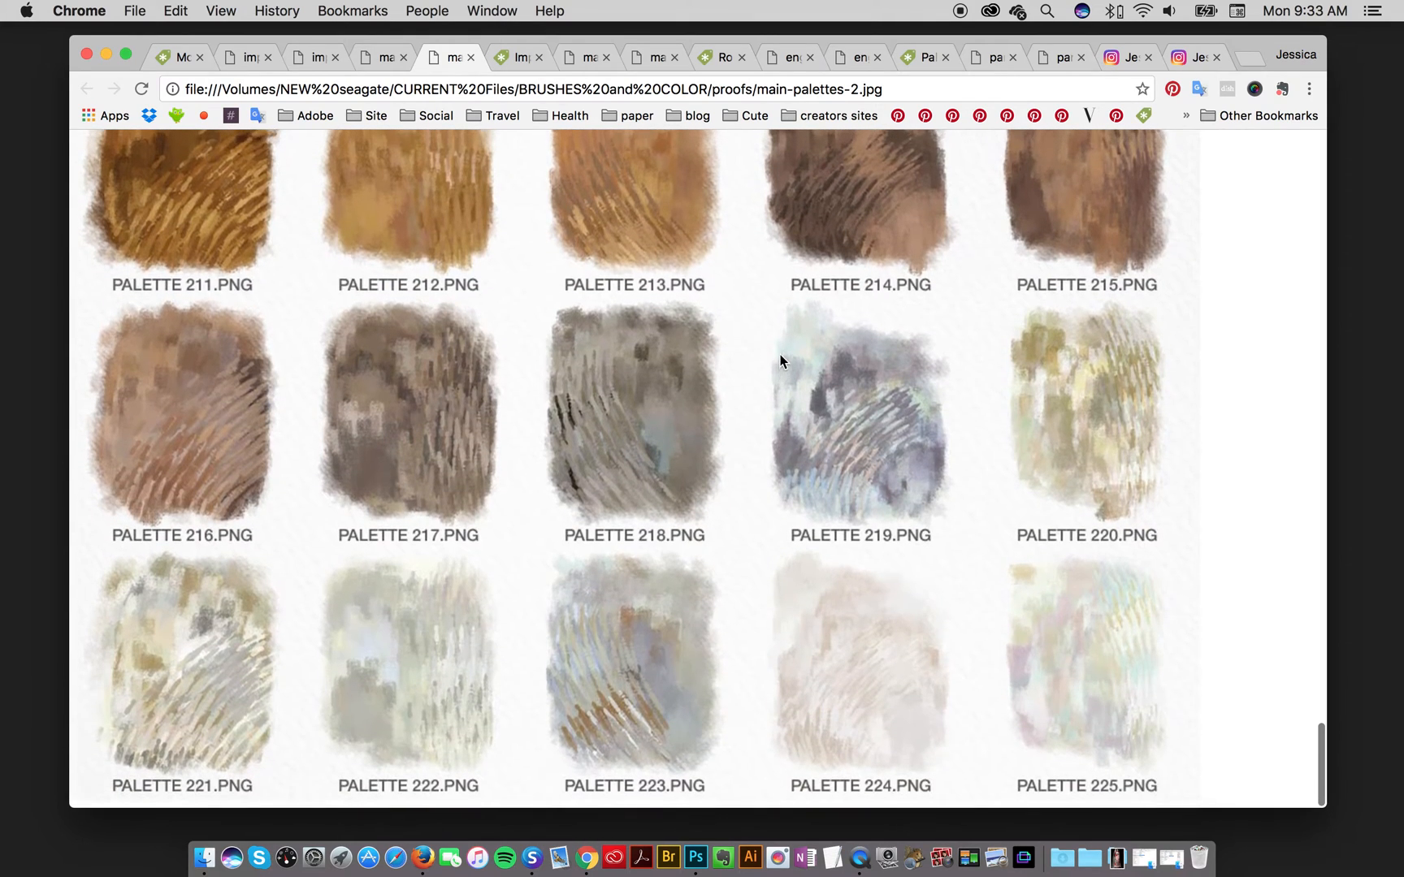
pyautogui.scroll(-3)
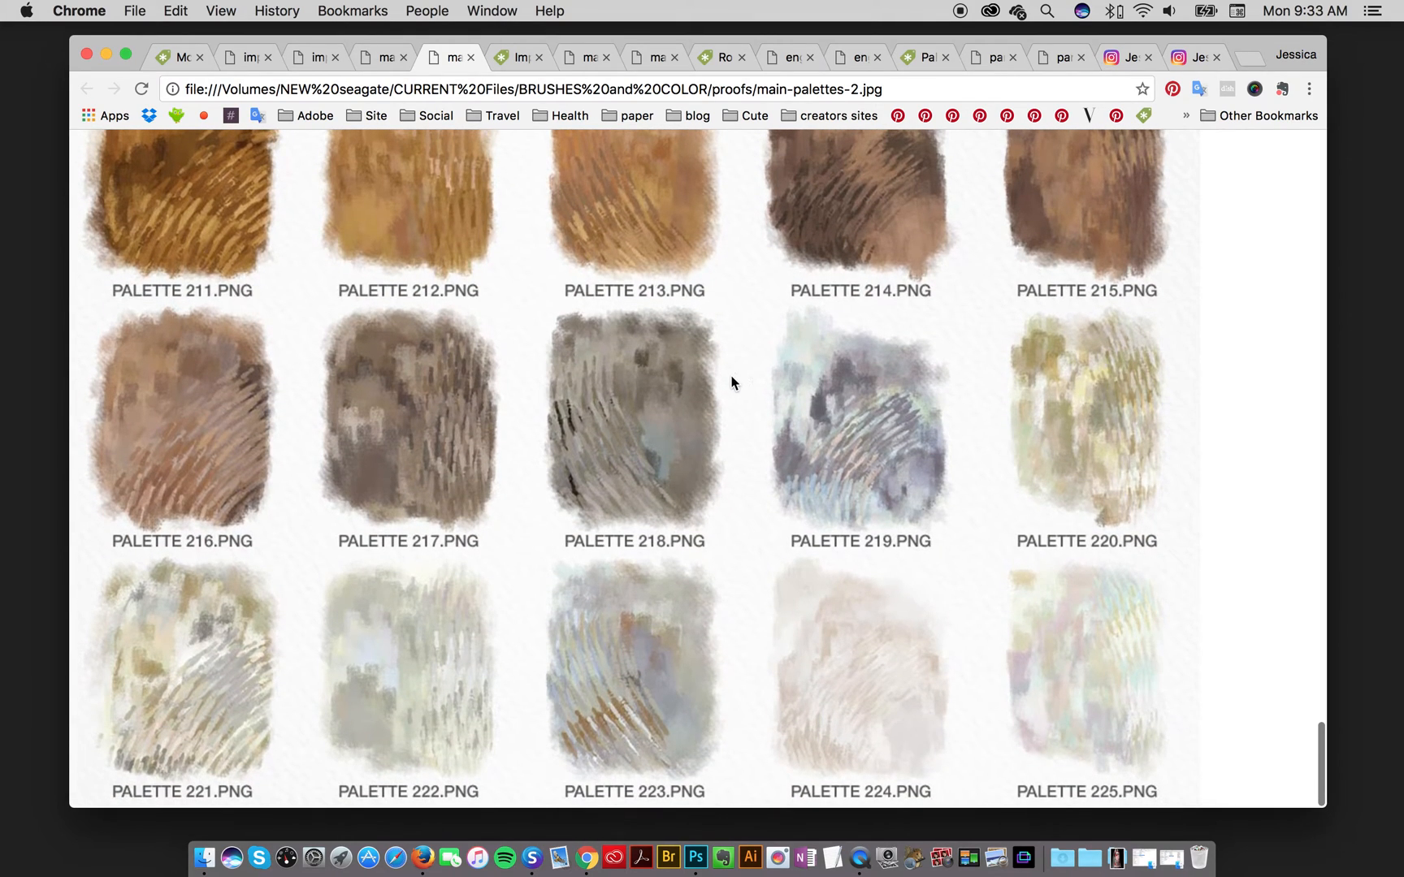
pyautogui.moveTo(717, 390)
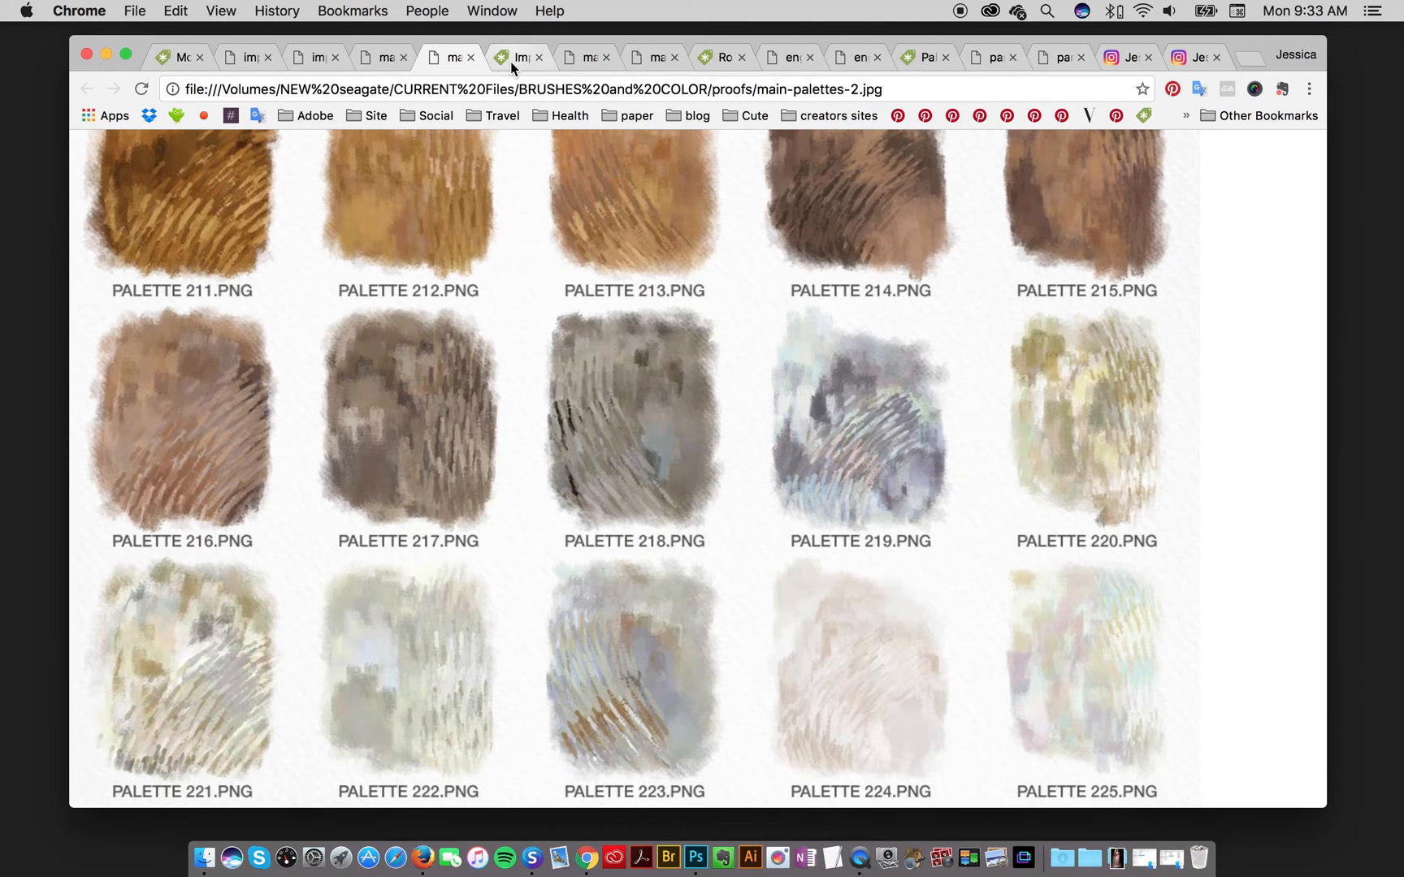
# - Show the $9 Impressionist Masters Color Blends listing of 175 pre-fab blends
pyautogui.click(517, 56)
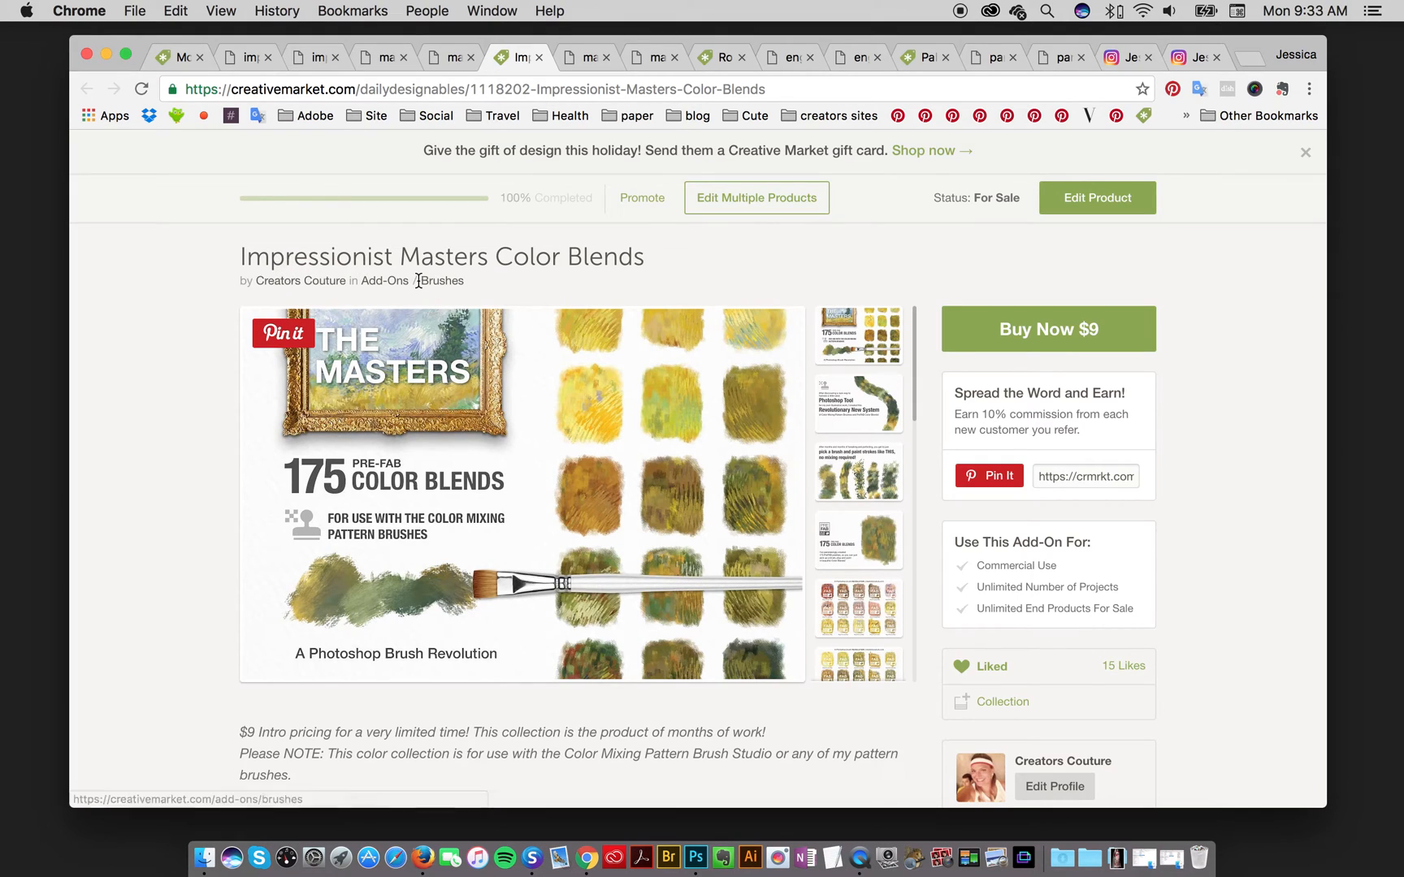
pyautogui.moveTo(383, 280)
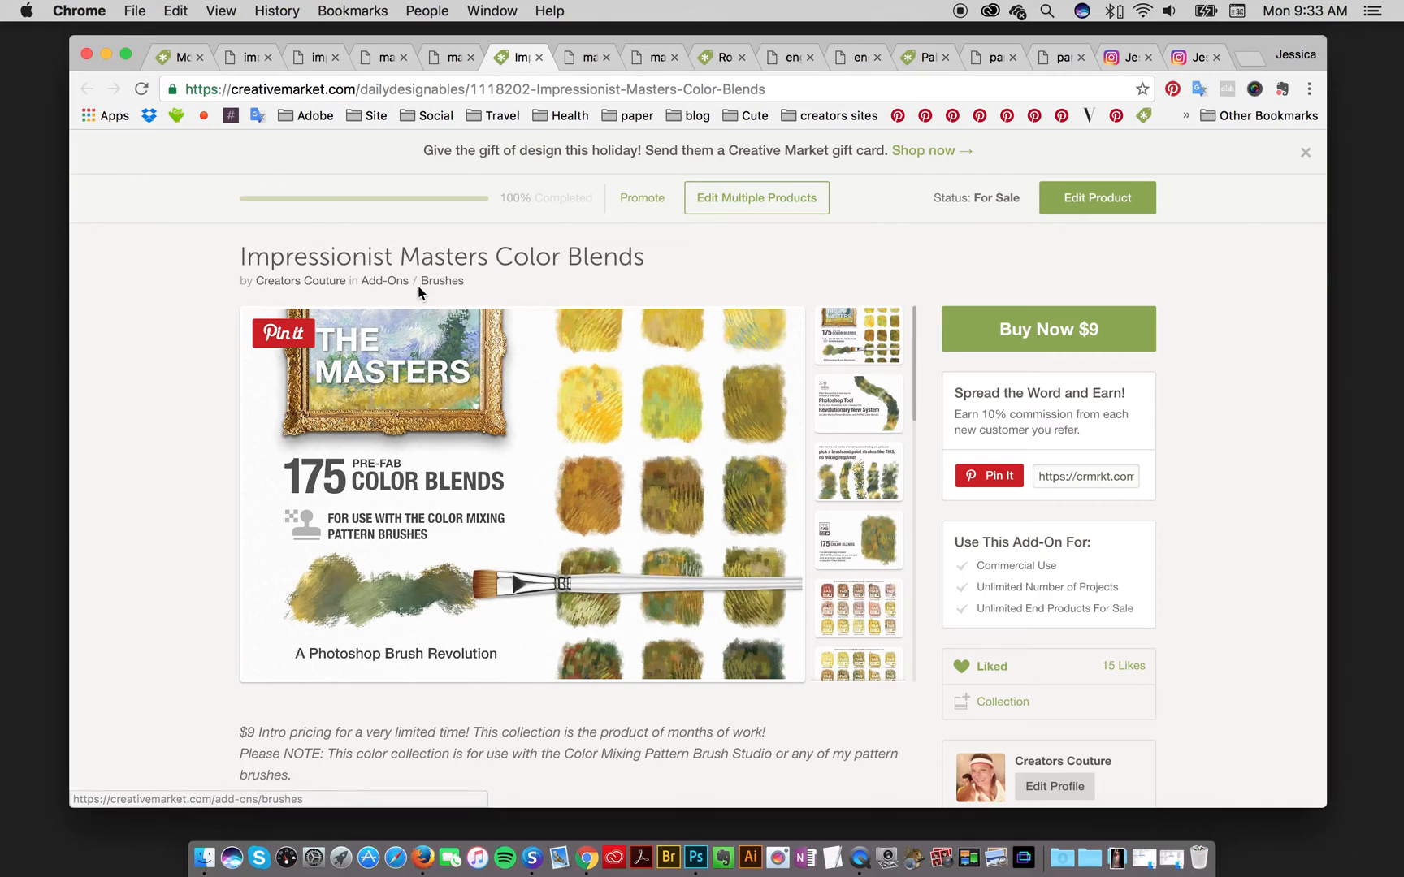
pyautogui.moveTo(420, 323)
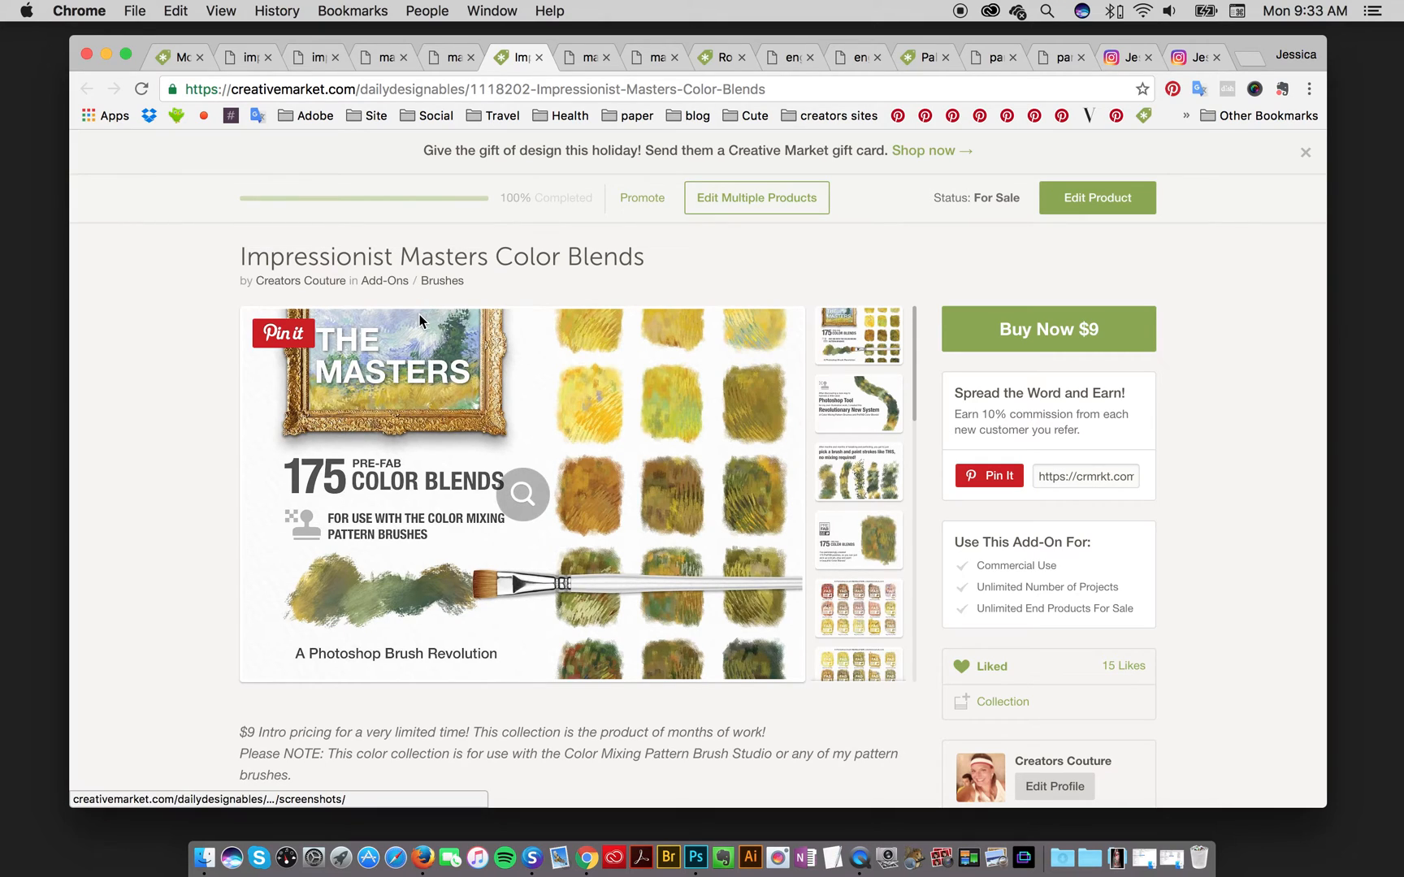
pyautogui.moveTo(420, 324)
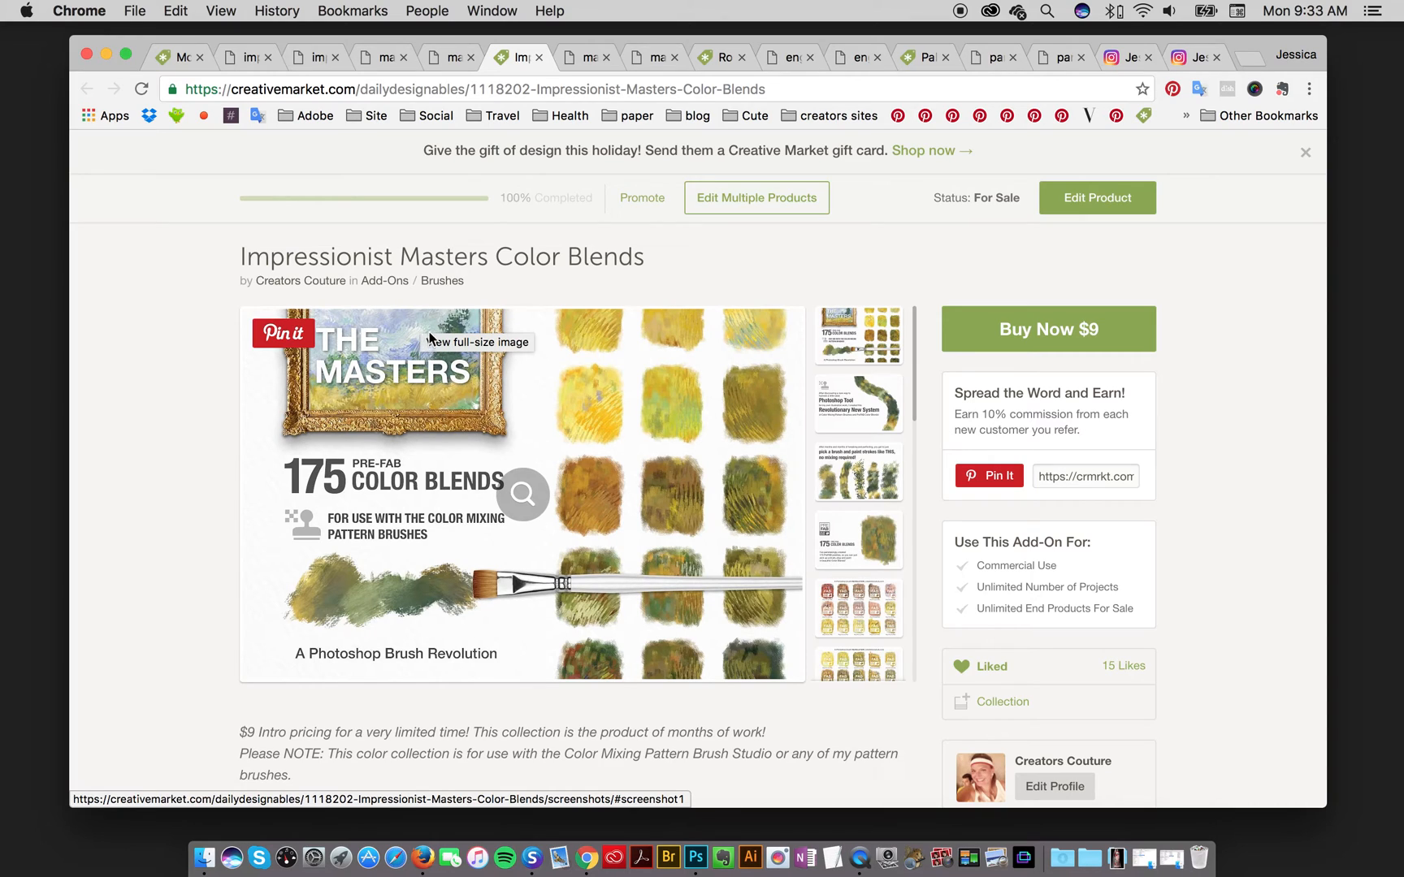
pyautogui.moveTo(891, 213)
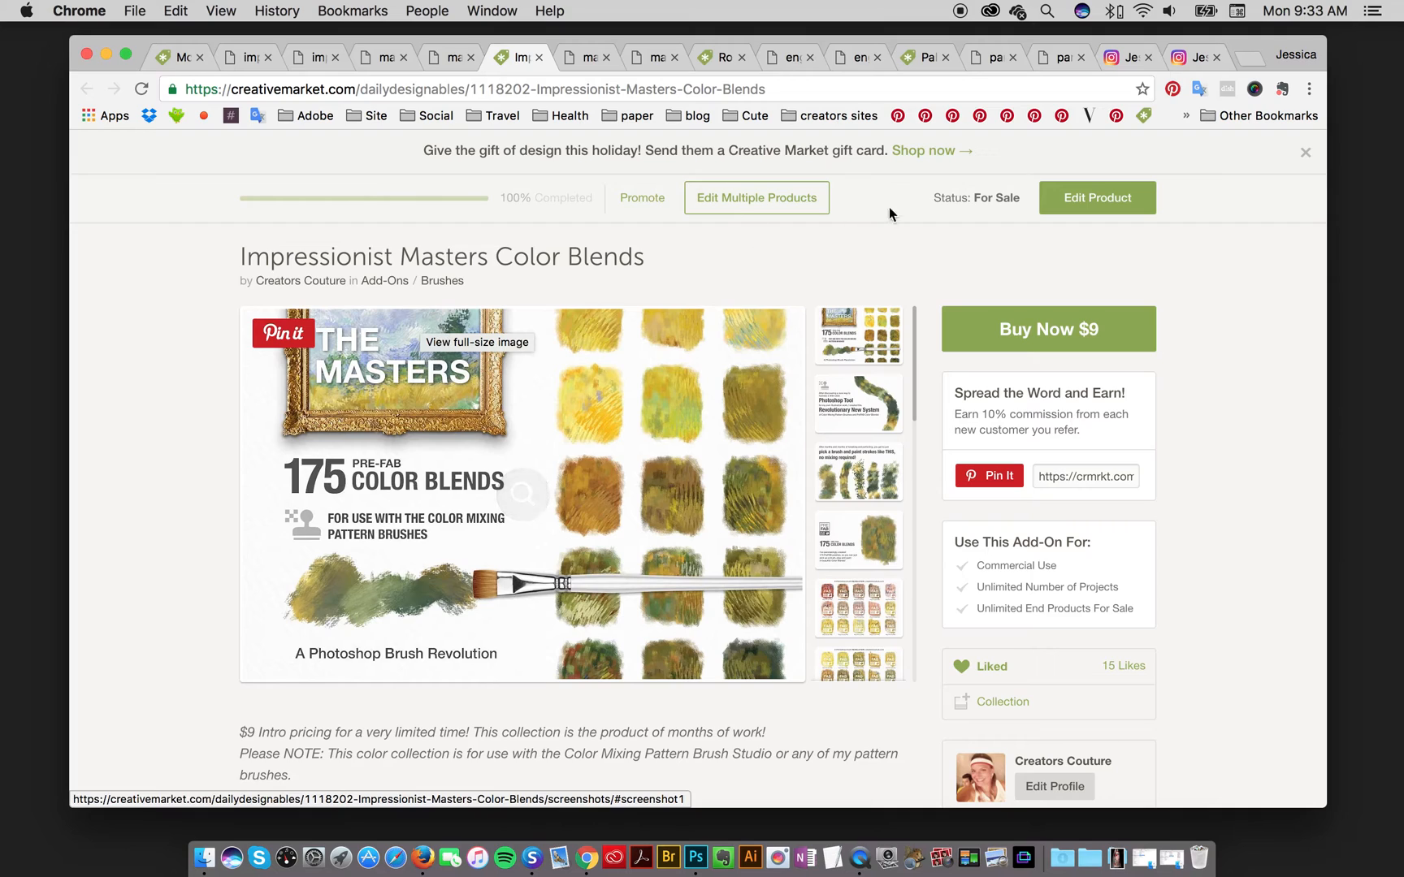
pyautogui.moveTo(525, 295)
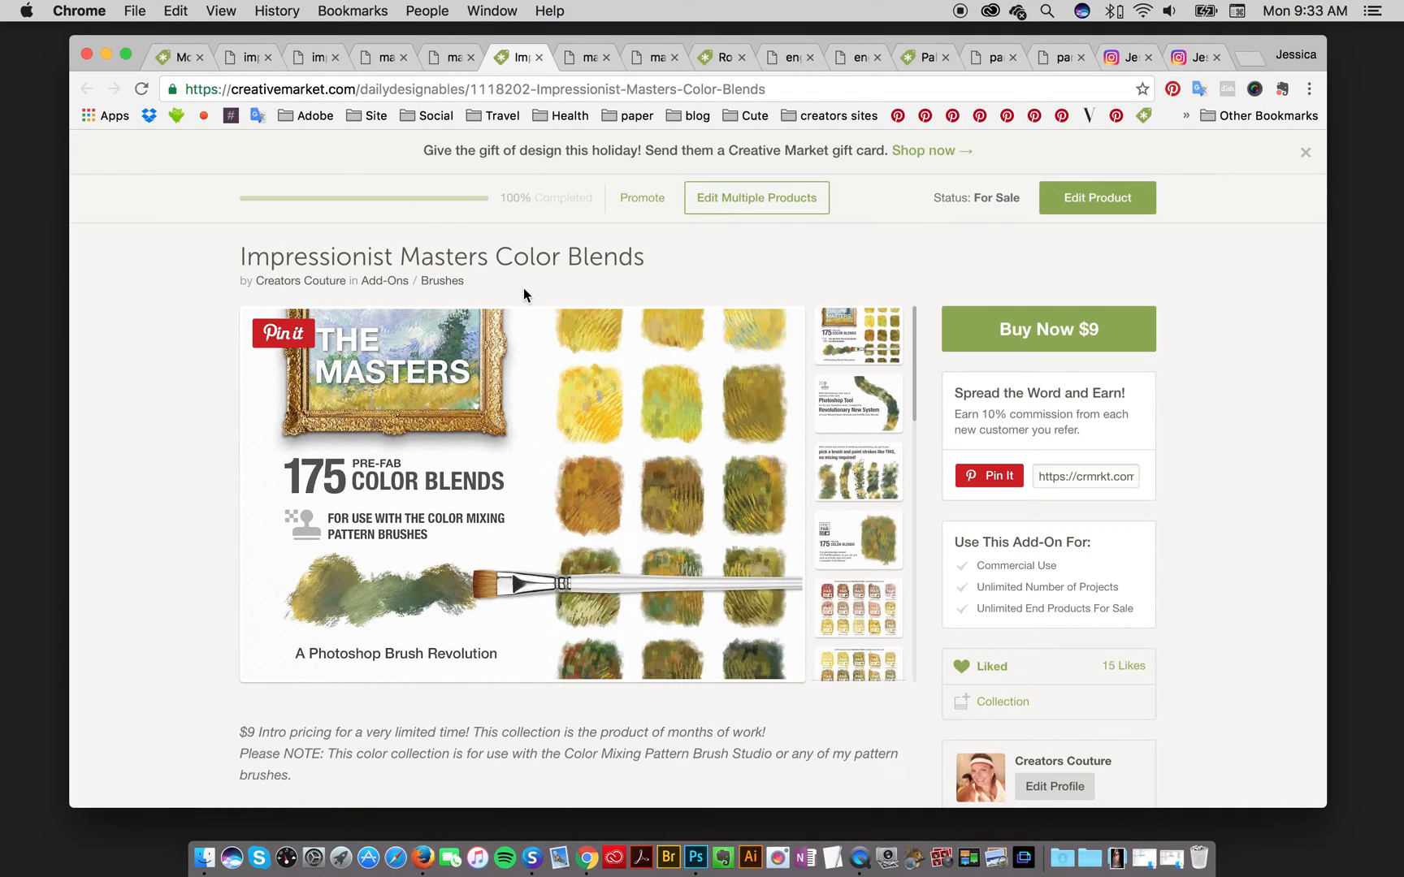
pyautogui.moveTo(537, 301)
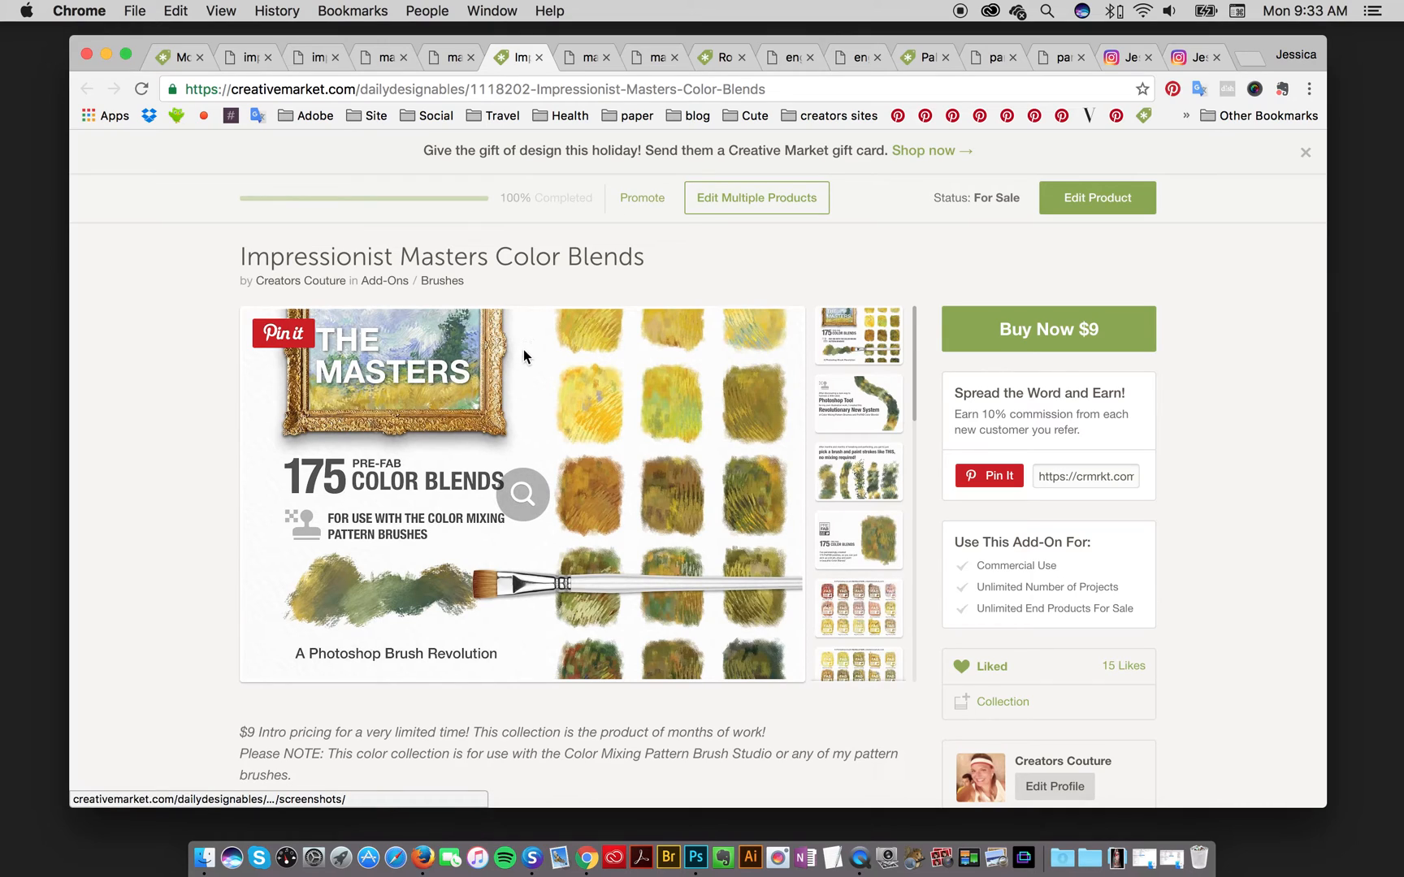
pyautogui.moveTo(512, 405)
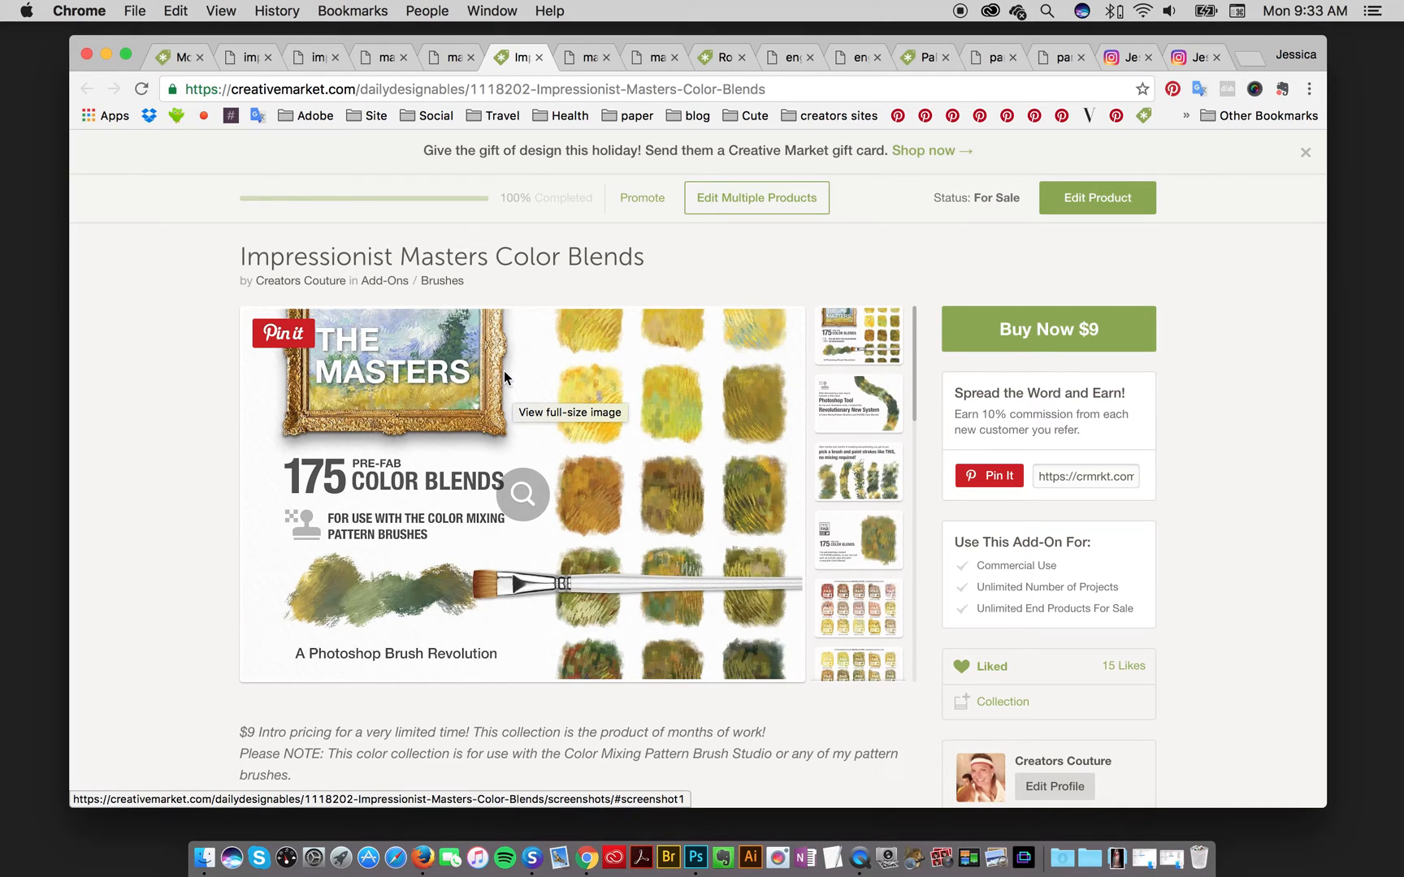
pyautogui.moveTo(503, 392)
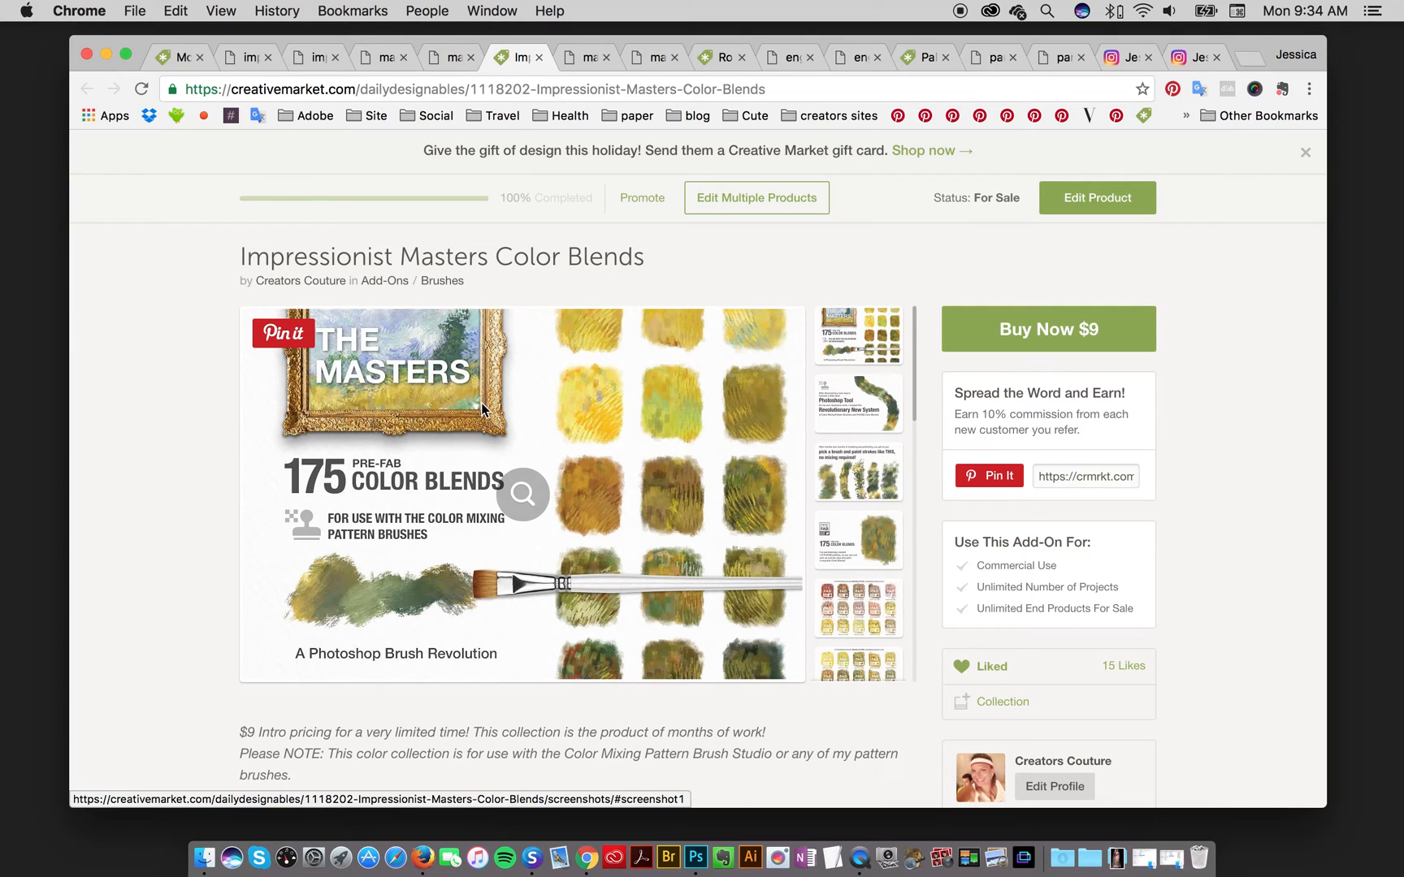
pyautogui.moveTo(409, 350)
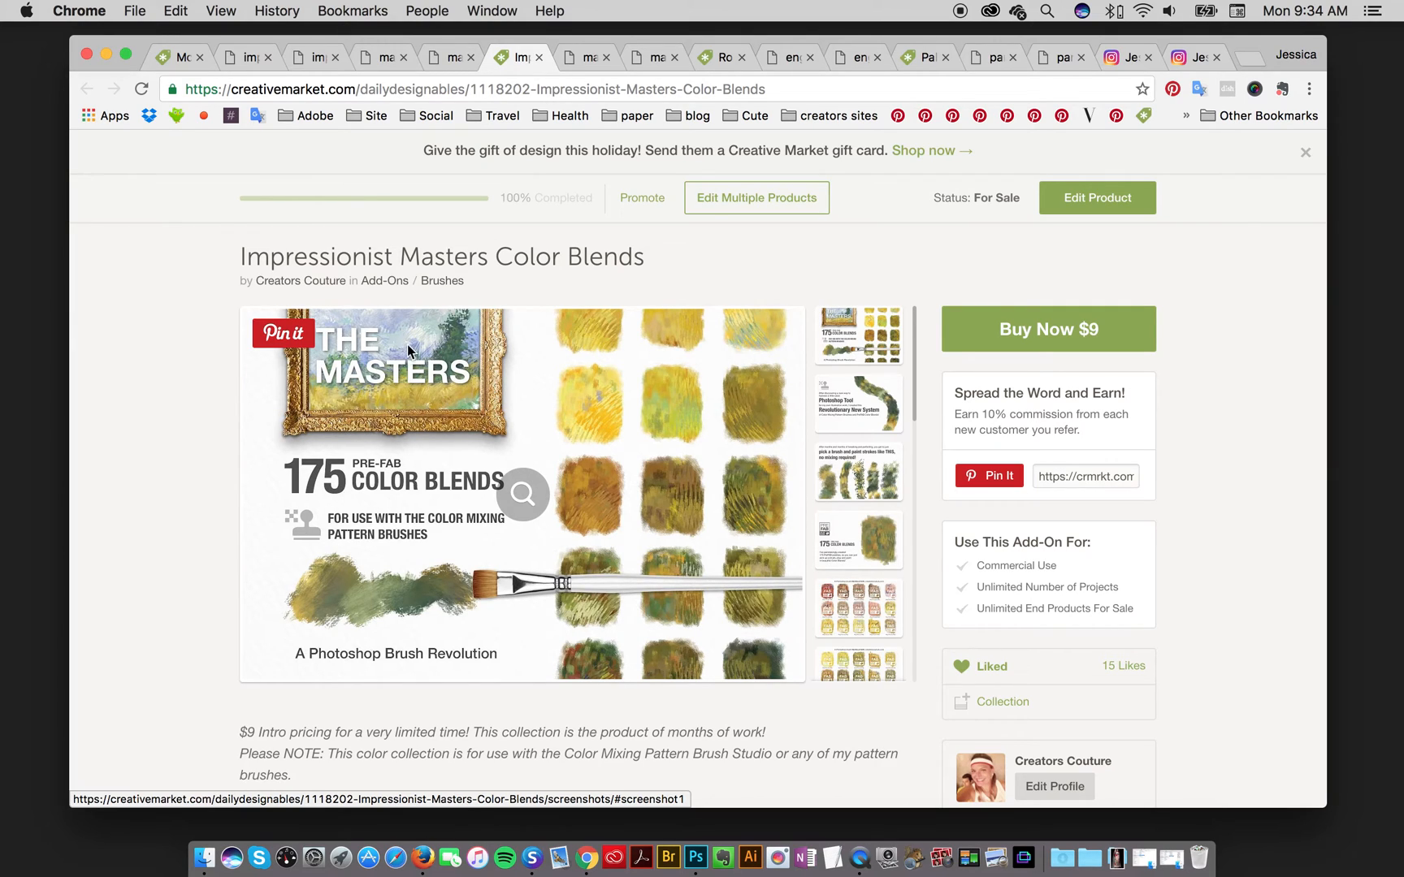
pyautogui.moveTo(407, 349)
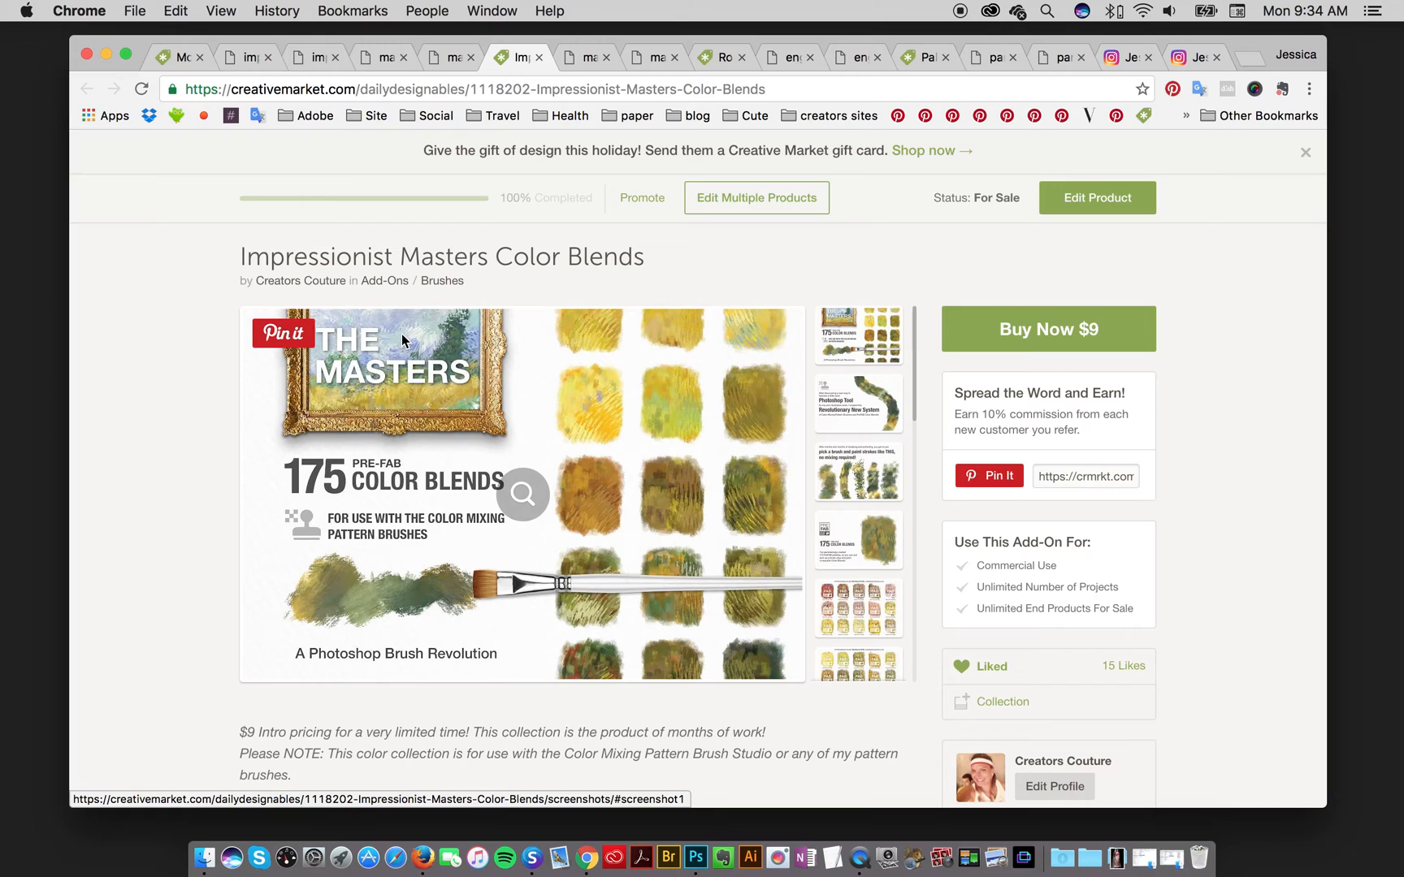
pyautogui.moveTo(383, 381)
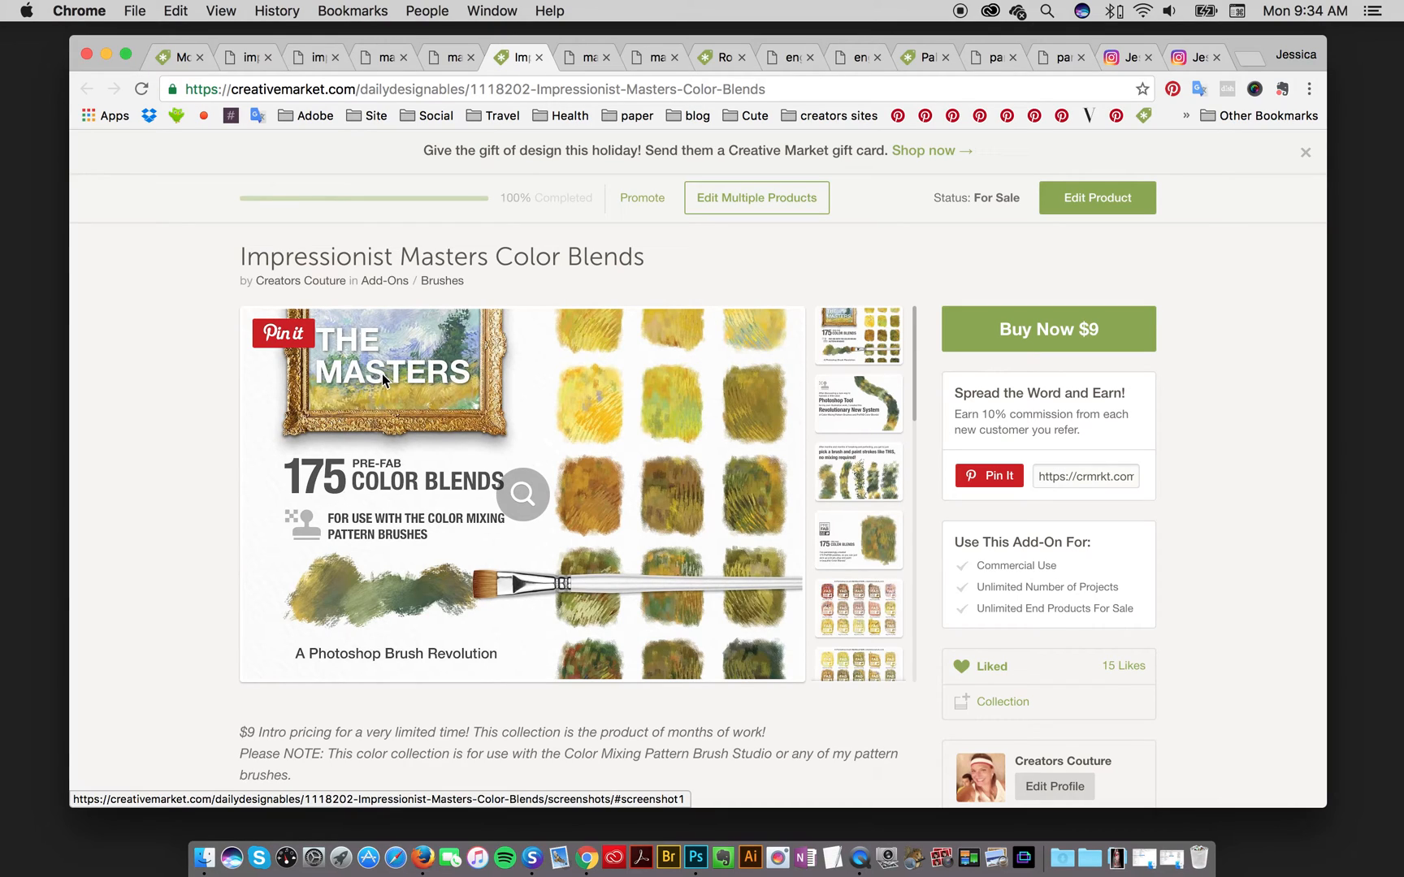
pyautogui.moveTo(416, 401)
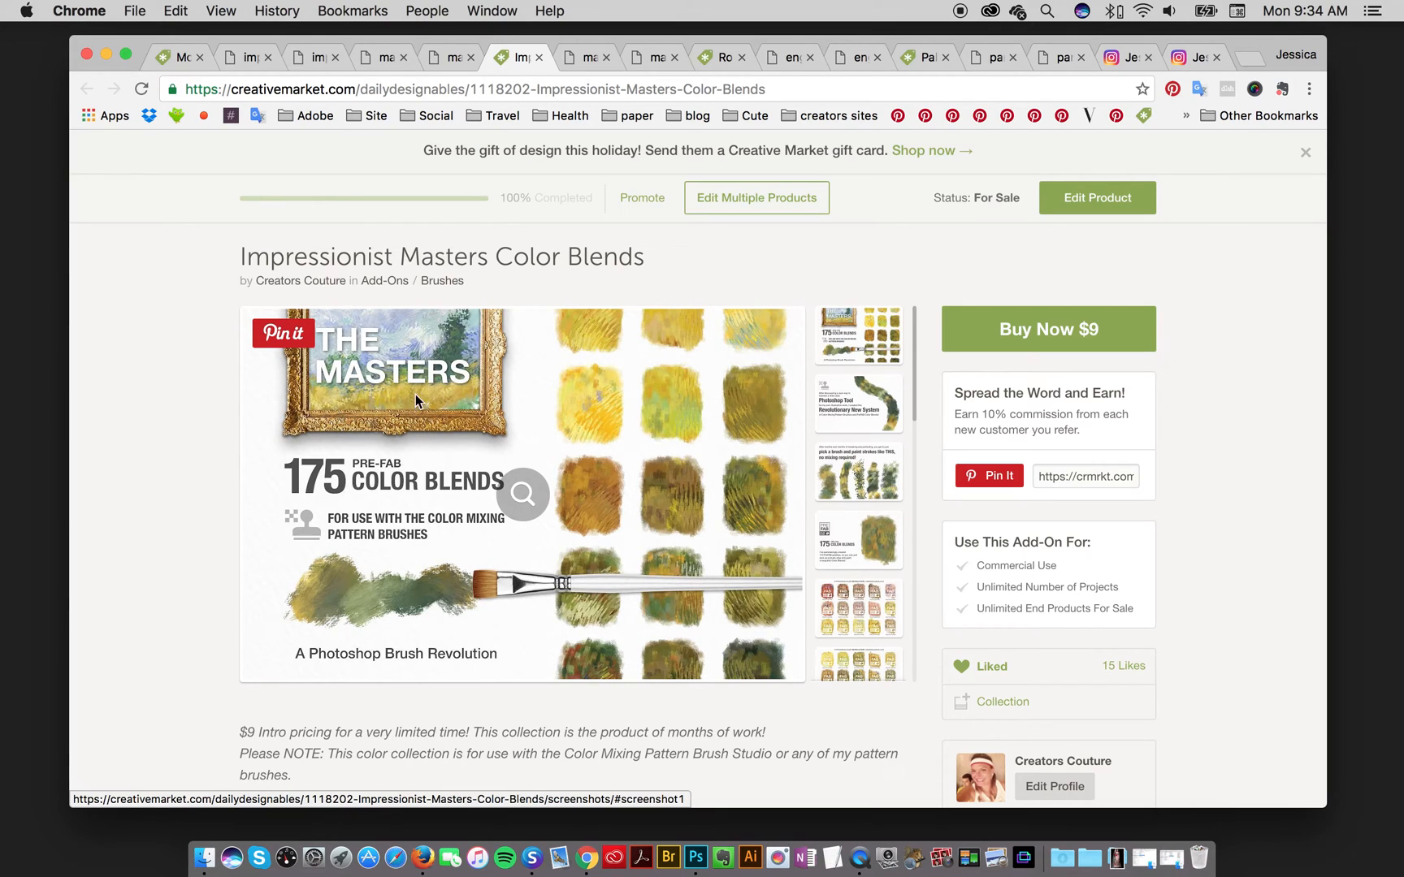
pyautogui.moveTo(398, 409)
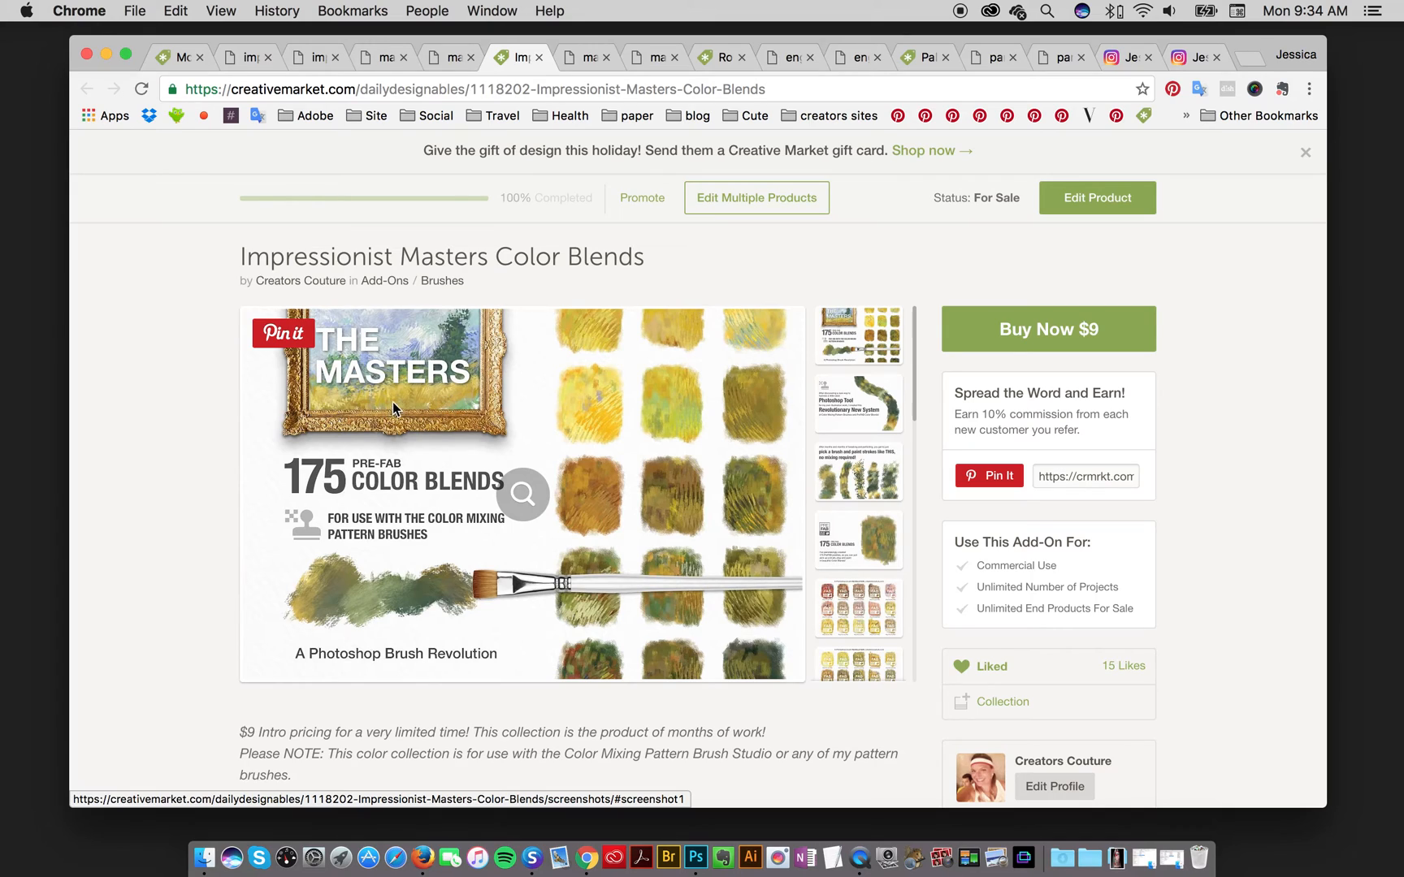
pyautogui.moveTo(429, 428)
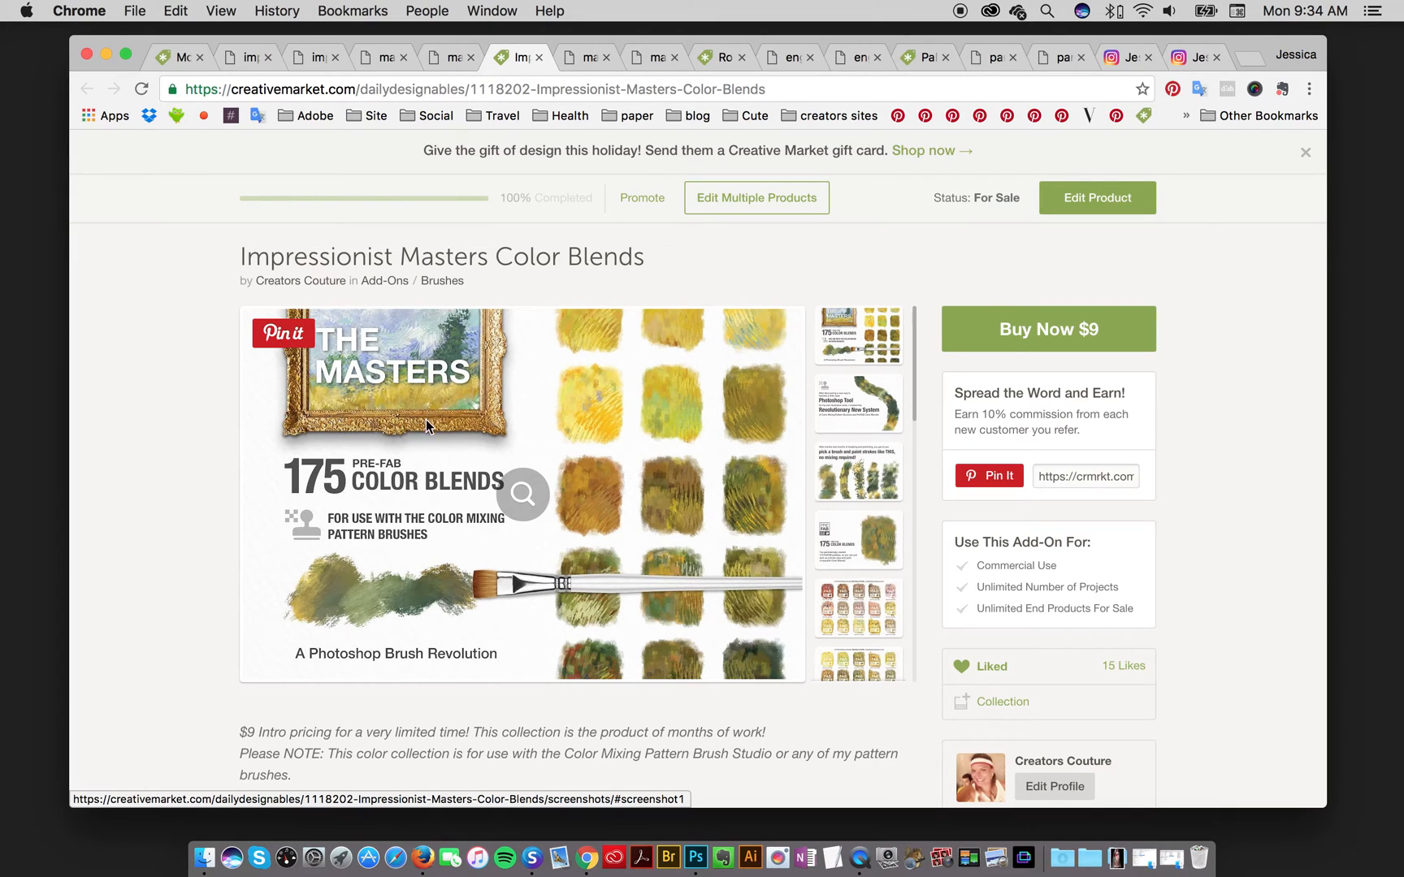
pyautogui.moveTo(426, 461)
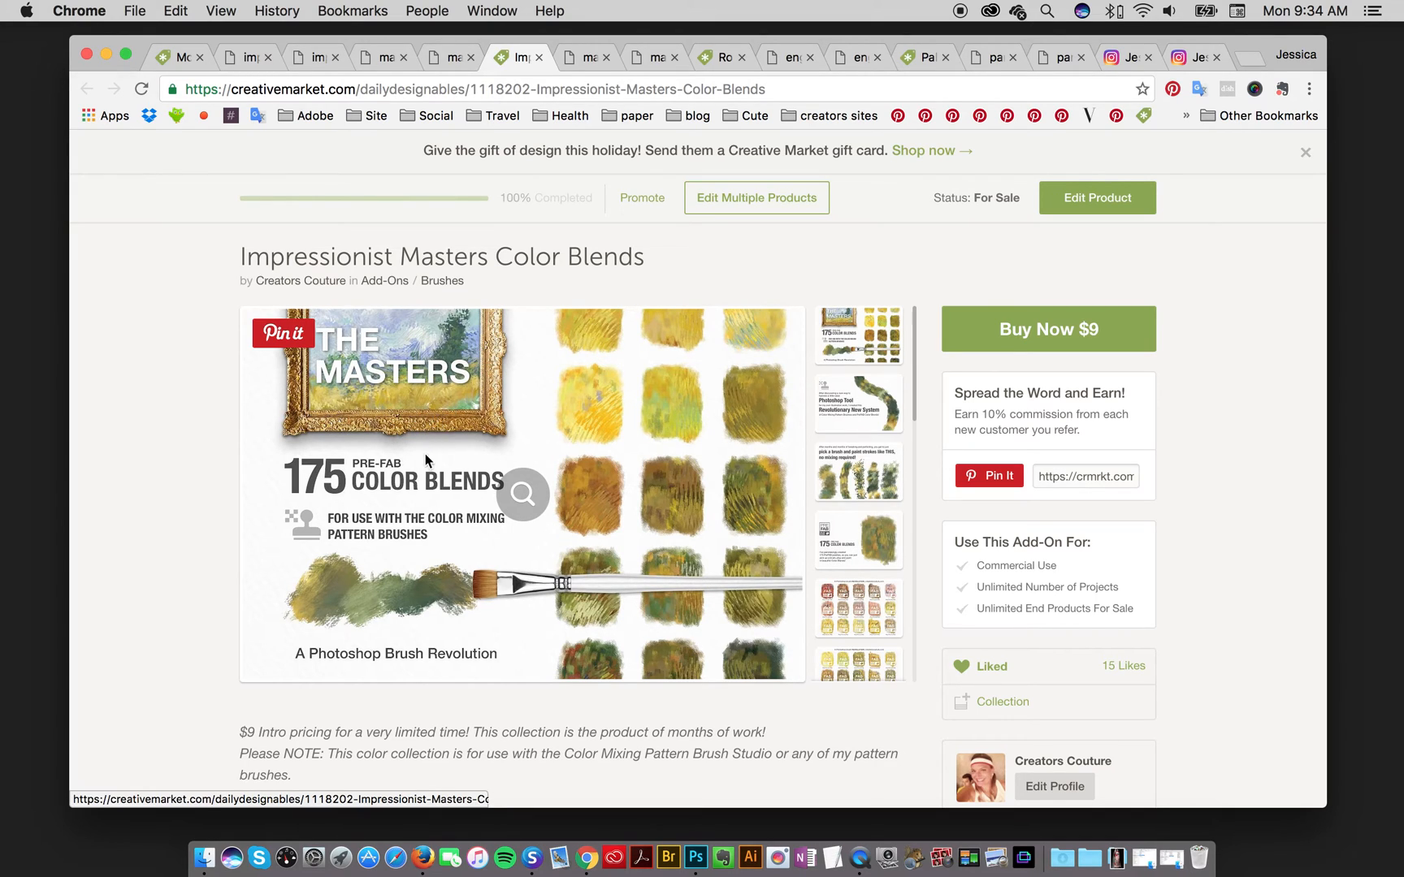
pyautogui.moveTo(664, 607)
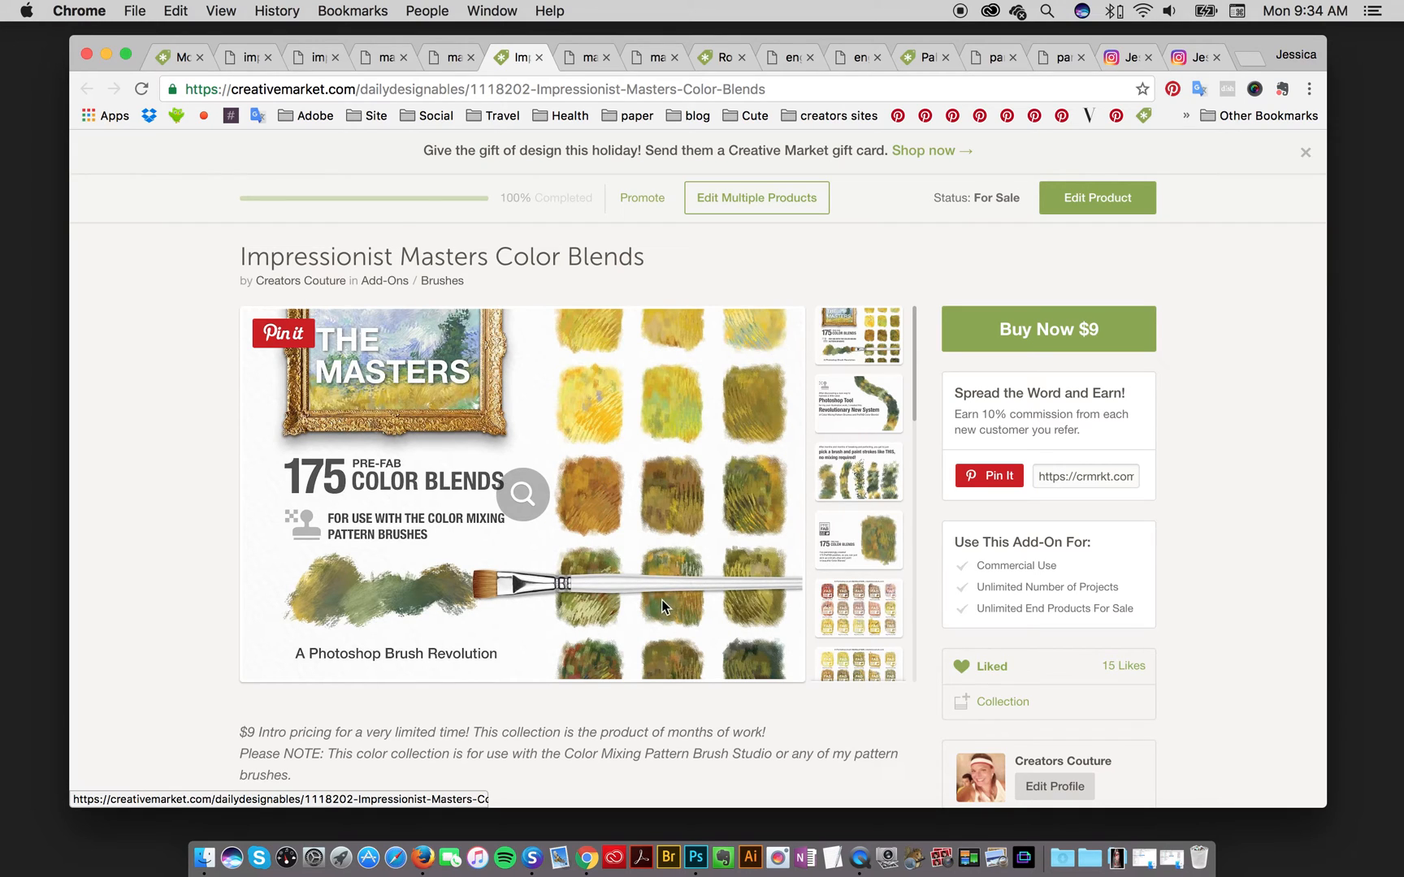
pyautogui.moveTo(590, 617)
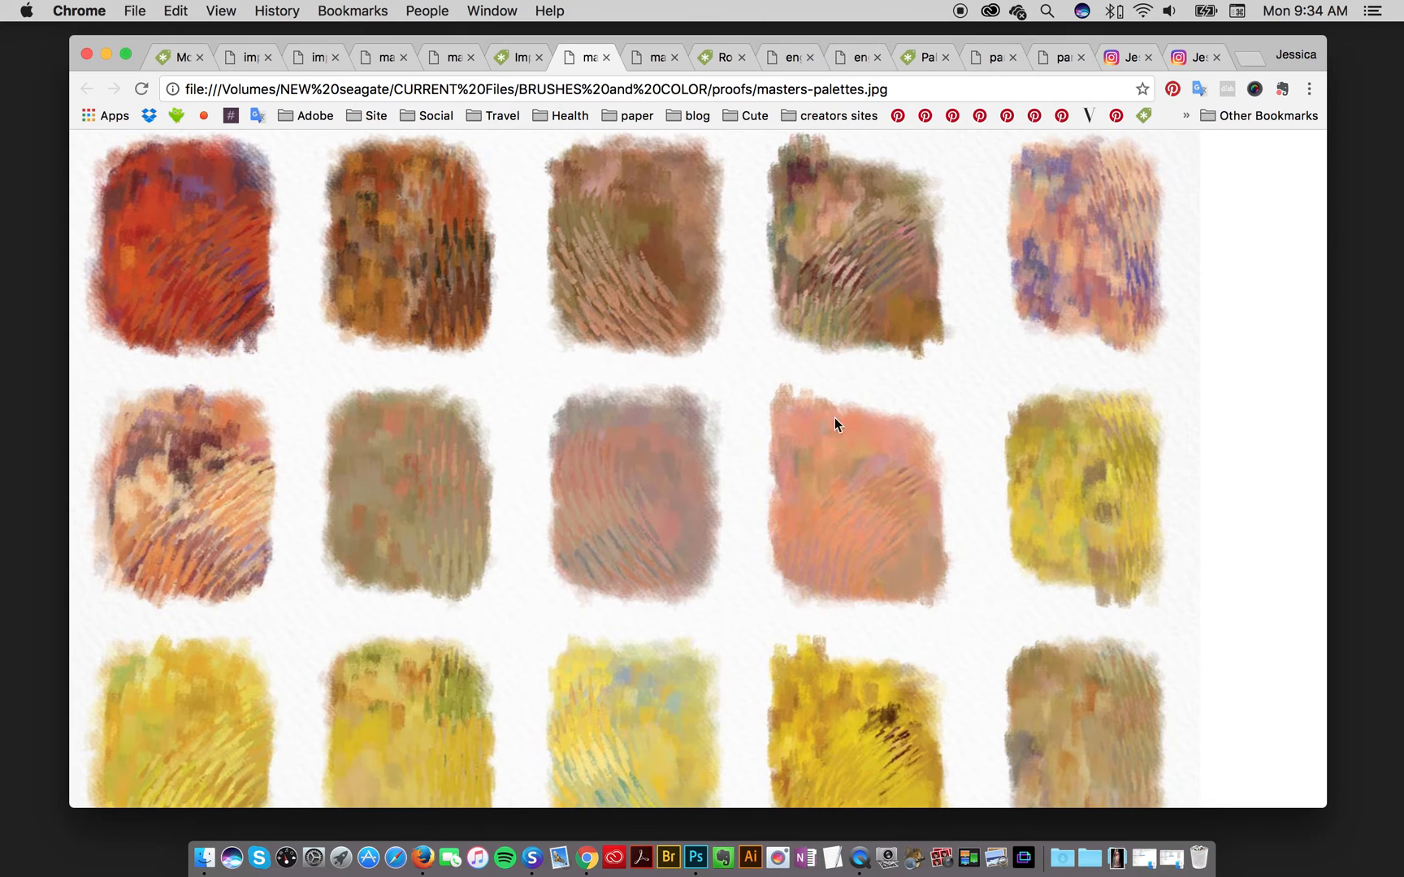
# - Scroll the masters-palettes.jpg swatch grid down to palette 085
pyautogui.scroll(-3)
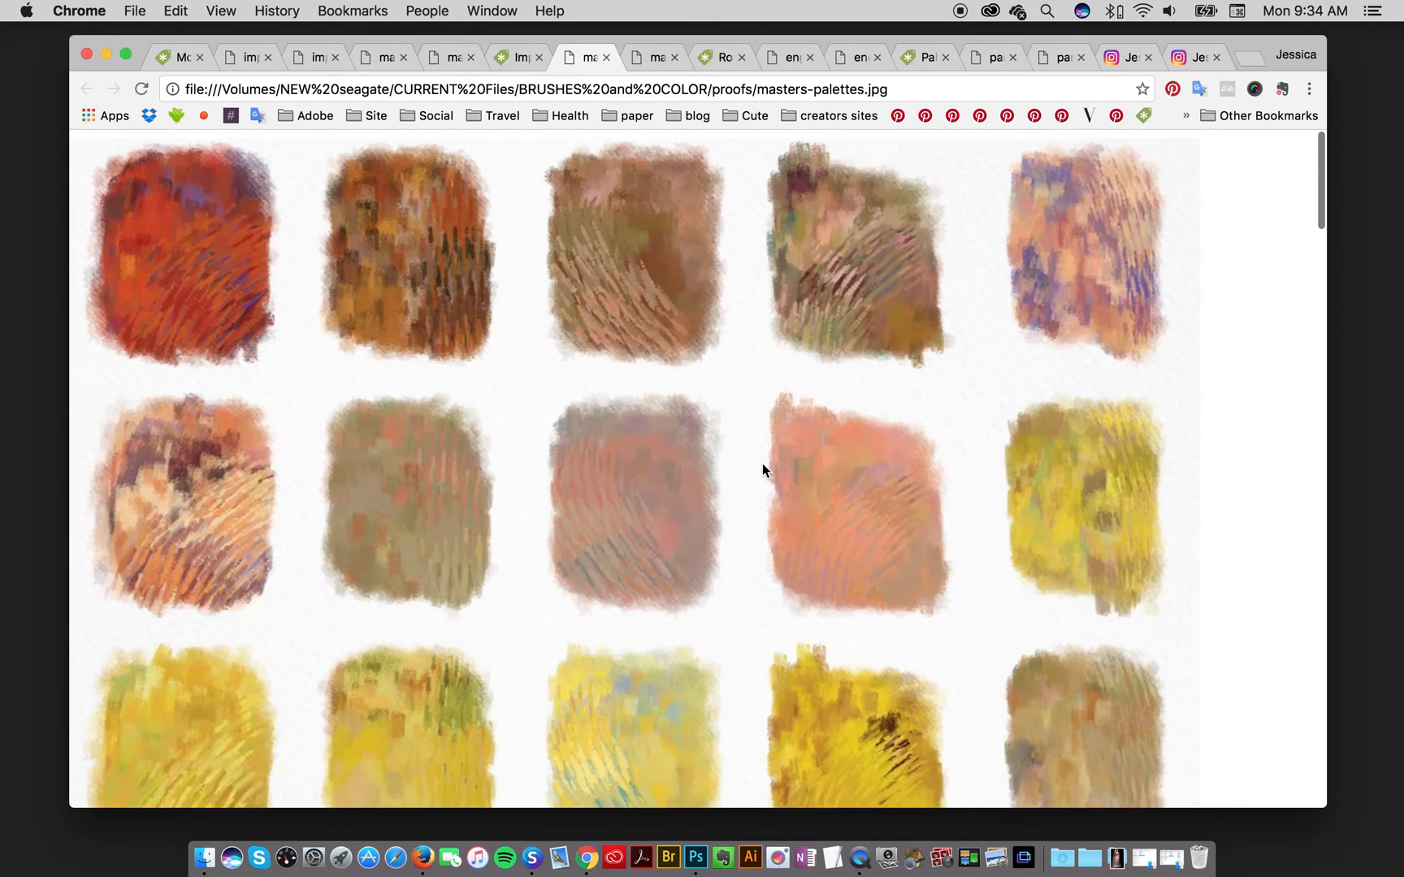
pyautogui.scroll(-3)
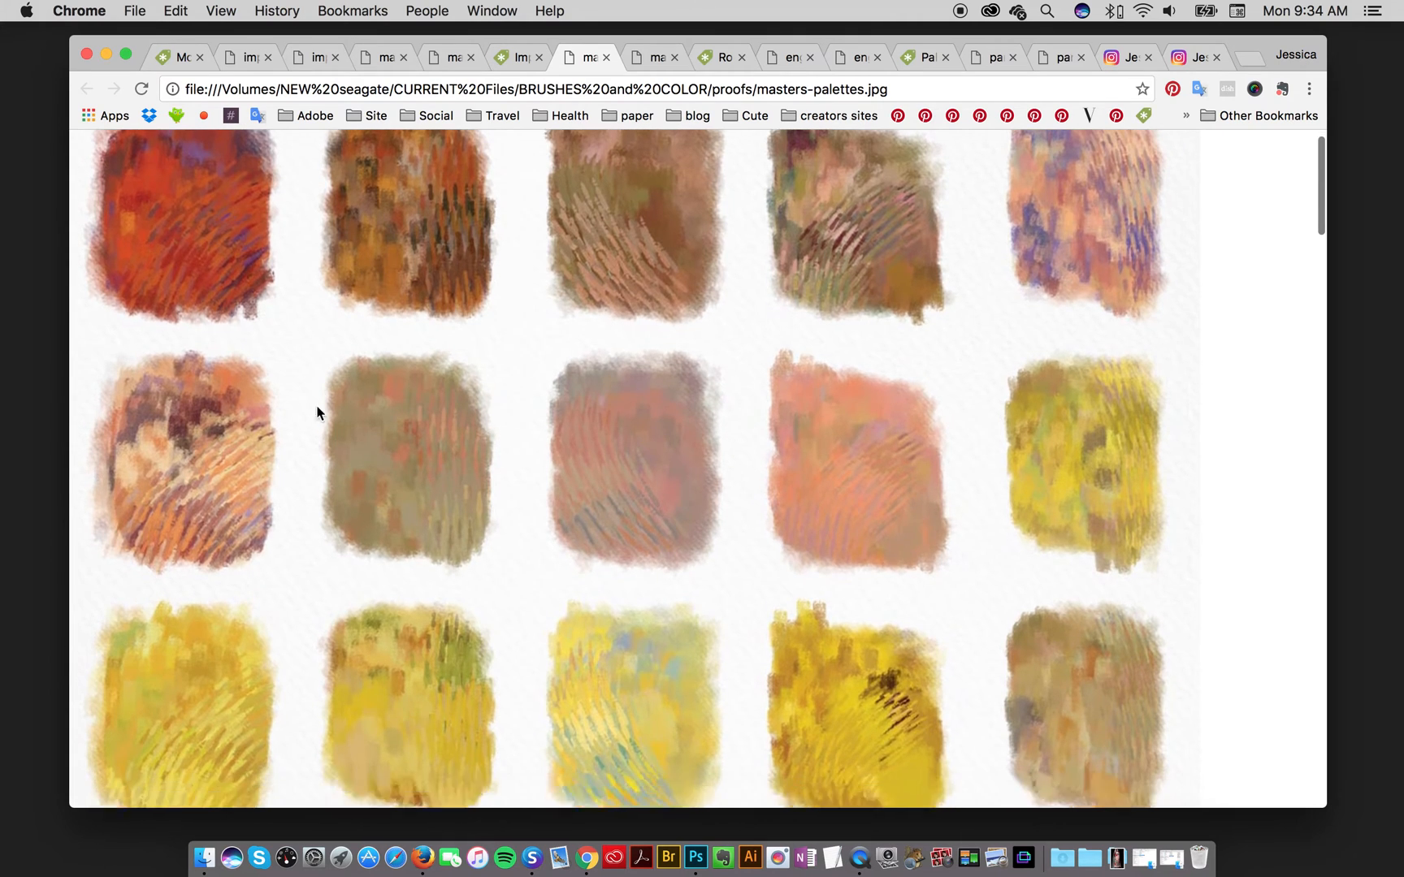
pyautogui.scroll(-3)
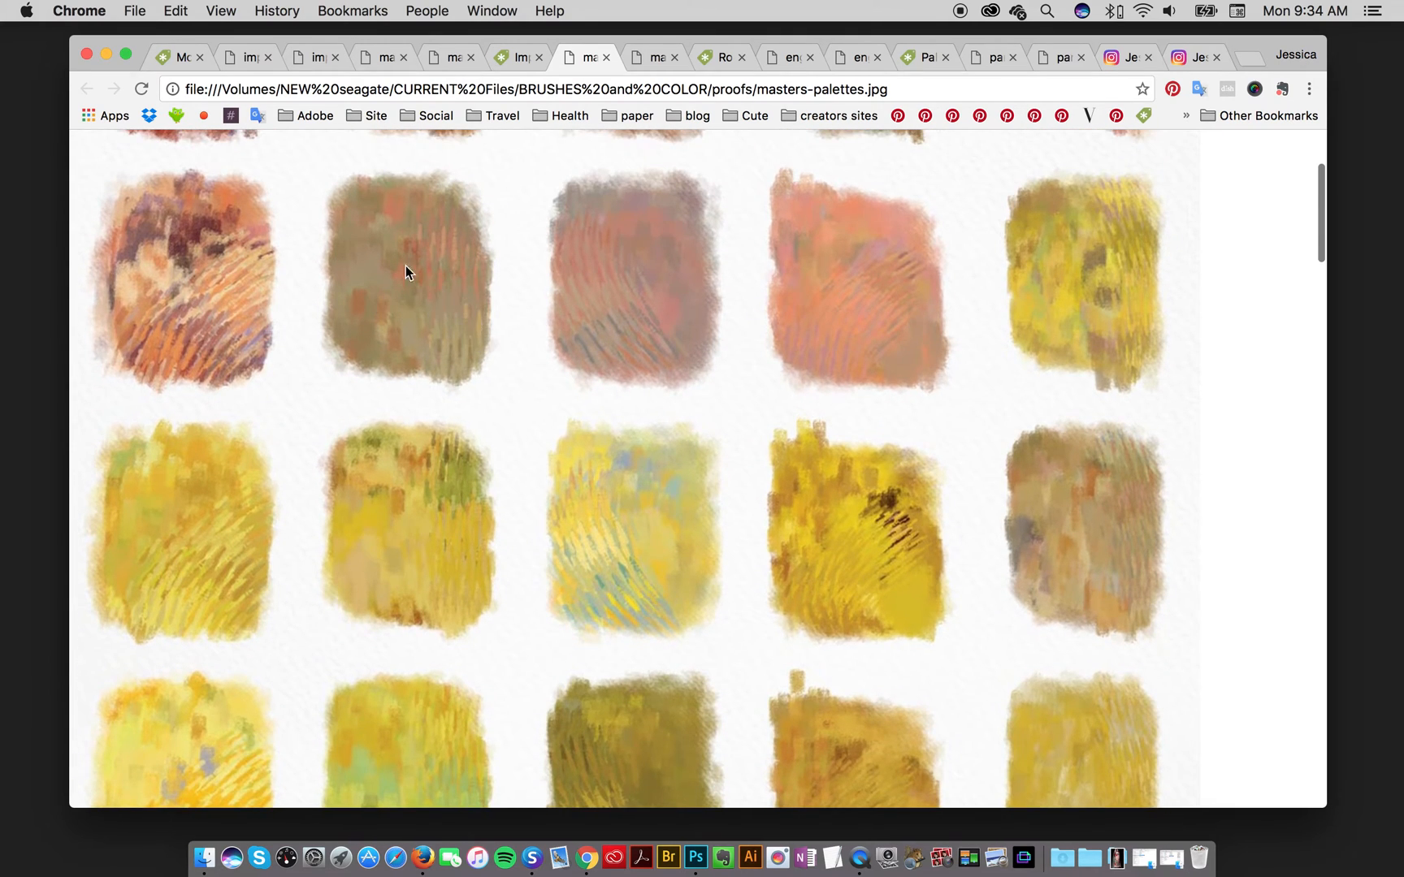
pyautogui.scroll(-3)
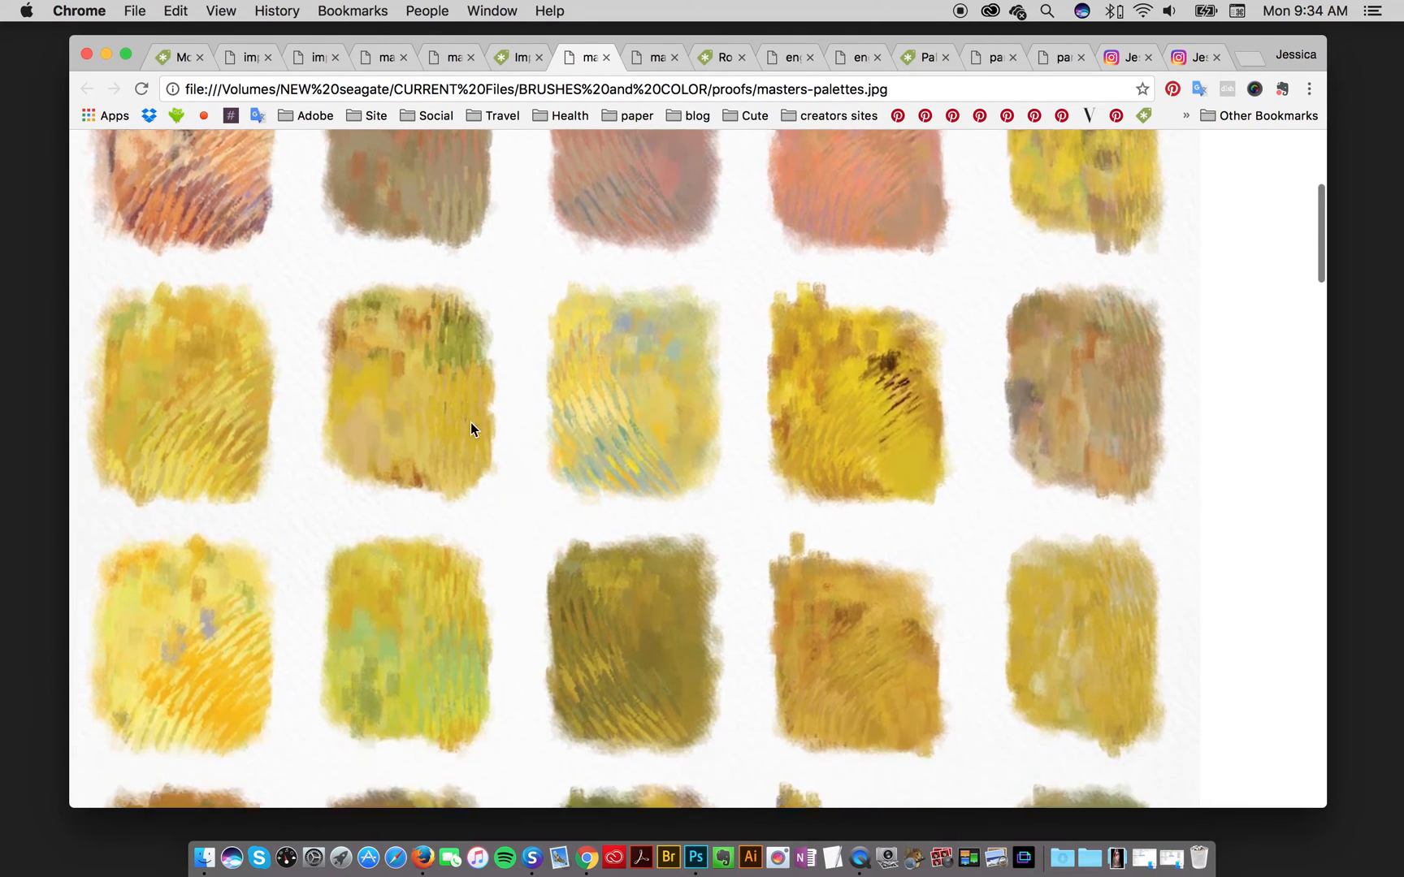
pyautogui.scroll(-3)
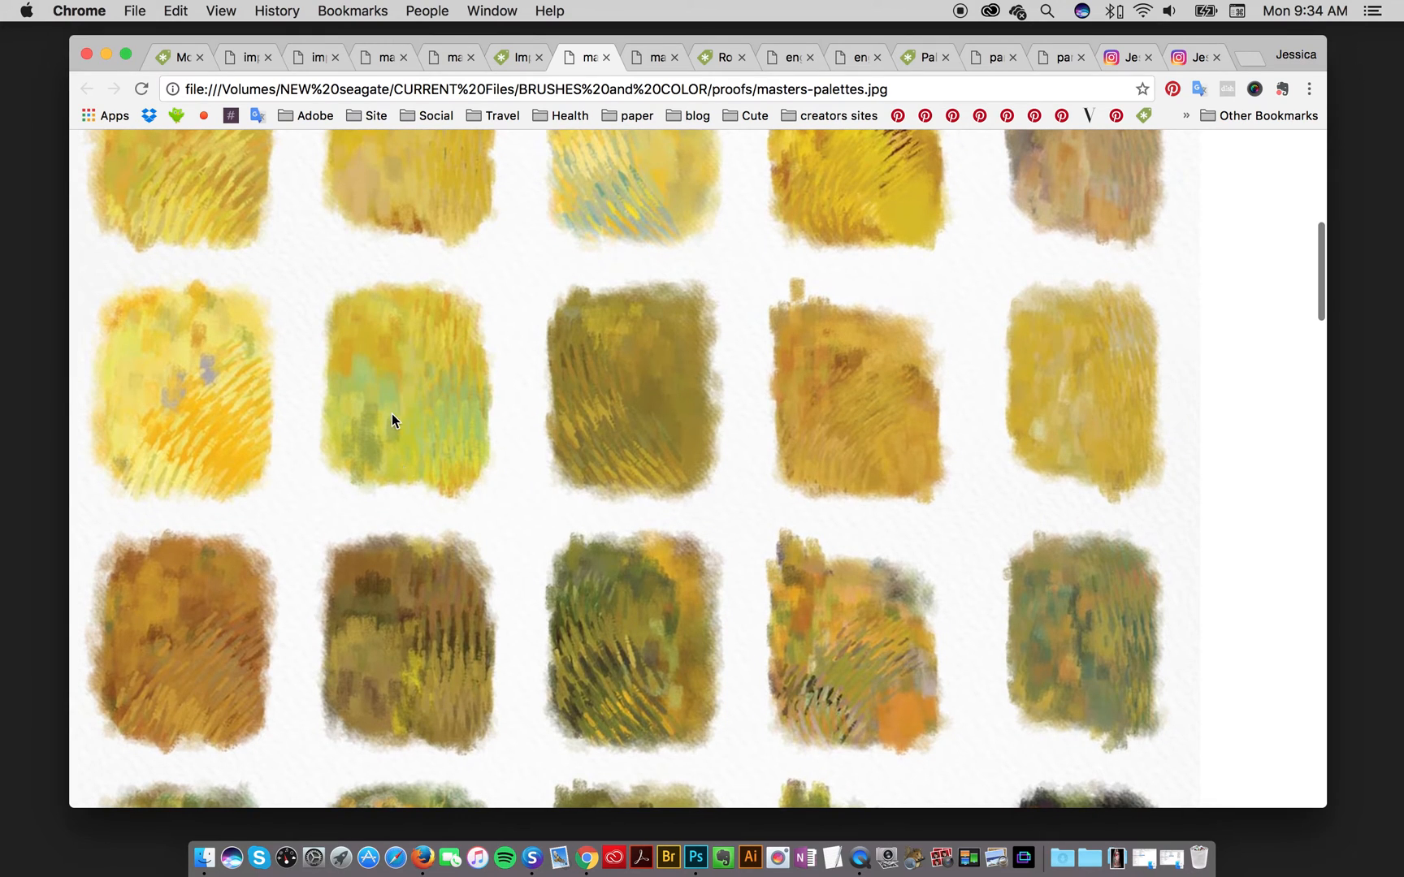
pyautogui.moveTo(439, 423)
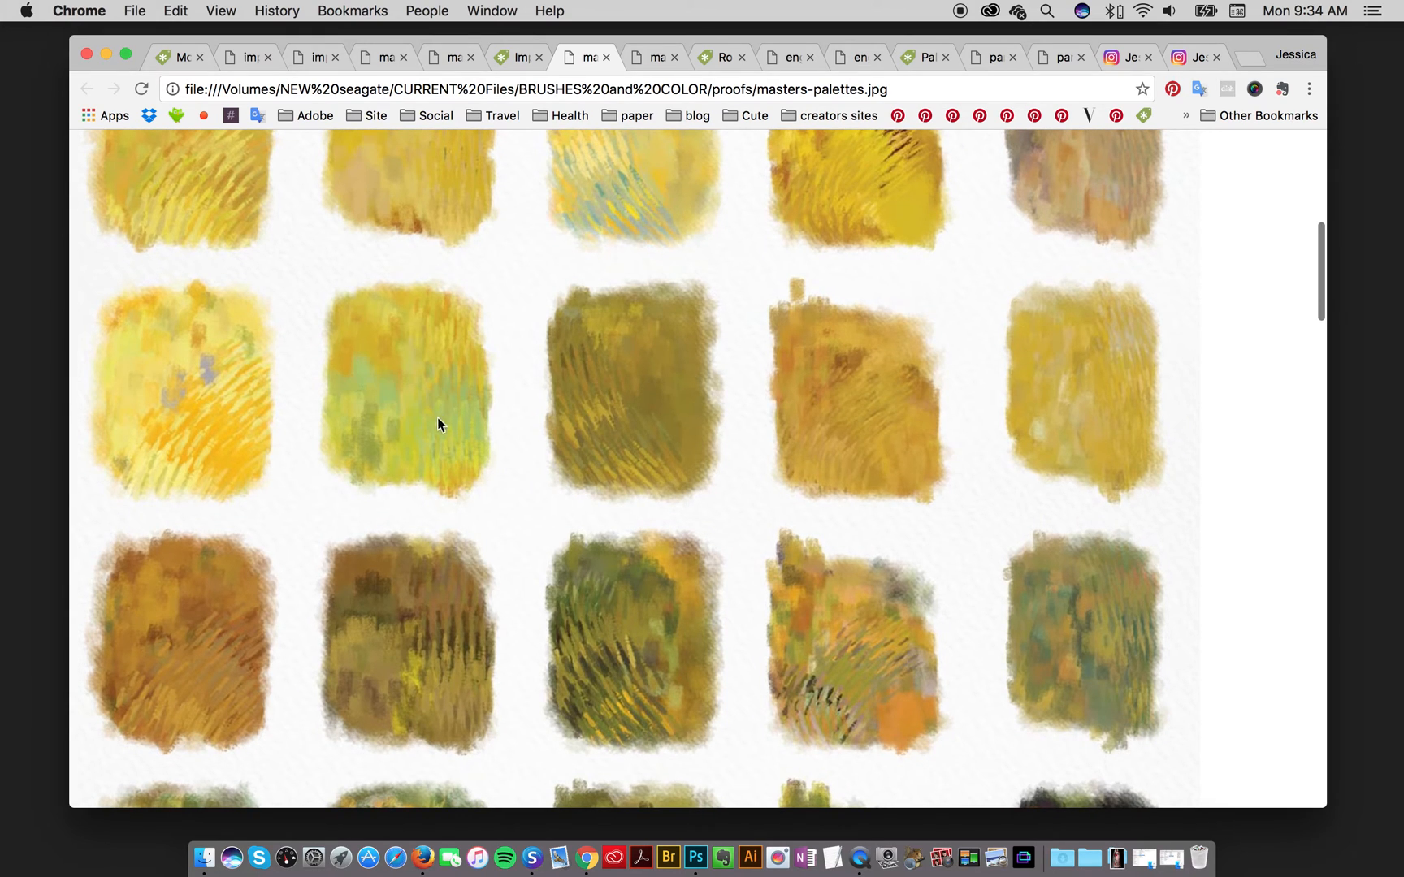
pyautogui.scroll(-3)
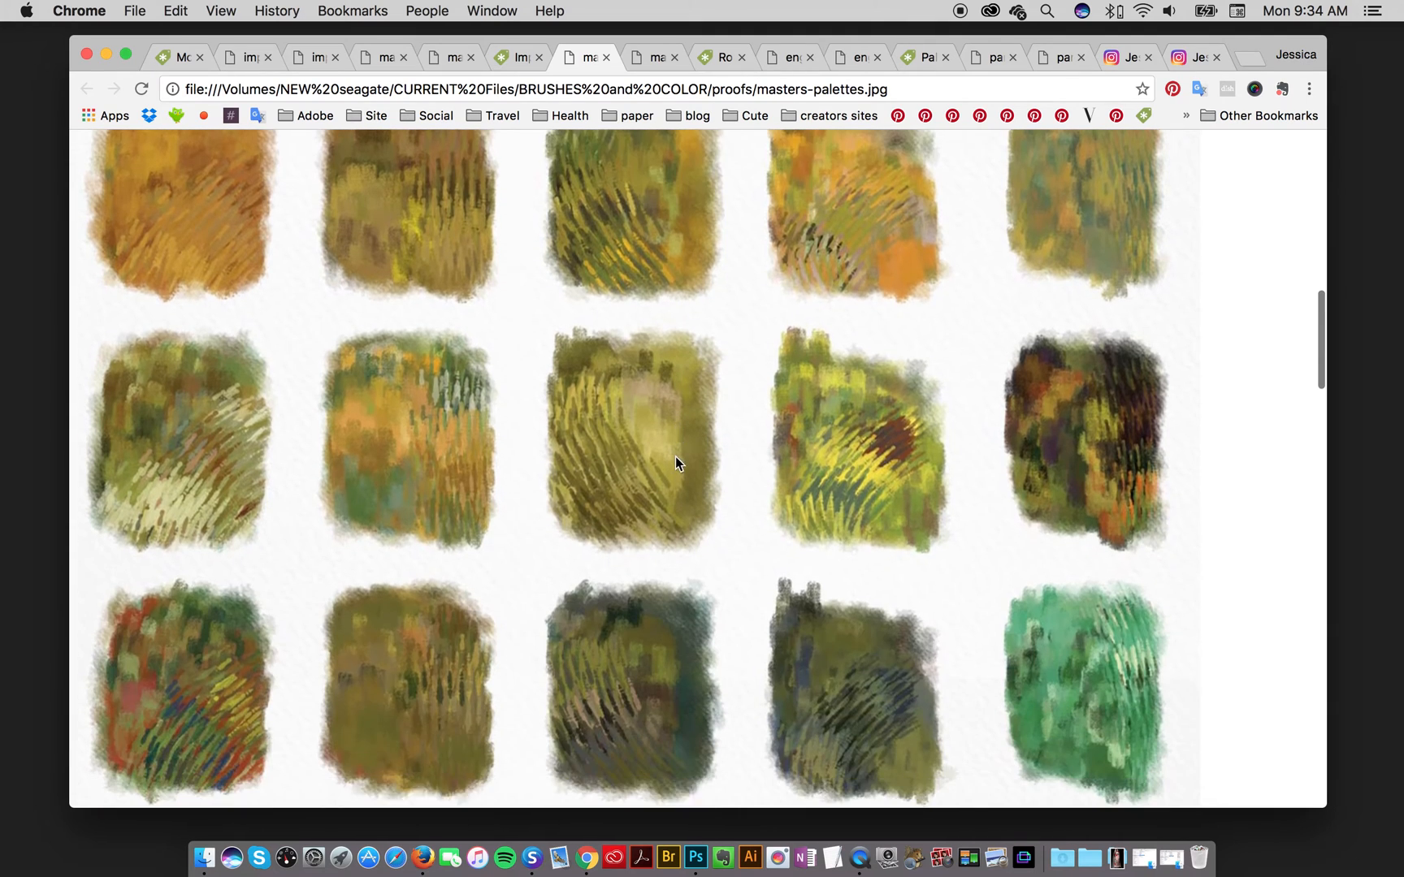
pyautogui.scroll(-3)
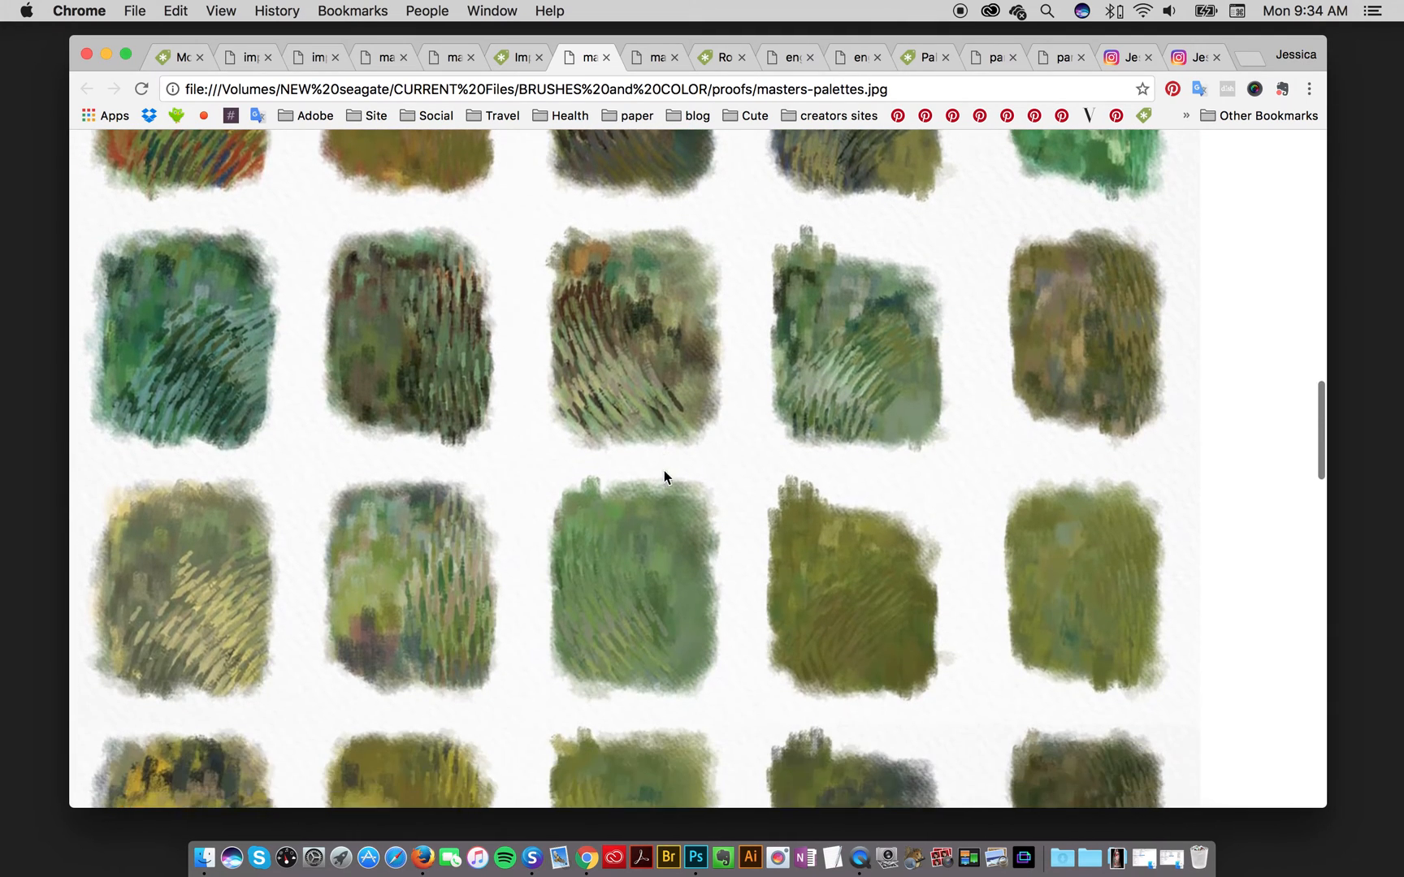
pyautogui.scroll(-3)
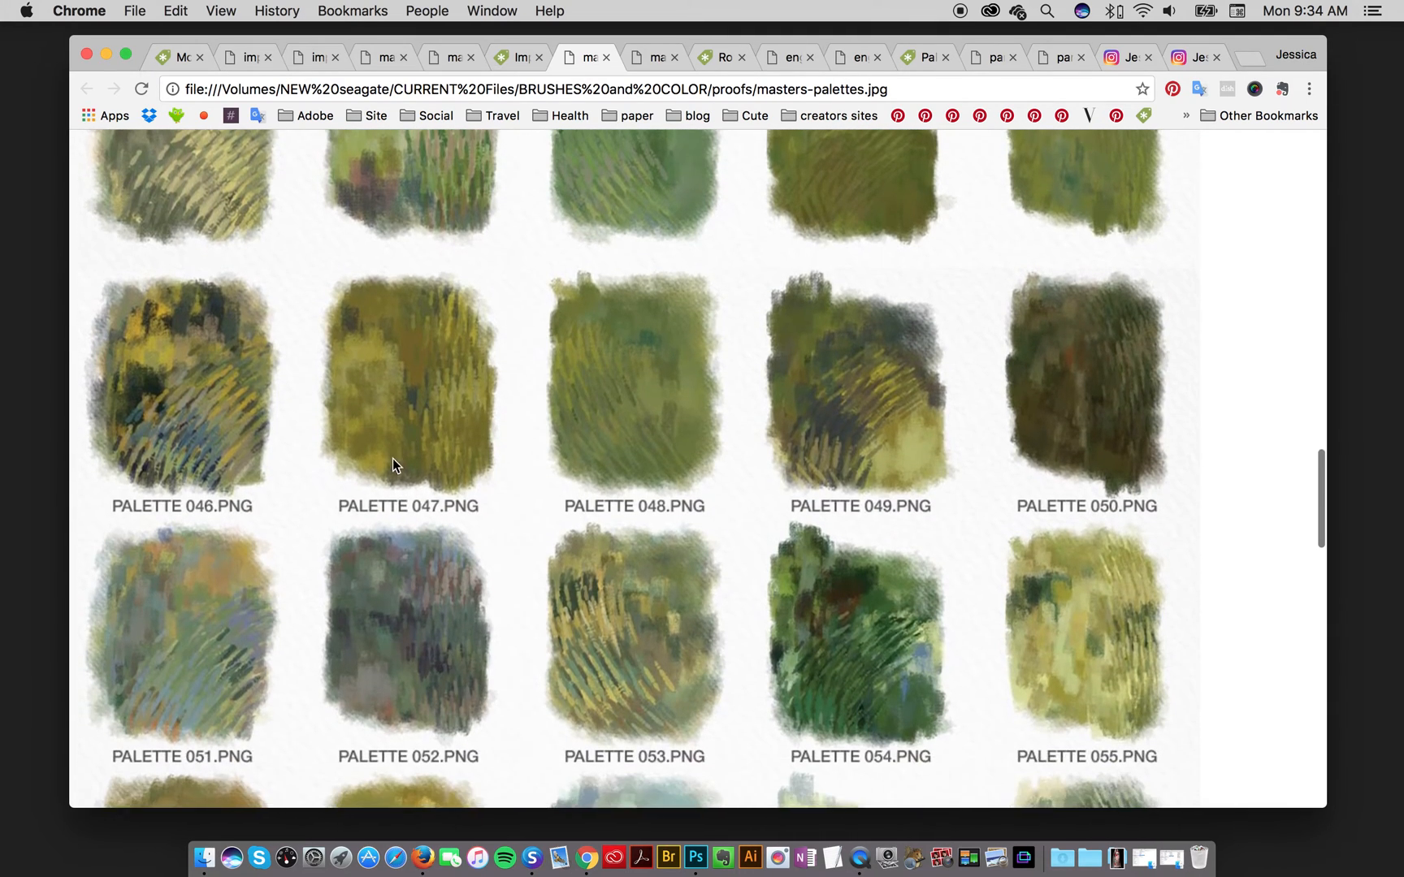
pyautogui.scroll(-3)
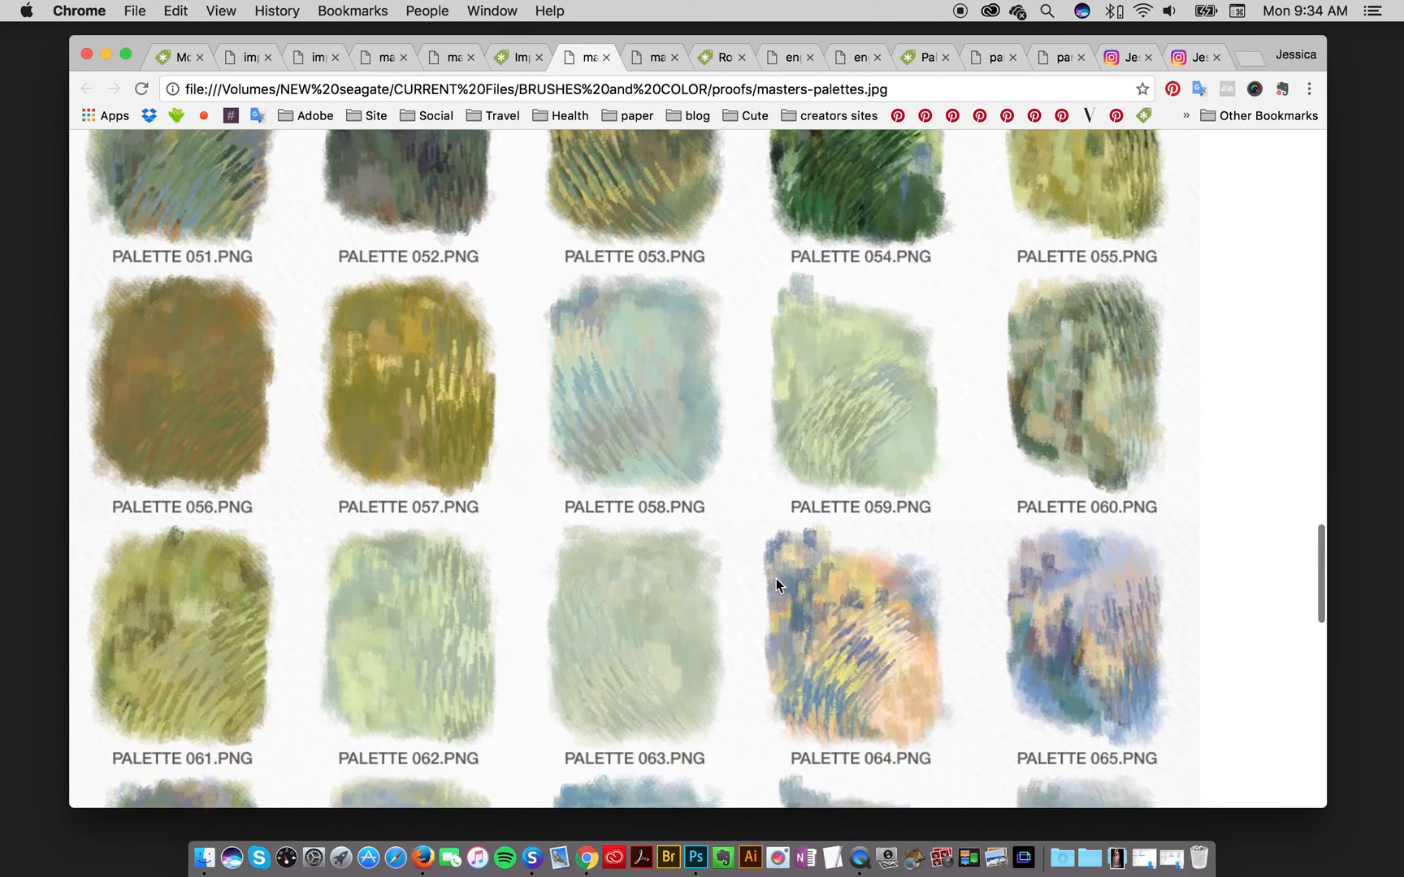
pyautogui.scroll(-3)
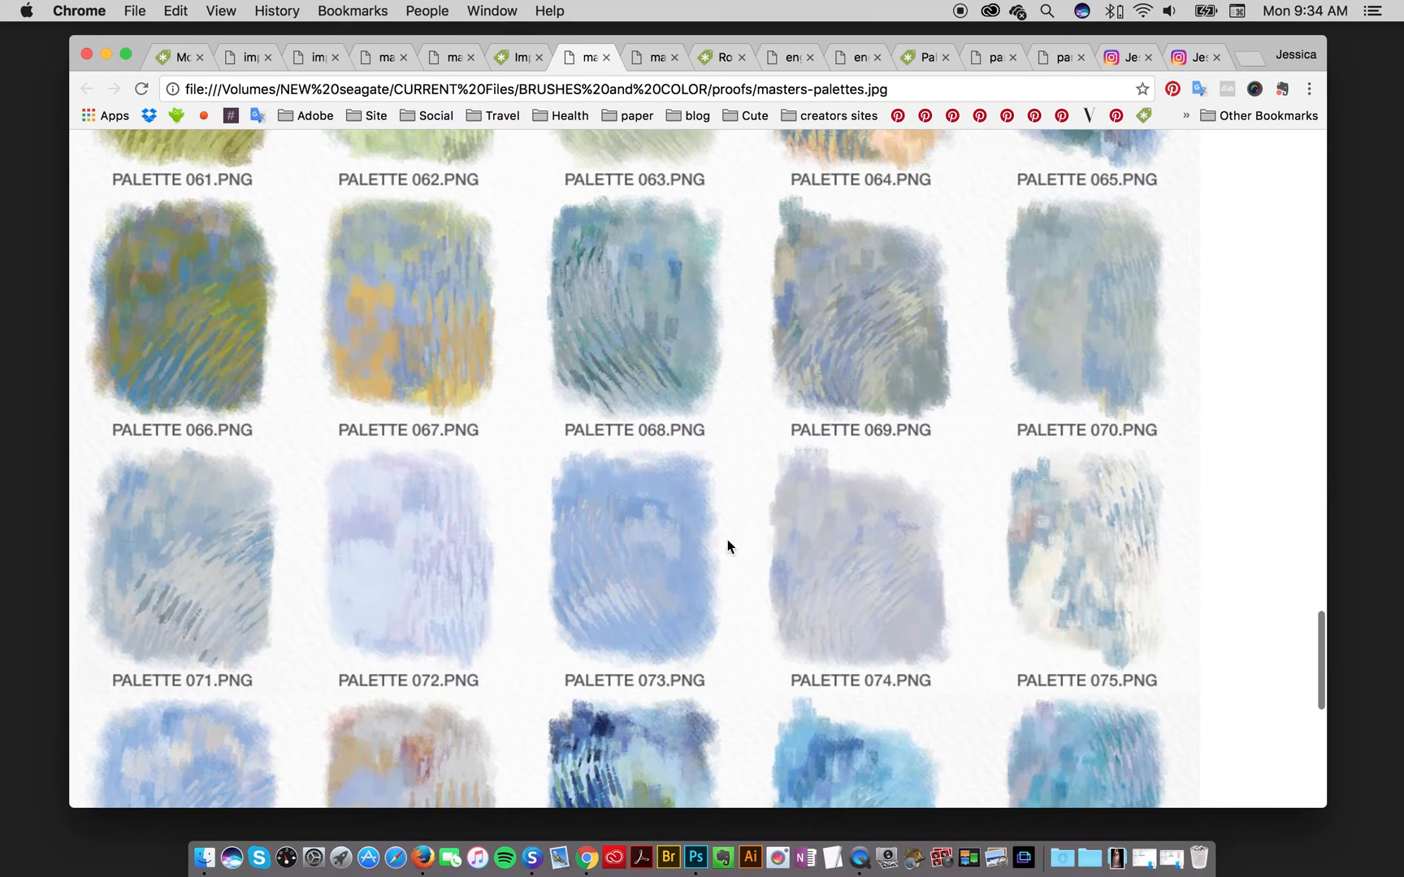
pyautogui.scroll(-3)
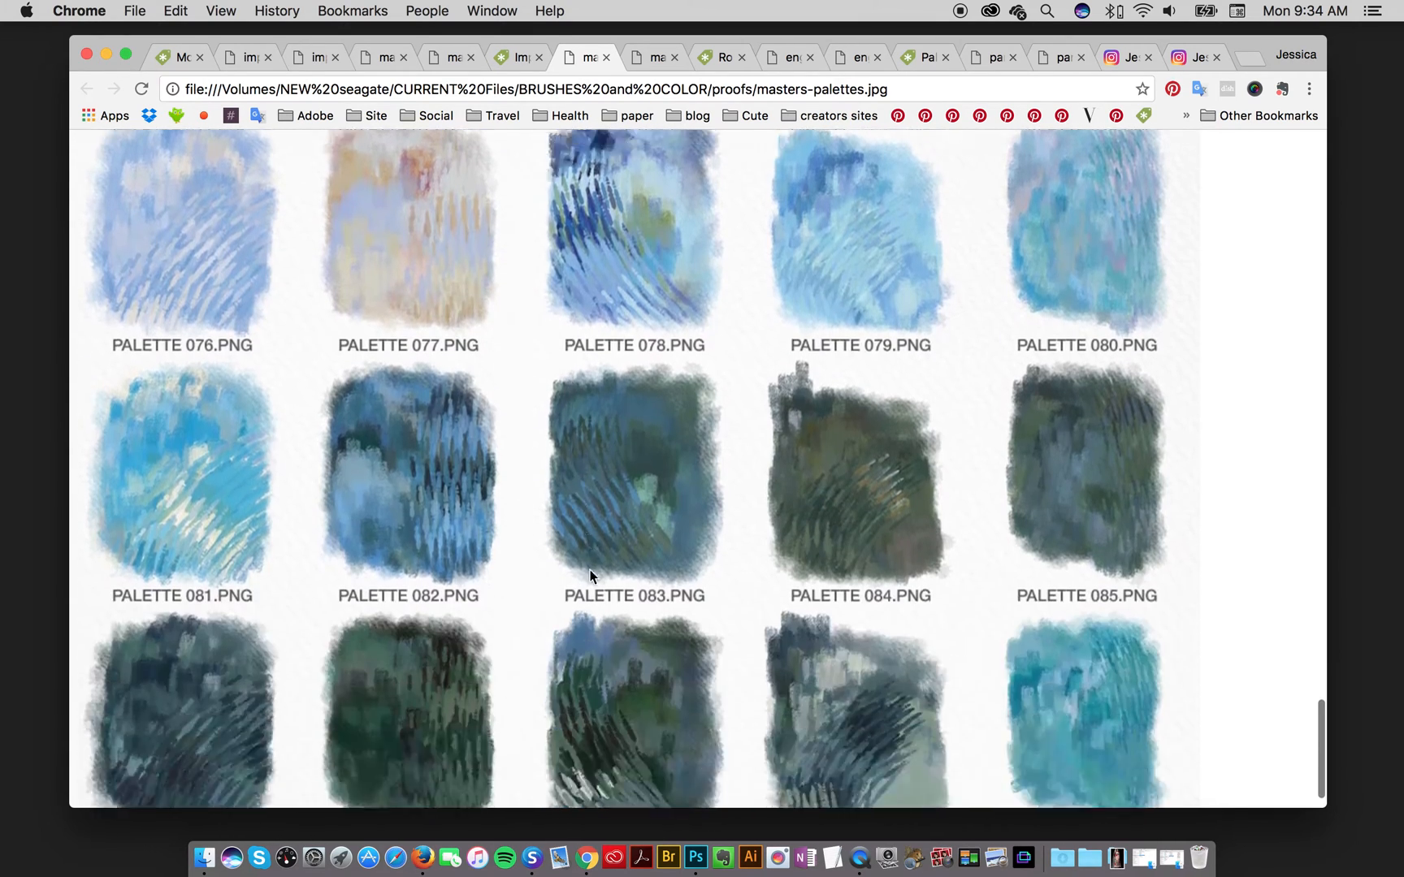
# - Browse masters-palettes-2.jpg to its end at palette 175
pyautogui.click(653, 56)
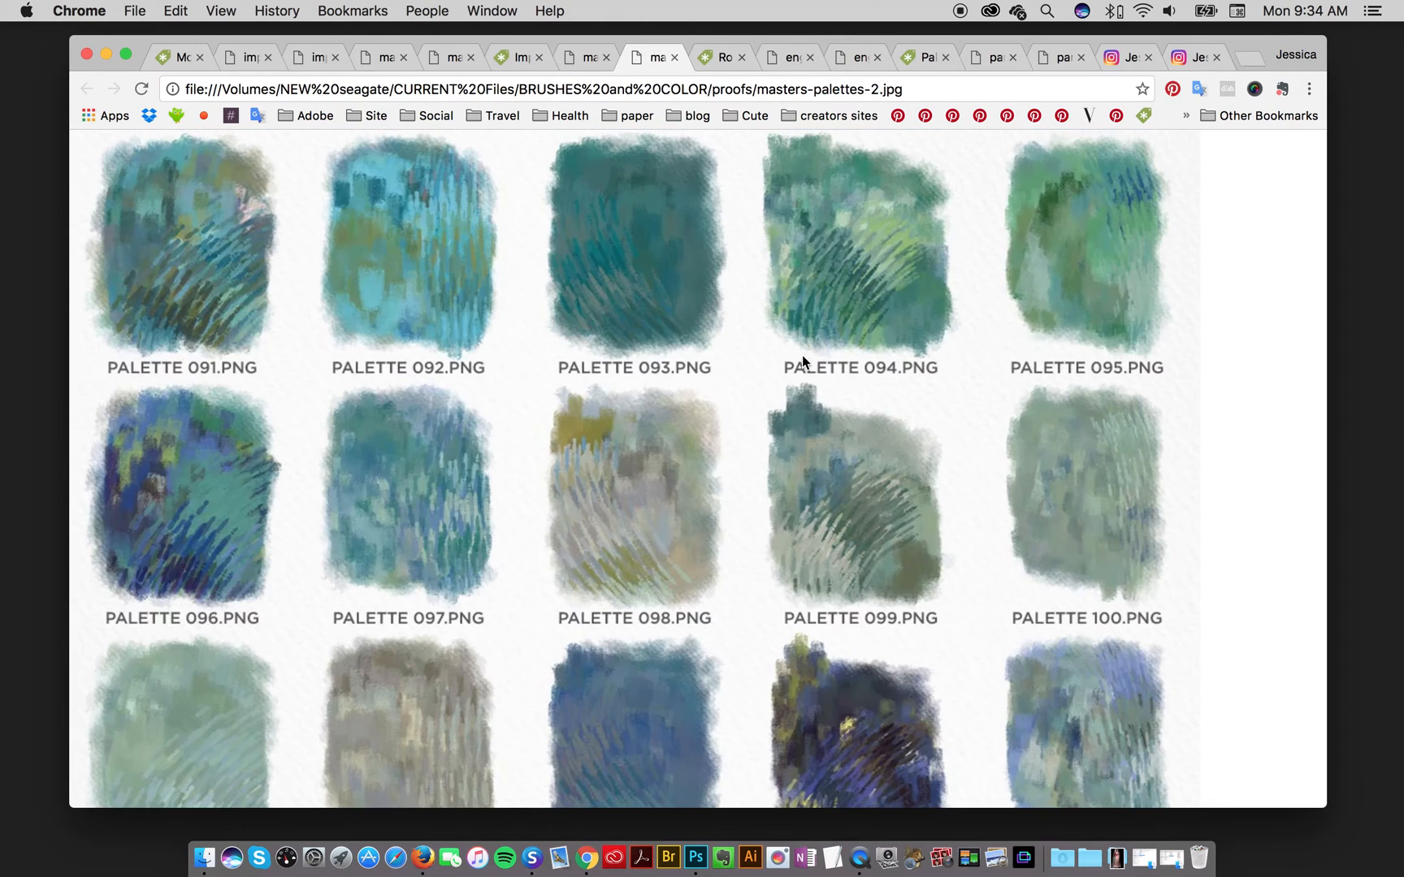
pyautogui.scroll(-3)
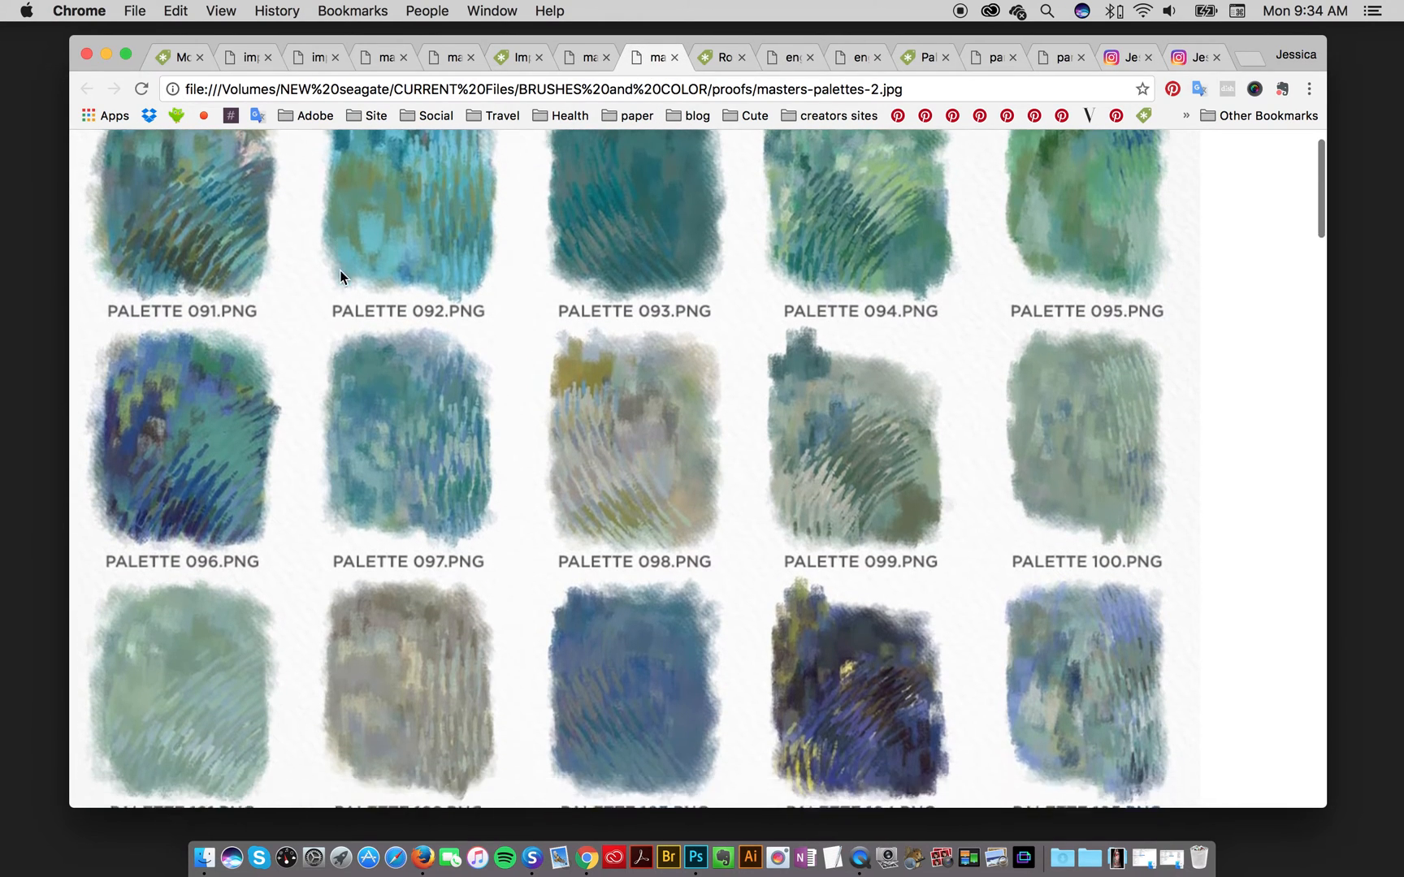
pyautogui.scroll(-3)
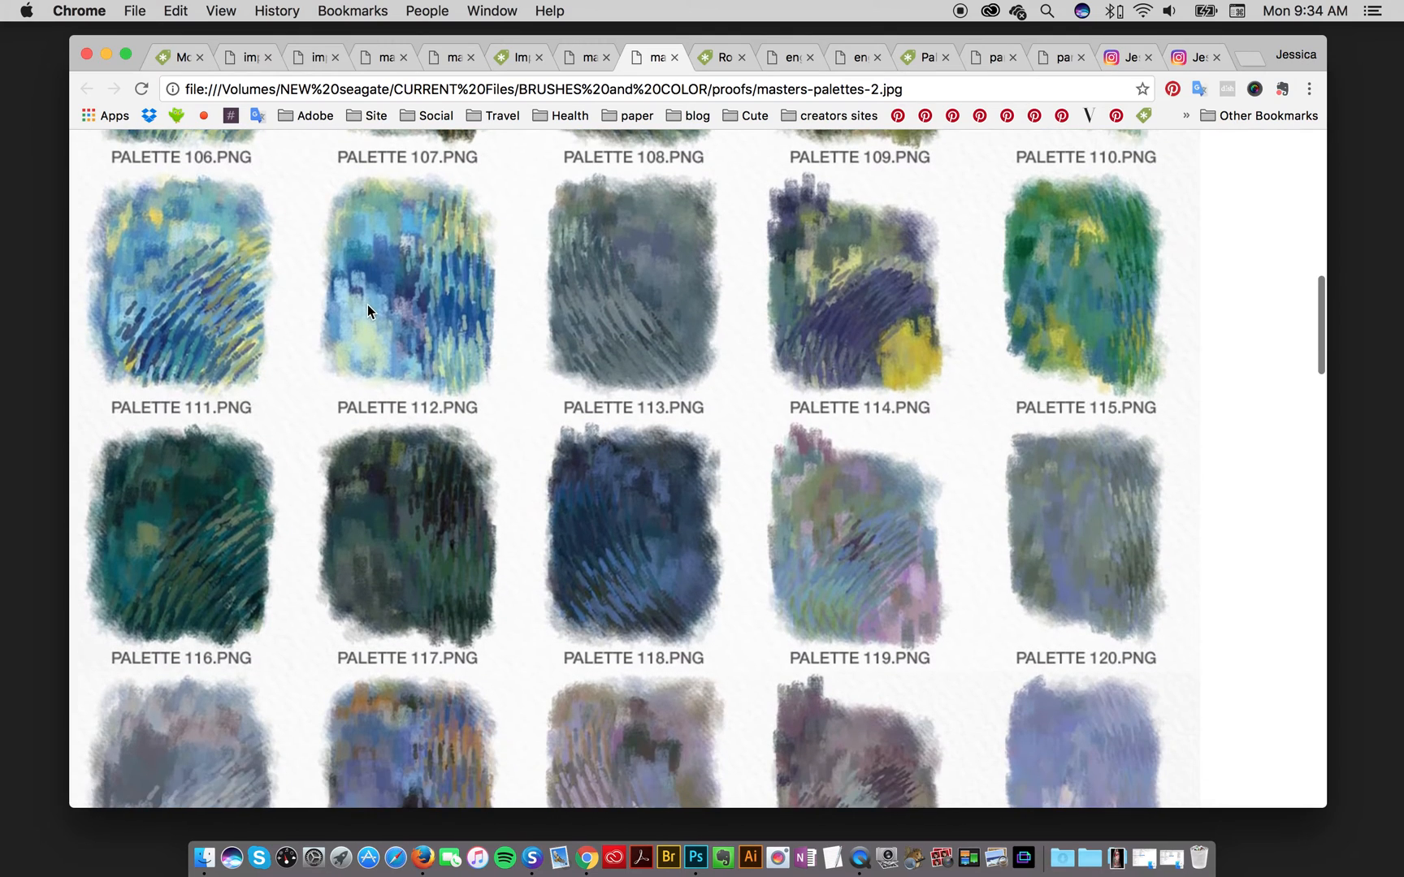
pyautogui.scroll(-3)
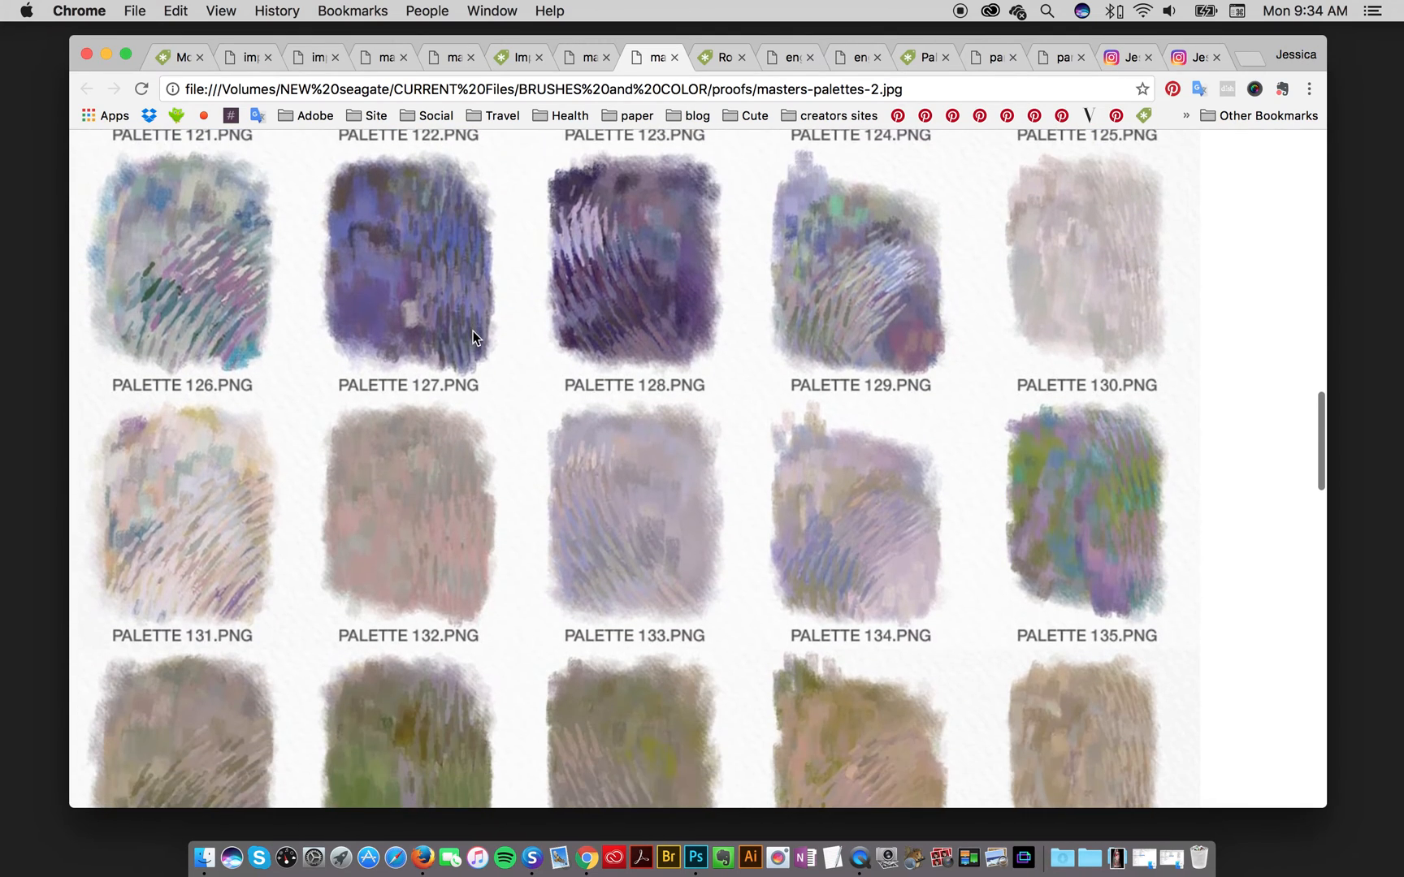
pyautogui.scroll(-3)
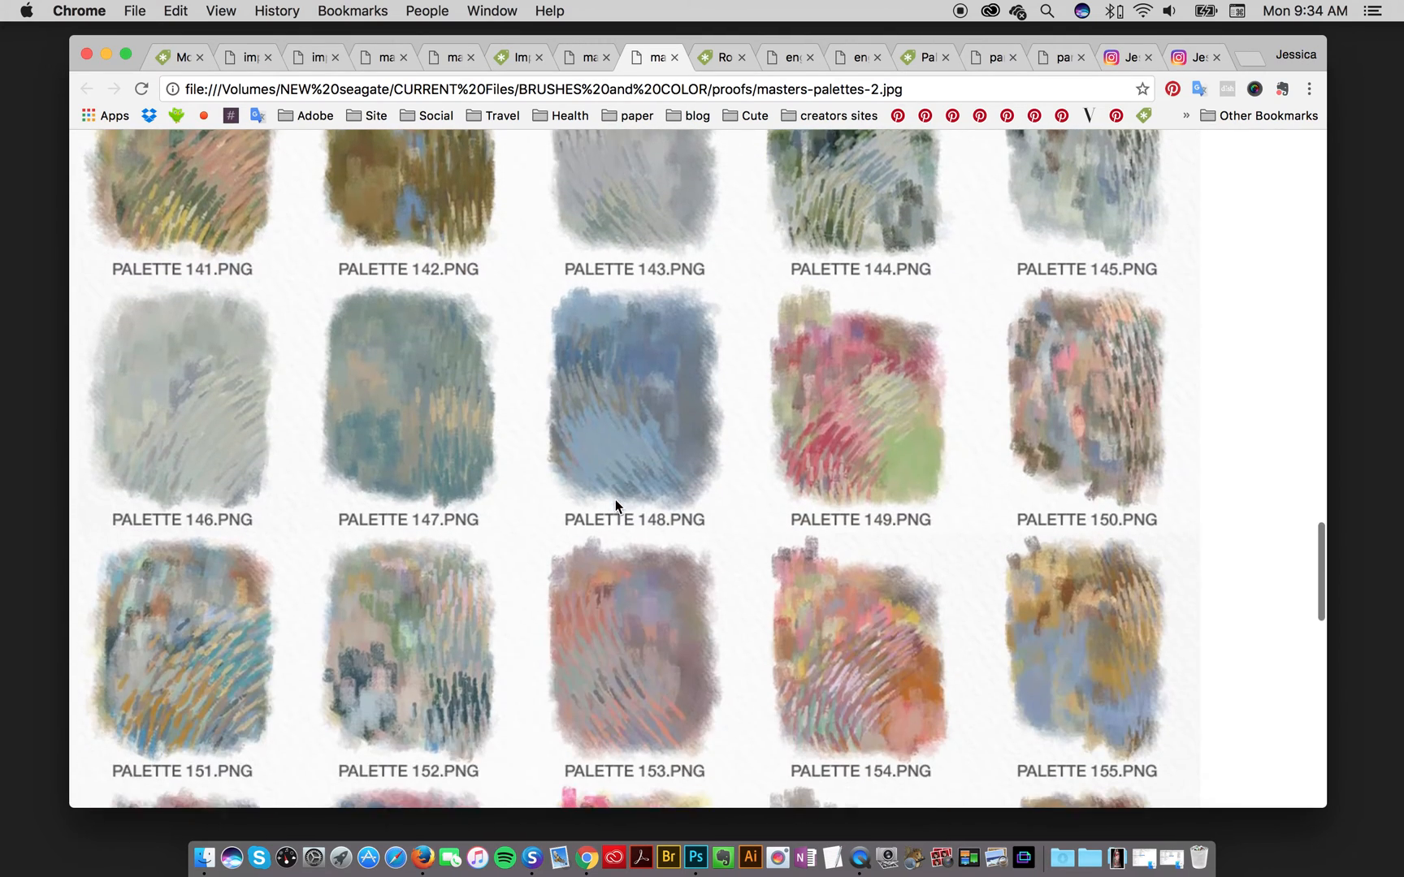
pyautogui.scroll(-3)
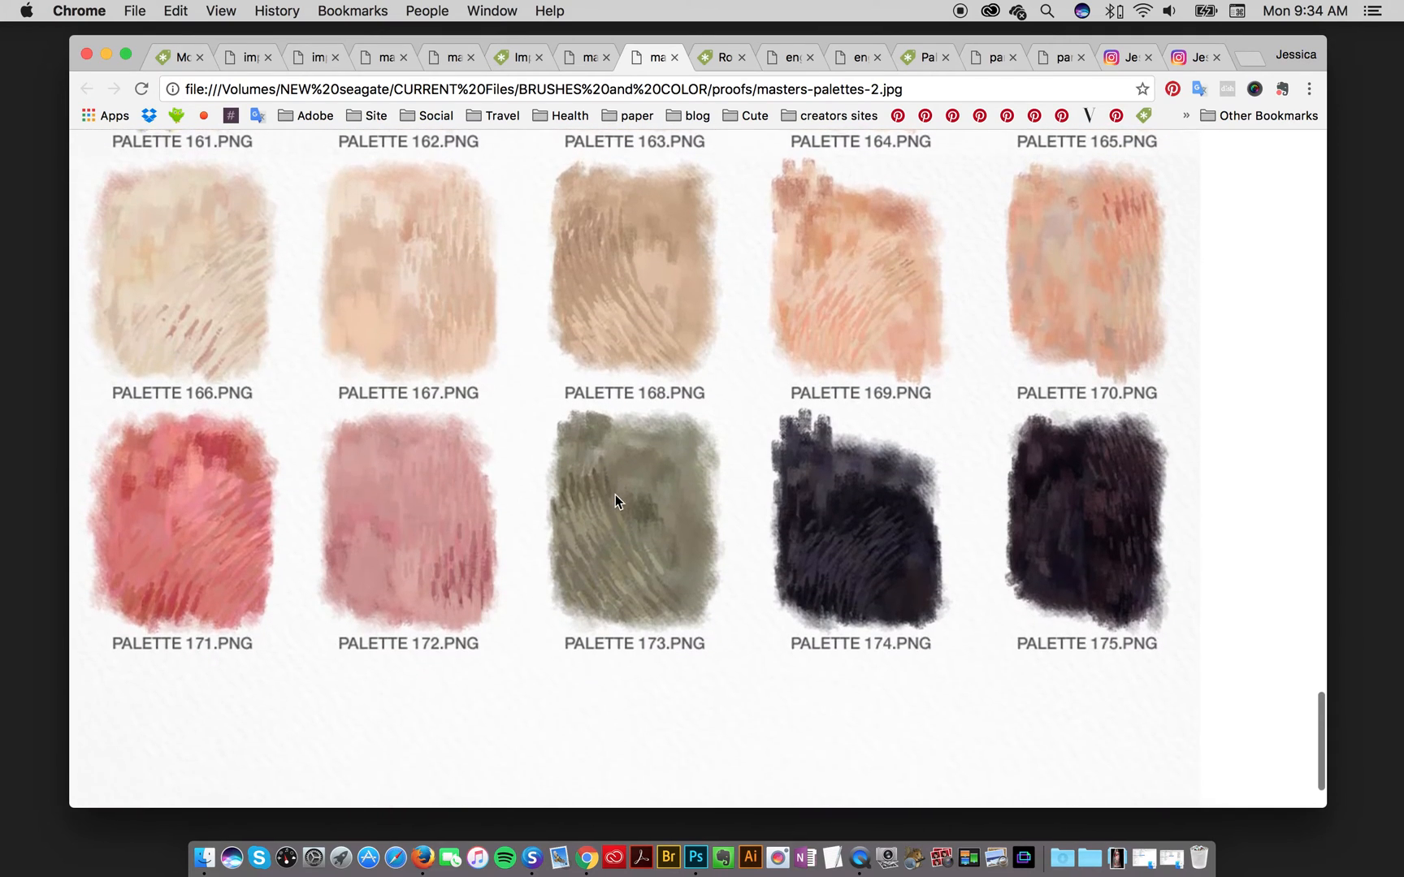
pyautogui.scroll(-3)
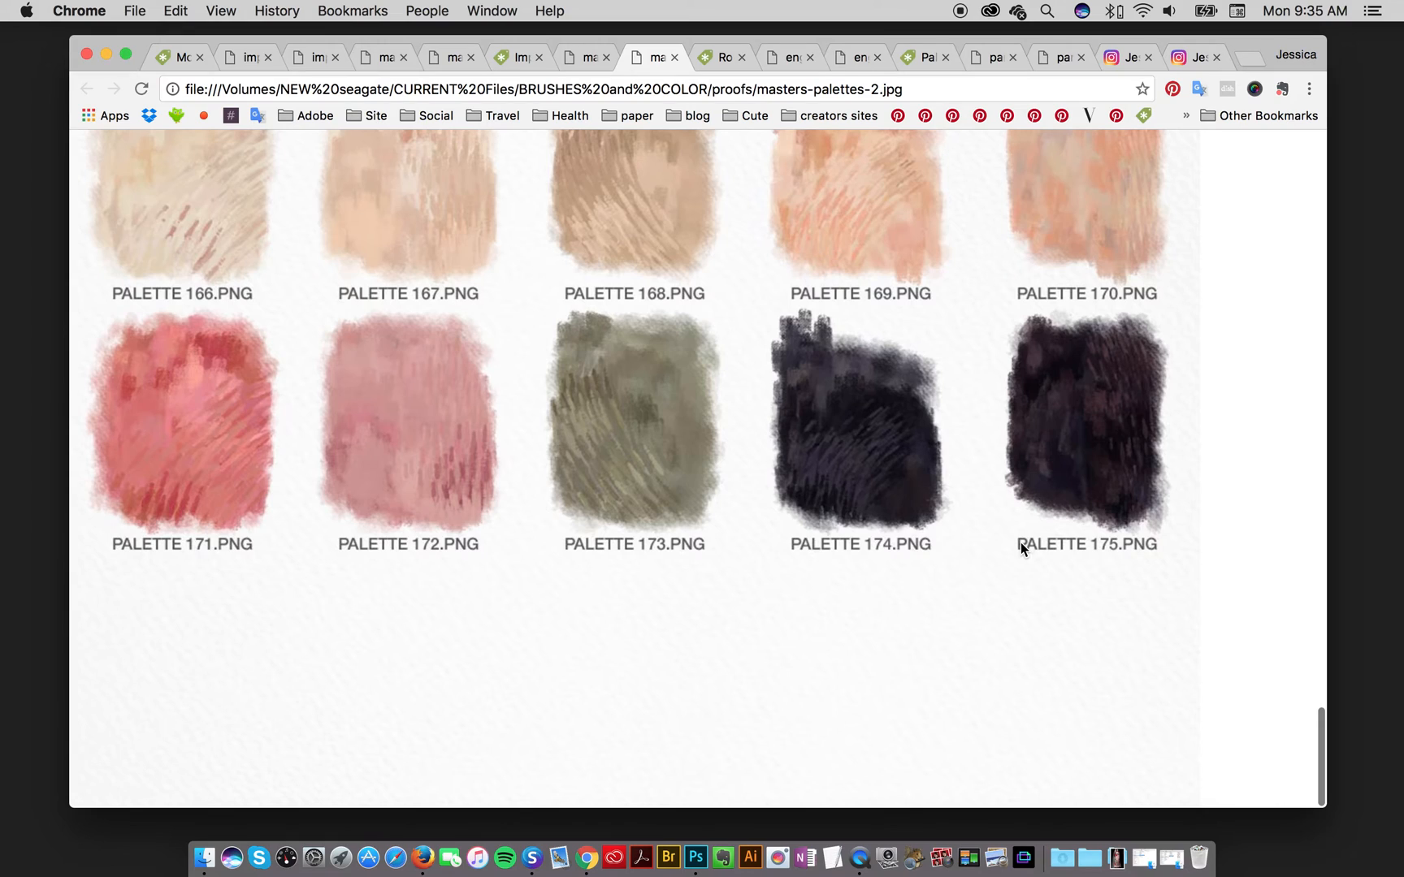
pyautogui.moveTo(1013, 550)
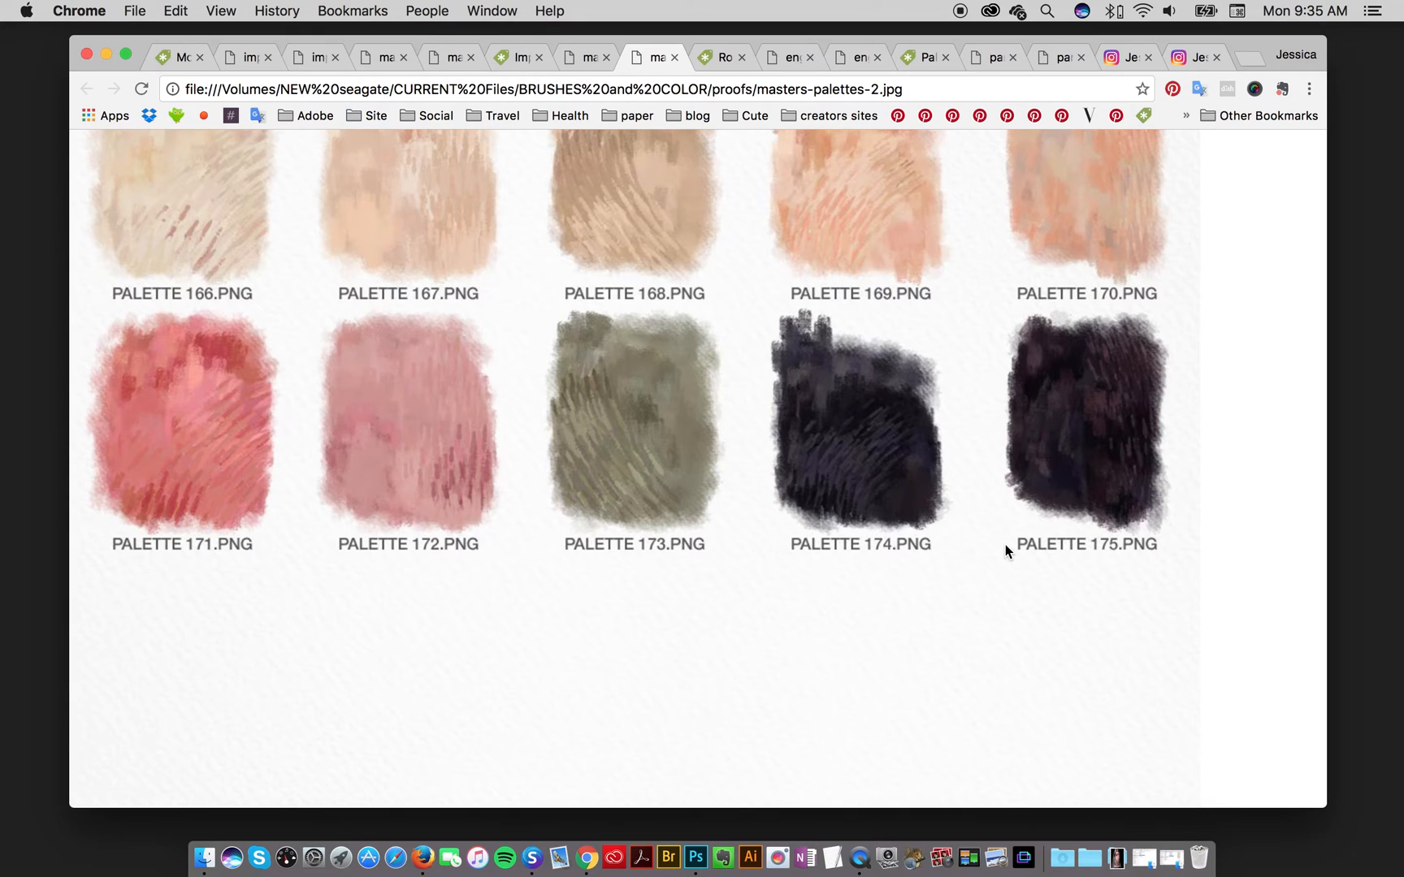
pyautogui.moveTo(1002, 551)
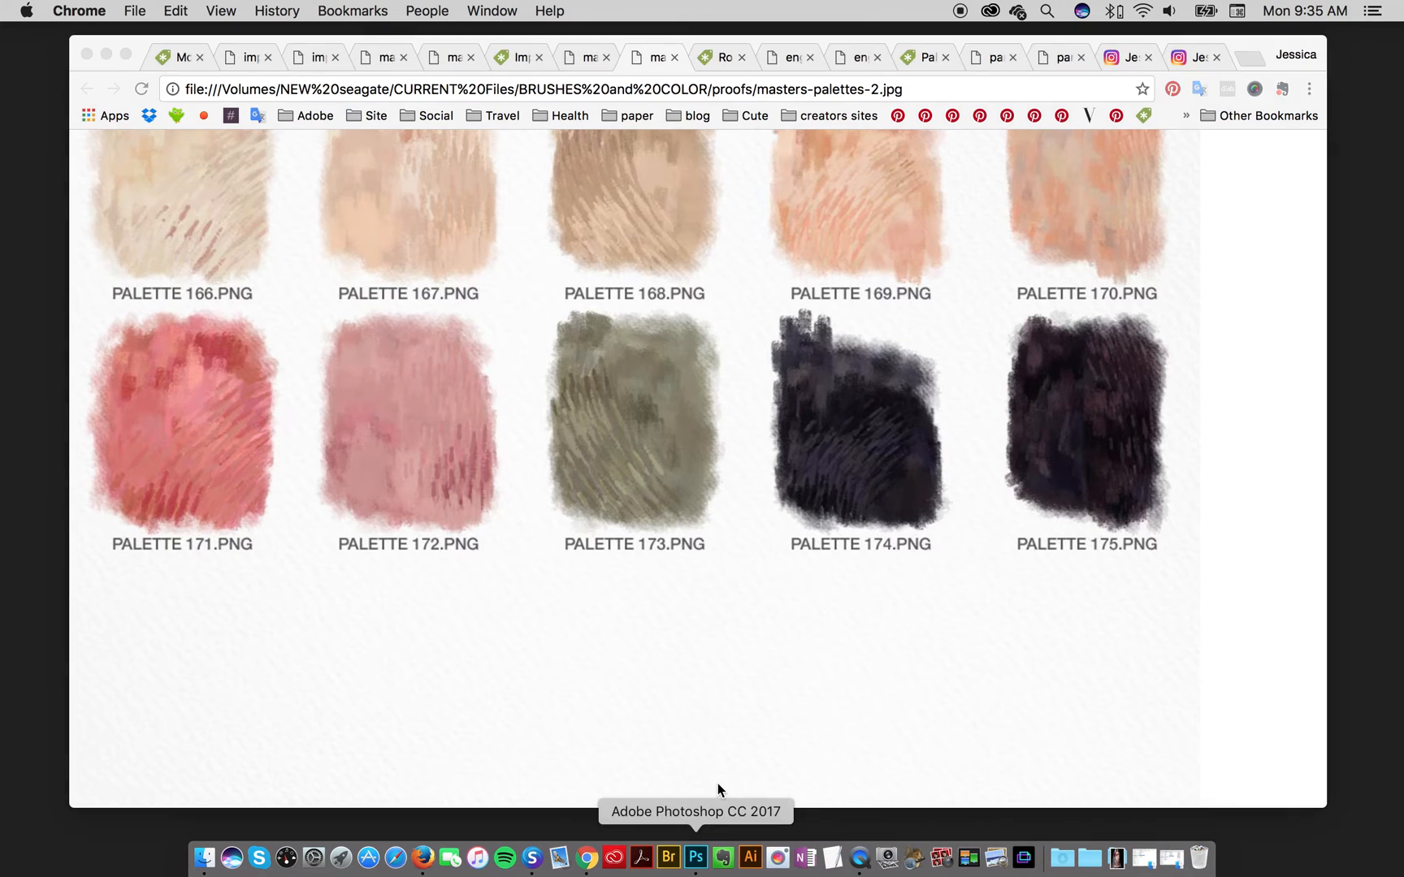
# - Paint a pale yellow m3 stroke and extend the blue-grey stroke down the right
pyautogui.click(696, 859)
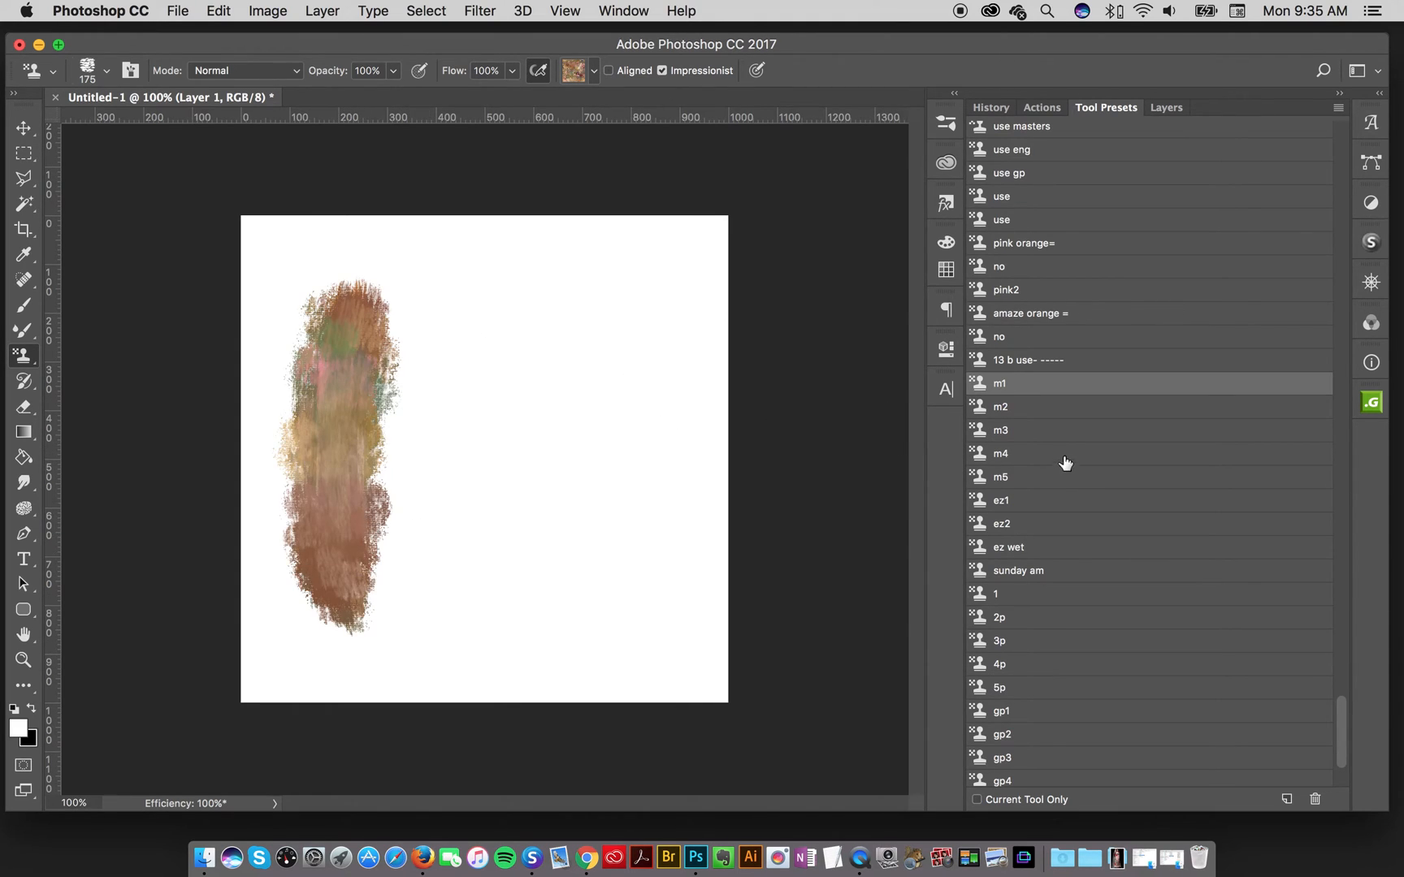
pyautogui.click(1000, 406)
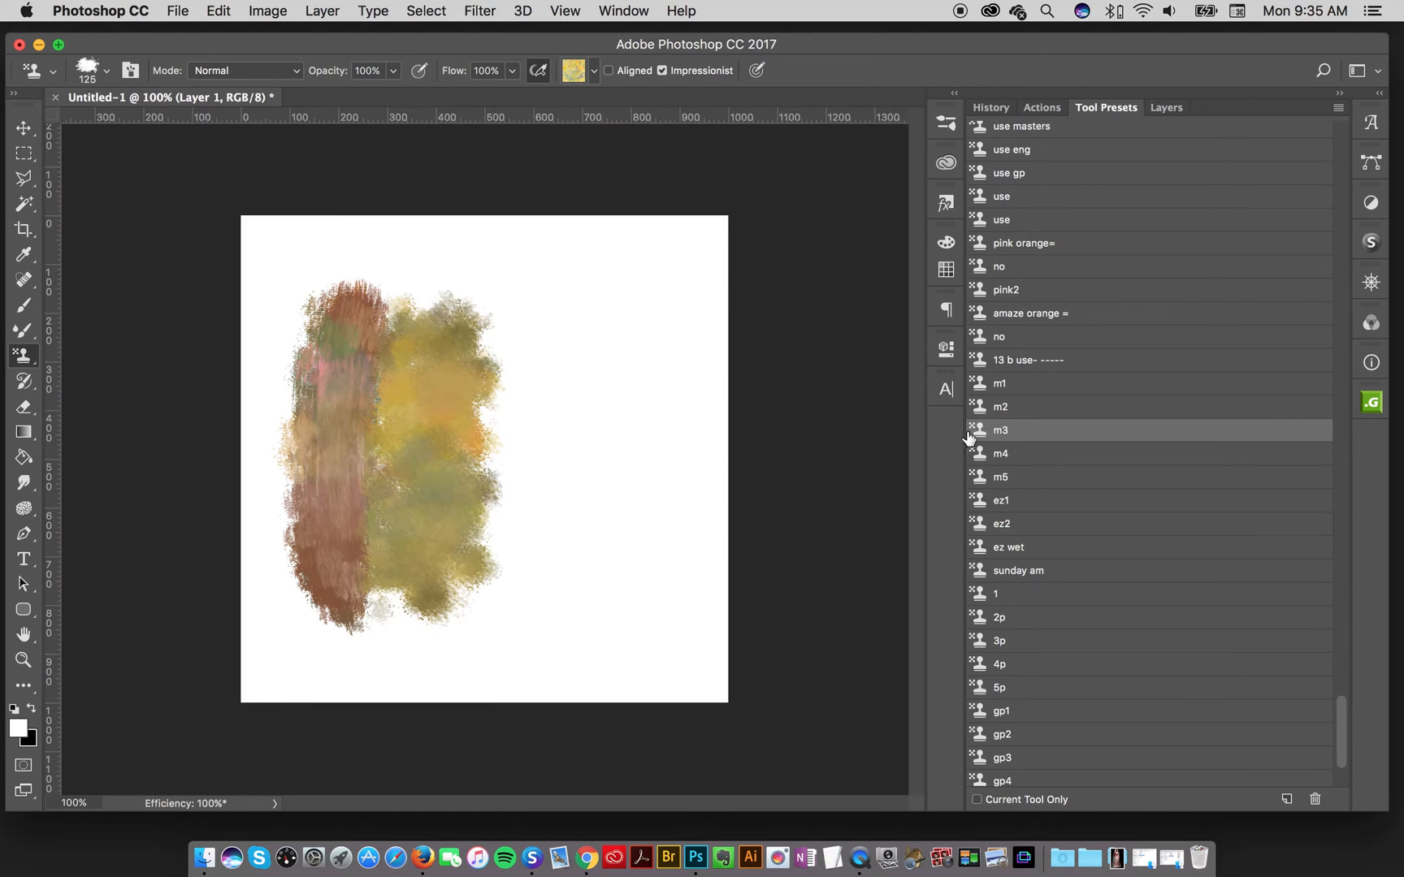
pyautogui.moveTo(537, 287); pyautogui.dragTo(537, 618)
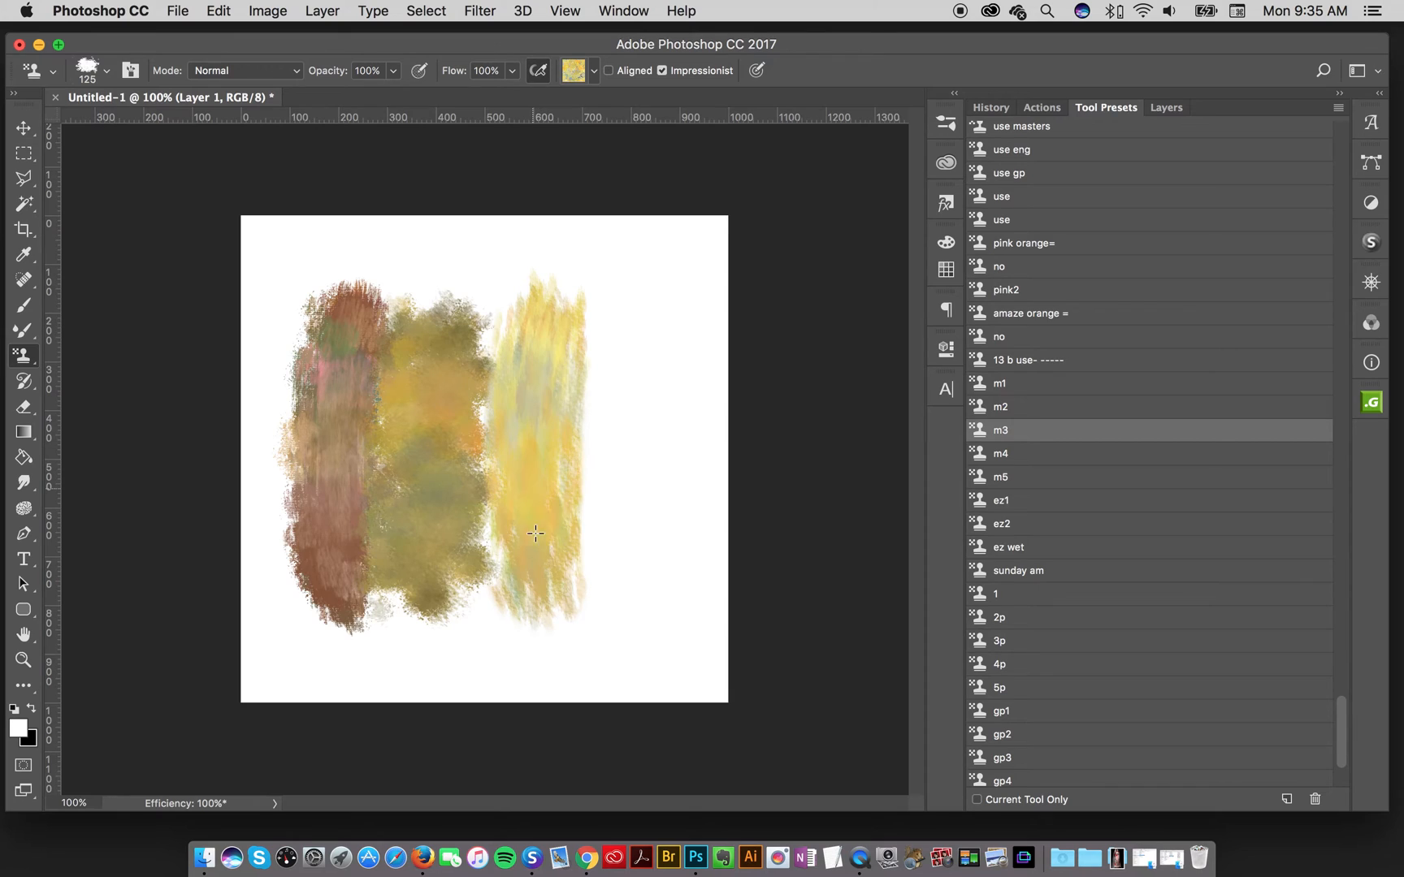
pyautogui.click(1000, 454)
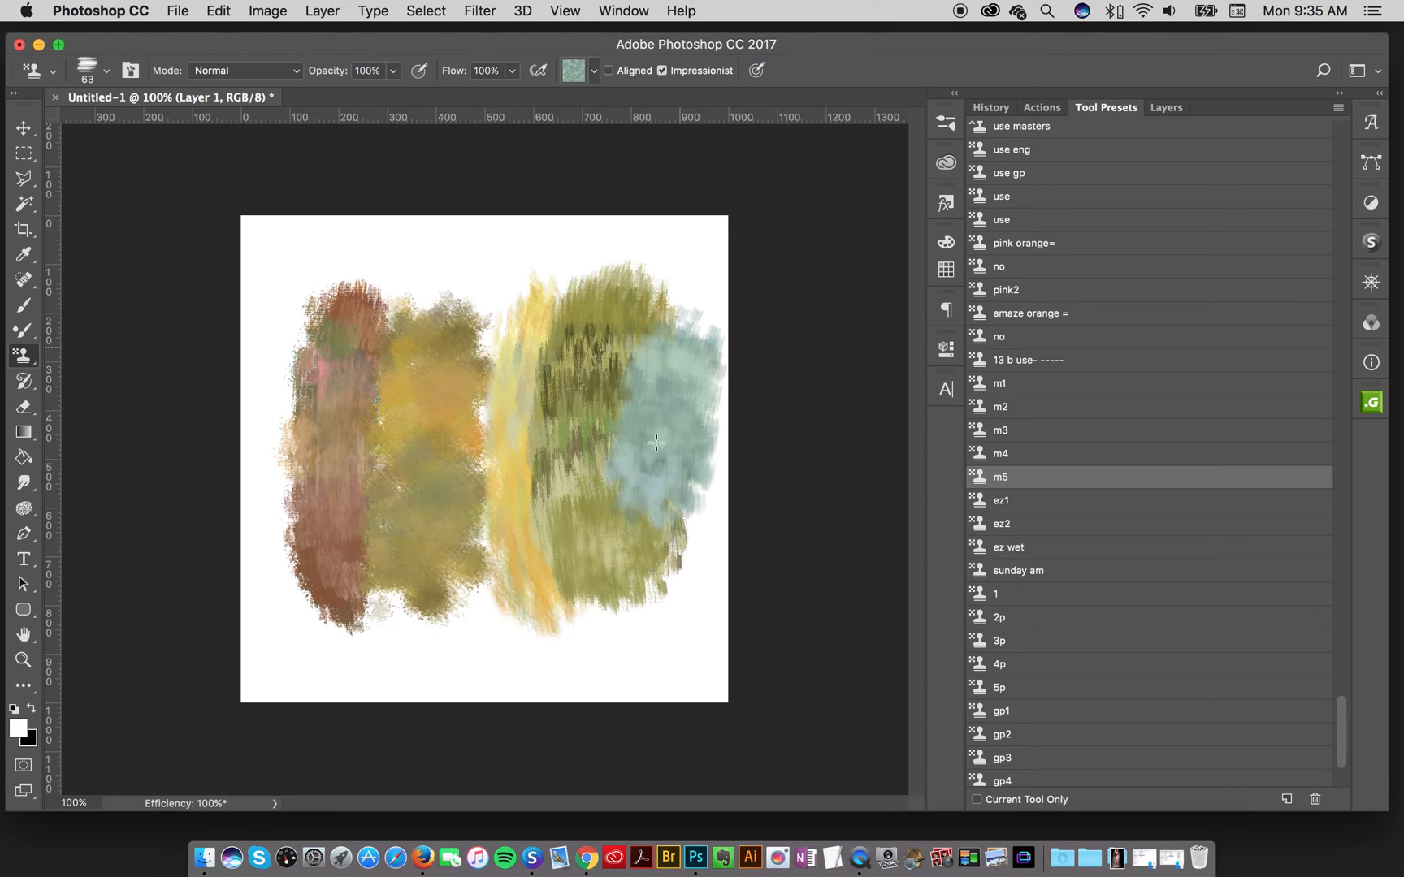
pyautogui.moveTo(653, 444); pyautogui.dragTo(729, 635)
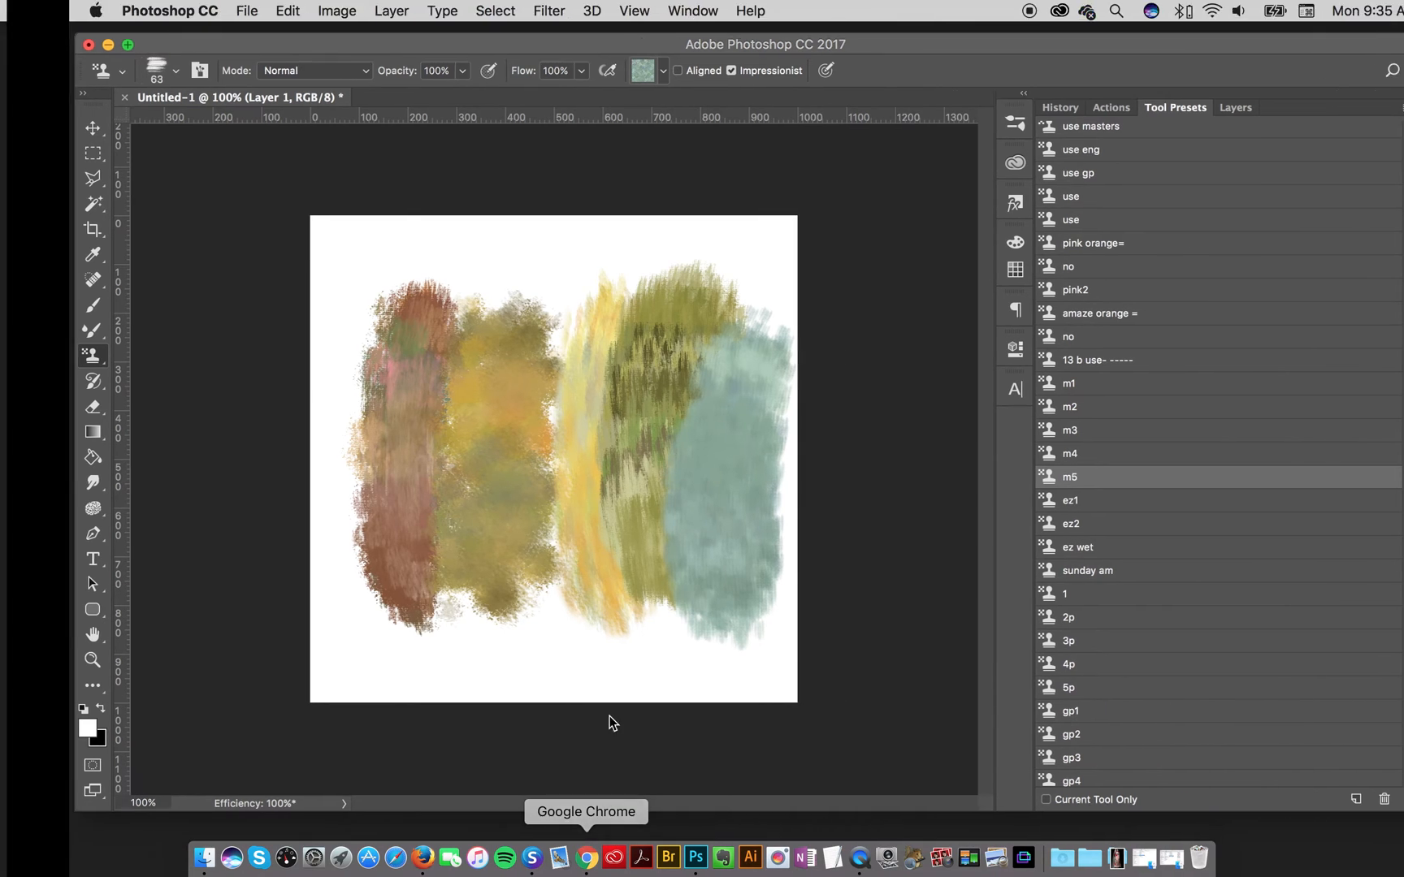
# - View the Romantic English Garden PS Brushes page, then the english-brush.jpg proof sheet
pyautogui.click(585, 861)
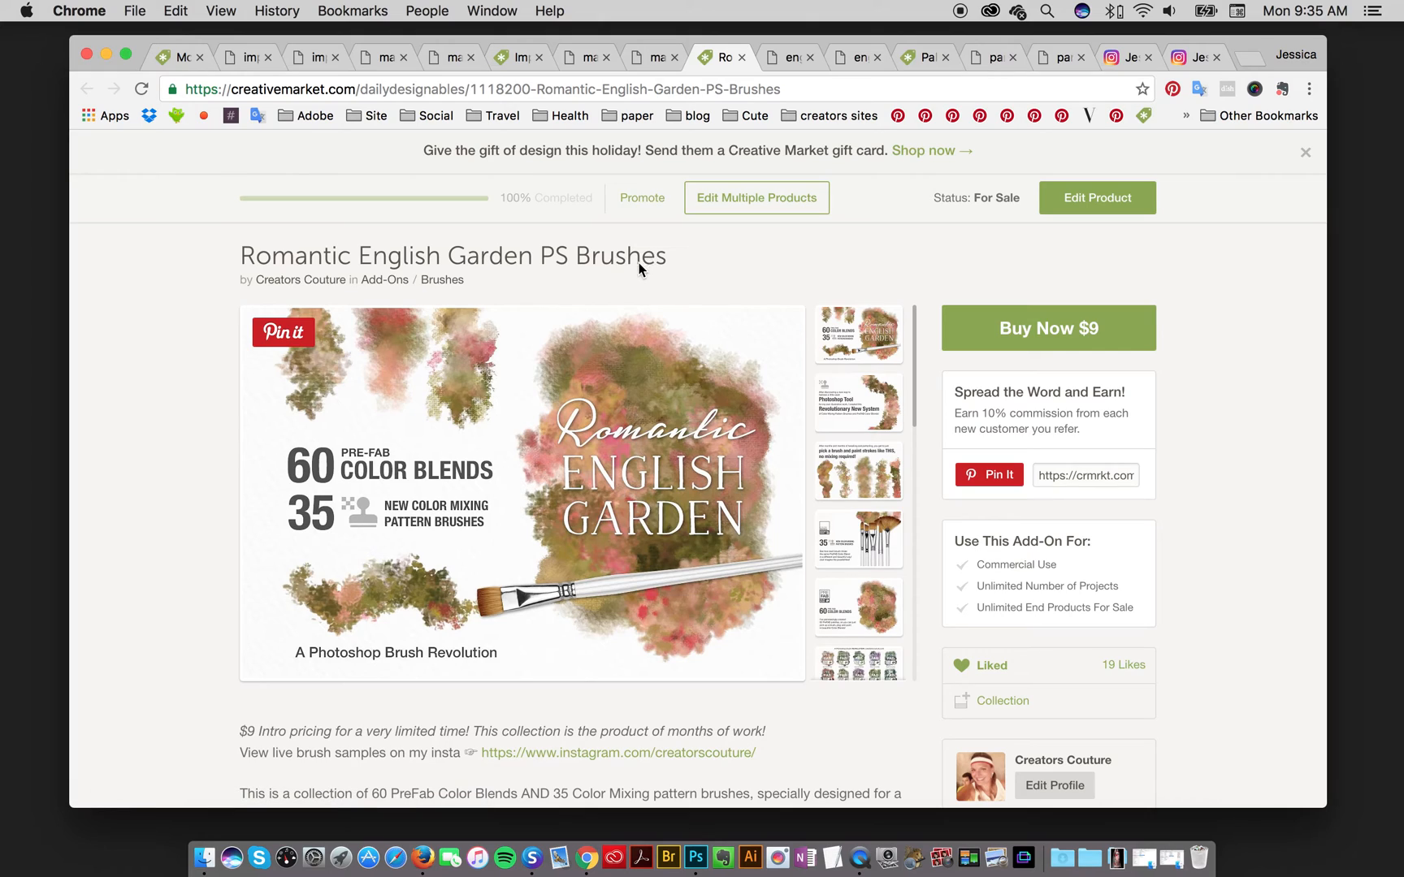
pyautogui.moveTo(636, 295)
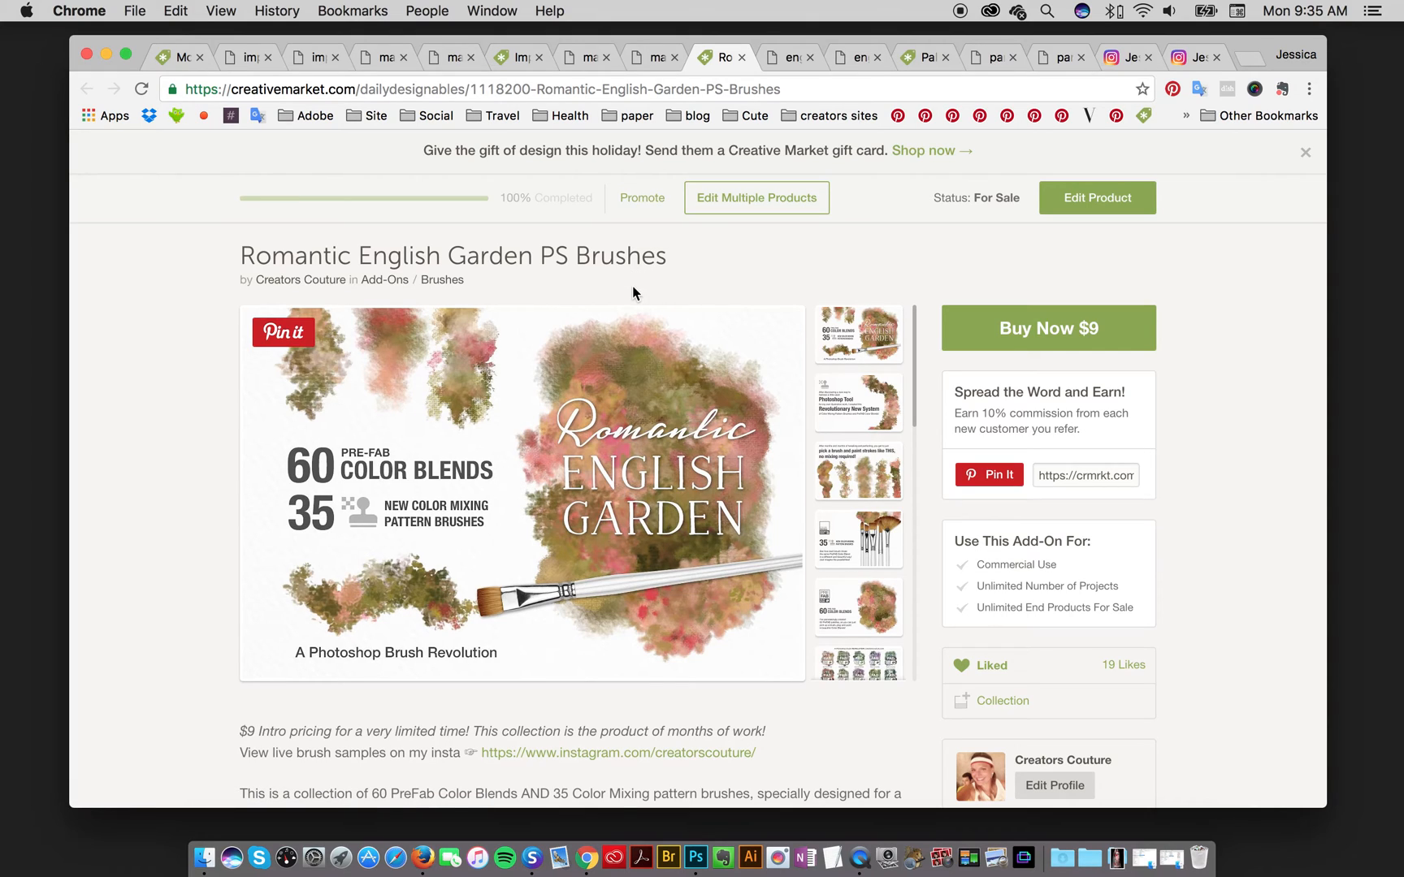
pyautogui.moveTo(626, 316)
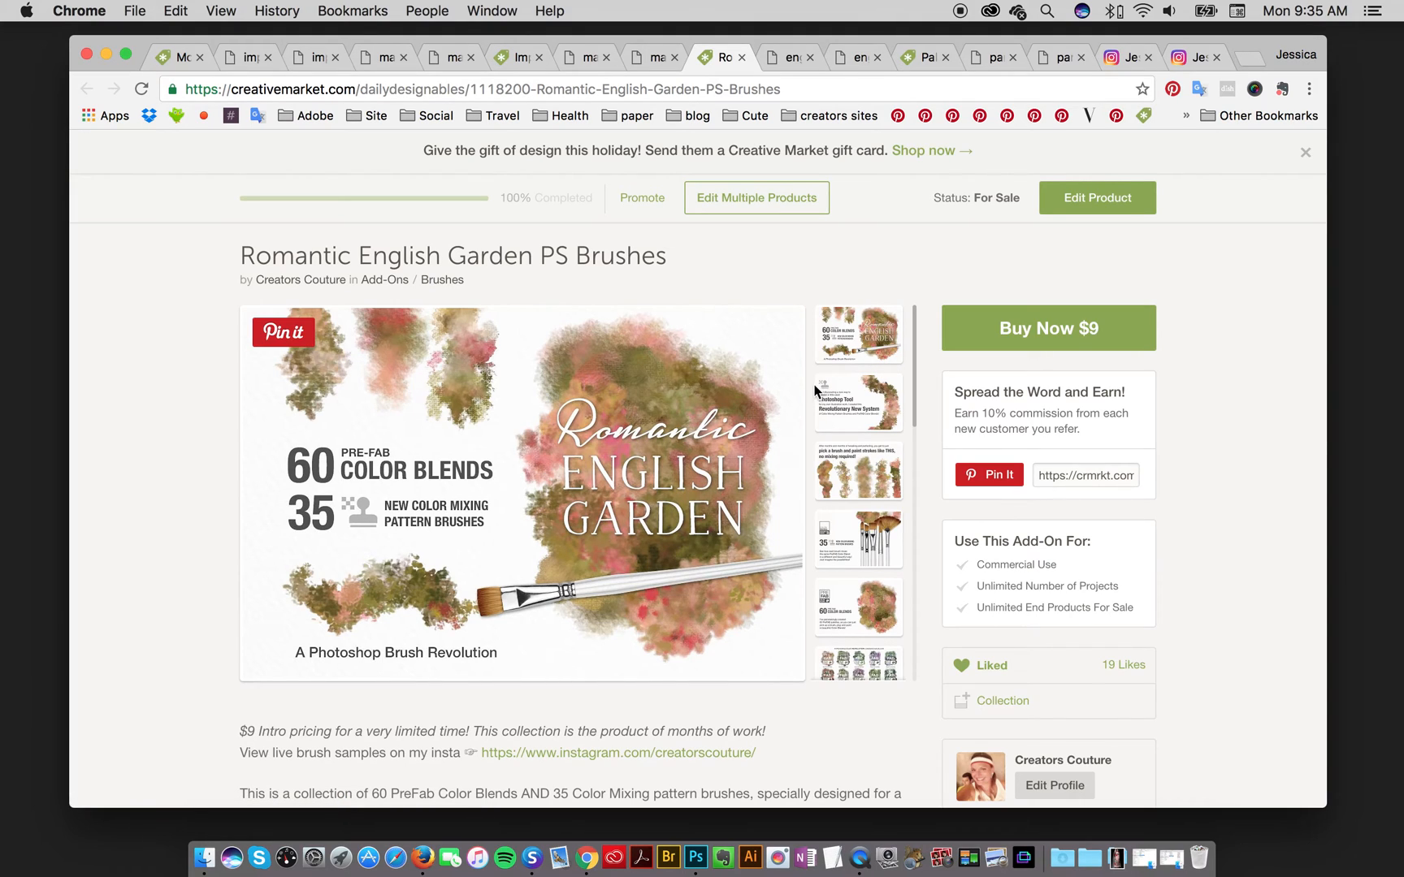
pyautogui.moveTo(708, 461)
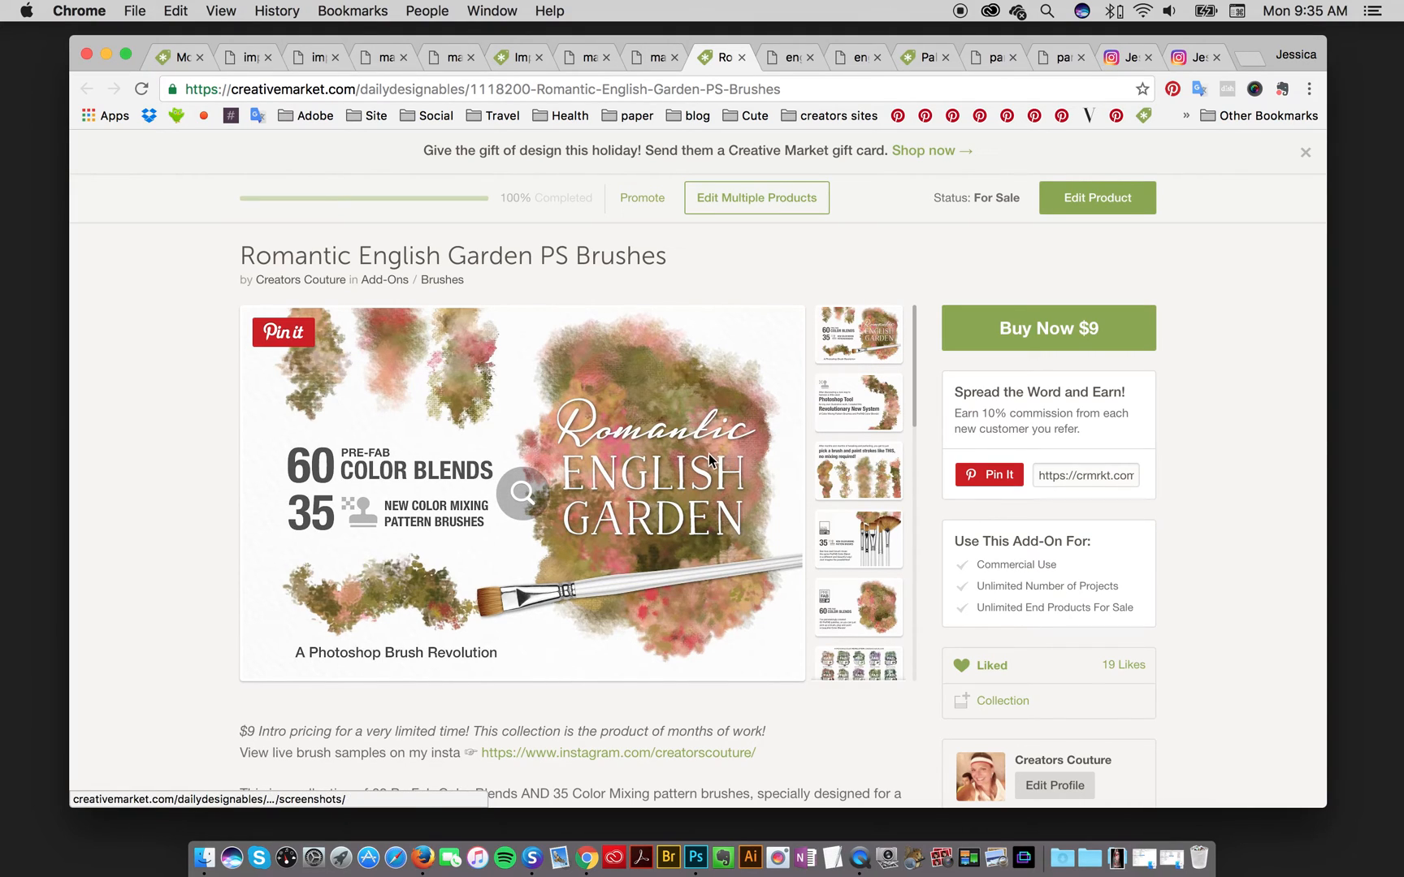
pyautogui.moveTo(708, 455)
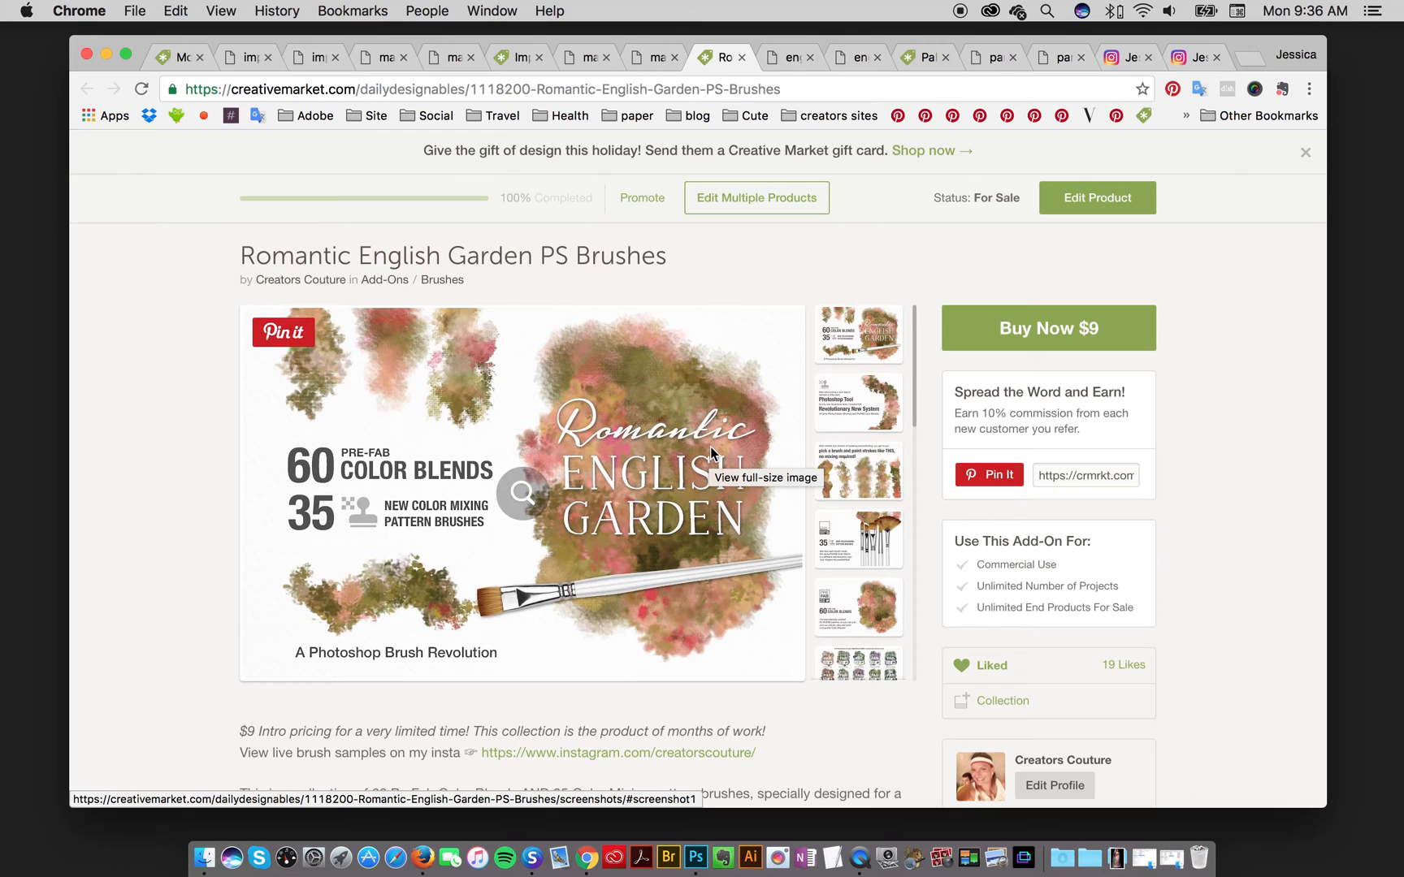
pyautogui.moveTo(744, 421)
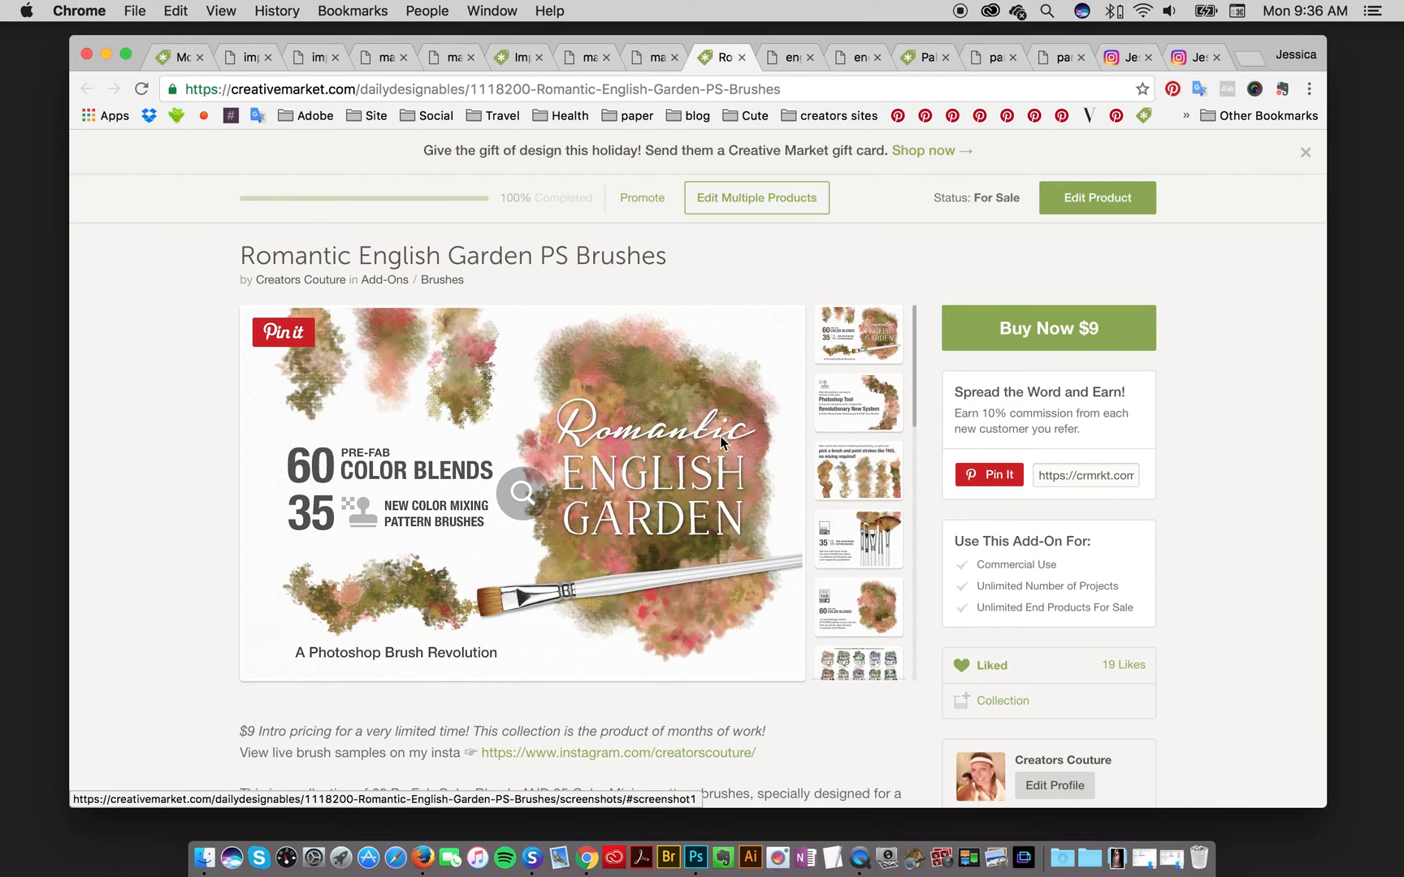
pyautogui.moveTo(788, 58)
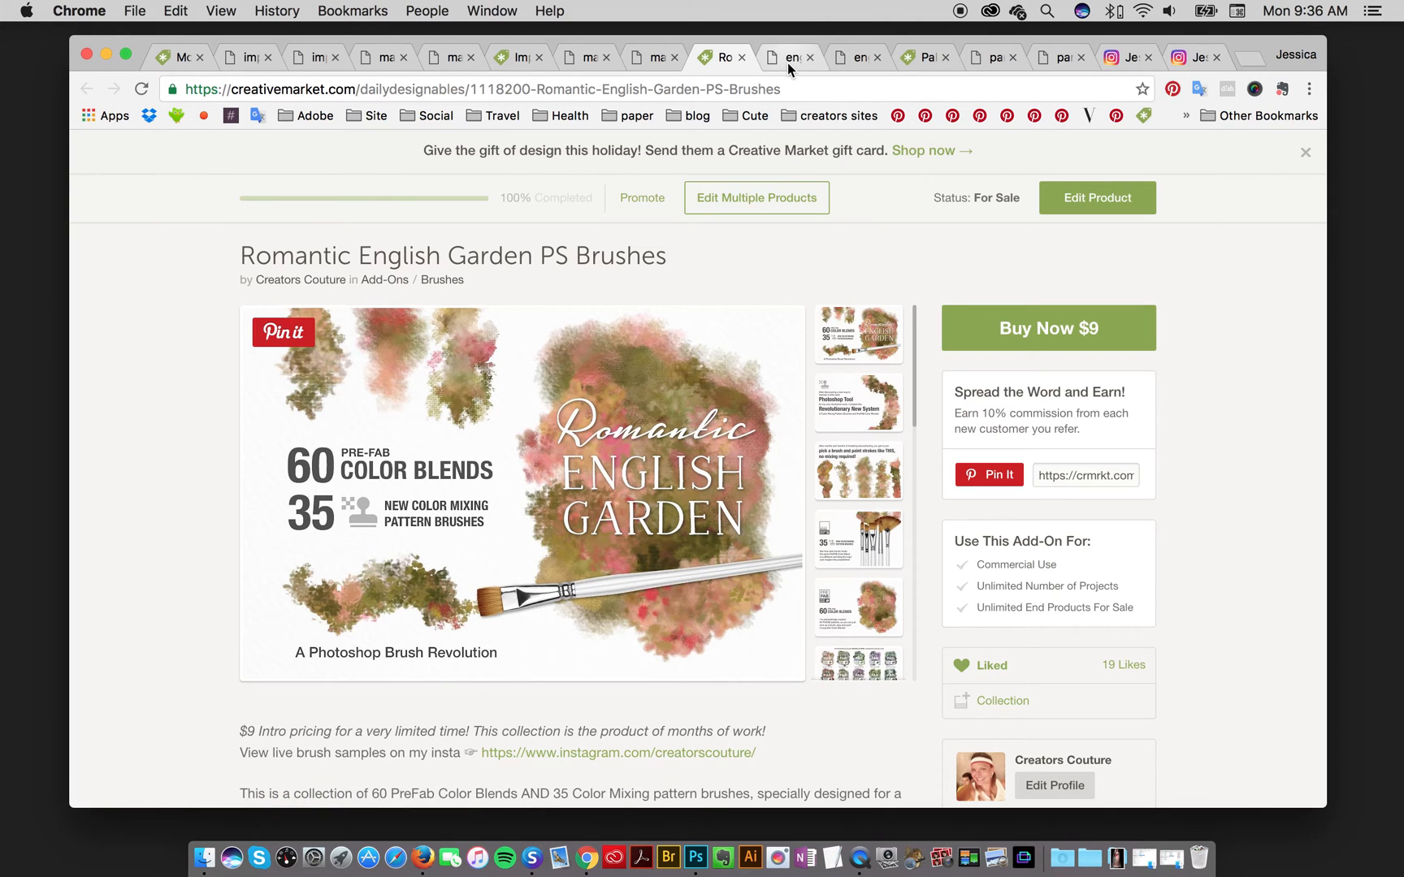
pyautogui.click(784, 56)
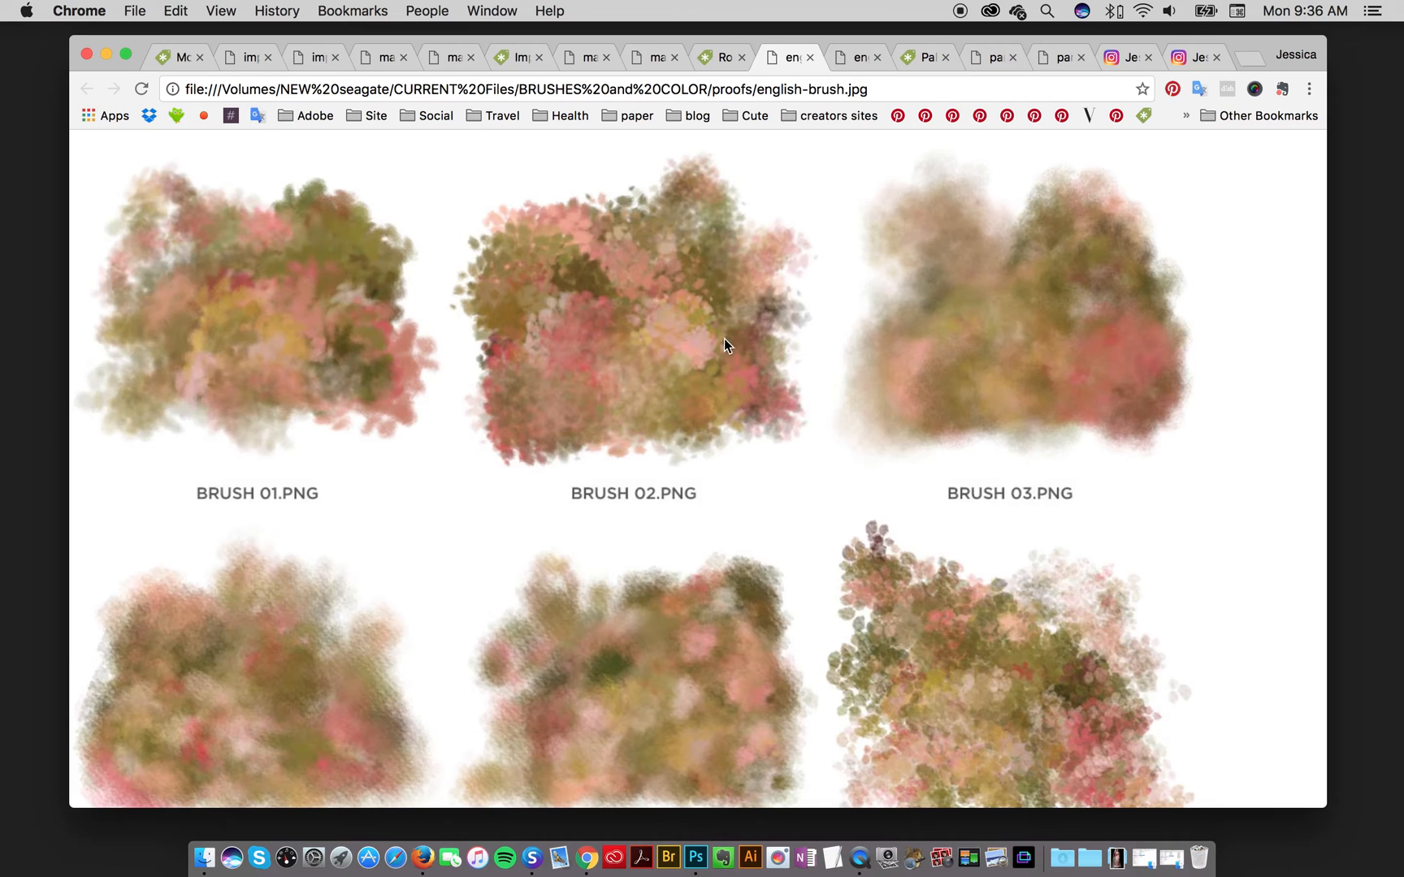
# - Scroll through the english-brush.jpg painterly brush samples
pyautogui.scroll(-3)
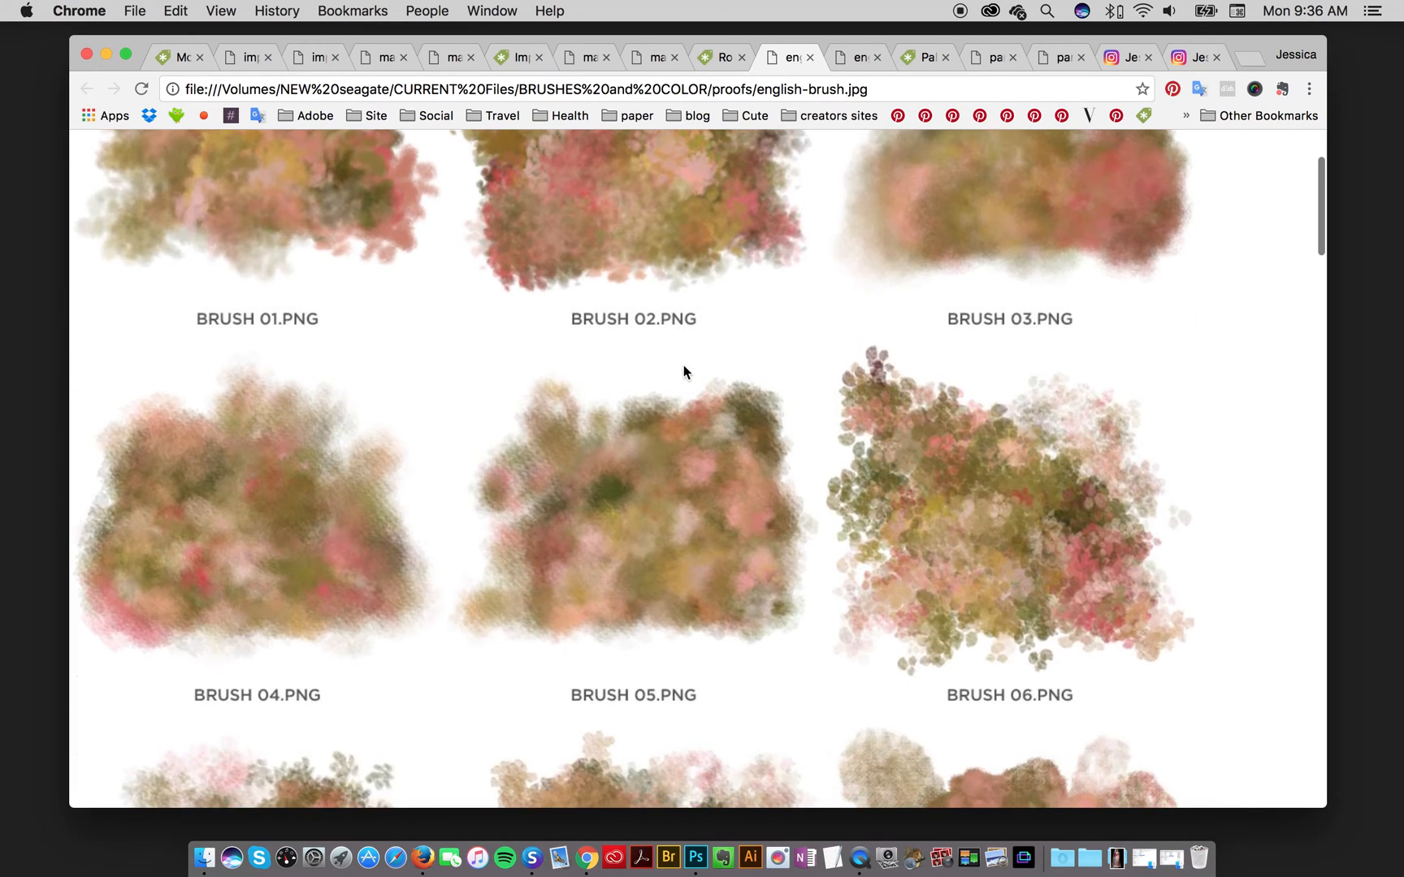
pyautogui.scroll(-3)
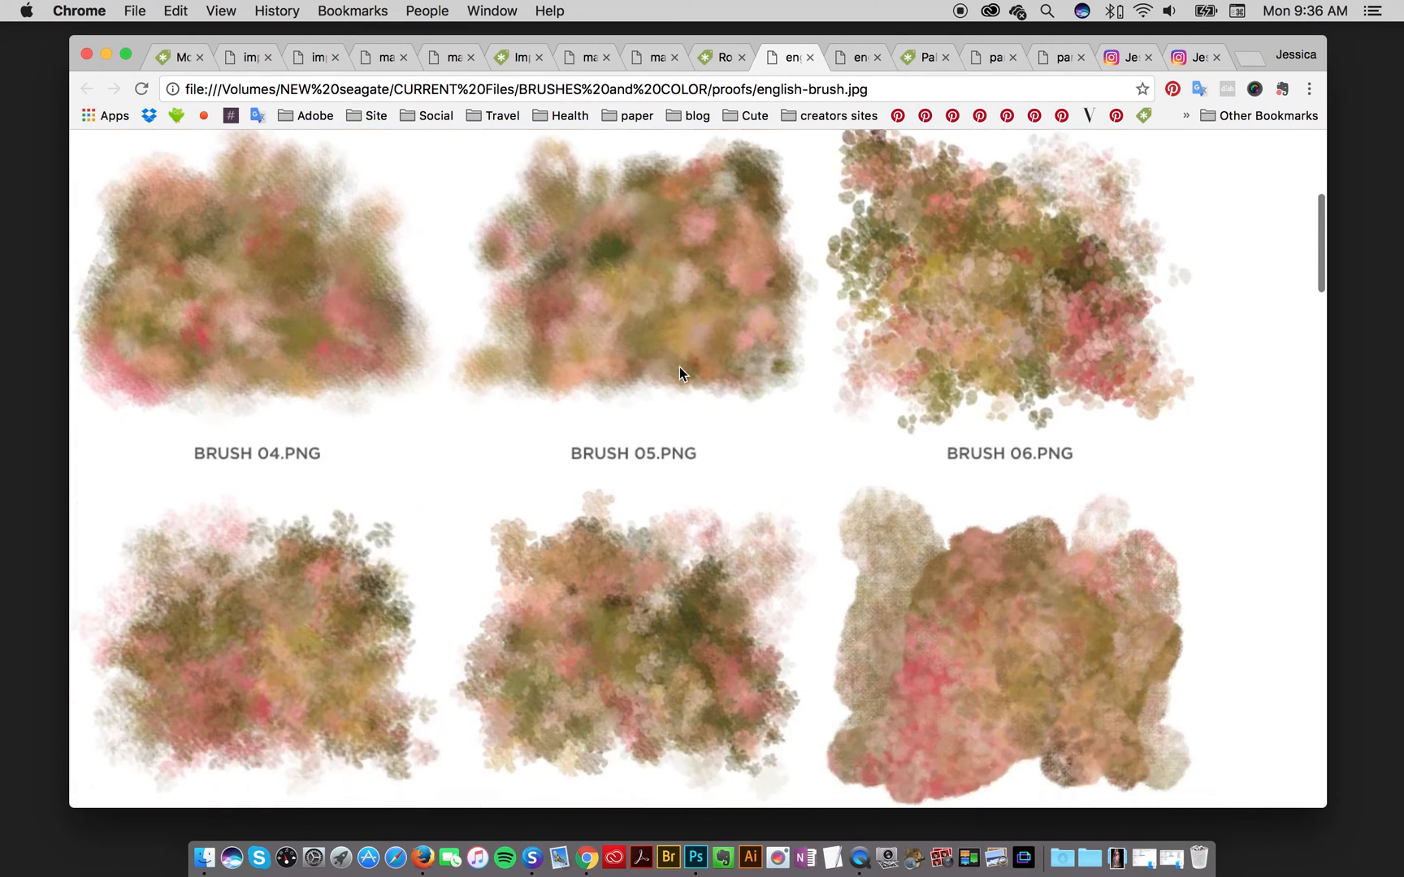
pyautogui.scroll(-3)
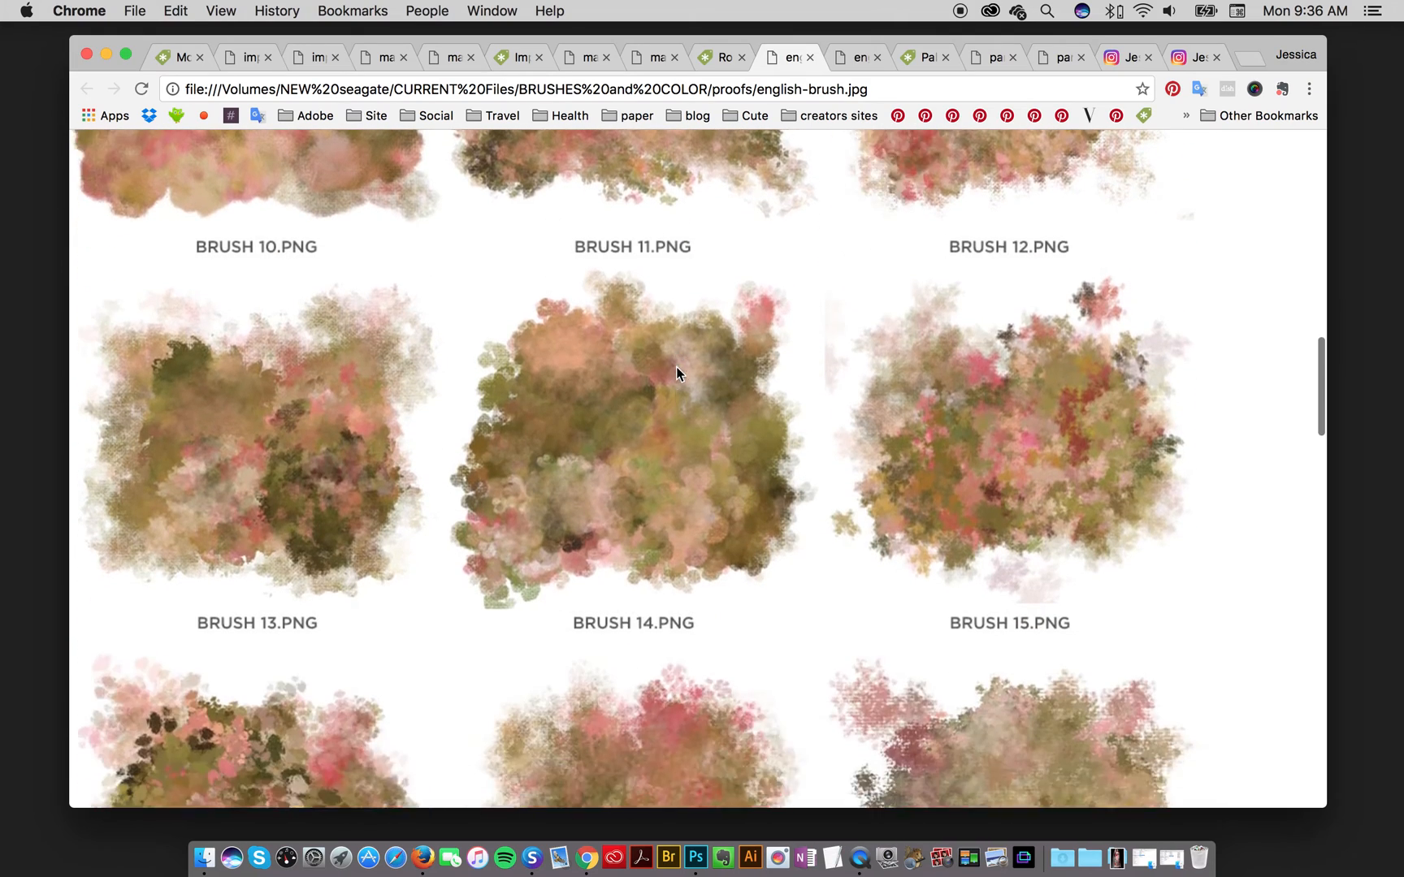
pyautogui.scroll(-3)
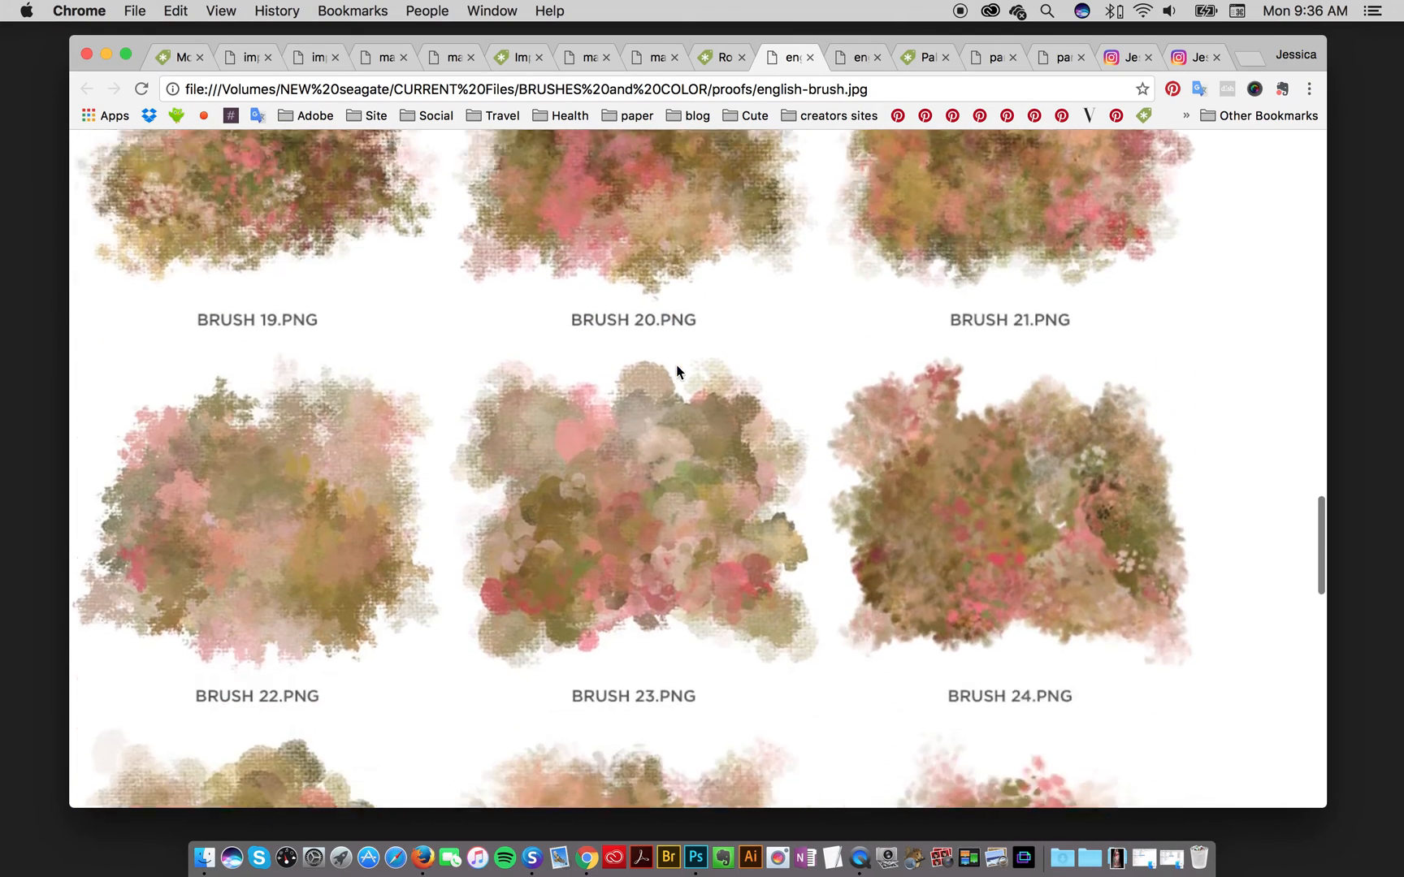
pyautogui.scroll(-3)
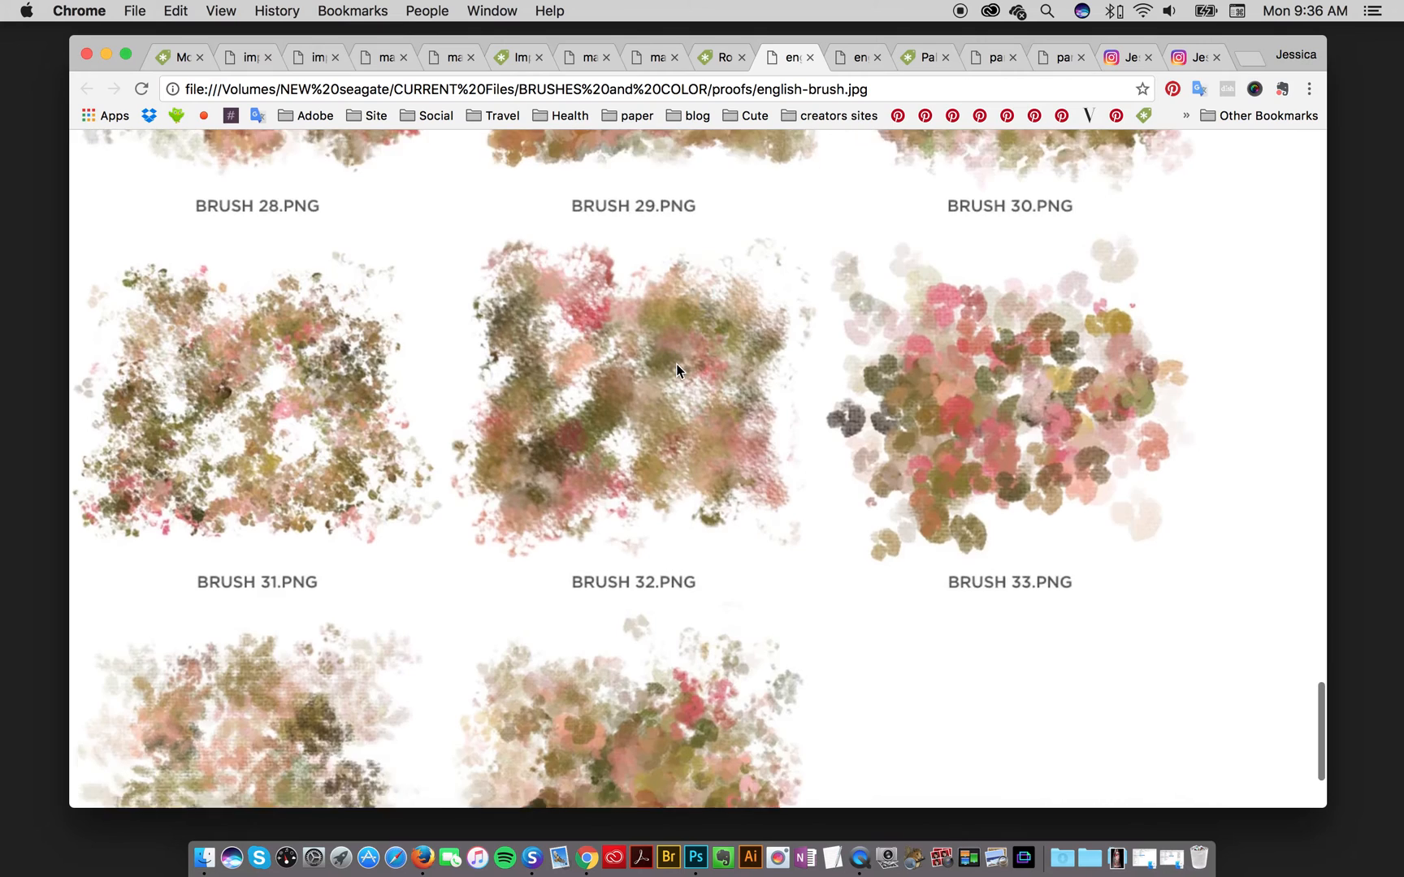
# - Browse english-palettes.jpg to palette 60 and return to Photoshop
pyautogui.click(852, 56)
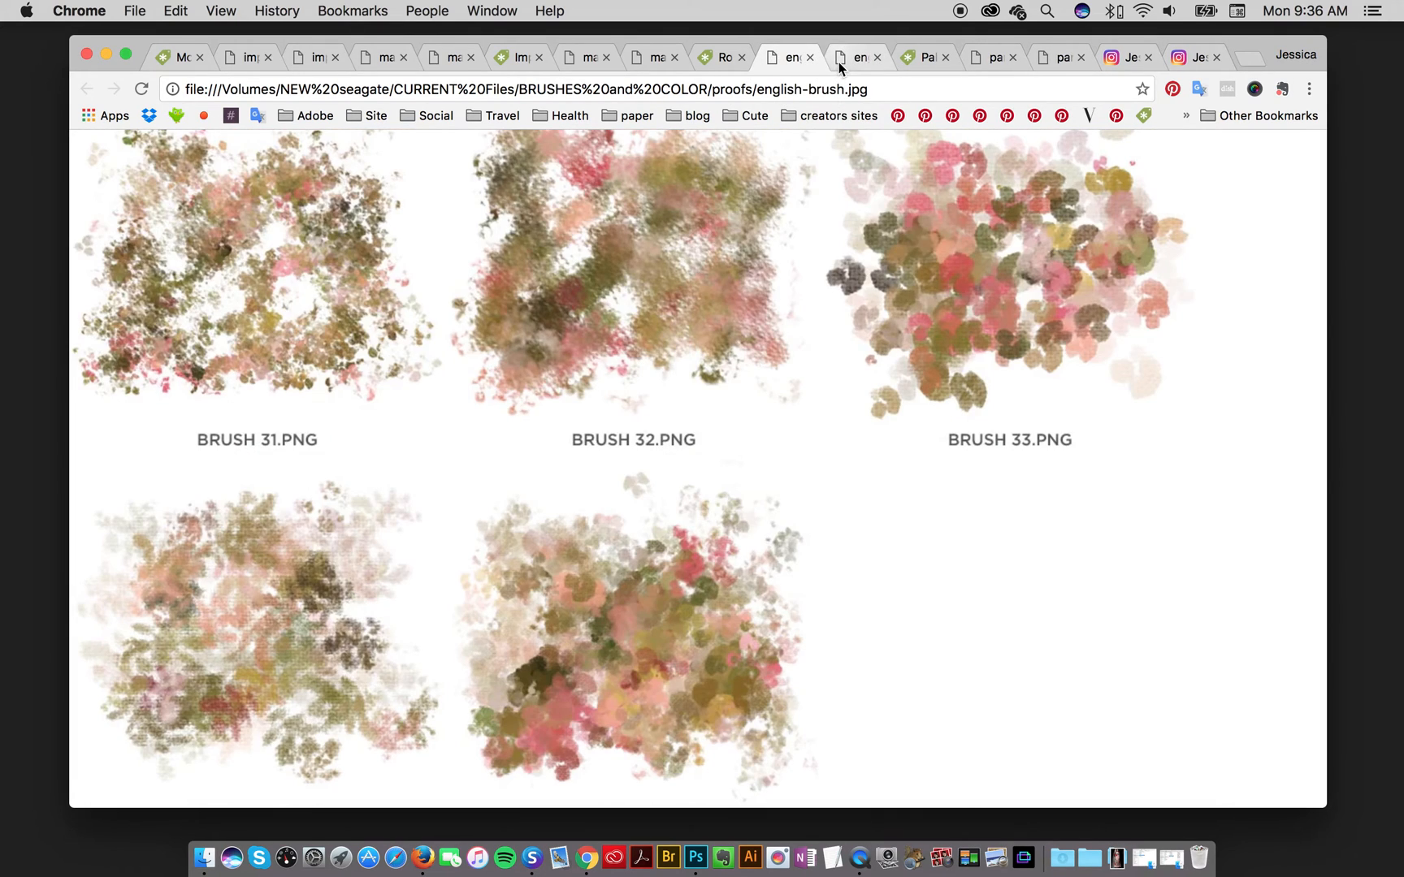
pyautogui.click(855, 56)
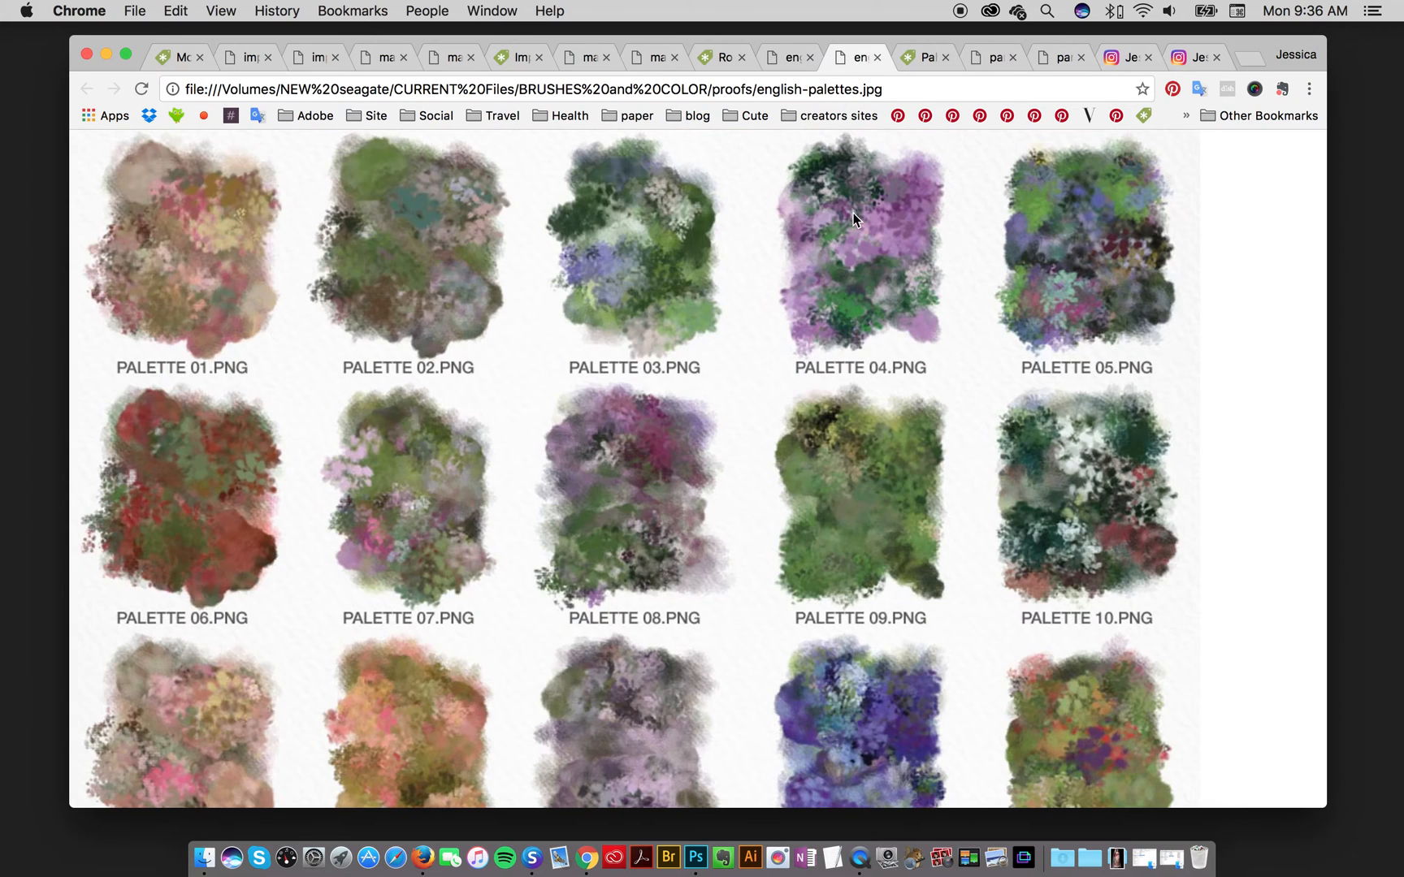
pyautogui.scroll(-3)
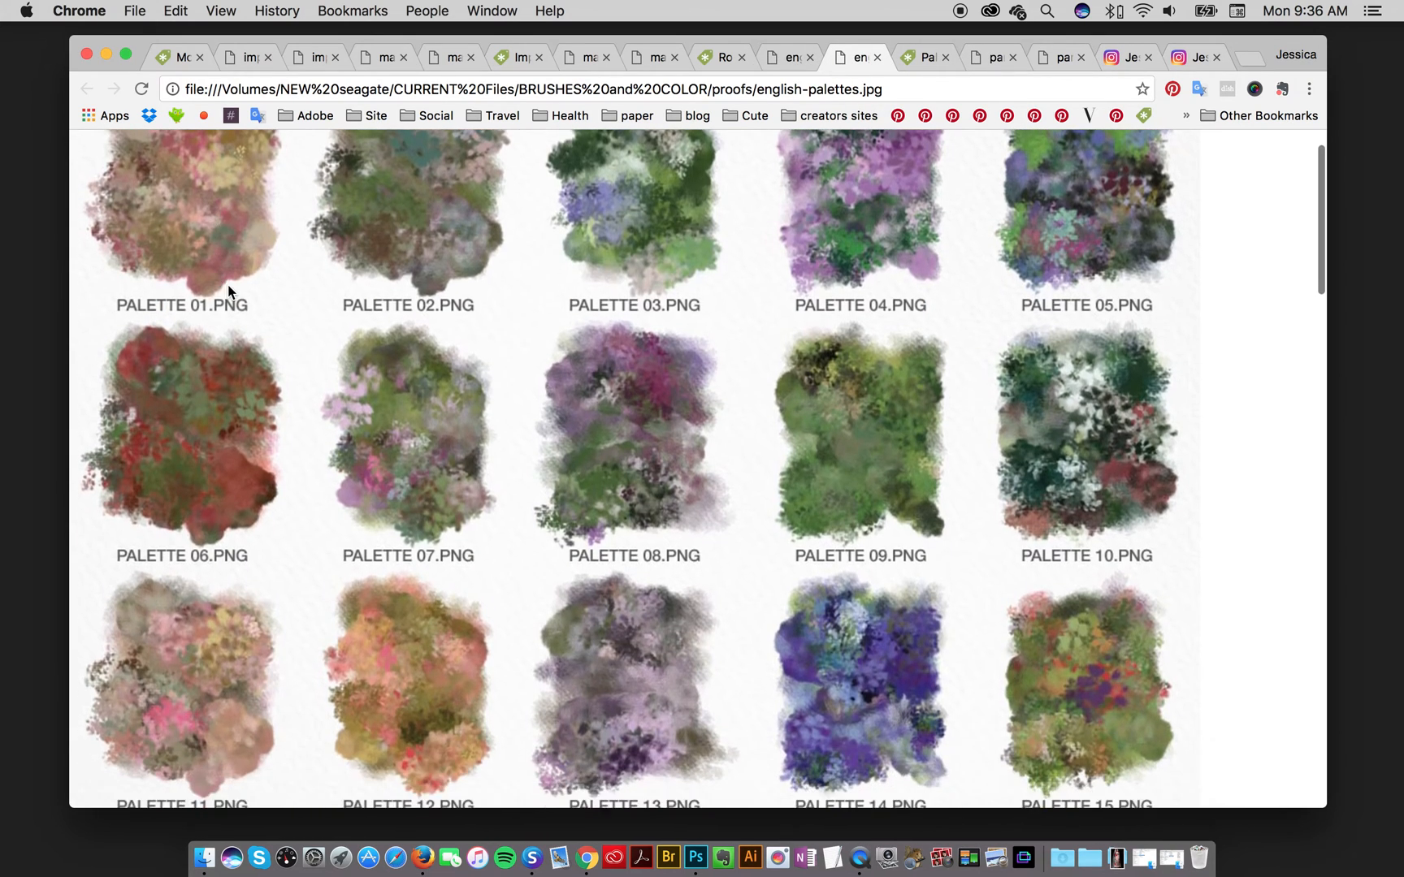
pyautogui.scroll(-3)
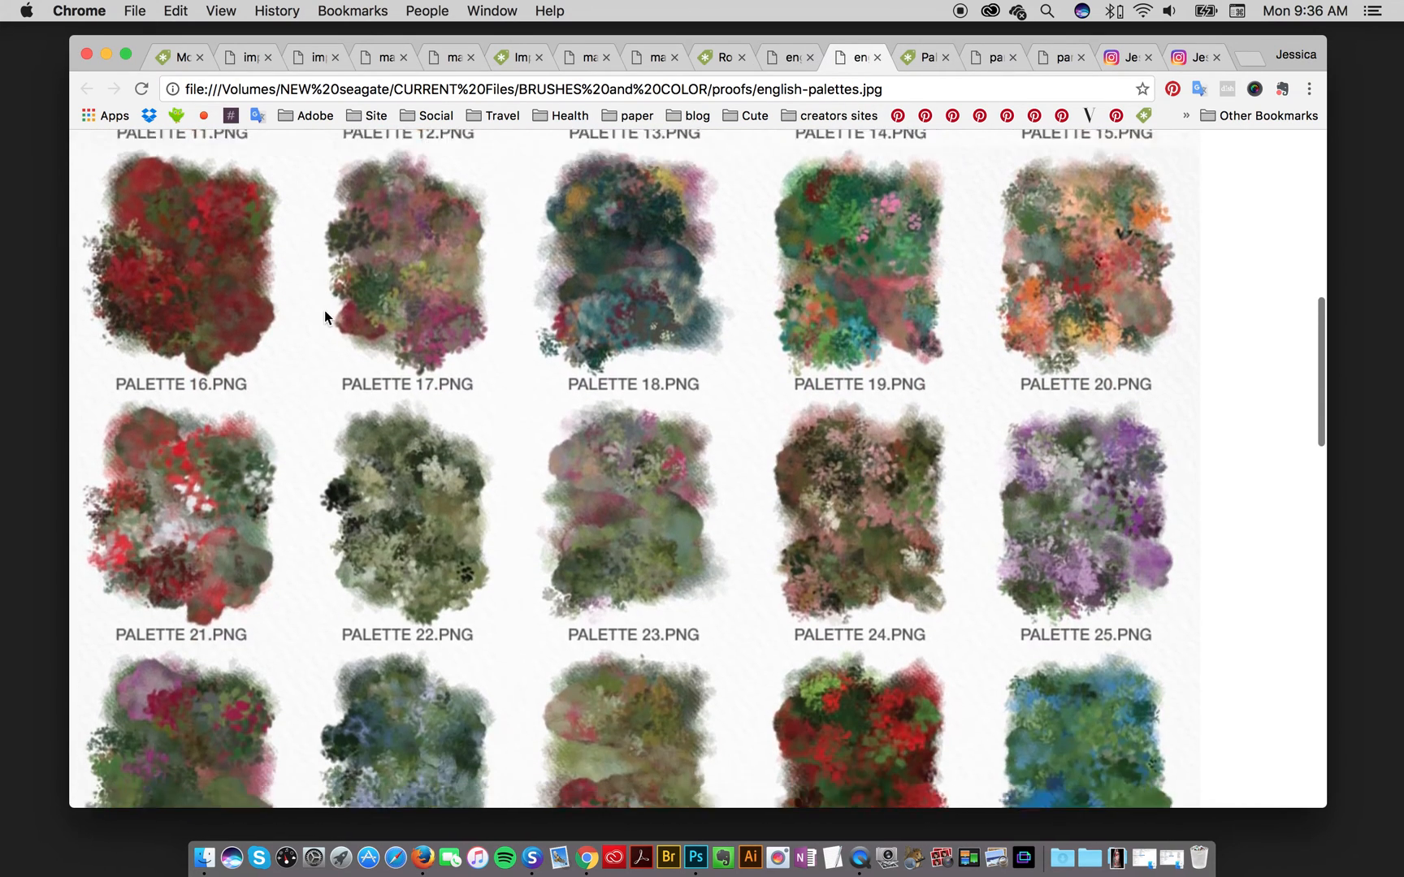
pyautogui.scroll(-3)
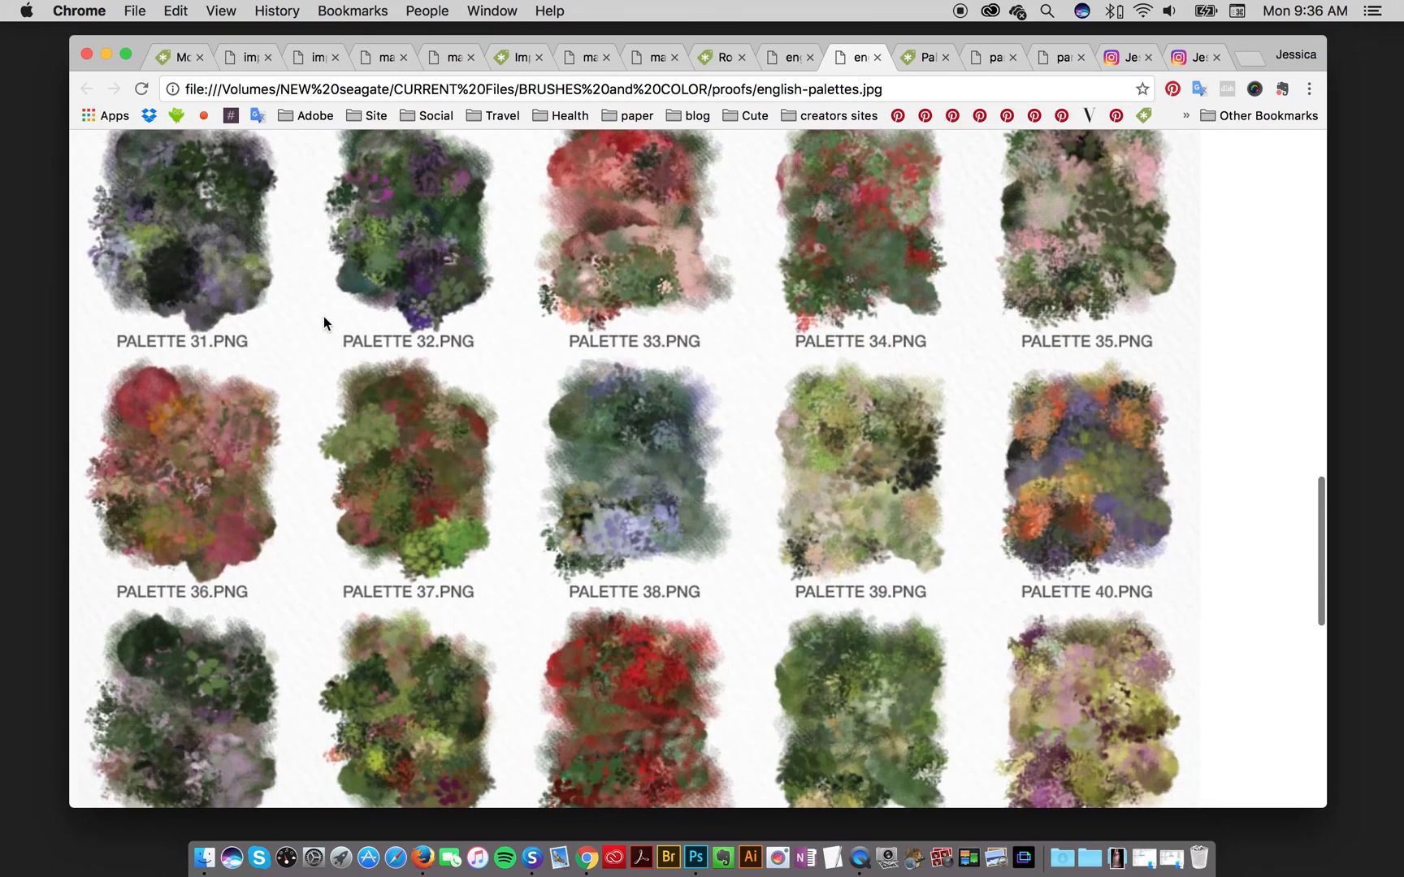
pyautogui.scroll(-3)
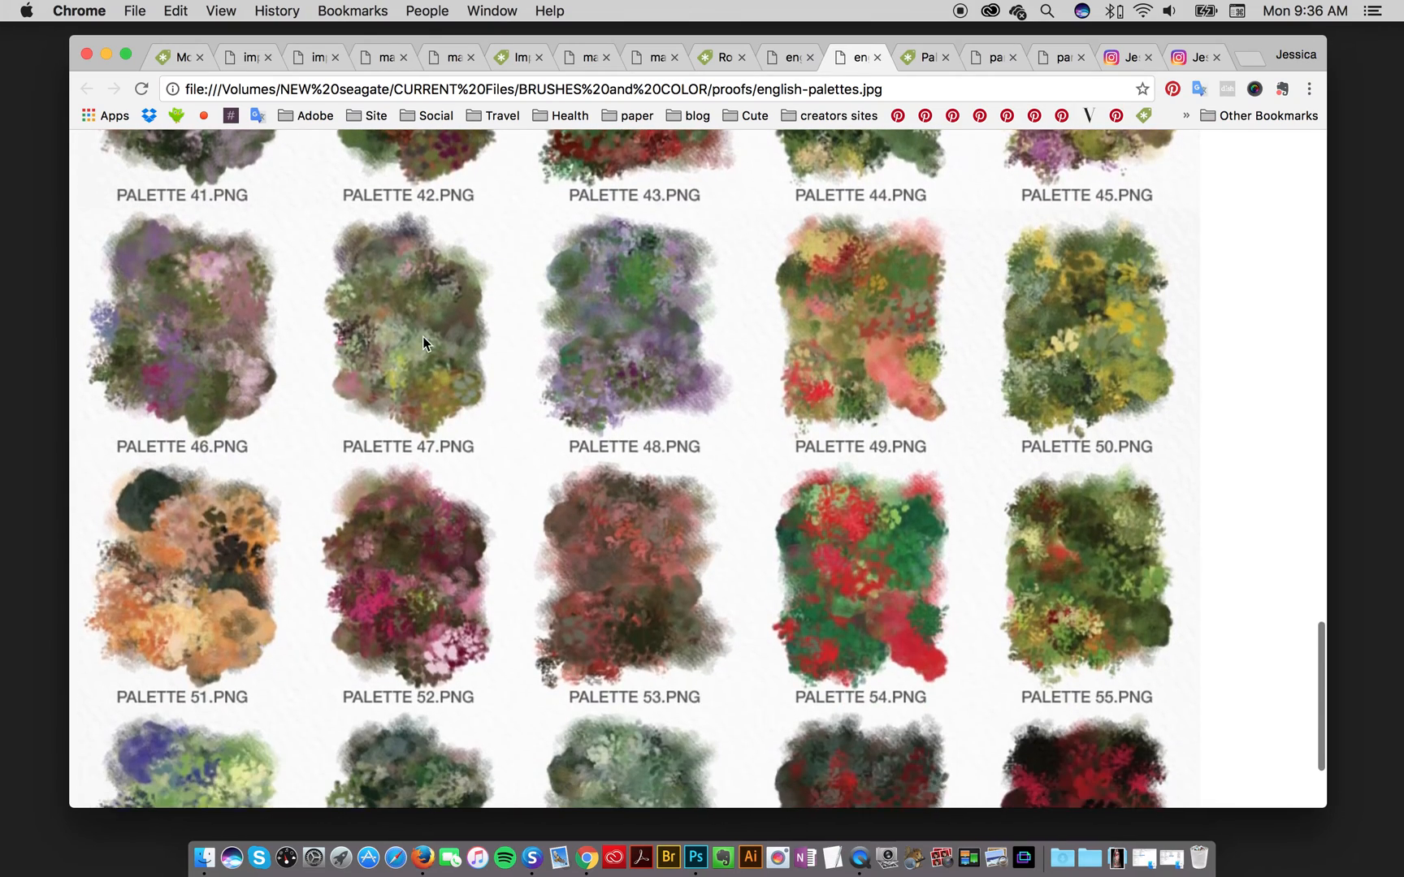
pyautogui.scroll(-3)
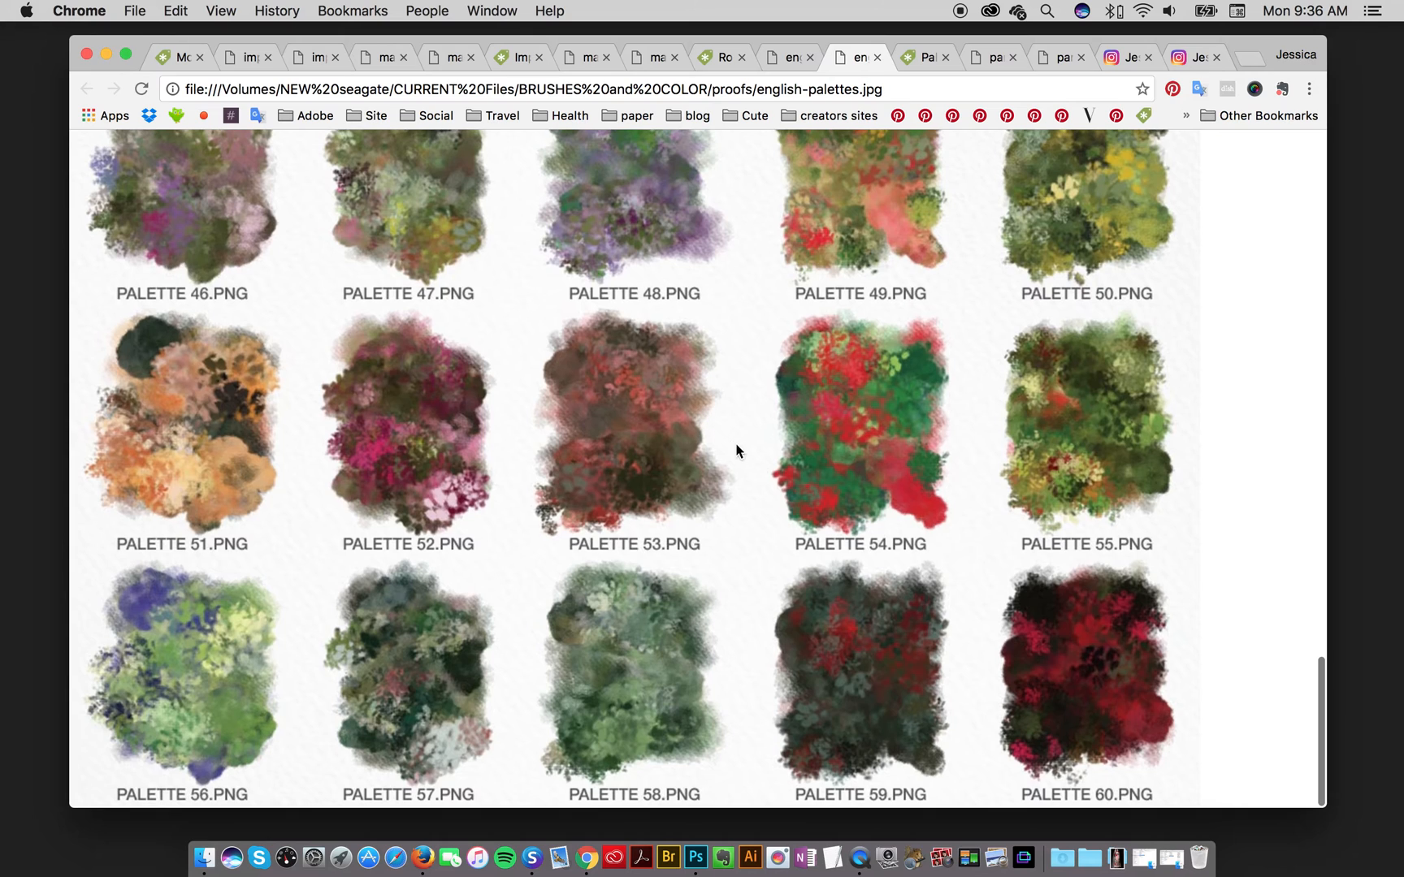
pyautogui.moveTo(704, 825)
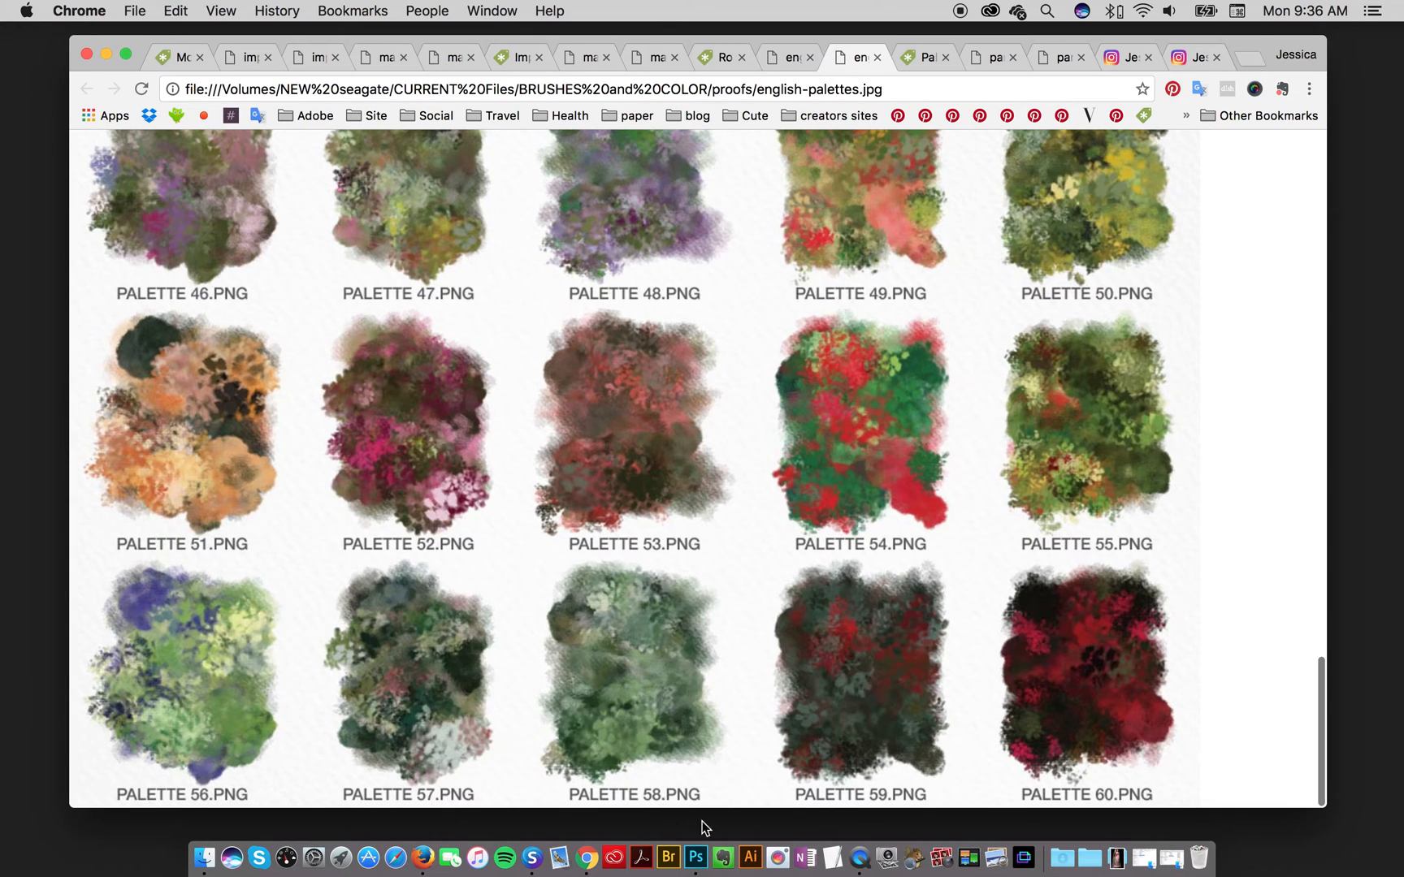
pyautogui.click(694, 857)
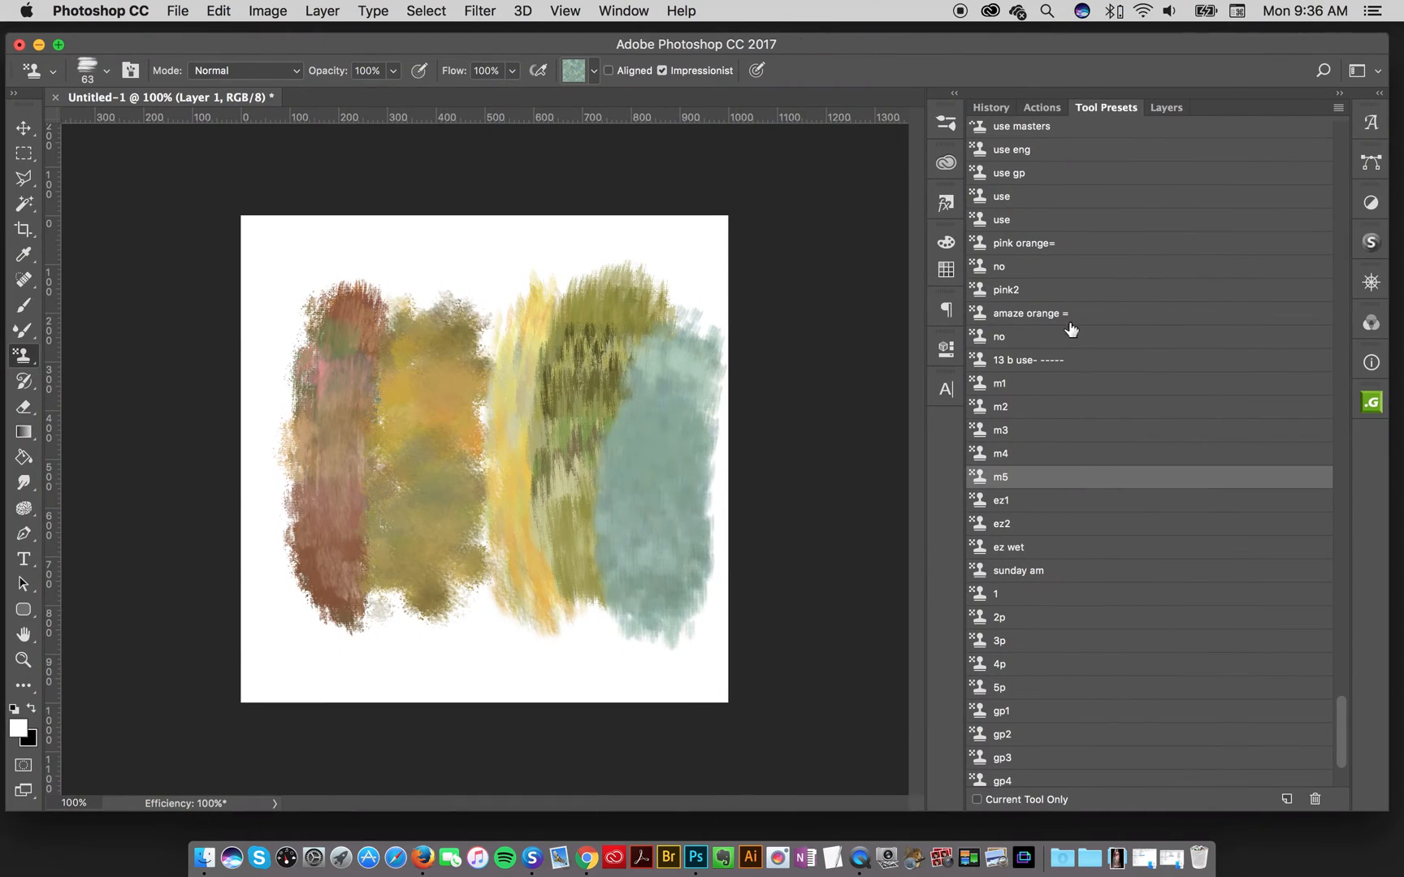
# - Clear the canvas and paint a mottled brown patch with the ez1 and ez2 presets
pyautogui.click(218, 11)
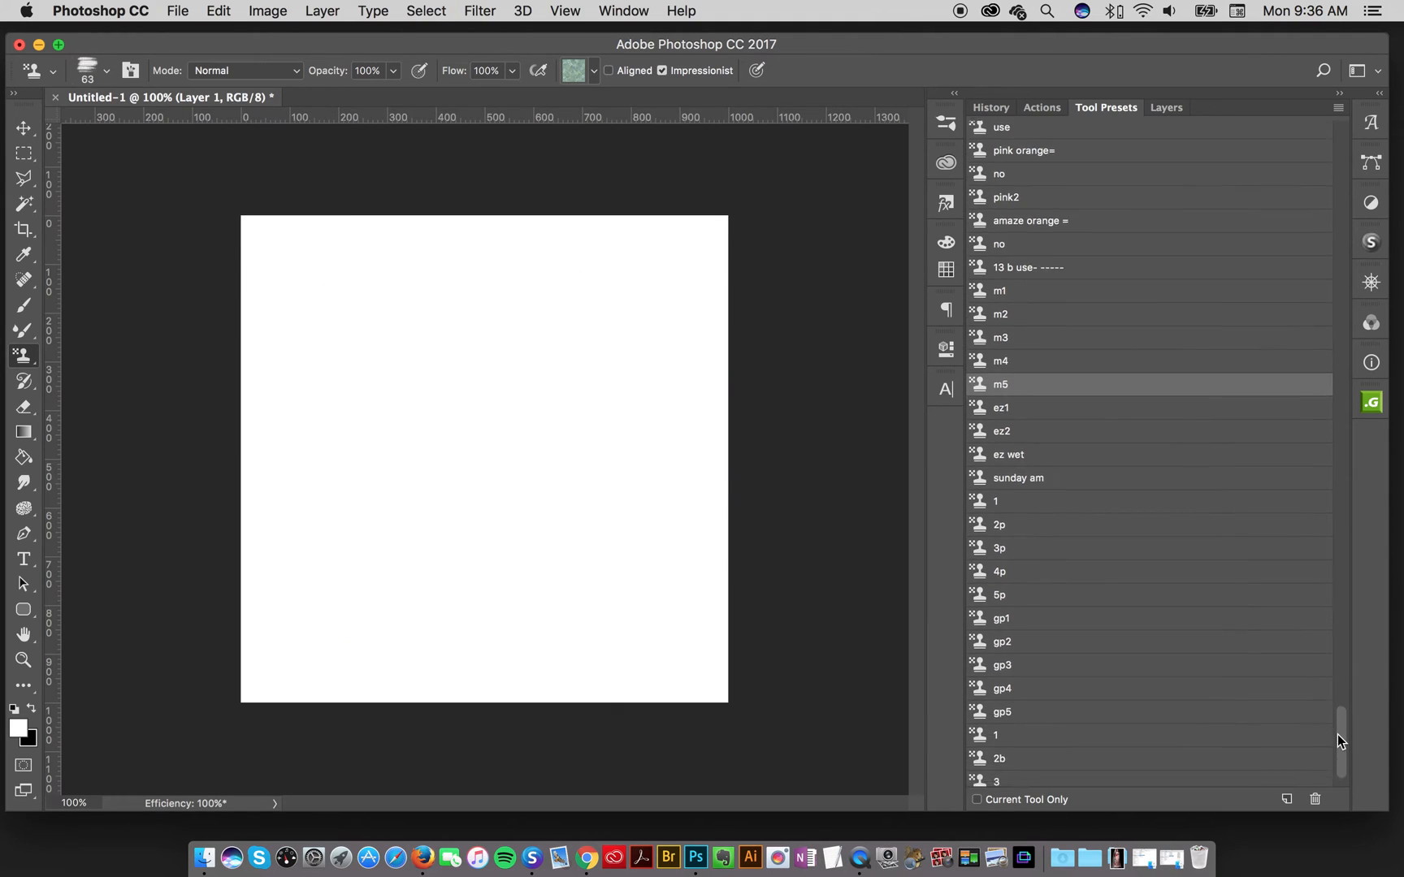
pyautogui.scroll(-3)
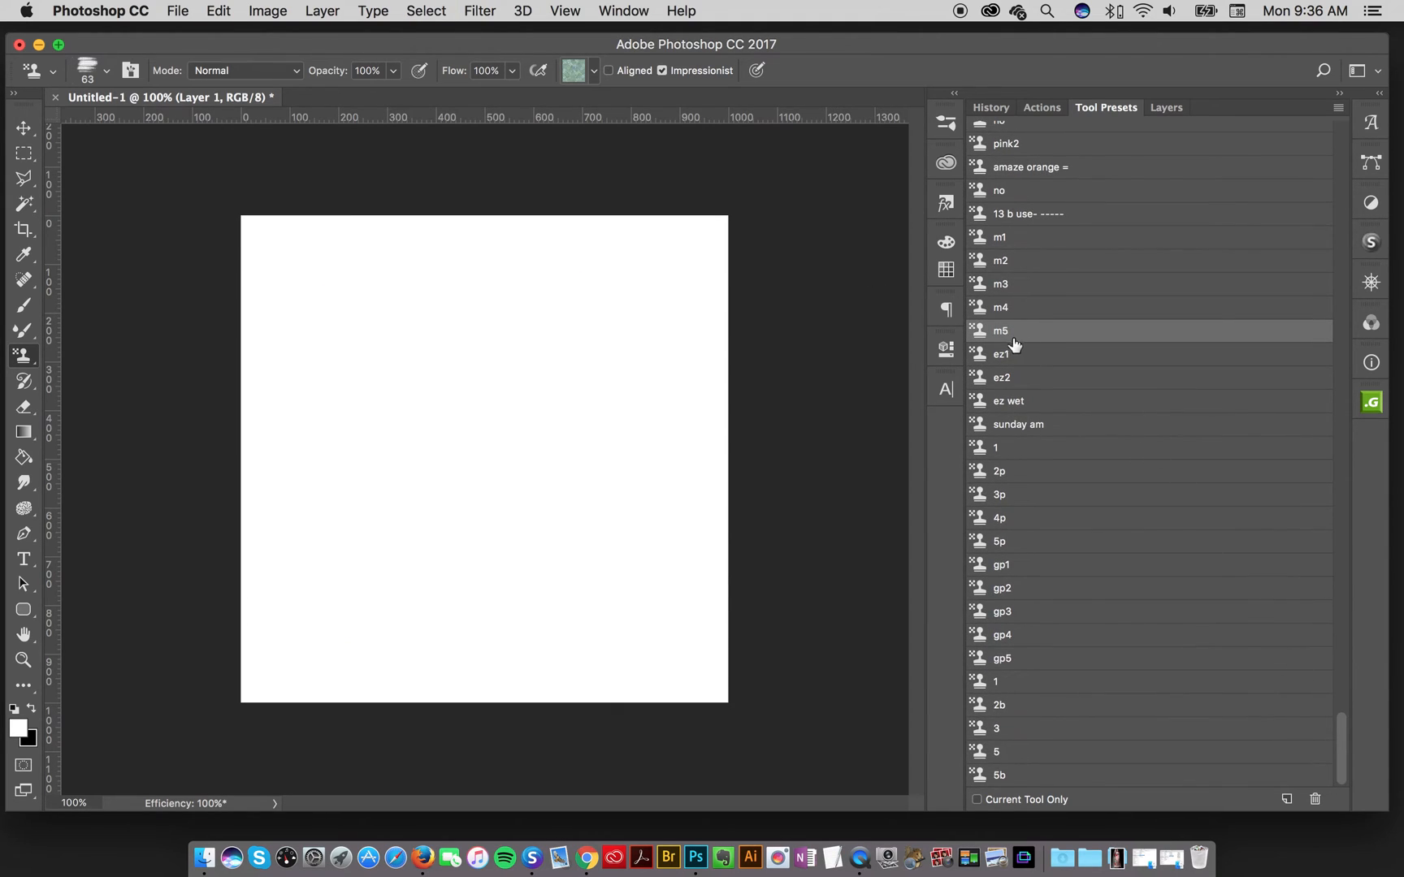
pyautogui.click(1002, 354)
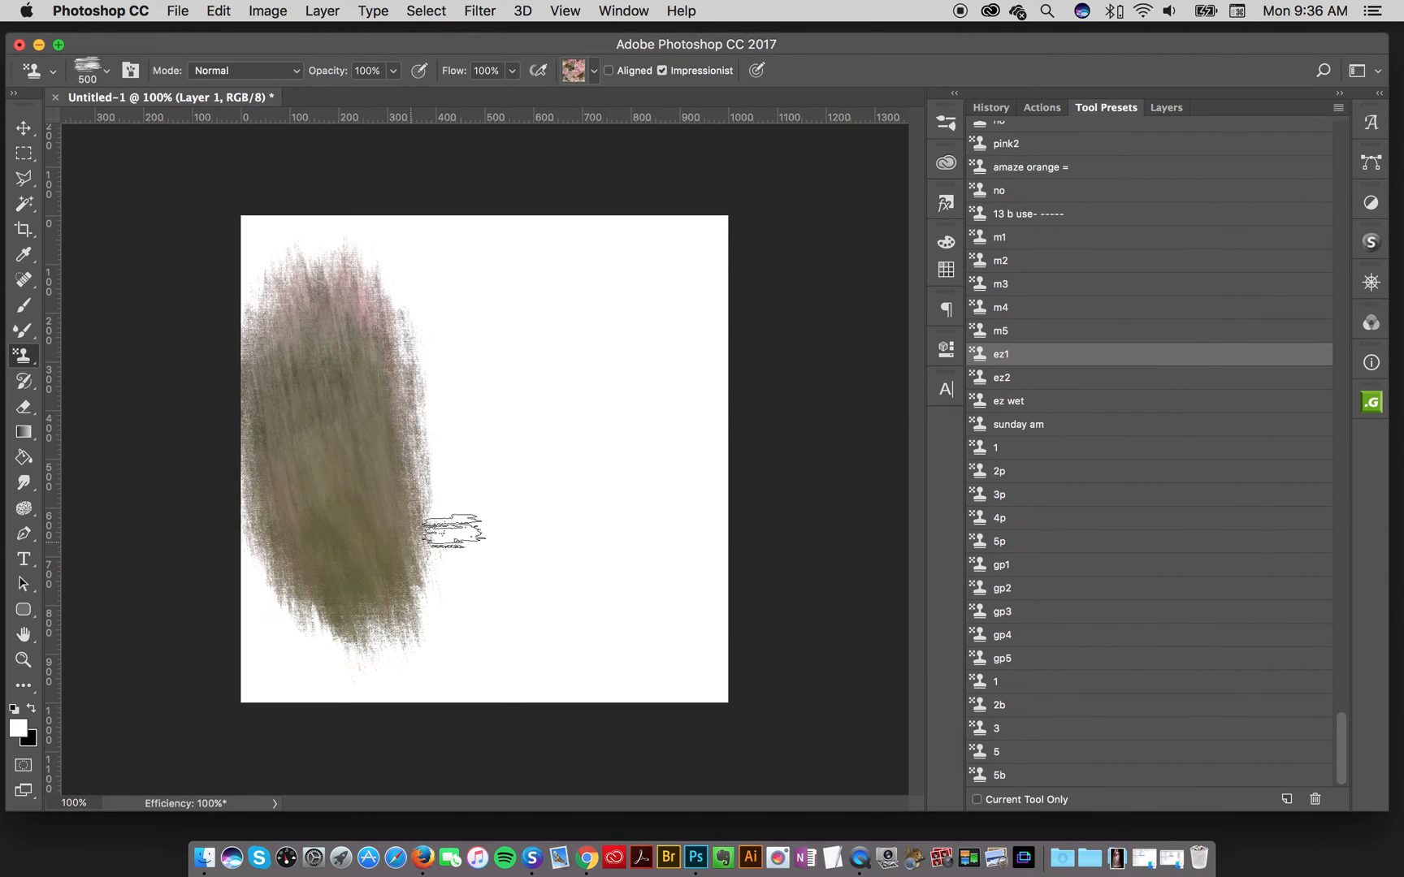
pyautogui.click(1002, 377)
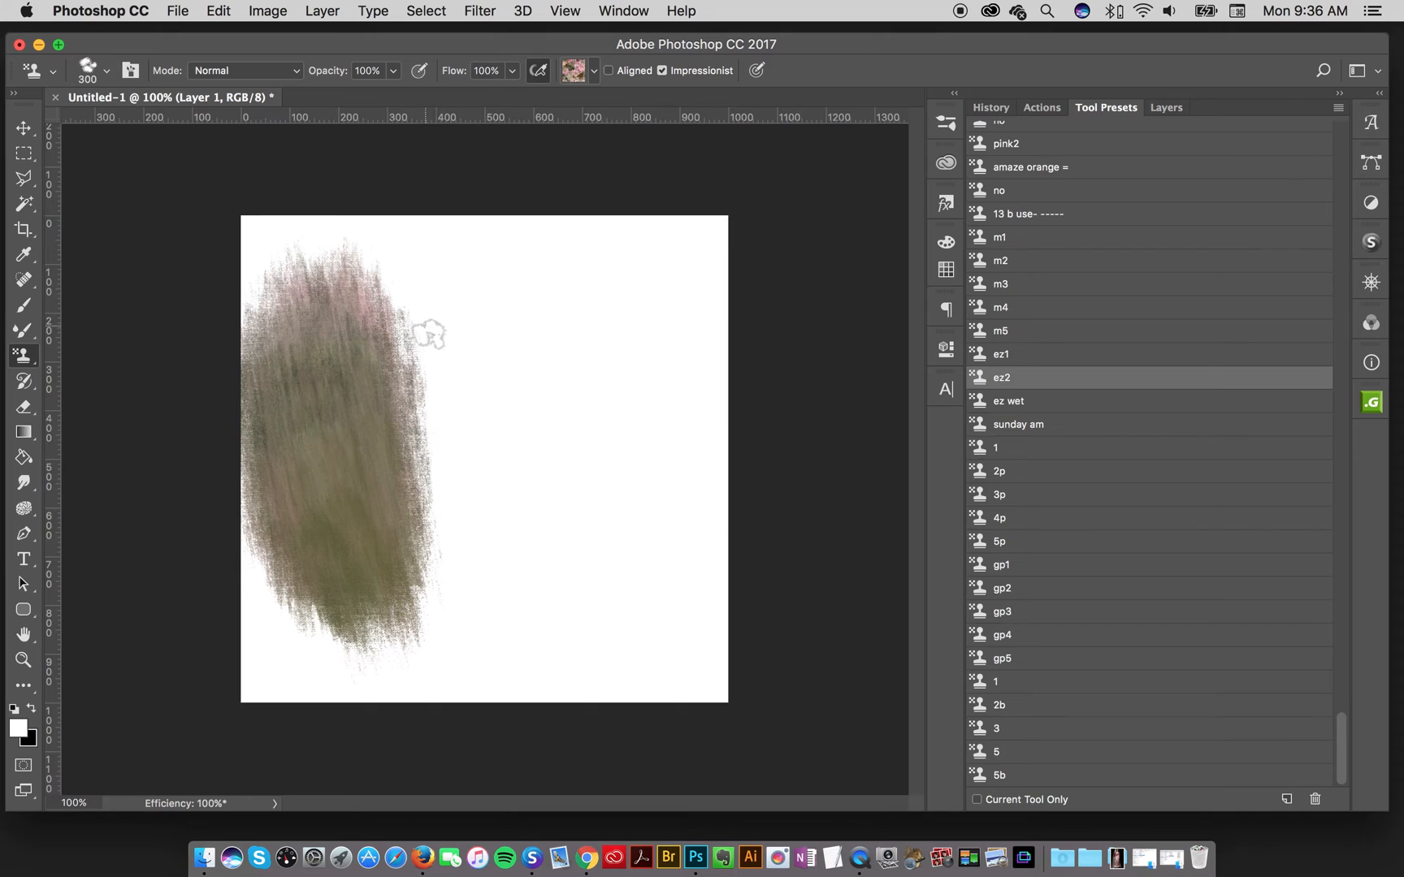
pyautogui.moveTo(425, 336); pyautogui.dragTo(416, 362)
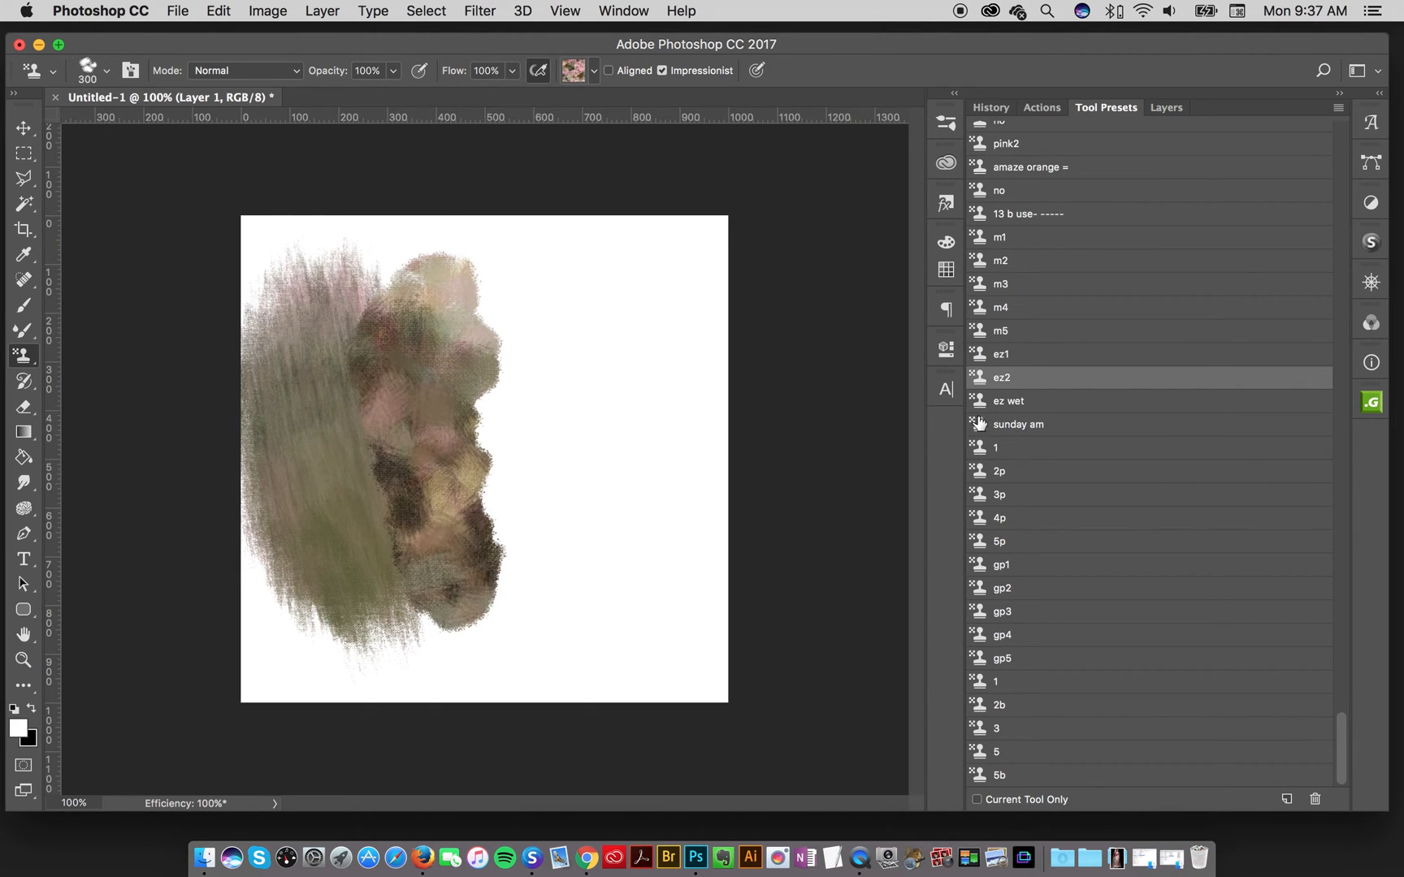
# - Paint a speckled pink stroke with ez wet, then load the sunday am preset
pyautogui.click(1008, 400)
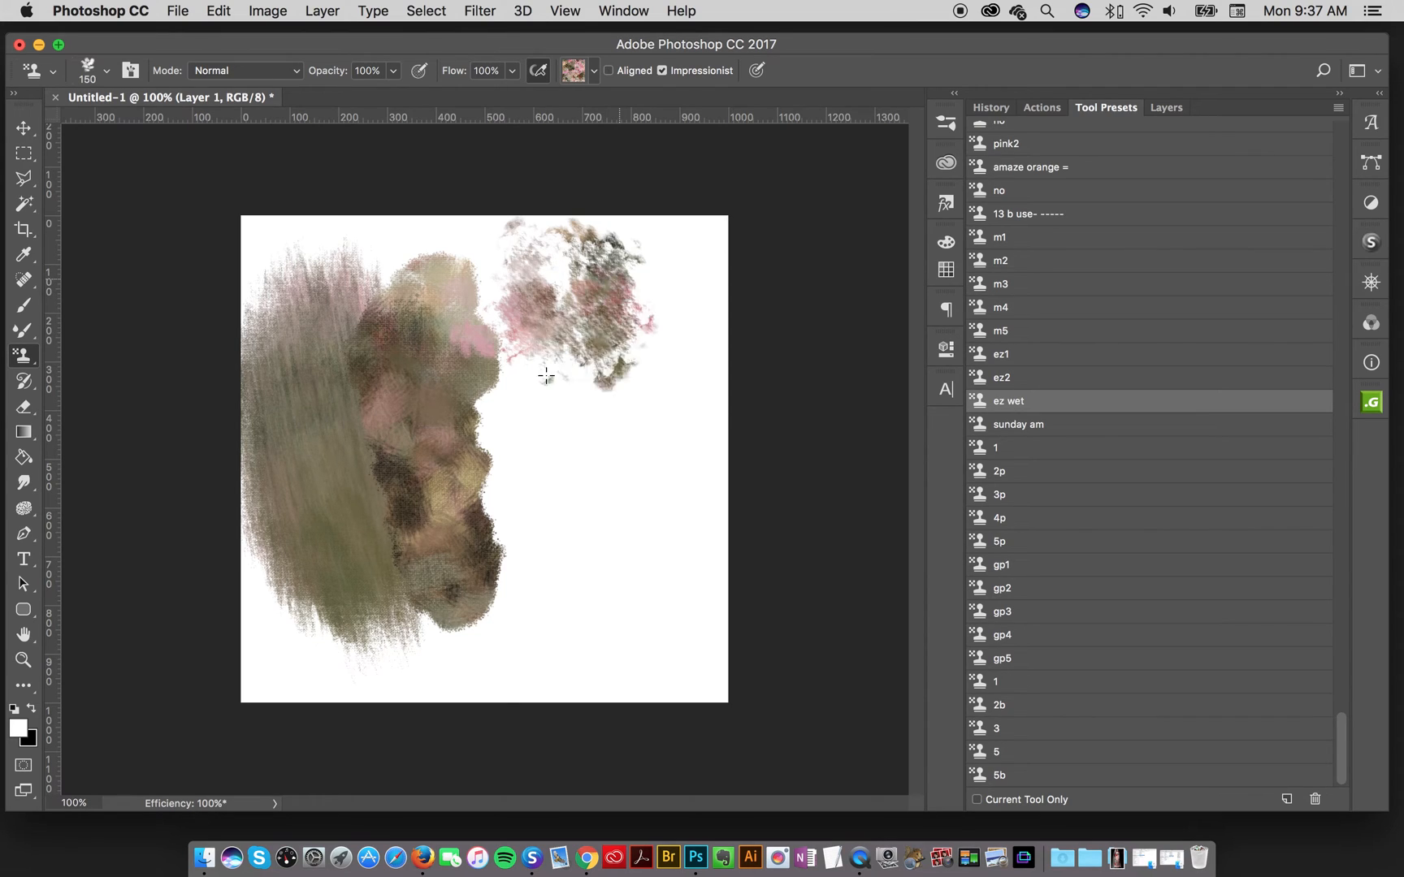
pyautogui.moveTo(546, 376); pyautogui.dragTo(717, 519)
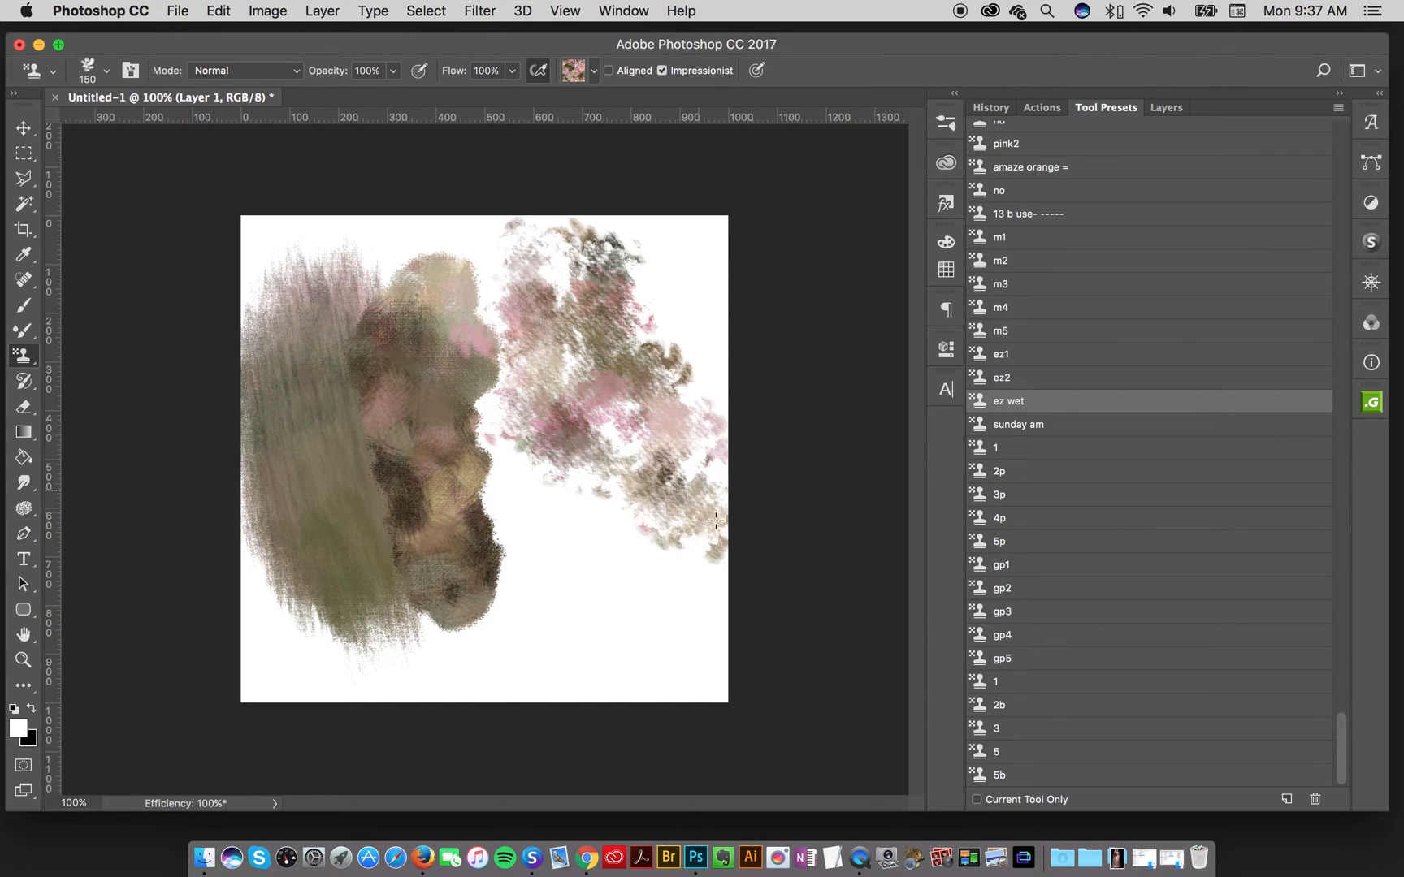
pyautogui.click(1018, 424)
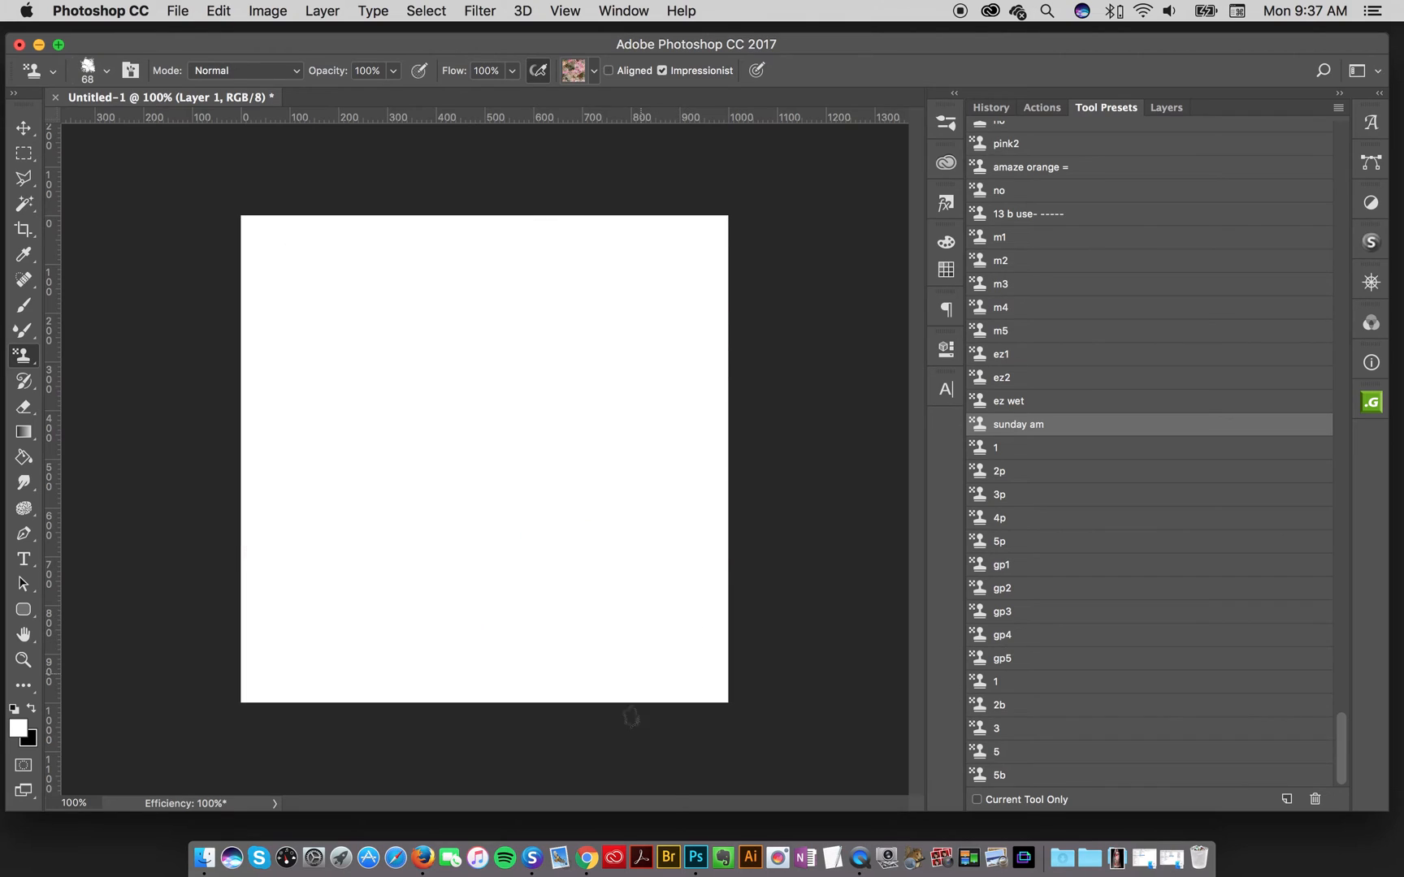
pyautogui.click(586, 859)
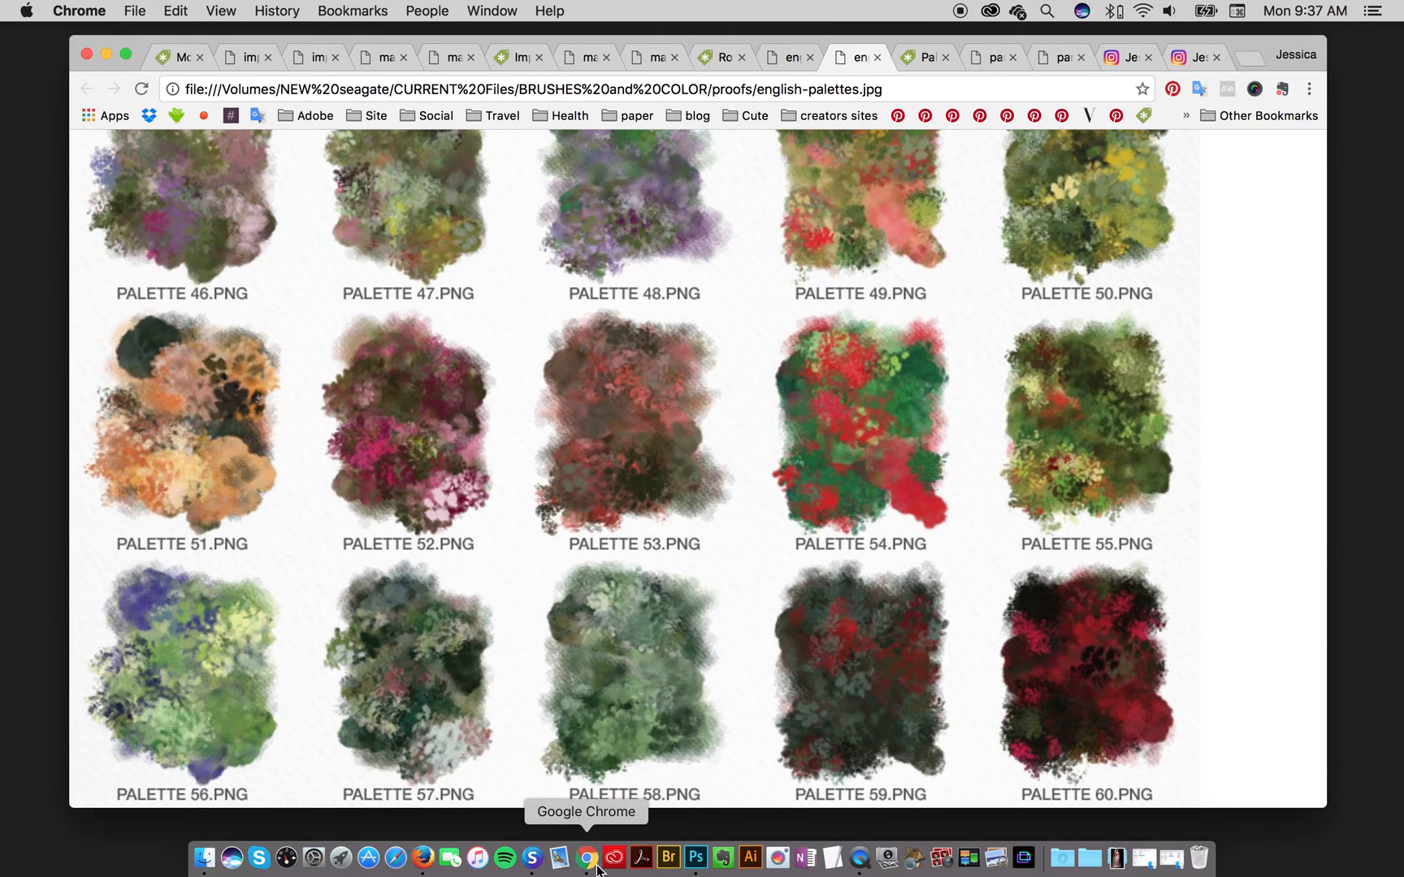
# - Visit the Romantic English Garden, Impressionist Masters and Palm Beach Garden Party product pages
pyautogui.click(720, 56)
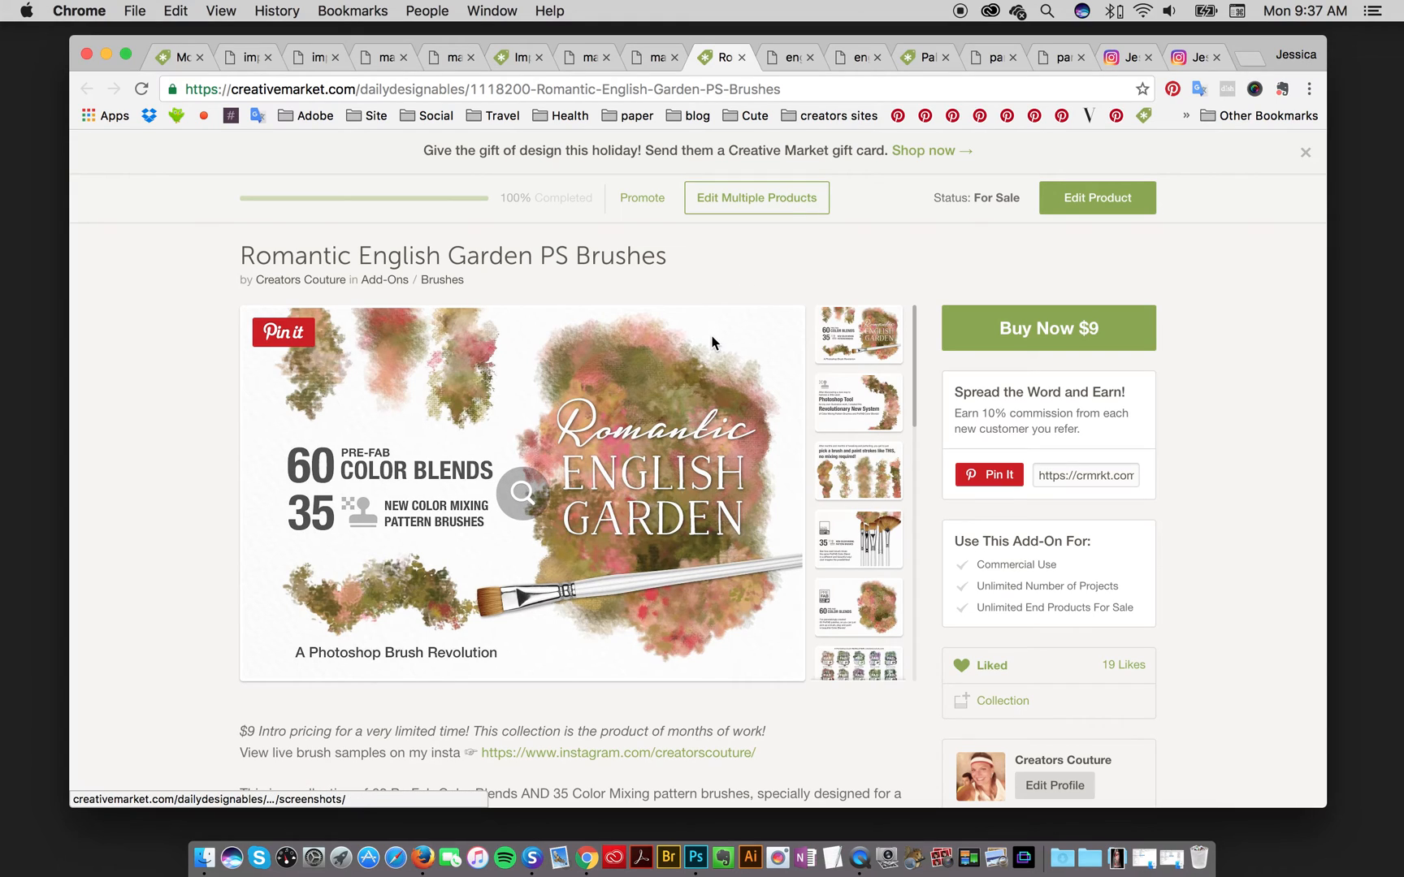
pyautogui.moveTo(712, 349)
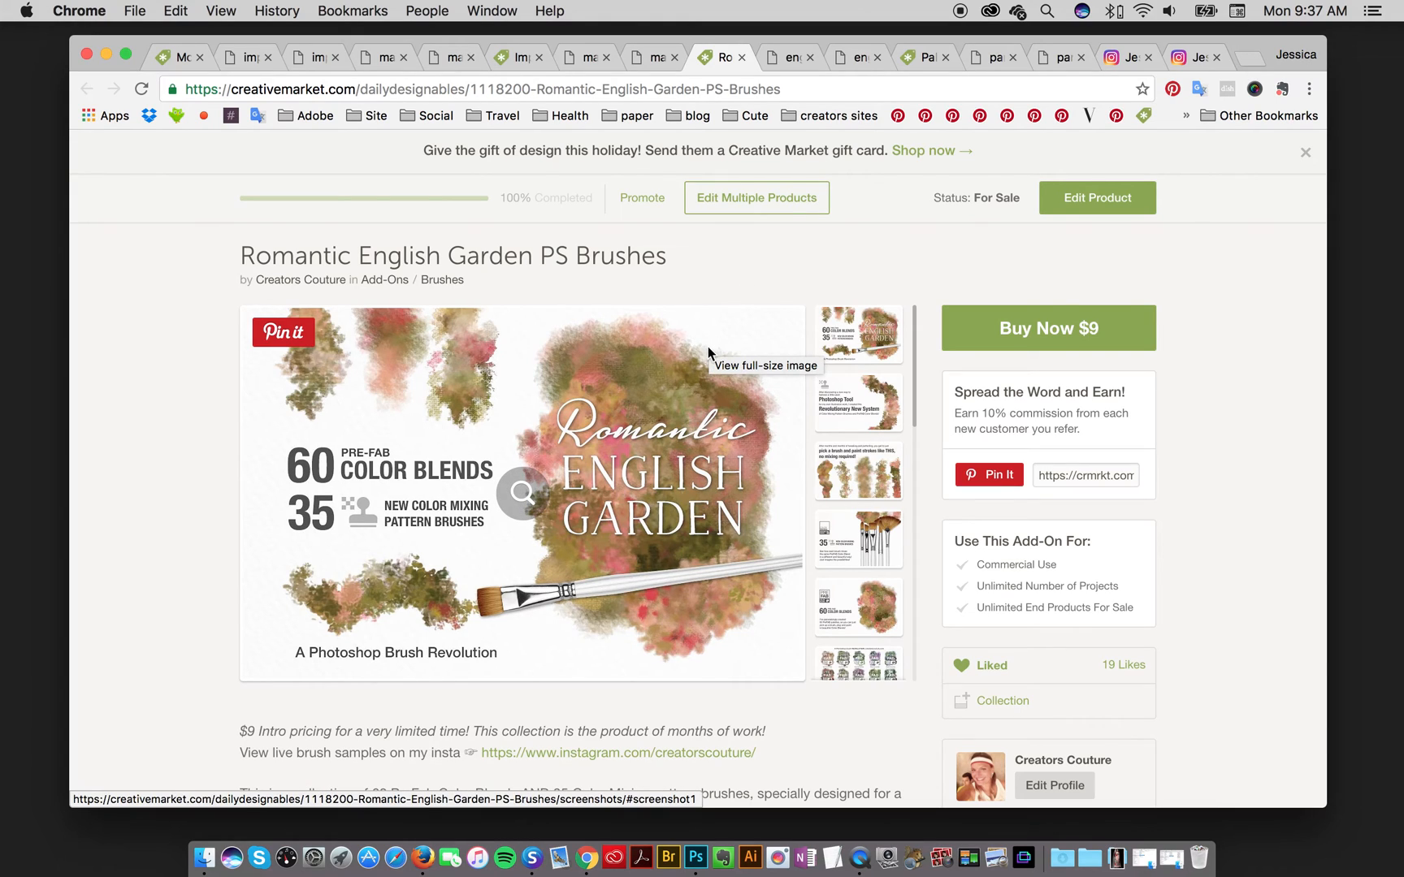
pyautogui.moveTo(839, 385)
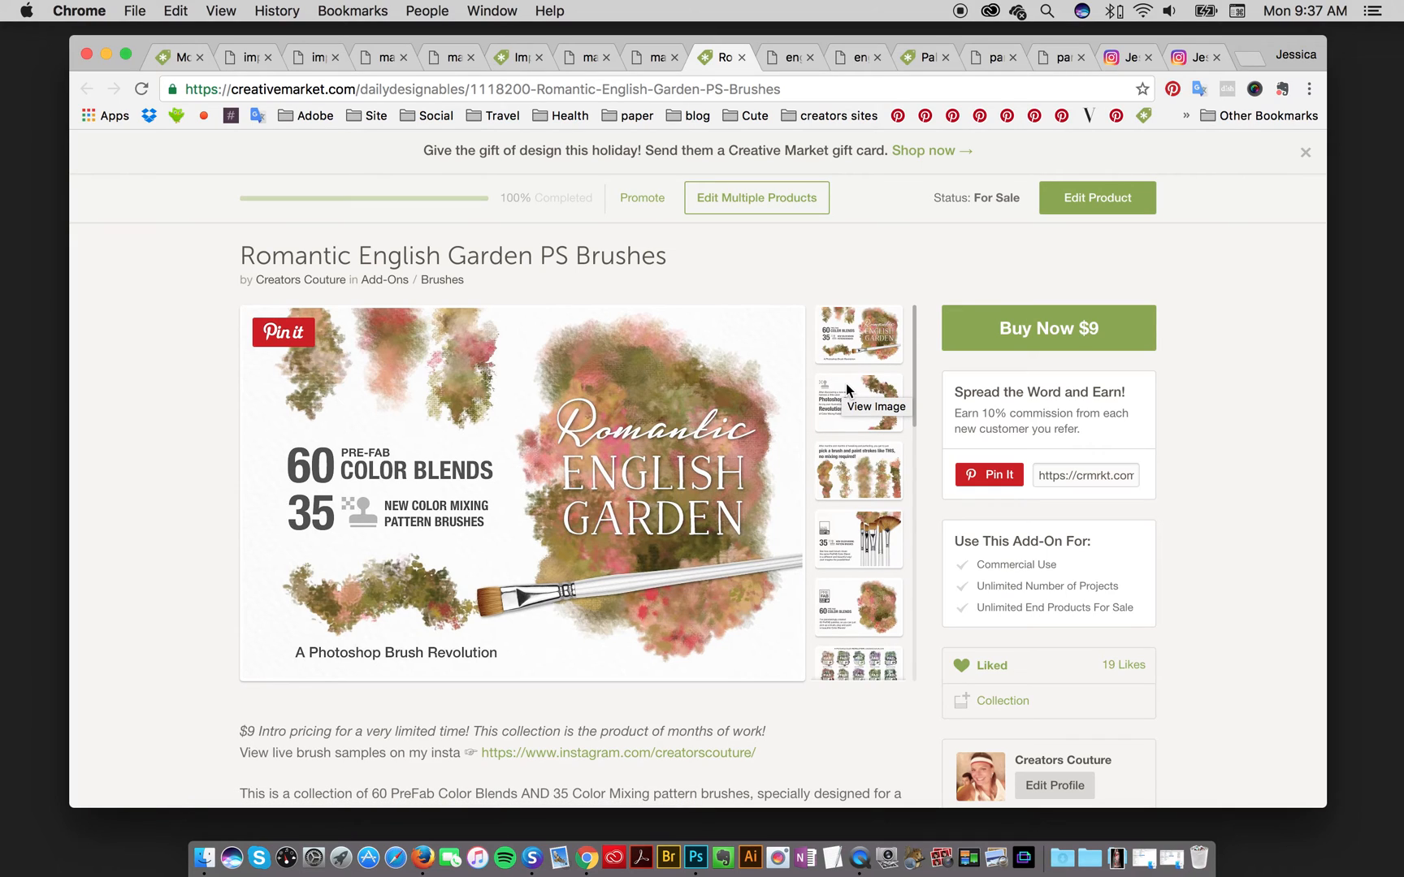
pyautogui.moveTo(725, 414)
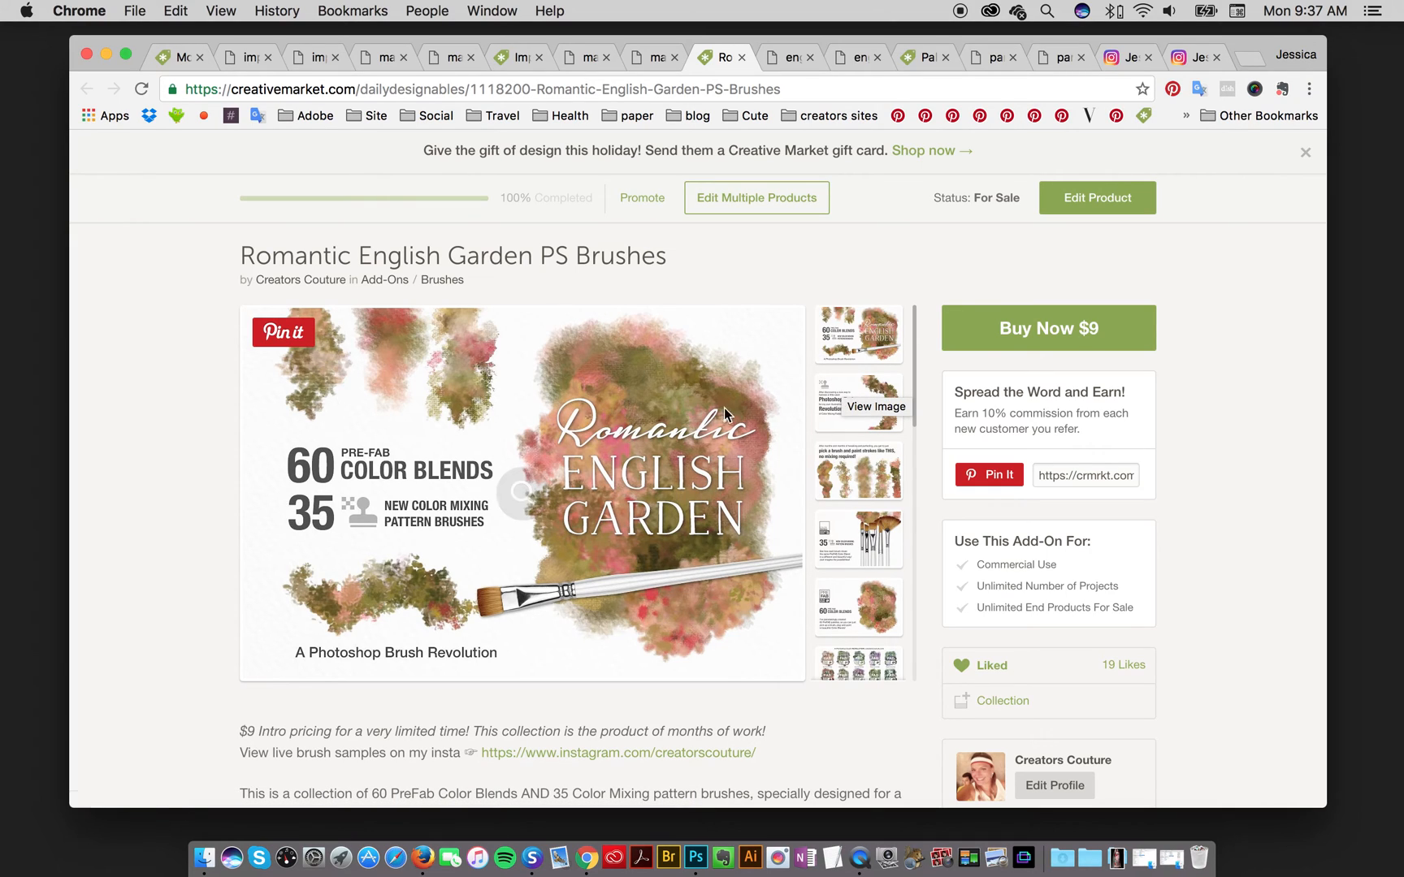
pyautogui.click(511, 57)
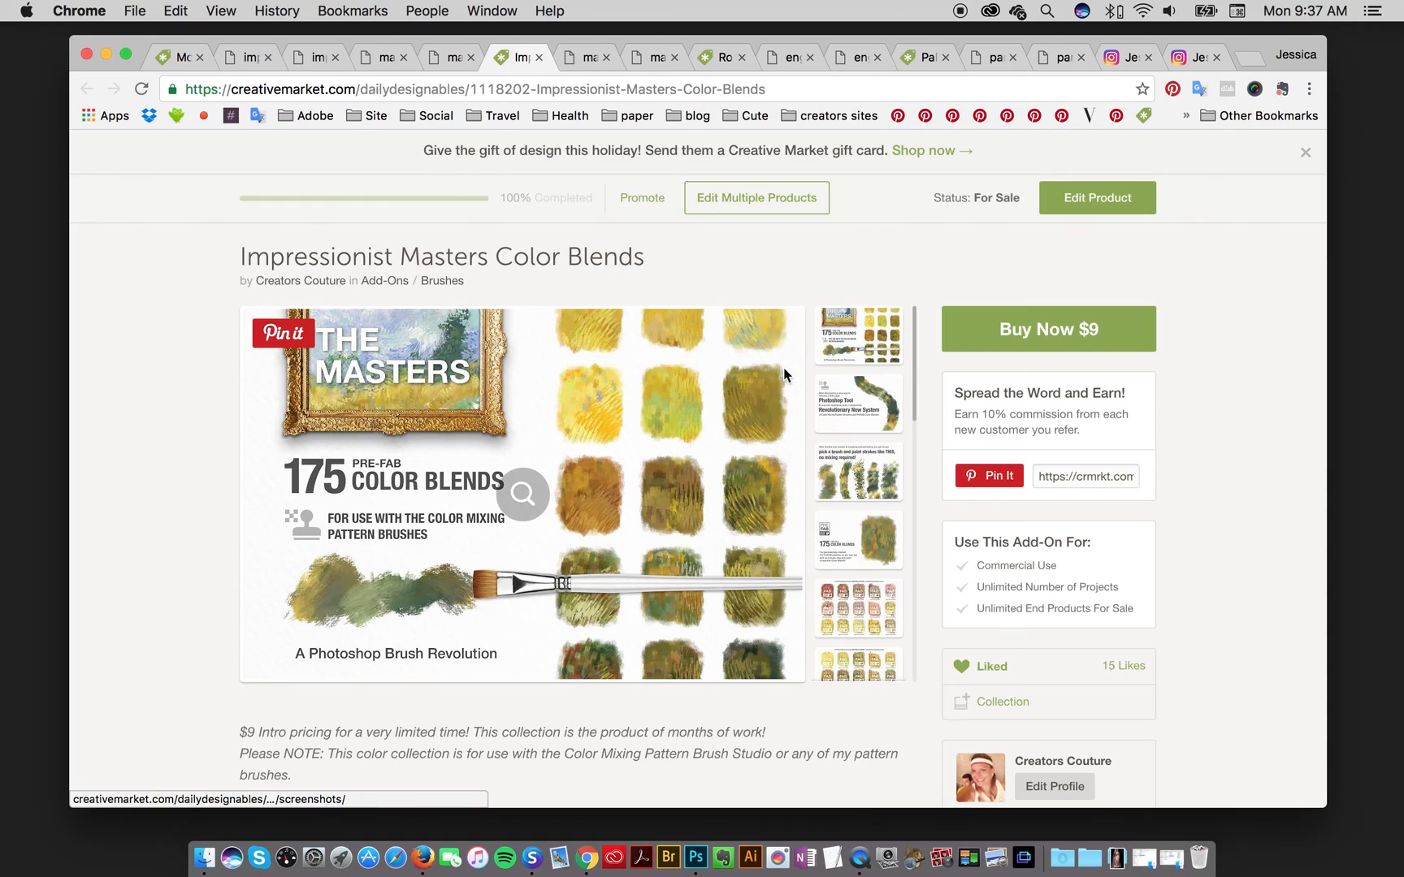
pyautogui.moveTo(757, 394)
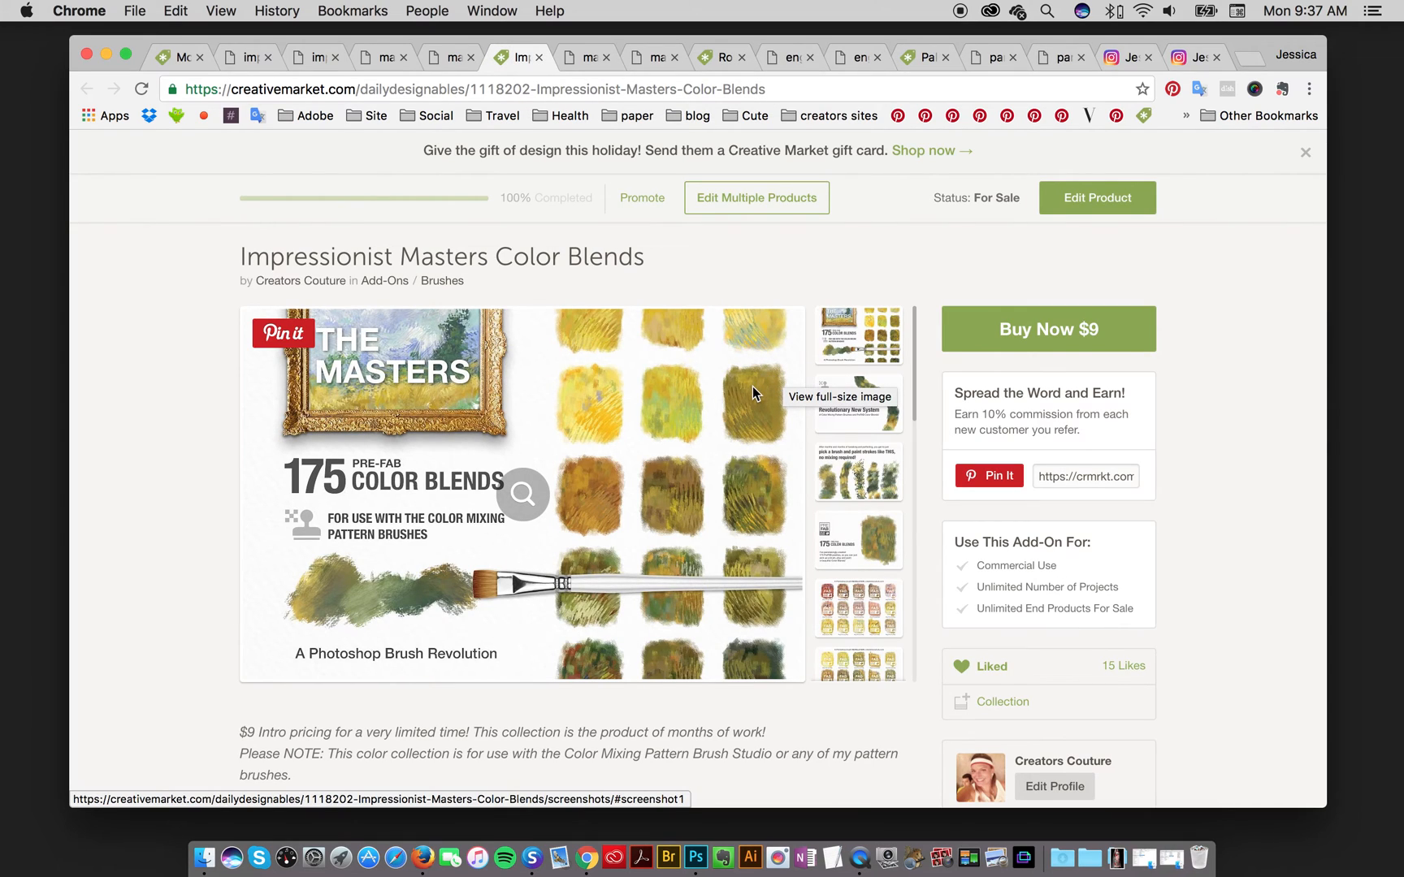
pyautogui.moveTo(647, 410)
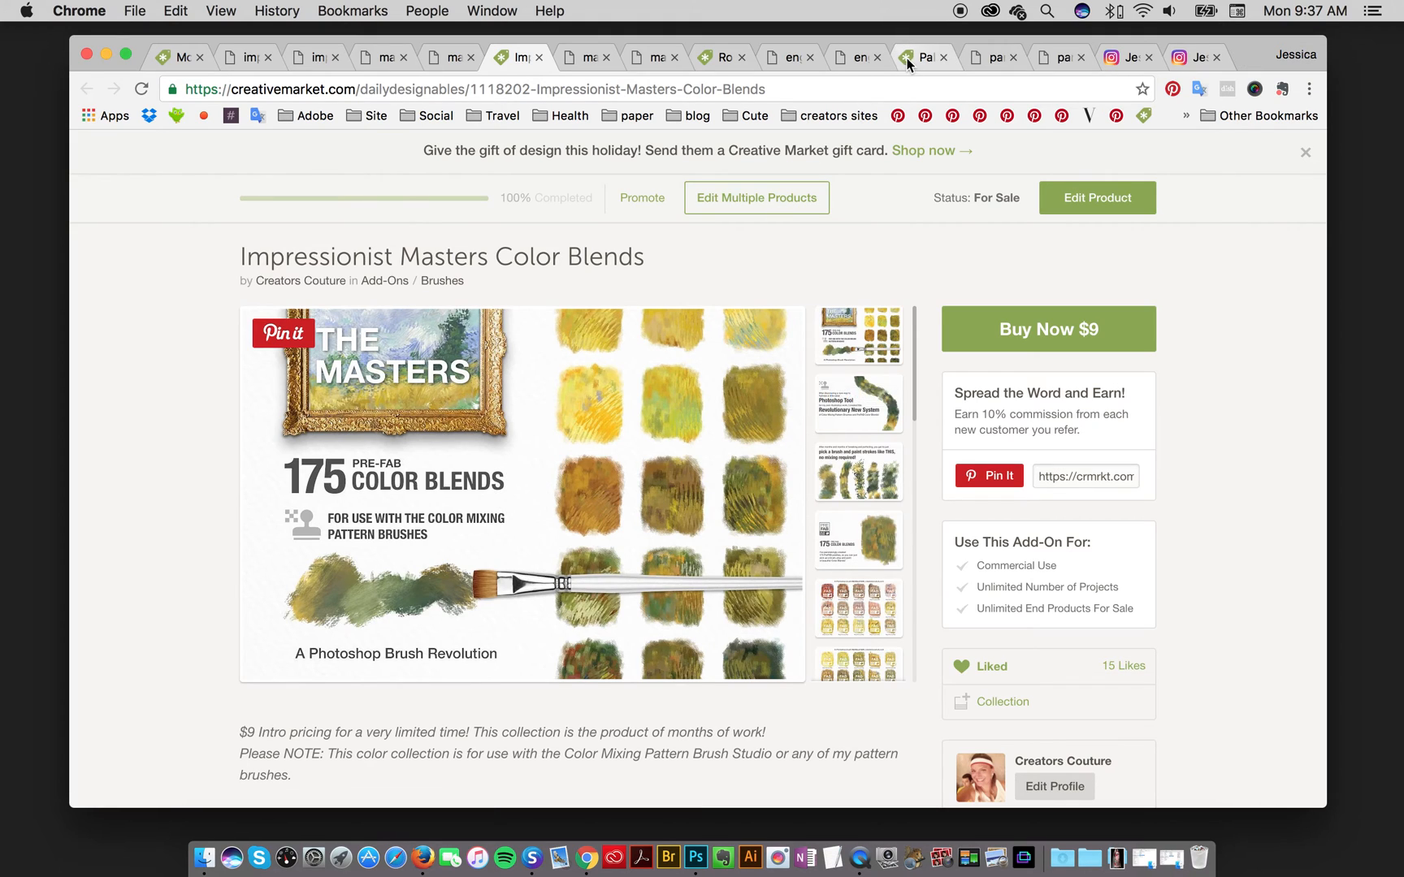
pyautogui.click(922, 56)
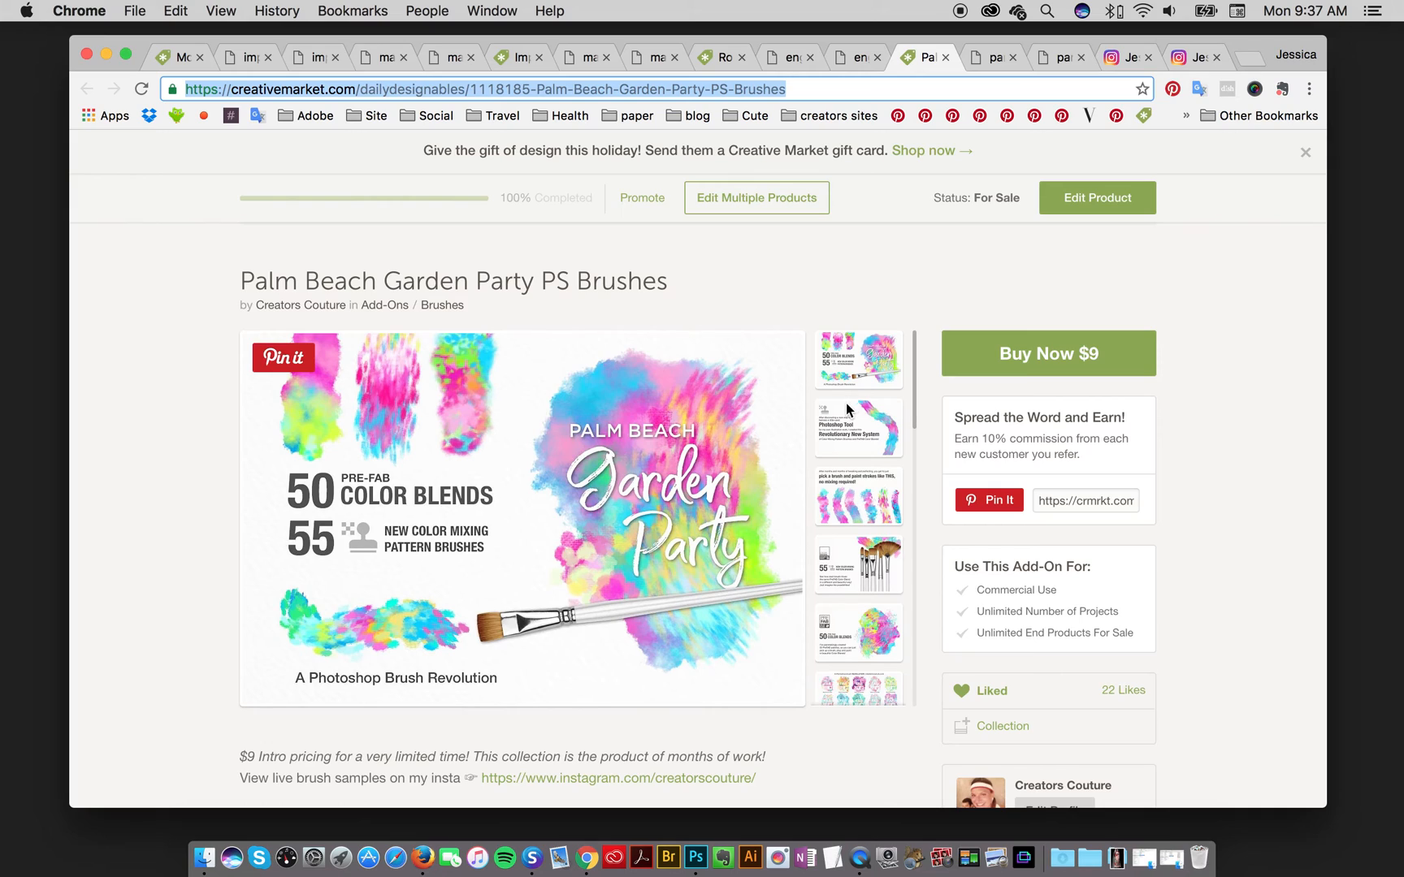
pyautogui.moveTo(858, 428)
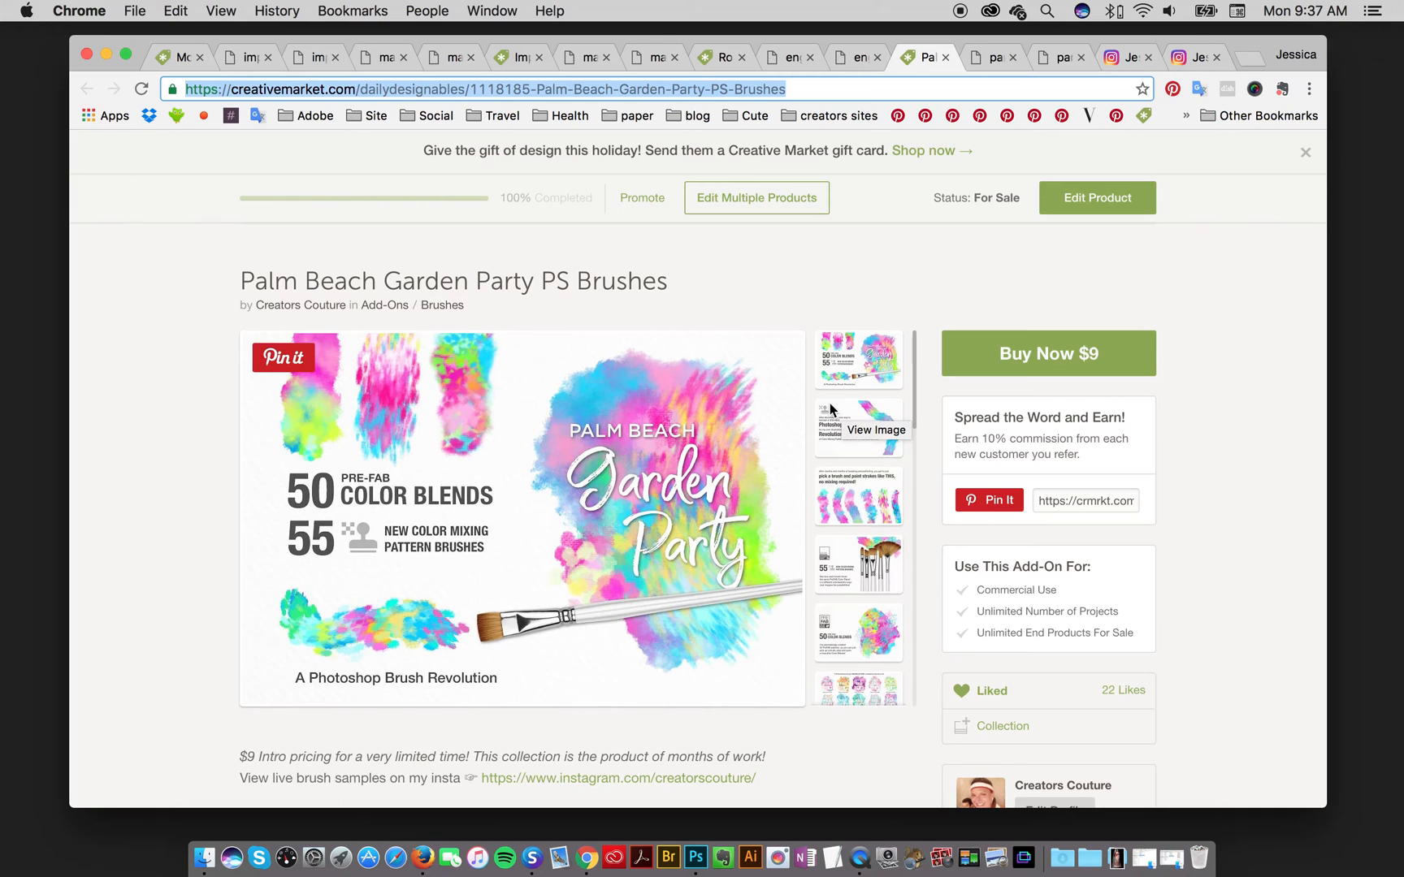
pyautogui.moveTo(815, 434)
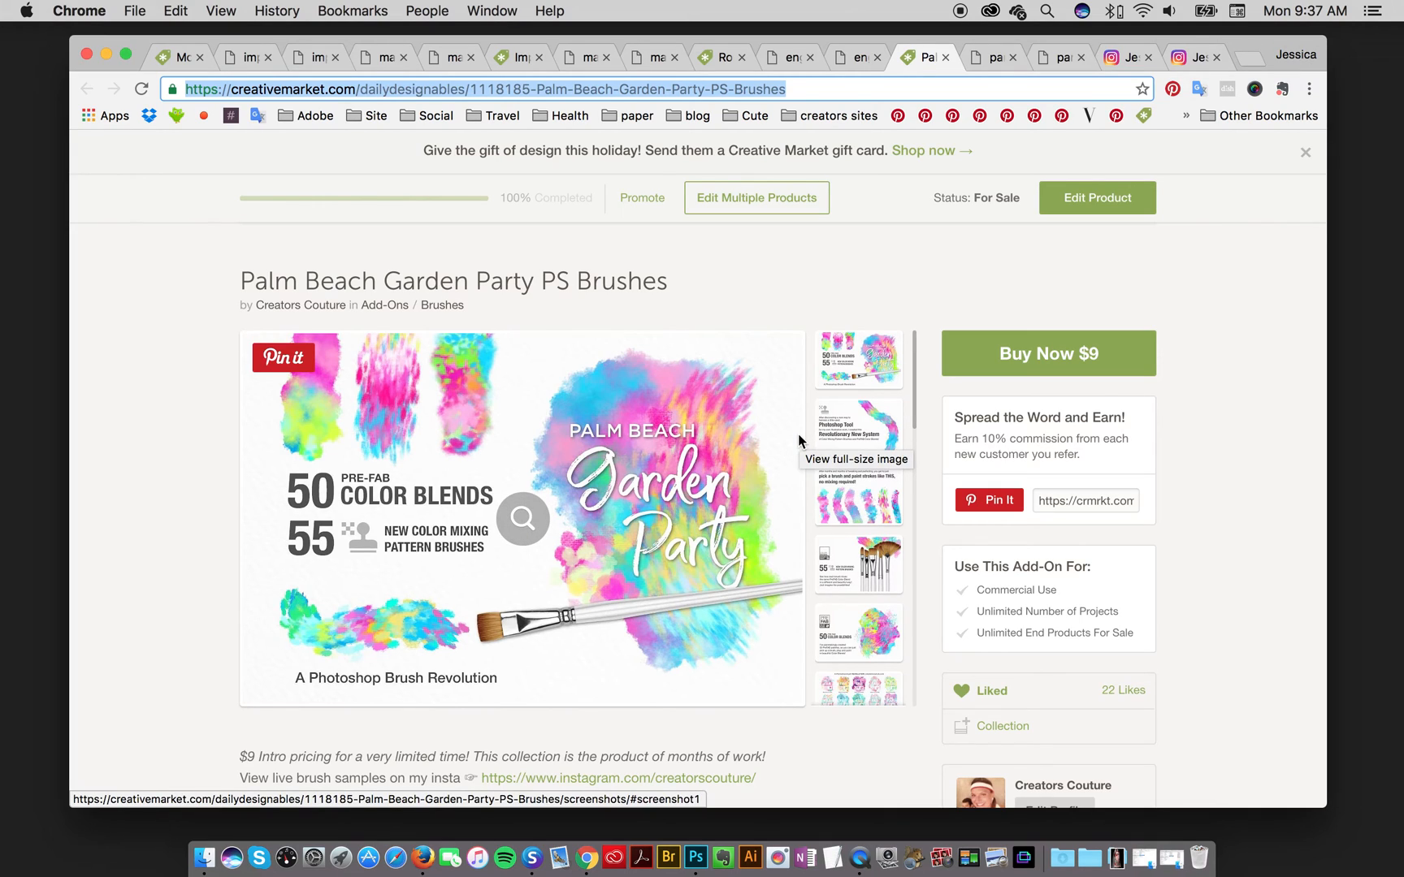
pyautogui.moveTo(799, 411)
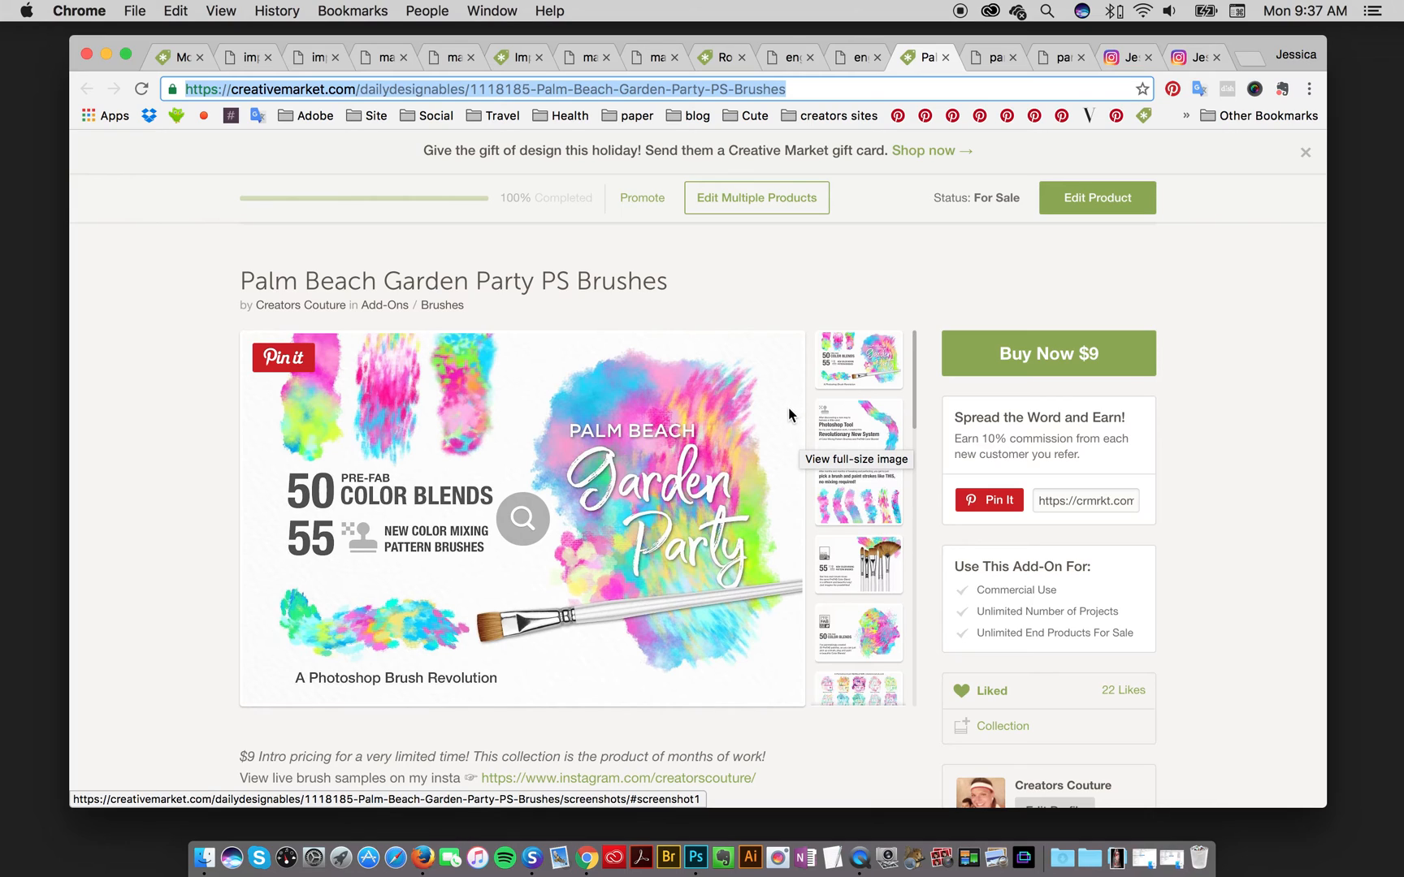
pyautogui.moveTo(783, 420)
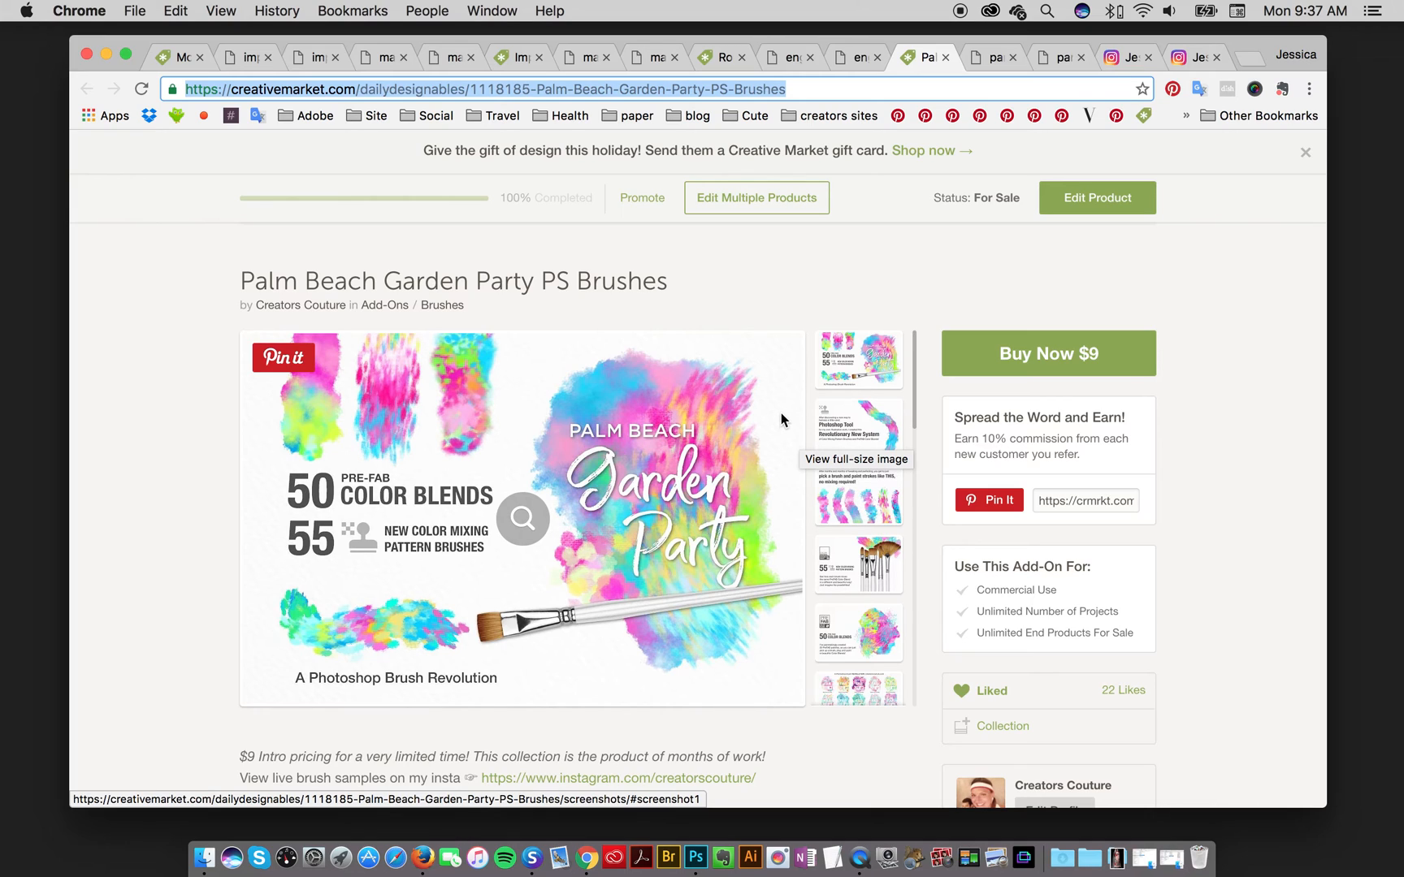
# - Scroll the Palm Beach Garden Party listing, then view the party-brush.jpg proof sheet
pyautogui.scroll(-3)
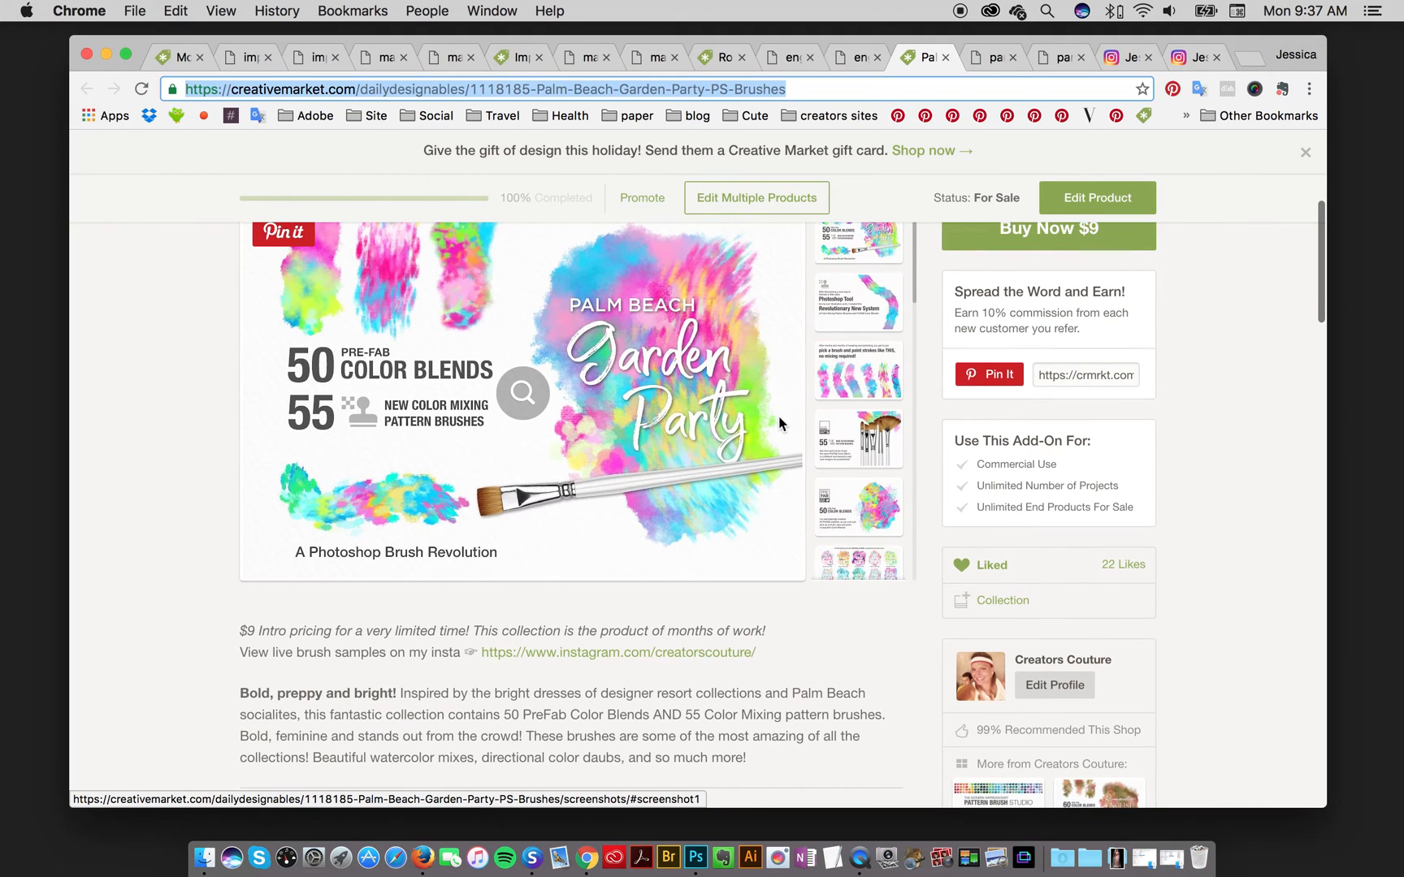
pyautogui.moveTo(779, 424)
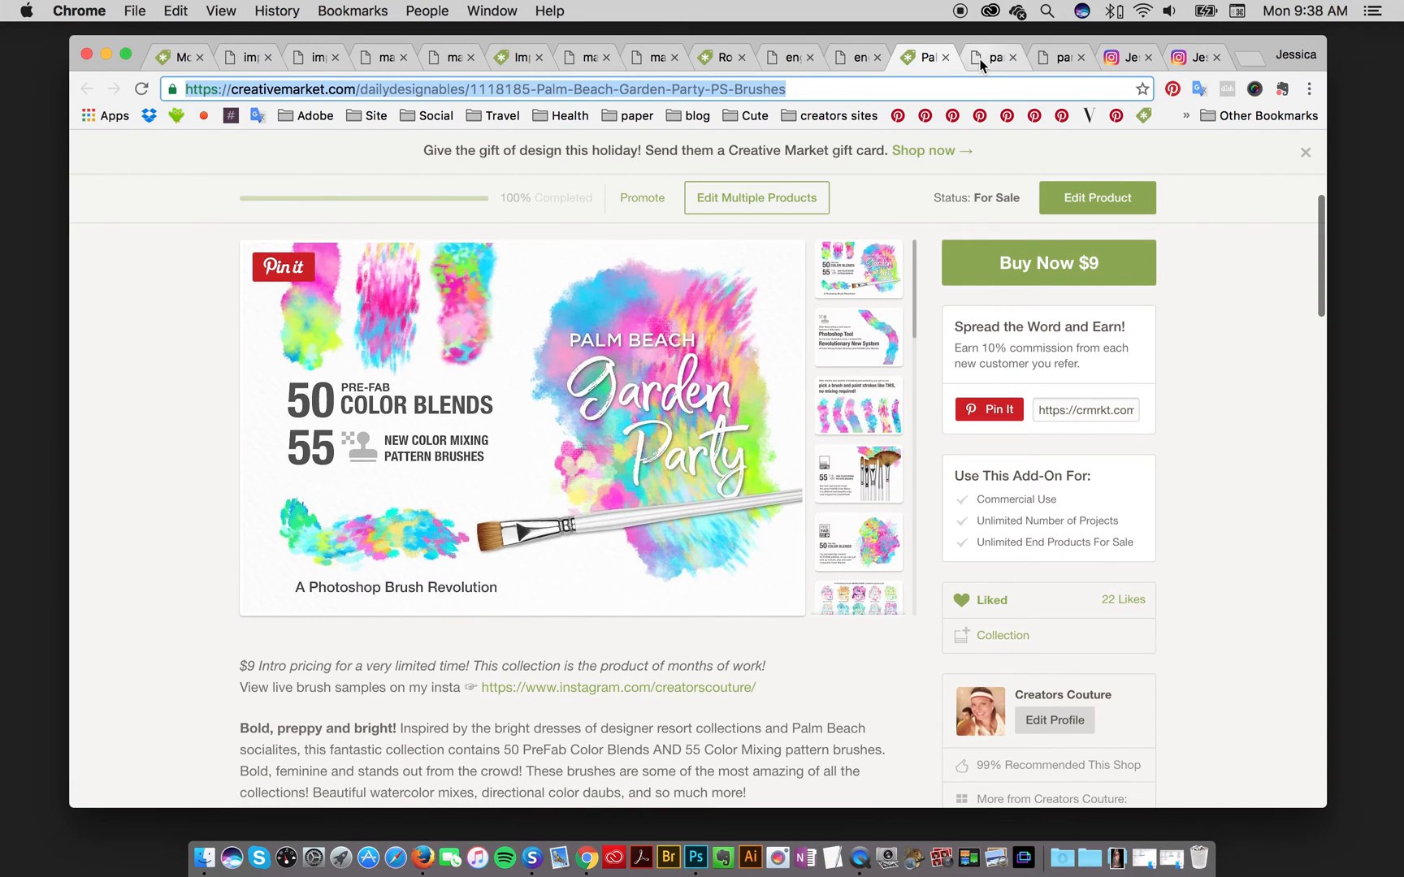
pyautogui.click(990, 56)
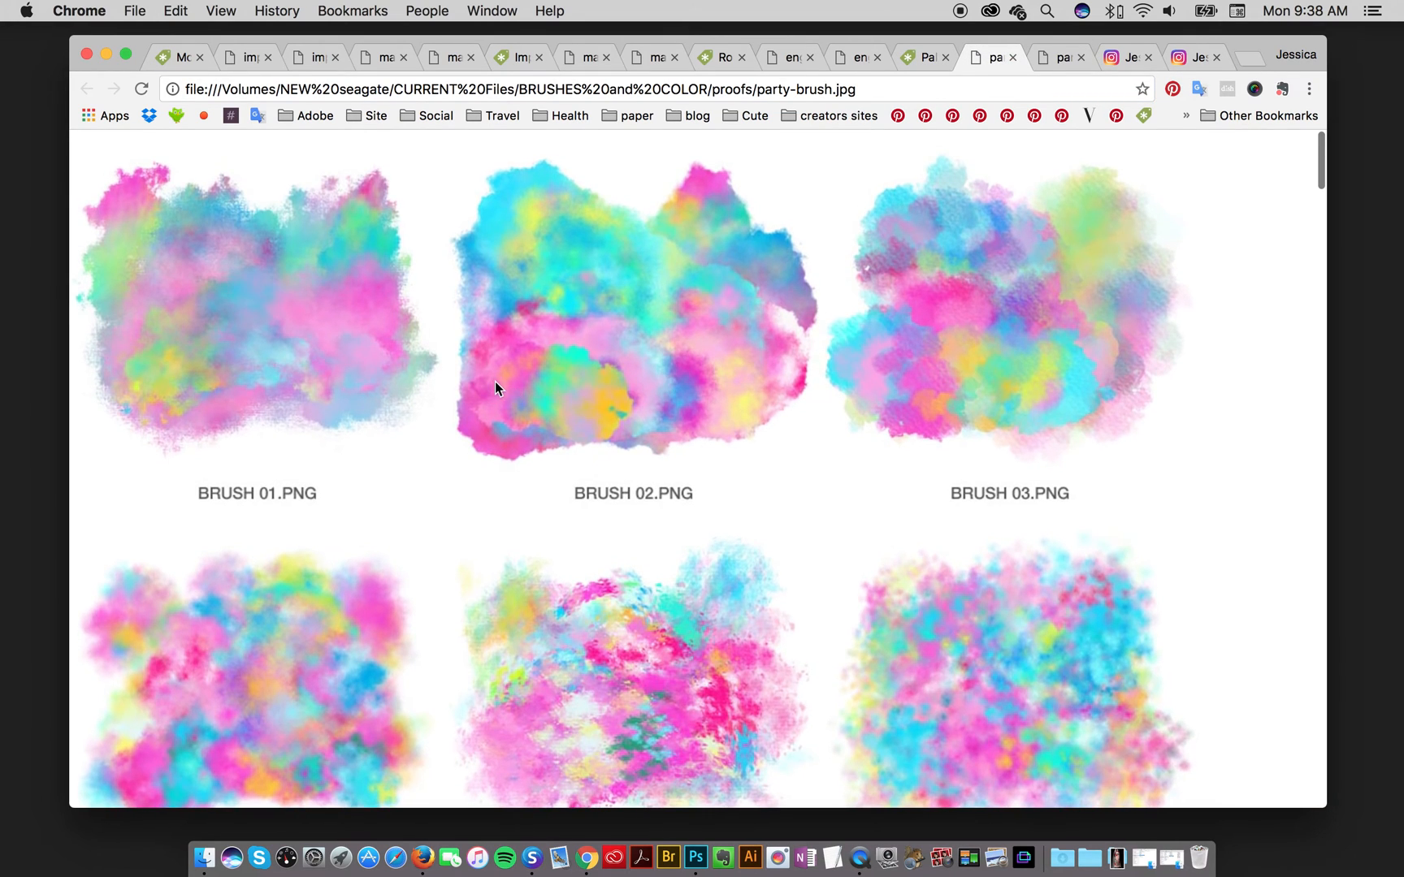
# - Scroll the party-brush sheet down to brush 55, then view the party-palettes.jpg sheet
pyautogui.scroll(-3)
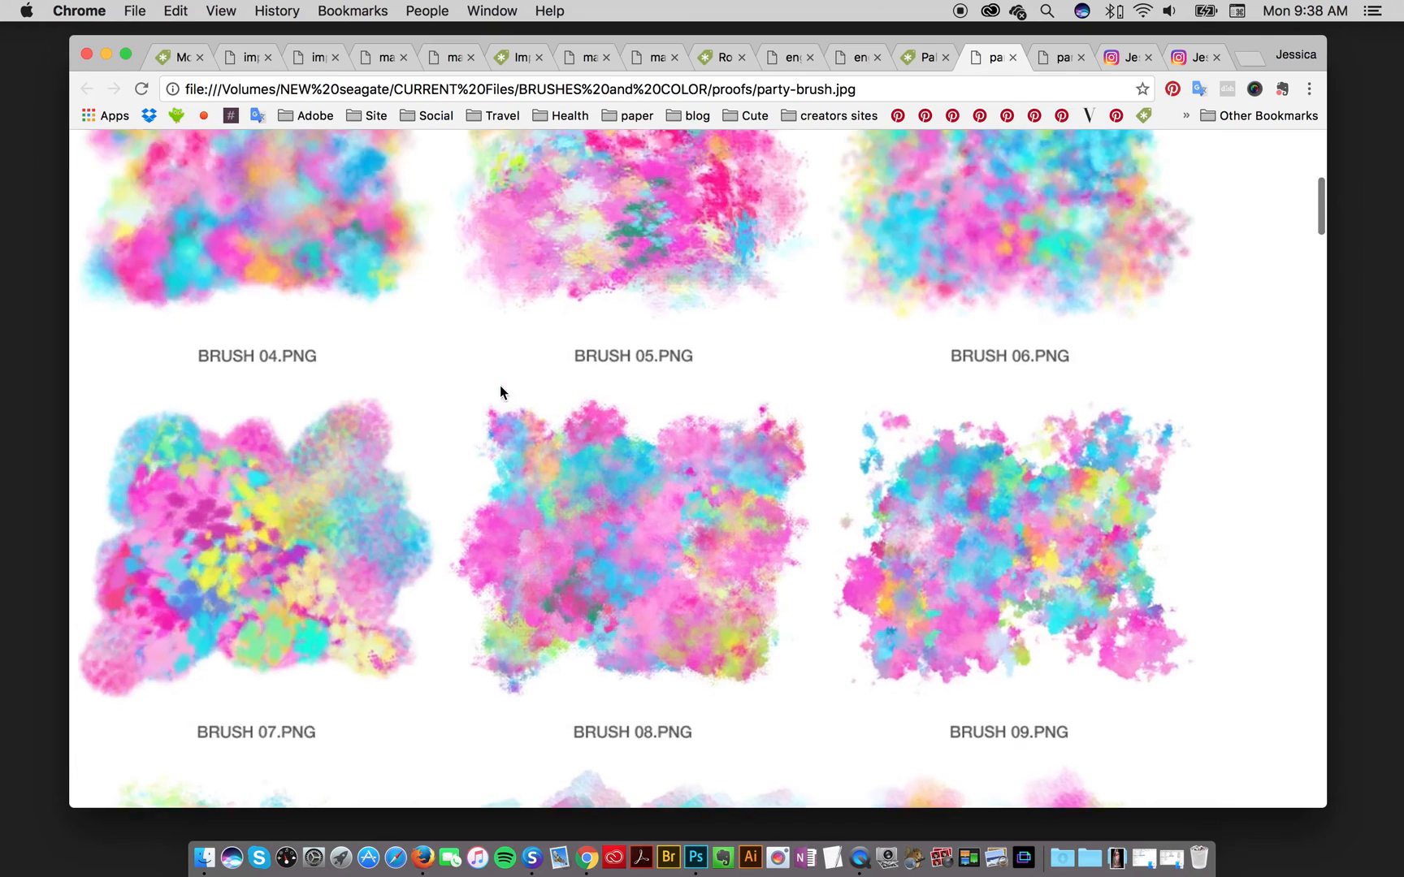
pyautogui.scroll(-3)
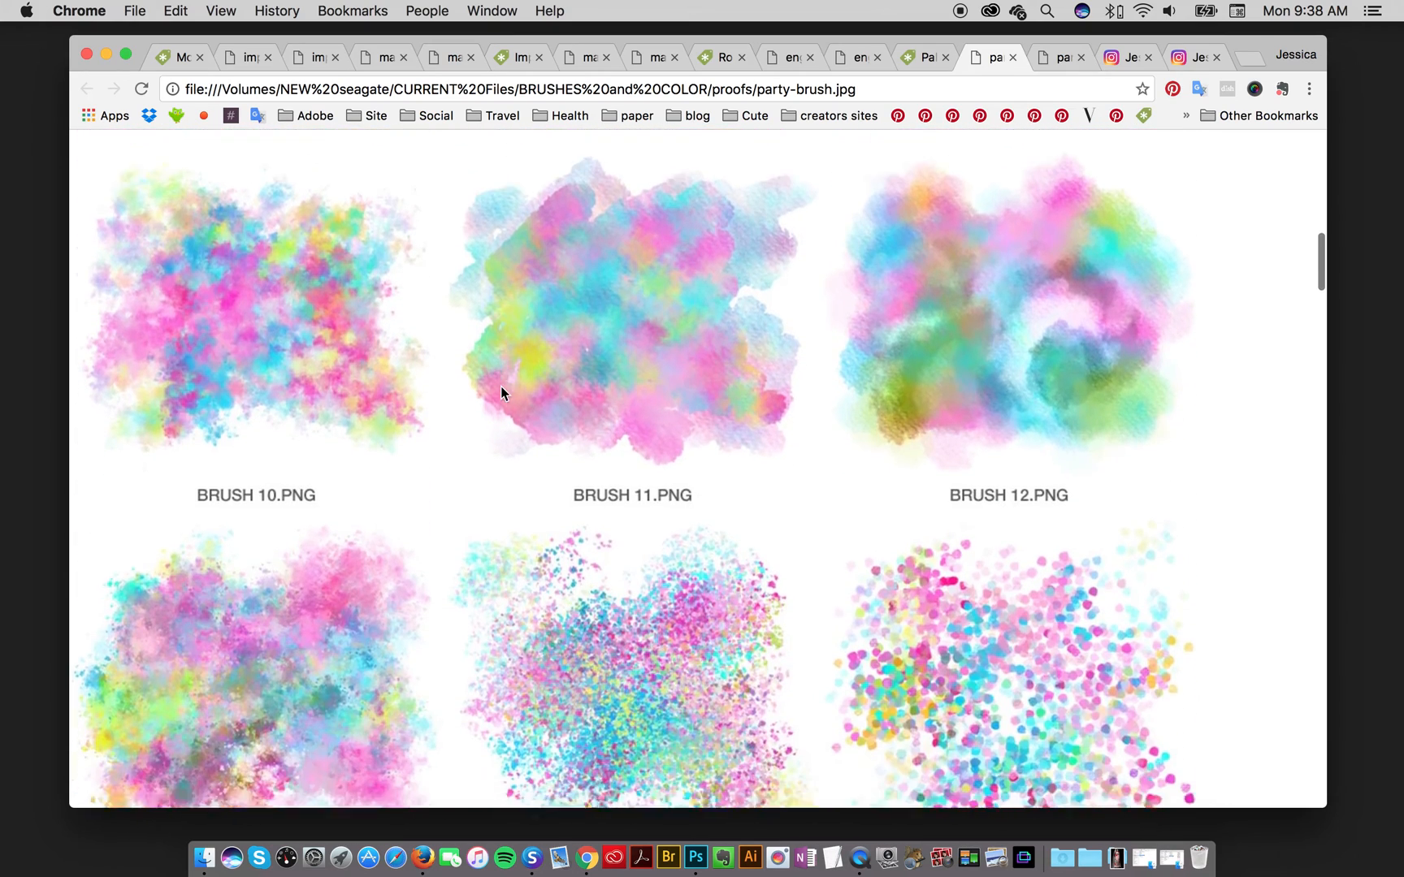
pyautogui.scroll(-3)
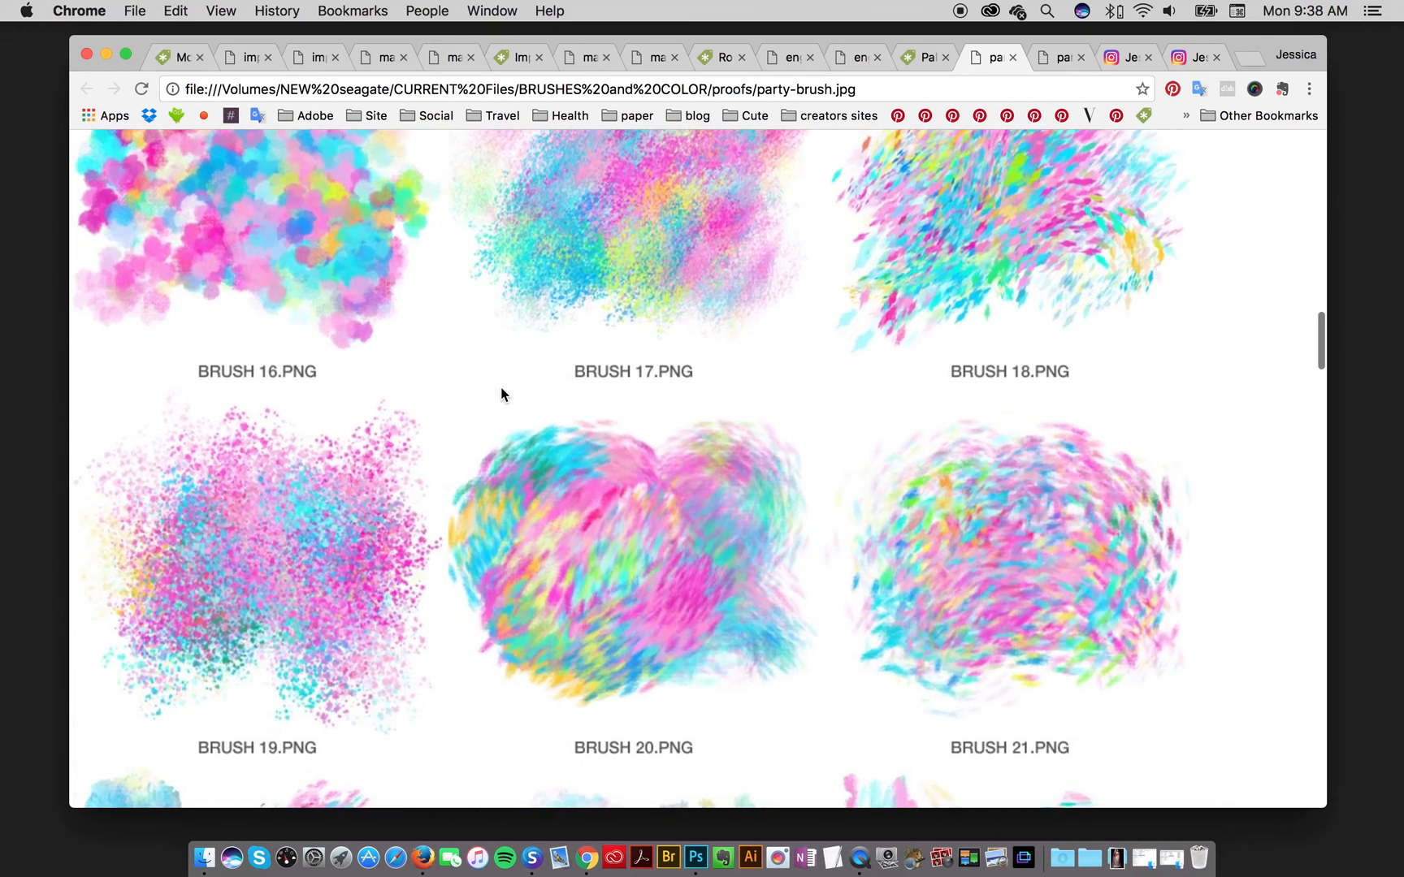
pyautogui.scroll(-3)
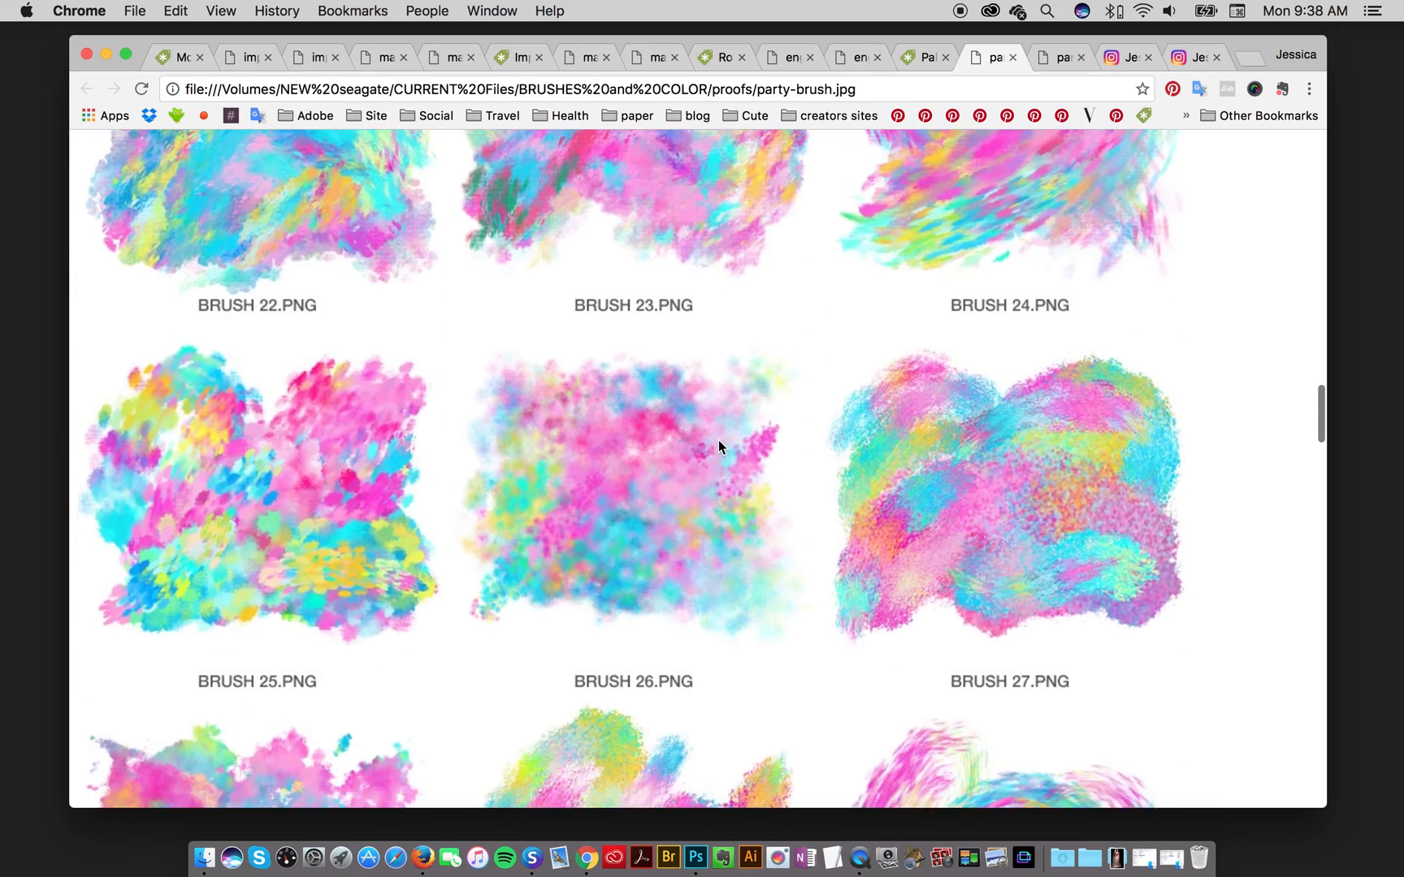
pyautogui.scroll(-3)
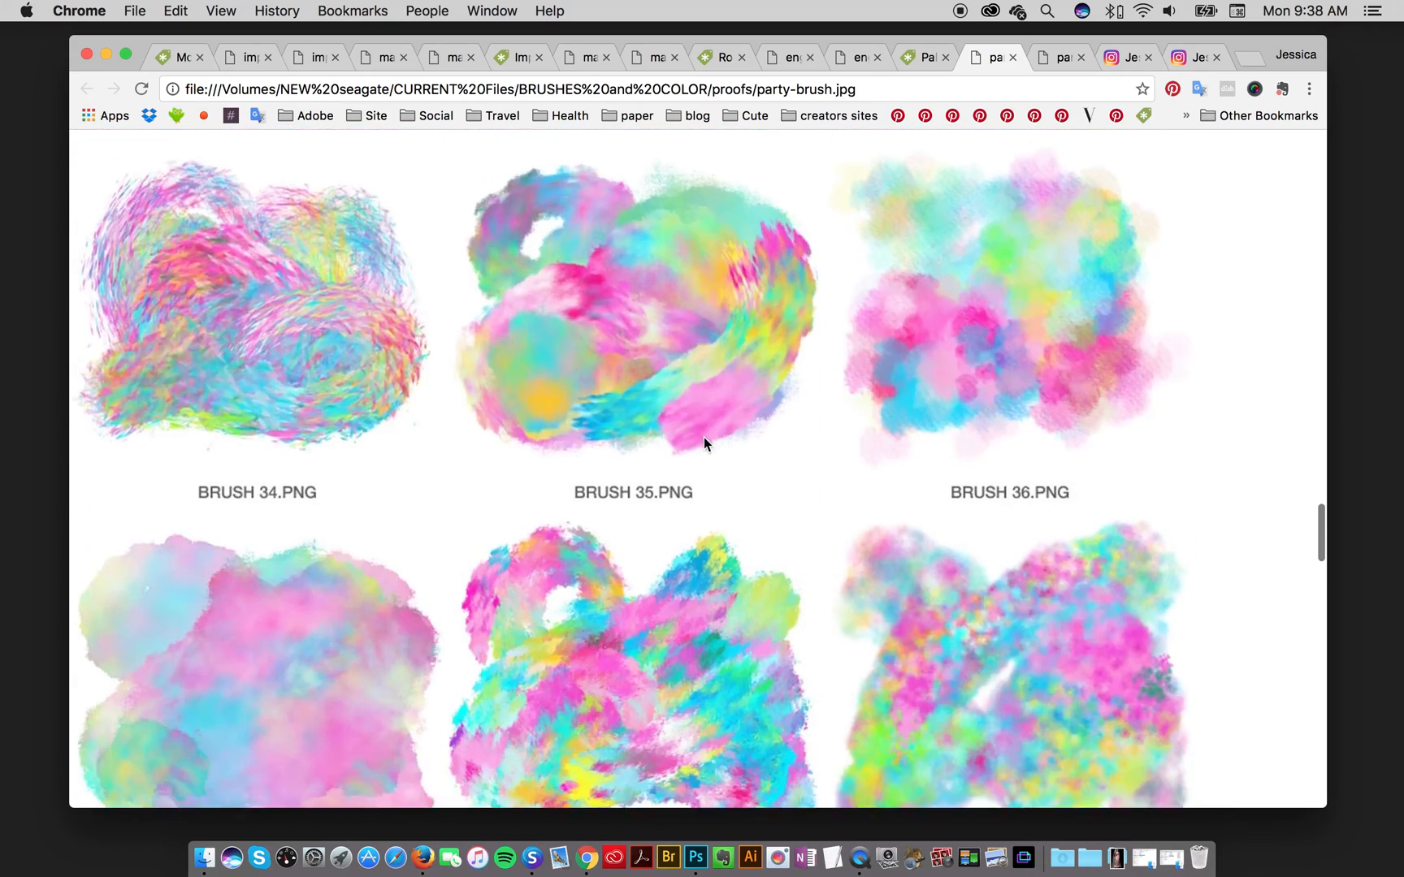
pyautogui.scroll(-3)
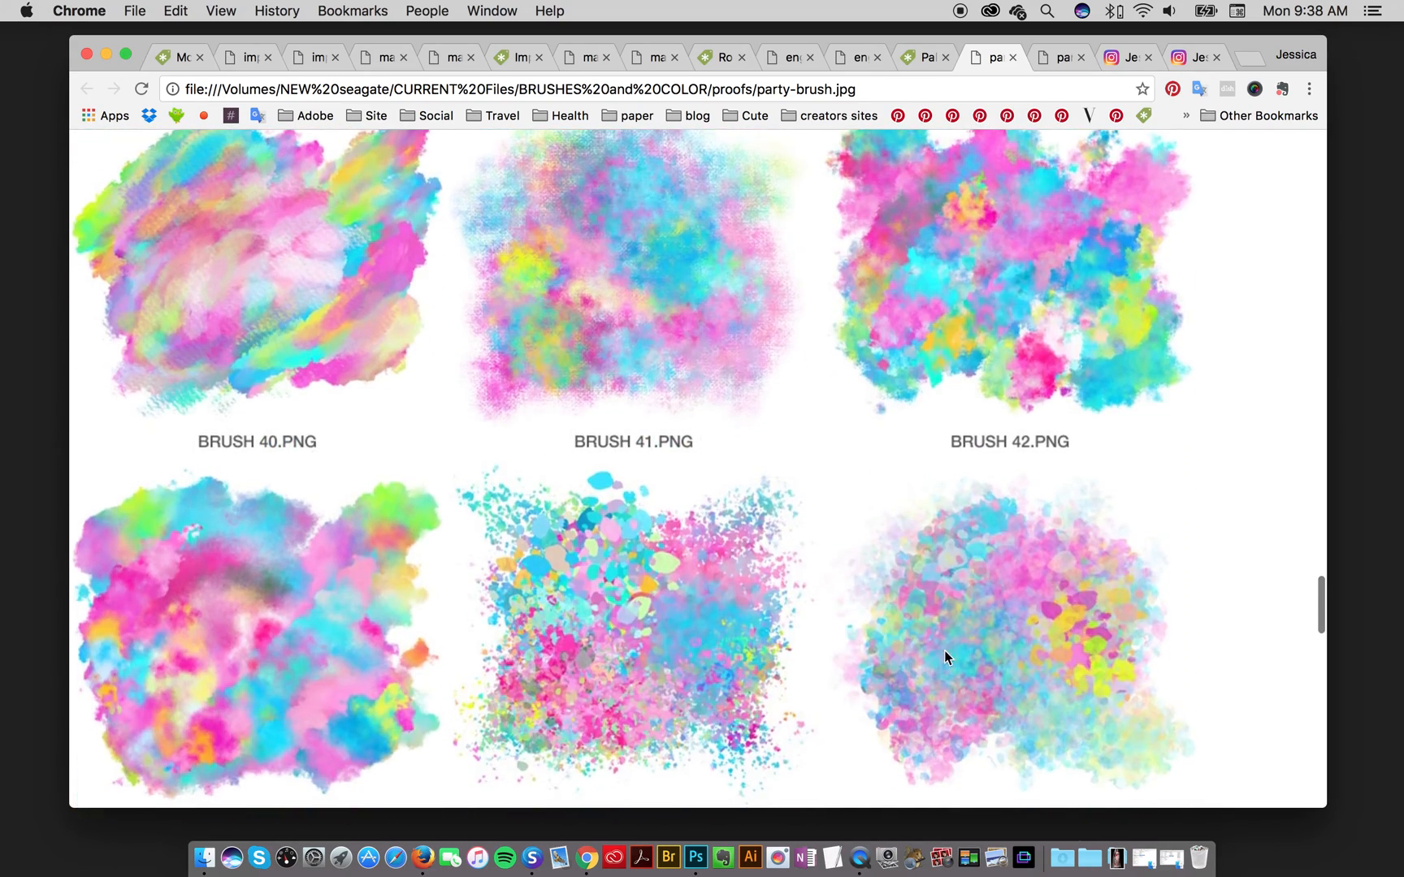
pyautogui.scroll(-3)
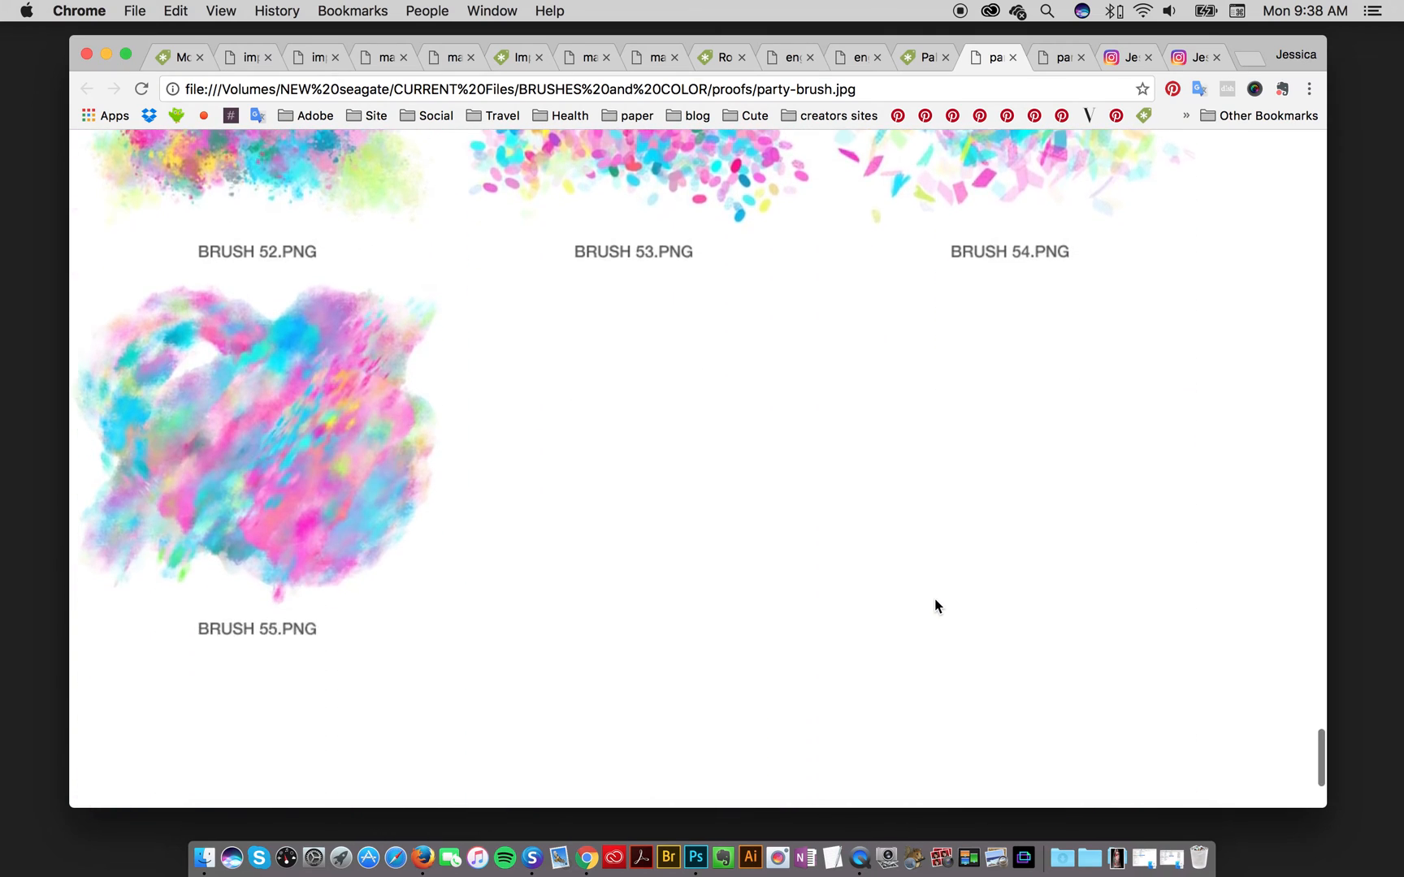
pyautogui.click(1062, 57)
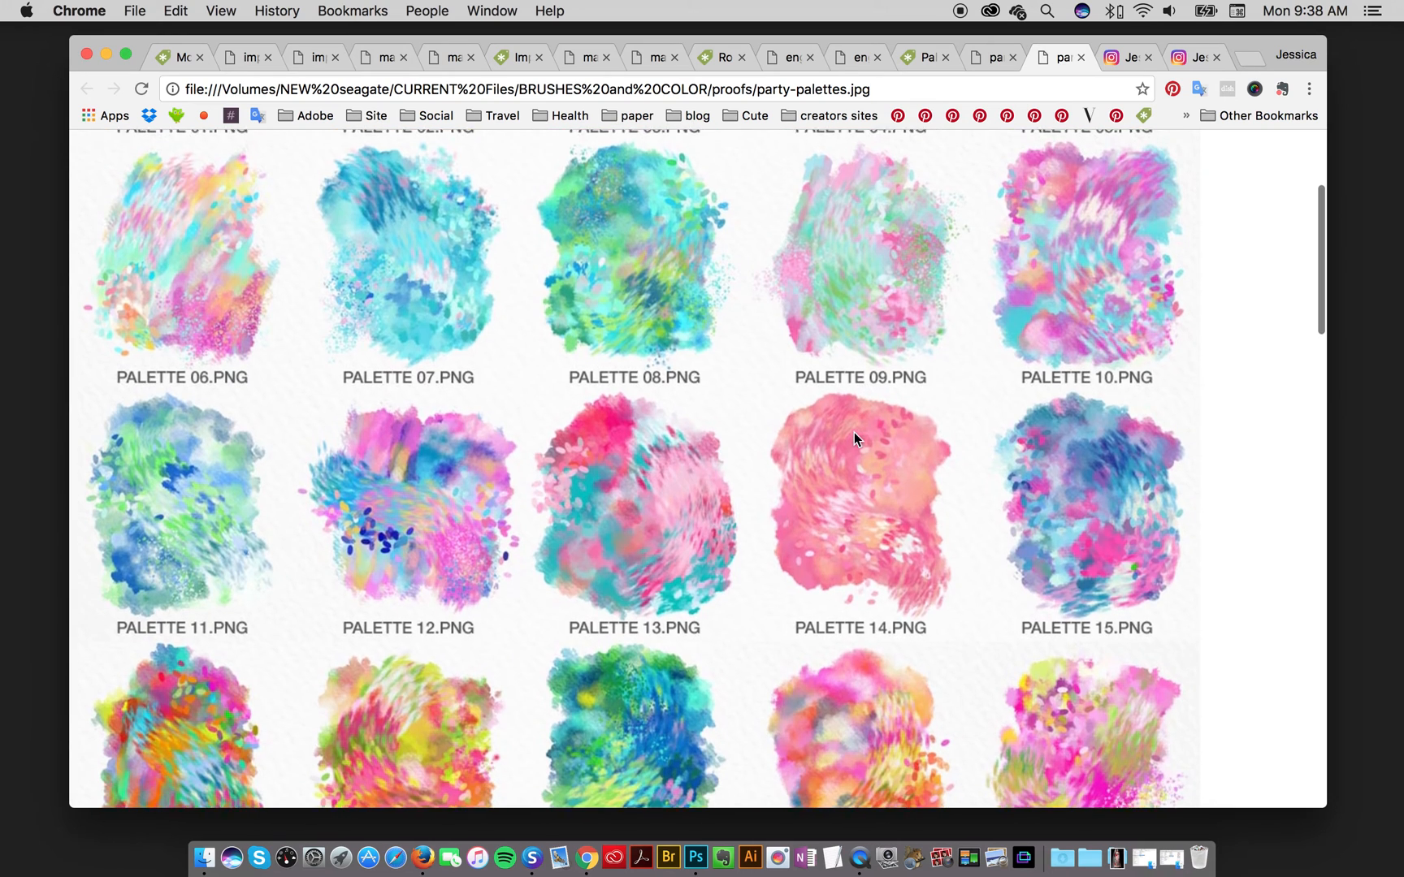
pyautogui.scroll(-3)
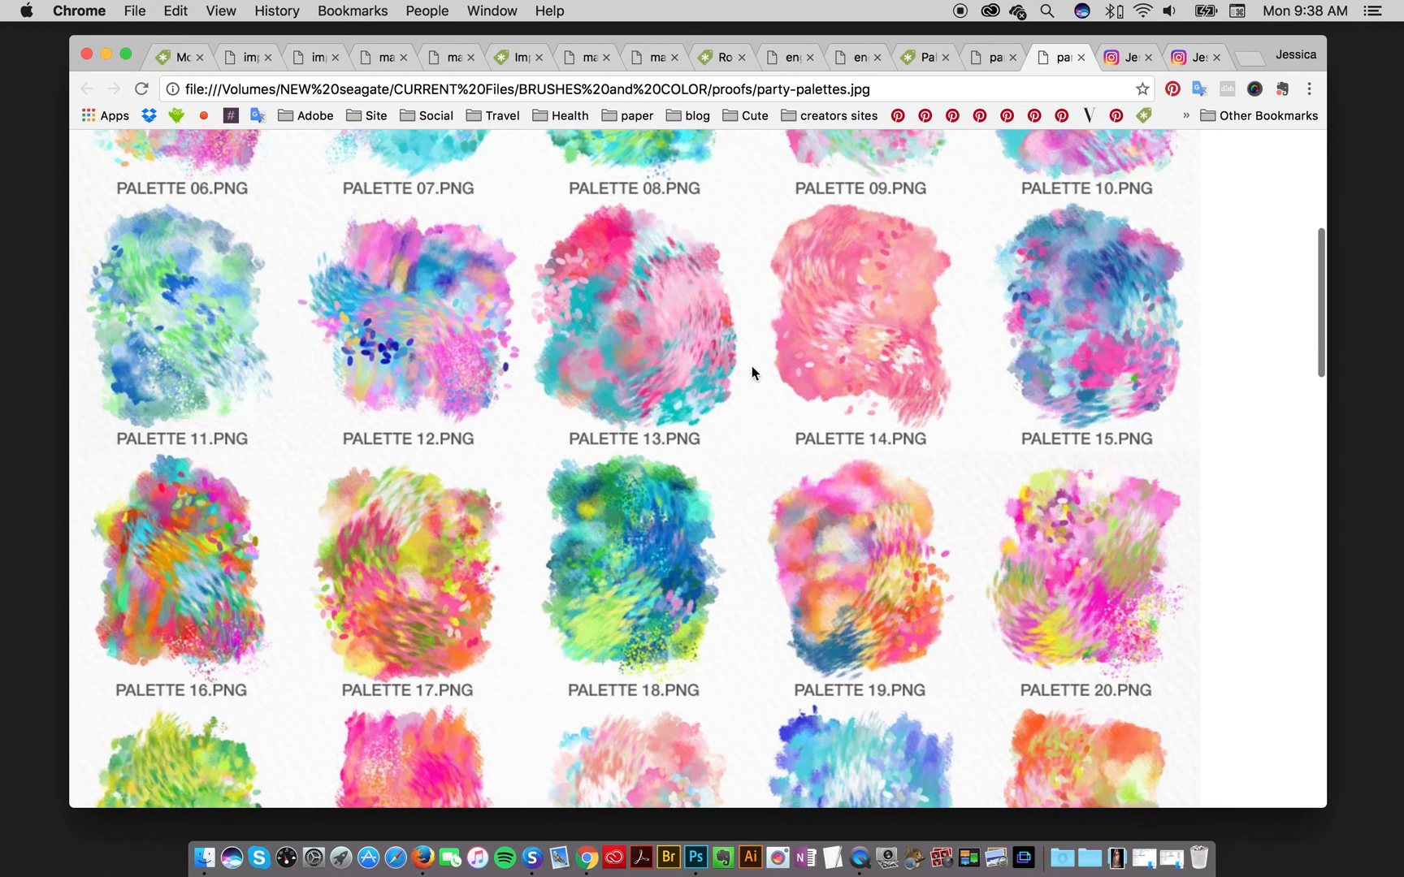
pyautogui.scroll(-3)
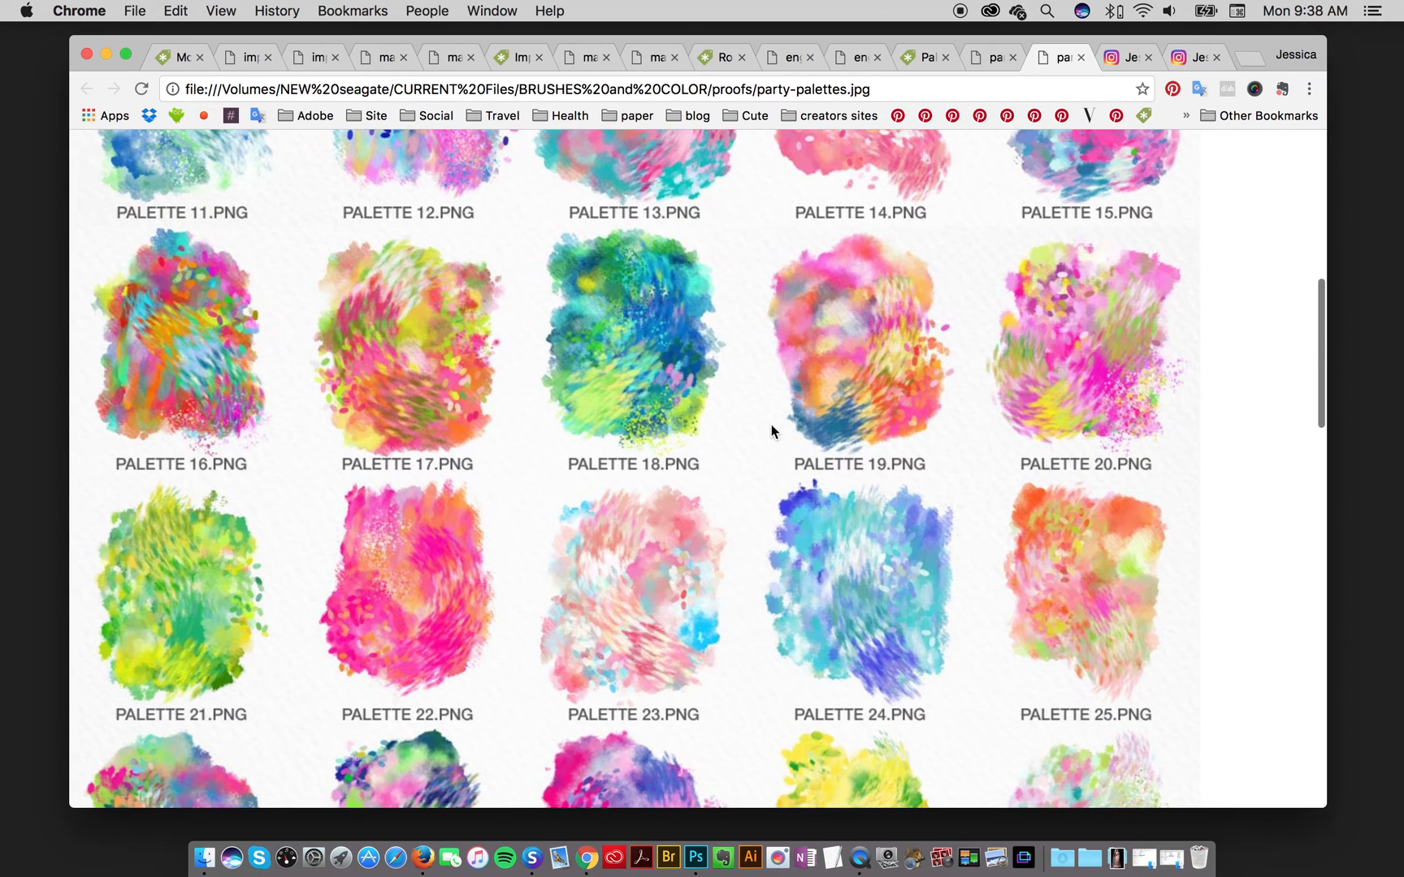
pyautogui.scroll(-3)
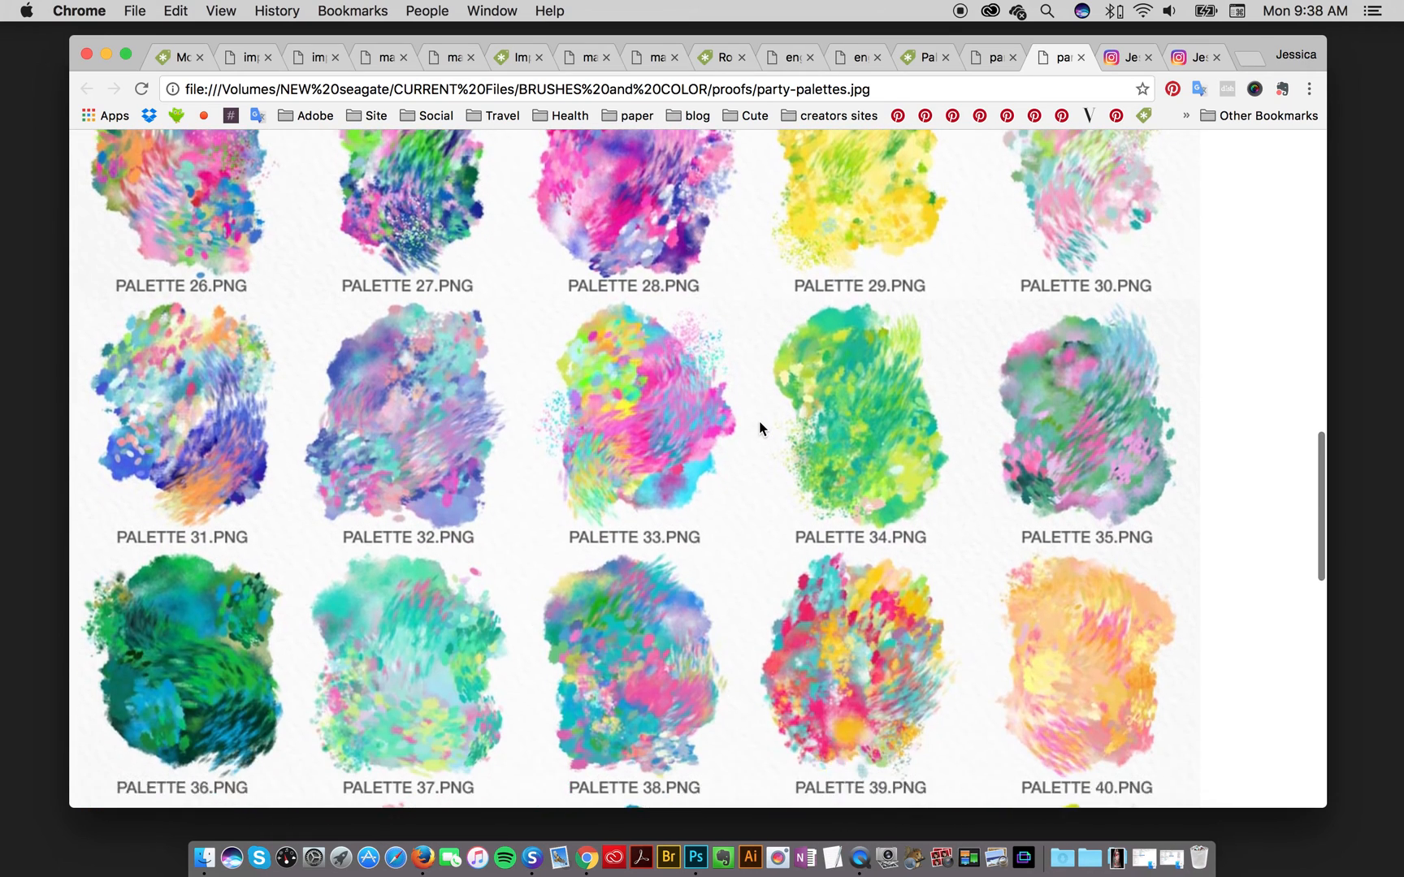
pyautogui.scroll(-3)
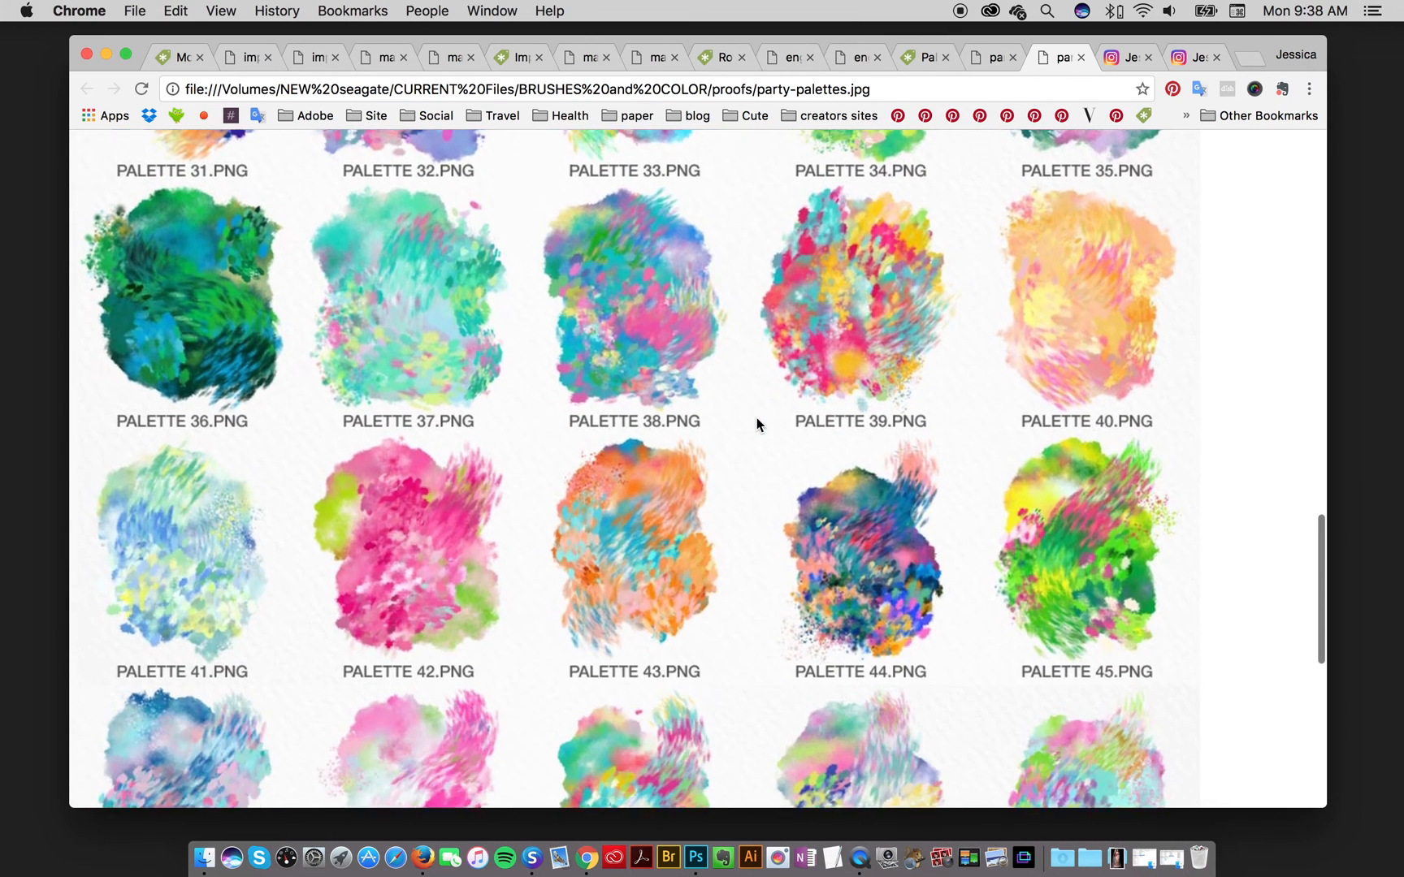
pyautogui.scroll(-3)
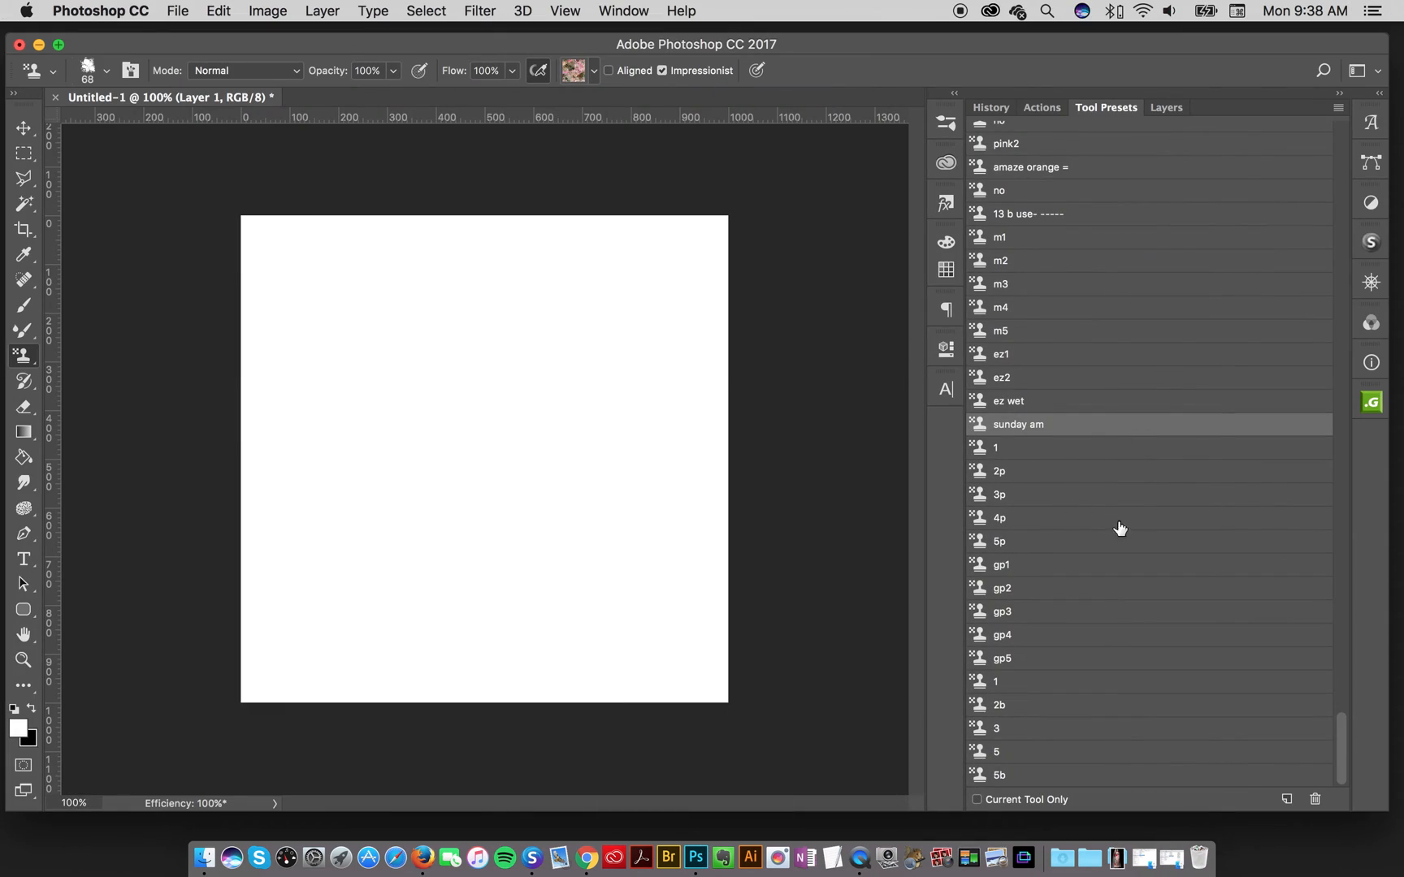
pyautogui.moveTo(1039, 586)
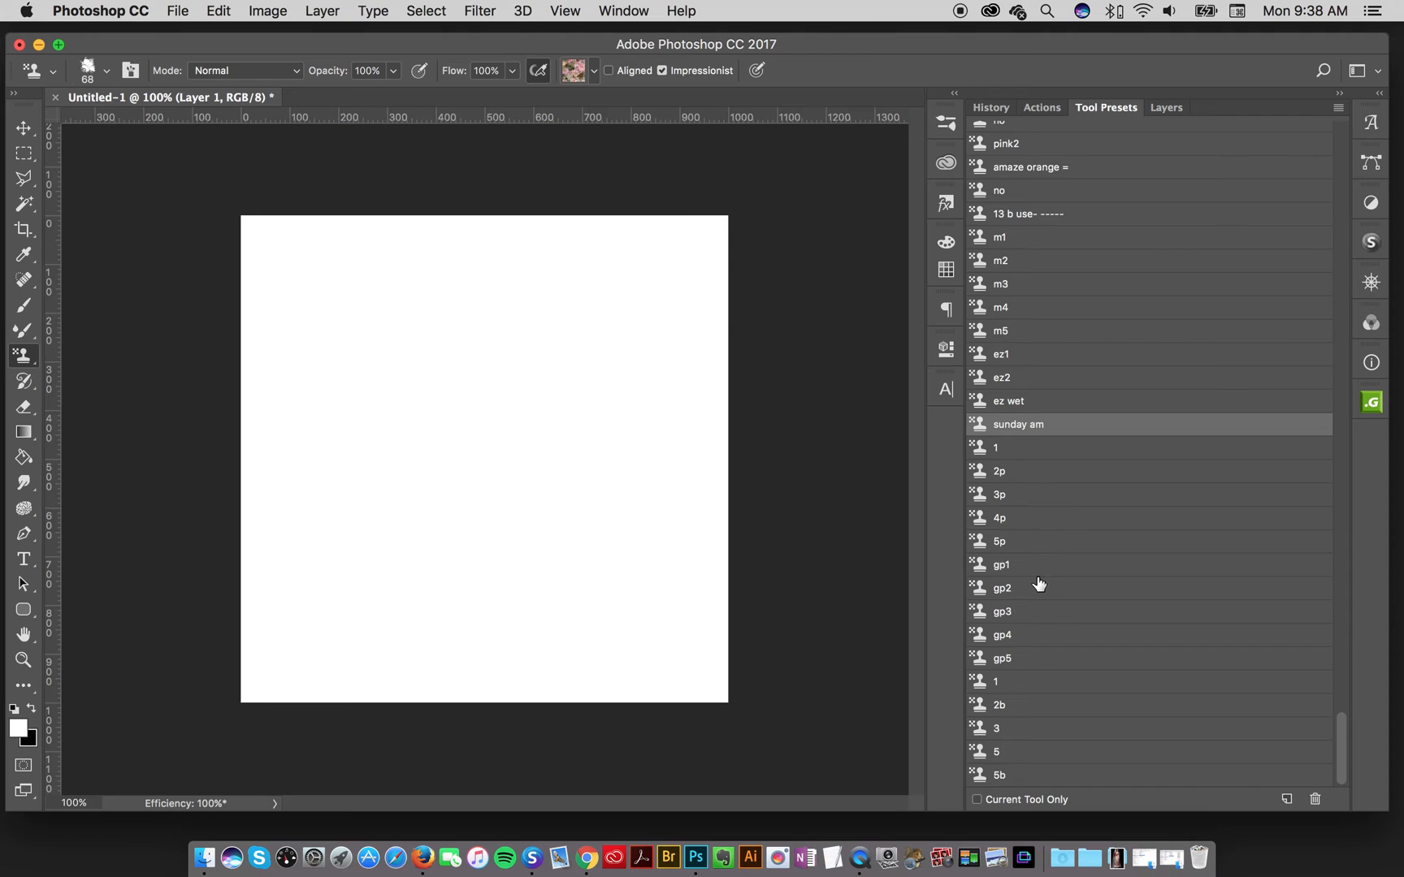
# - Test-paint gp1 as a tall stroke at left and gp5 as a cyan patch upper right
pyautogui.click(1002, 565)
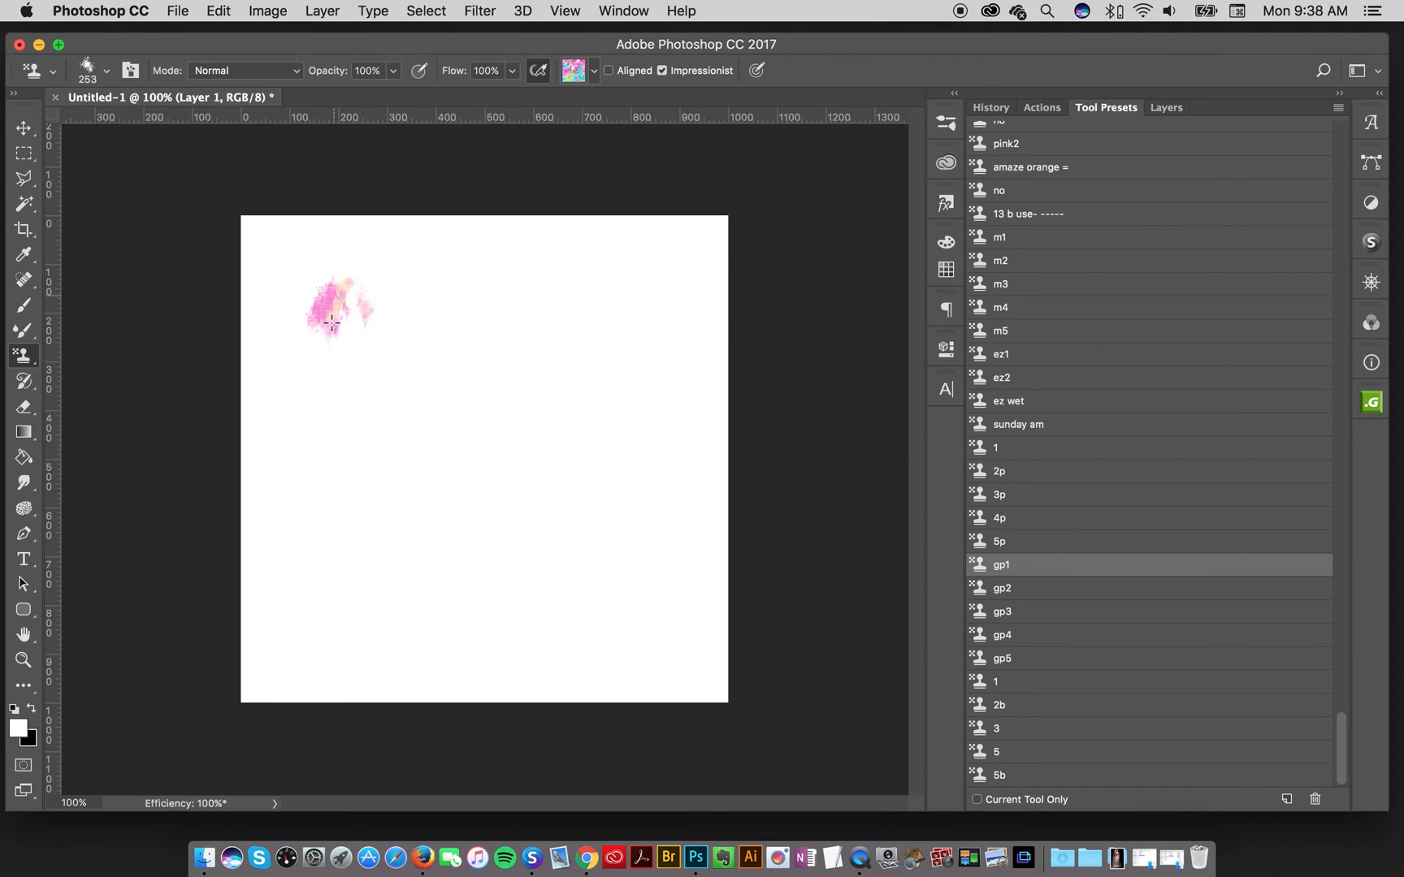
pyautogui.moveTo(335, 323); pyautogui.dragTo(327, 600)
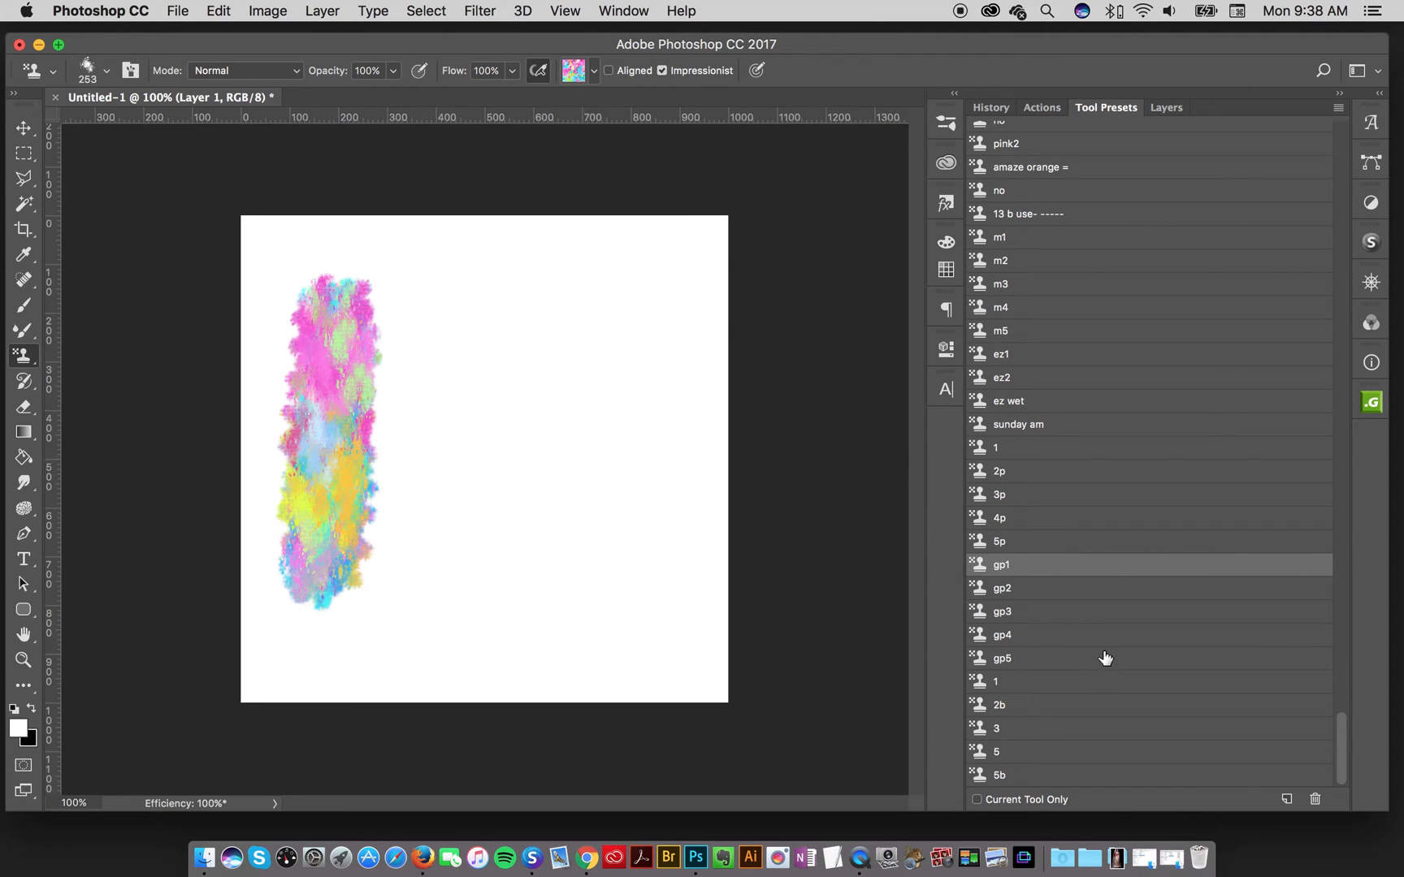
pyautogui.click(1002, 589)
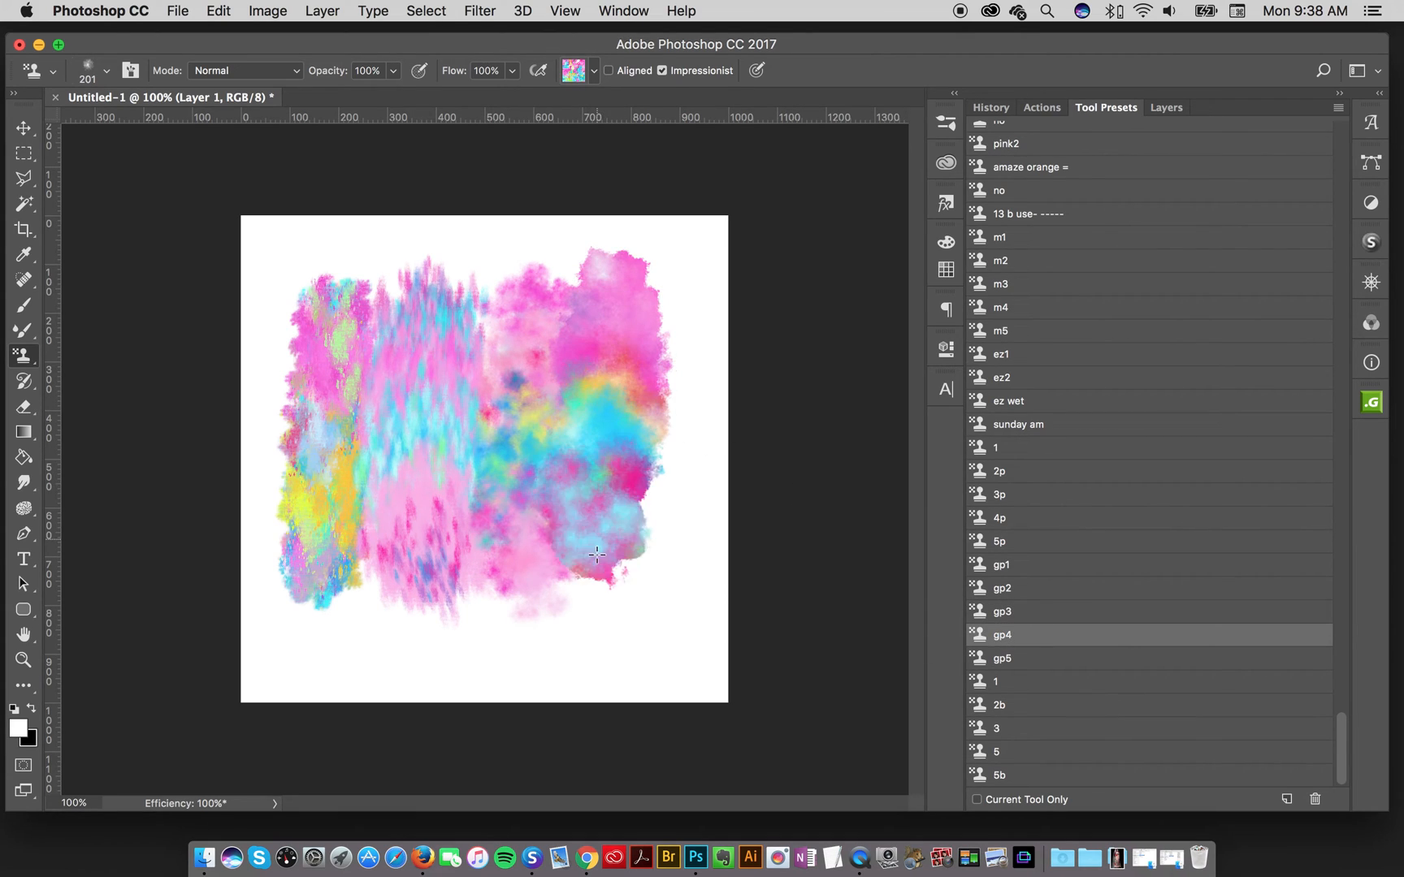
pyautogui.click(1003, 658)
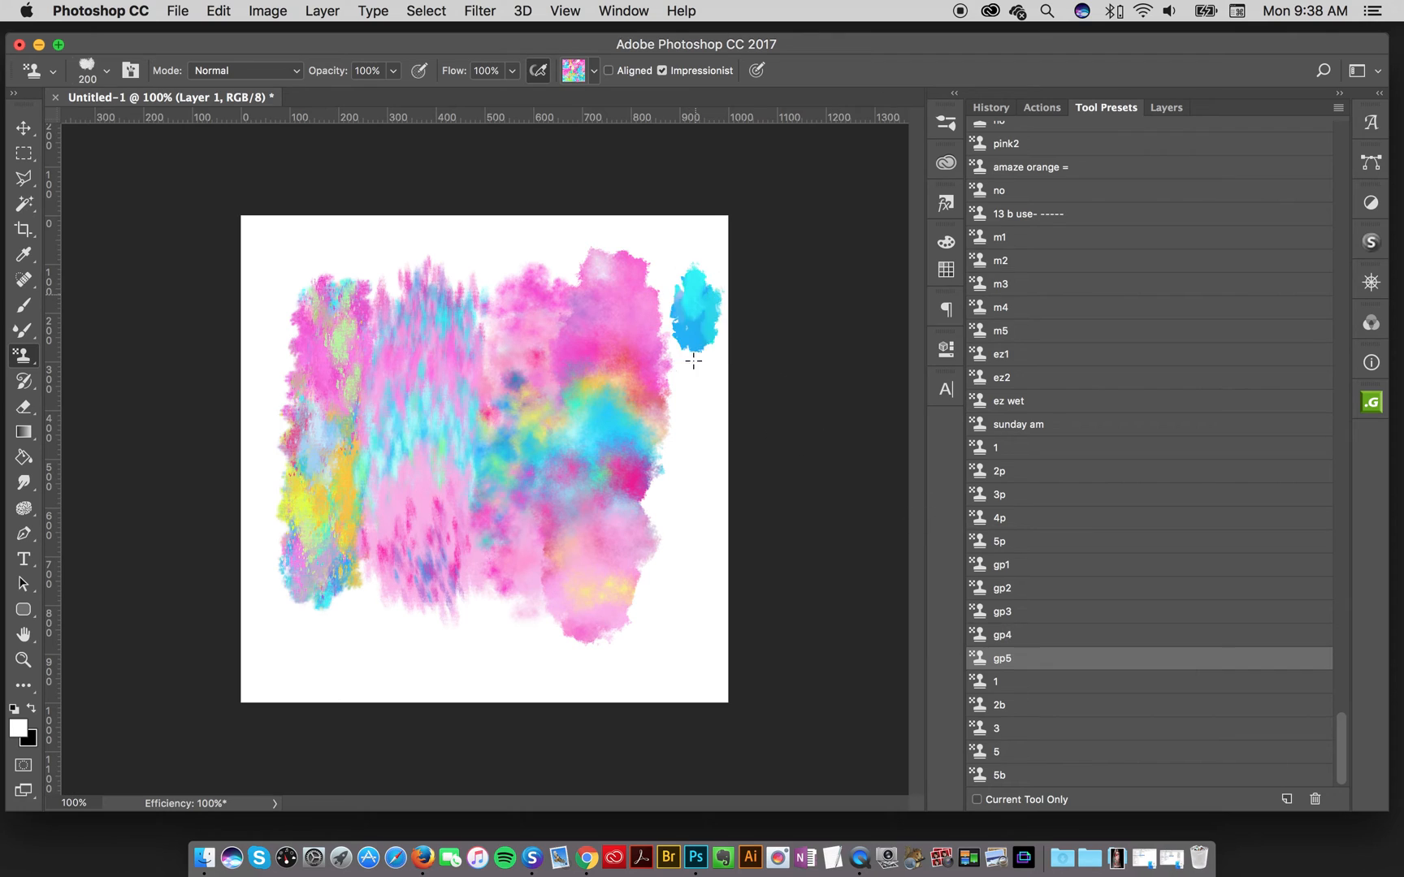
pyautogui.moveTo(694, 323); pyautogui.dragTo(708, 590)
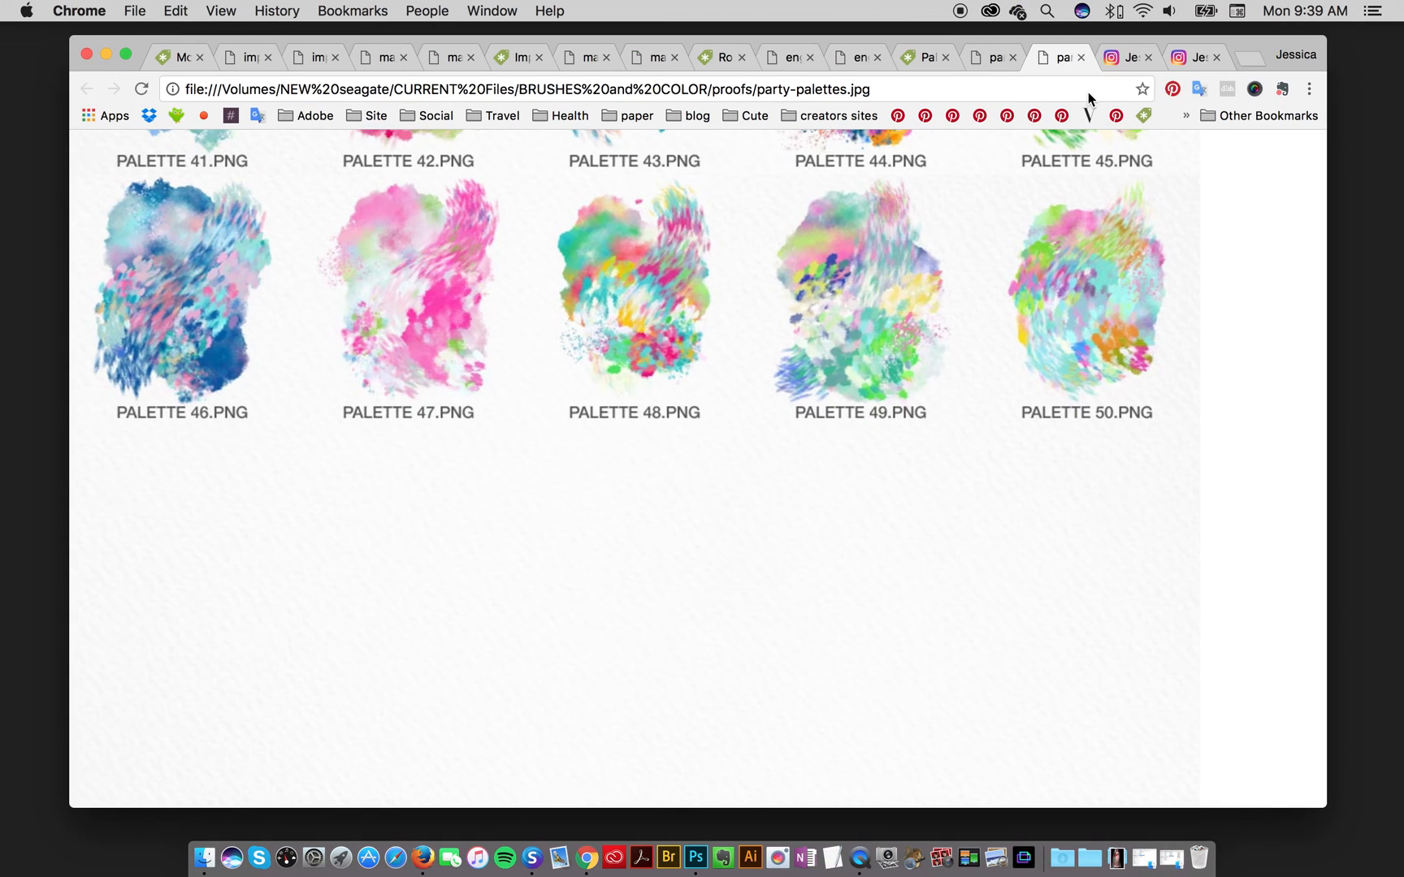
pyautogui.moveTo(1059, 212)
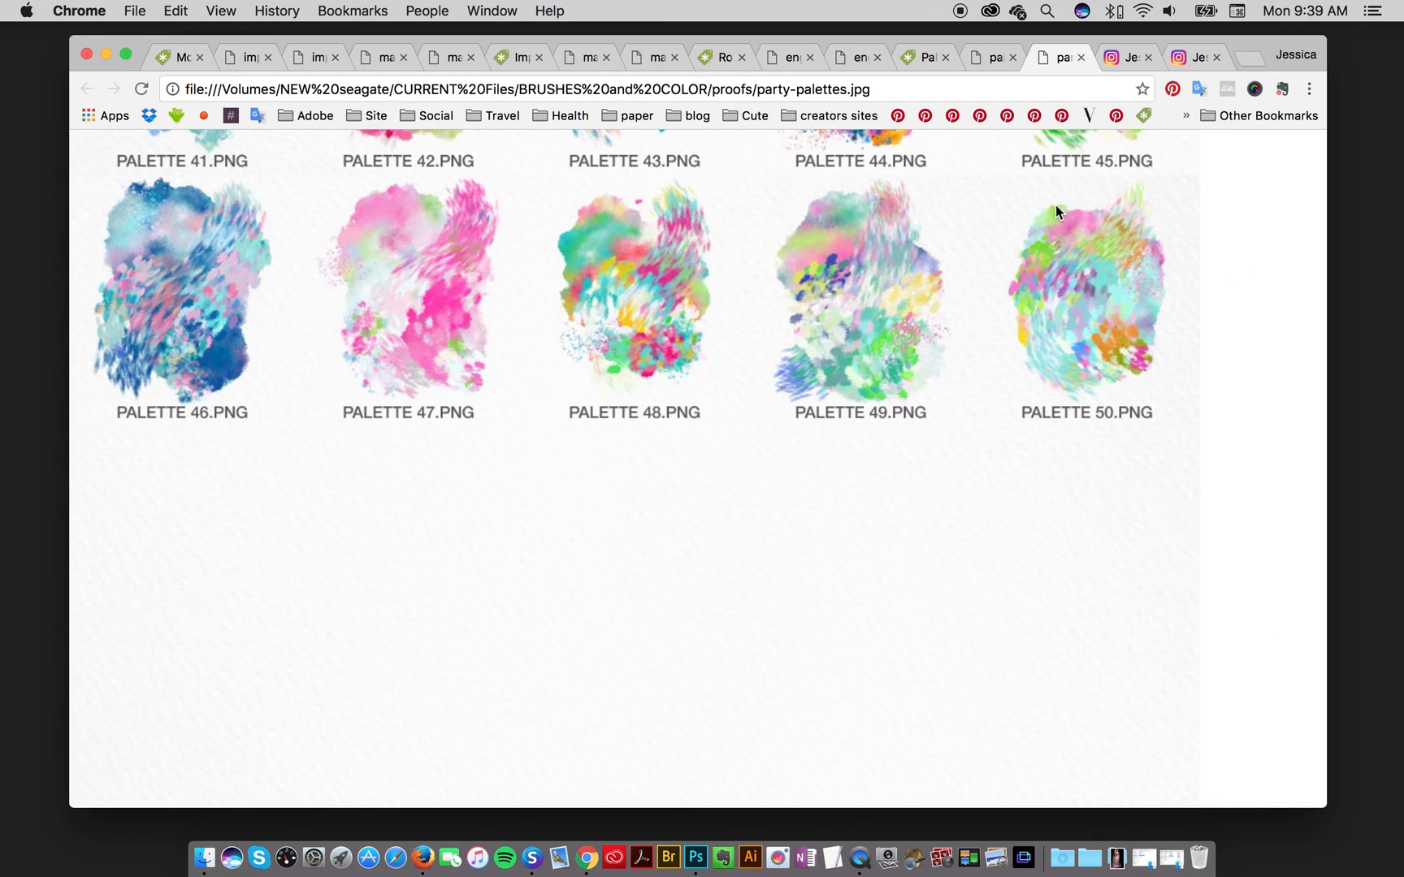
pyautogui.moveTo(1117, 58)
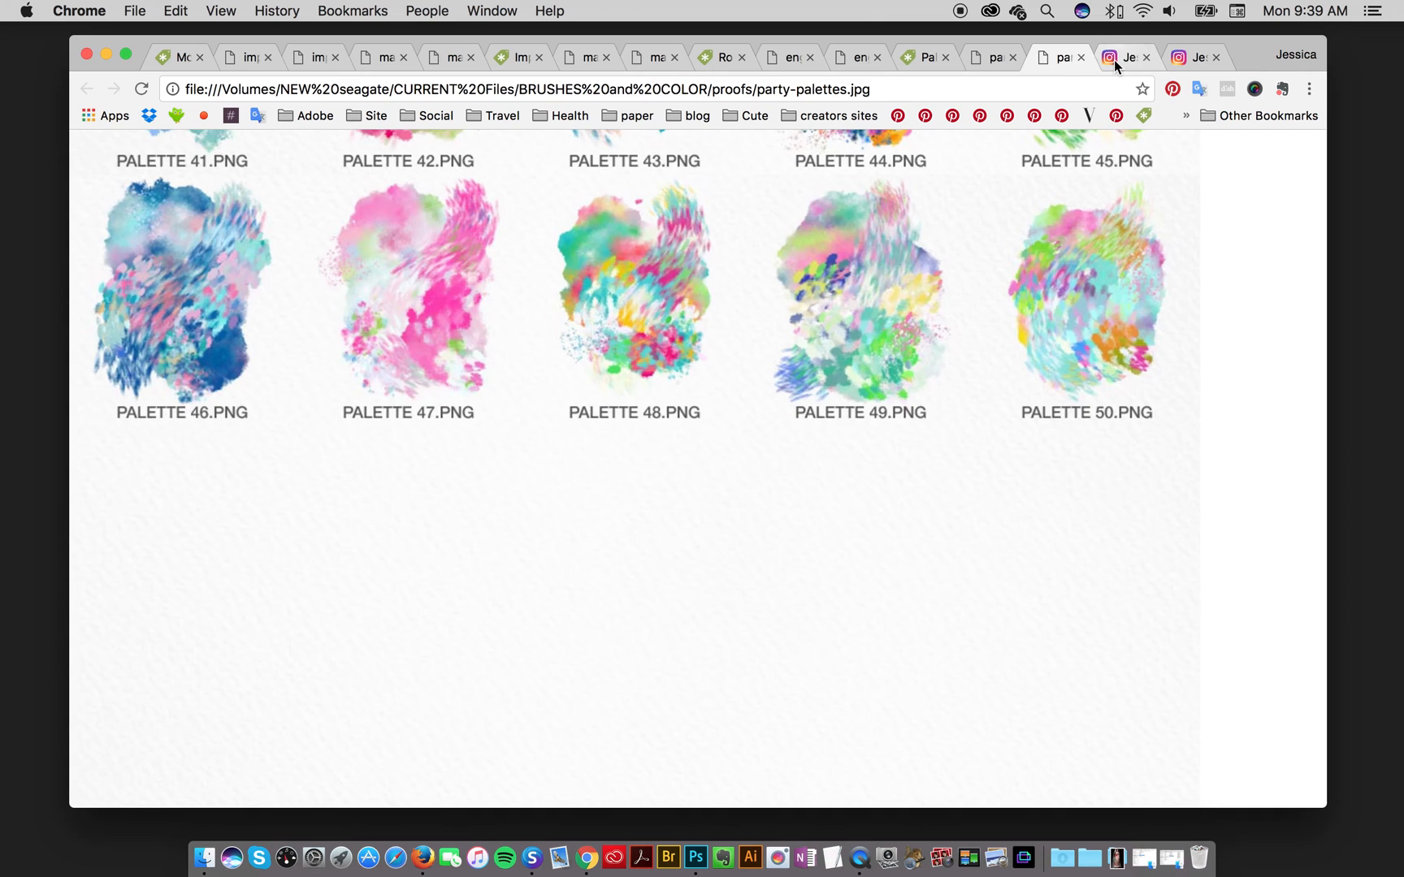
# - Browse the blooms post and the designer's profile grid on Instagram, then return to Photoshop
pyautogui.click(1126, 56)
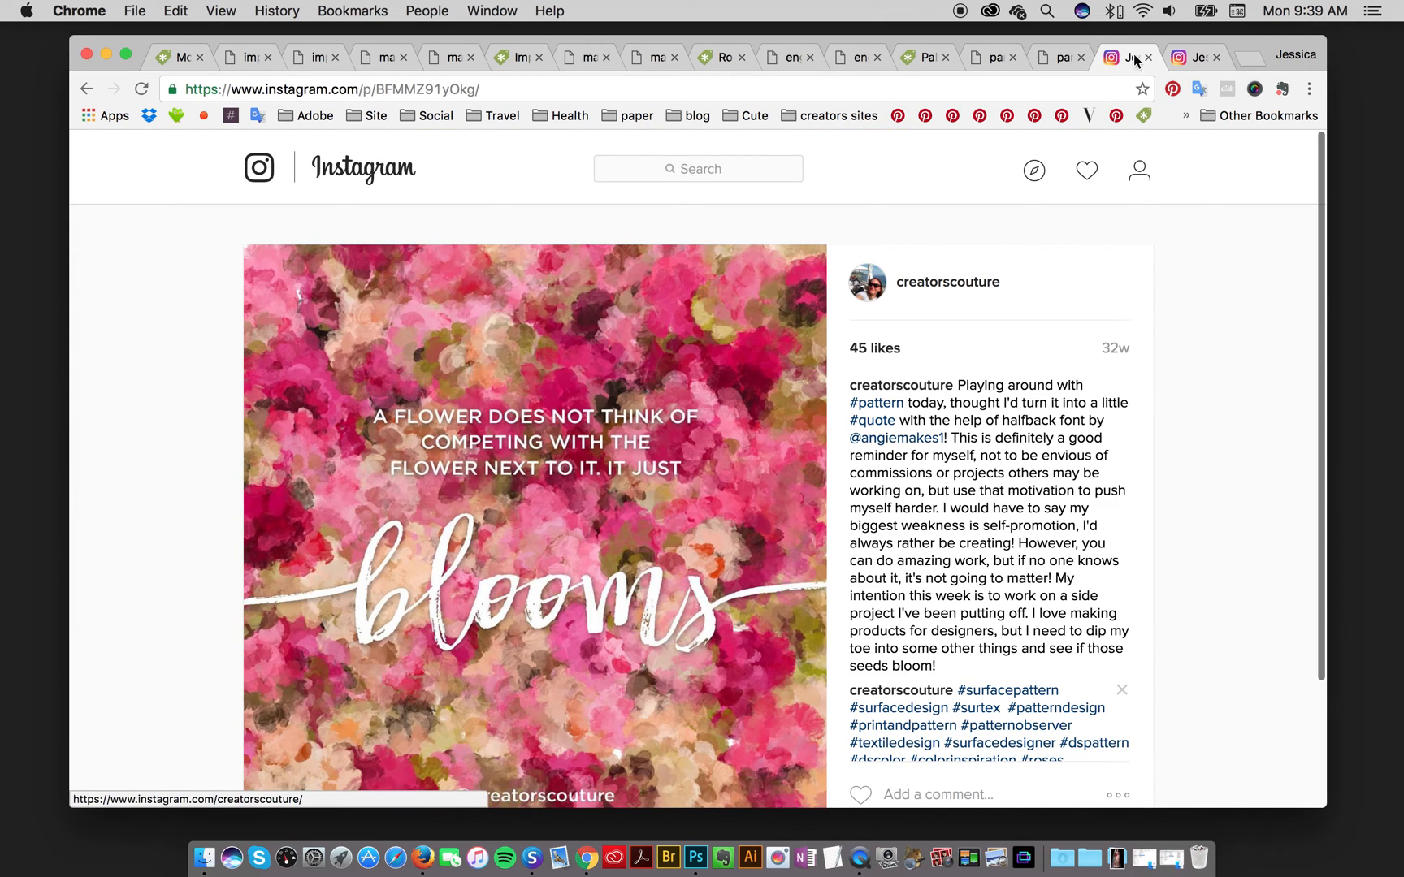
pyautogui.click(946, 282)
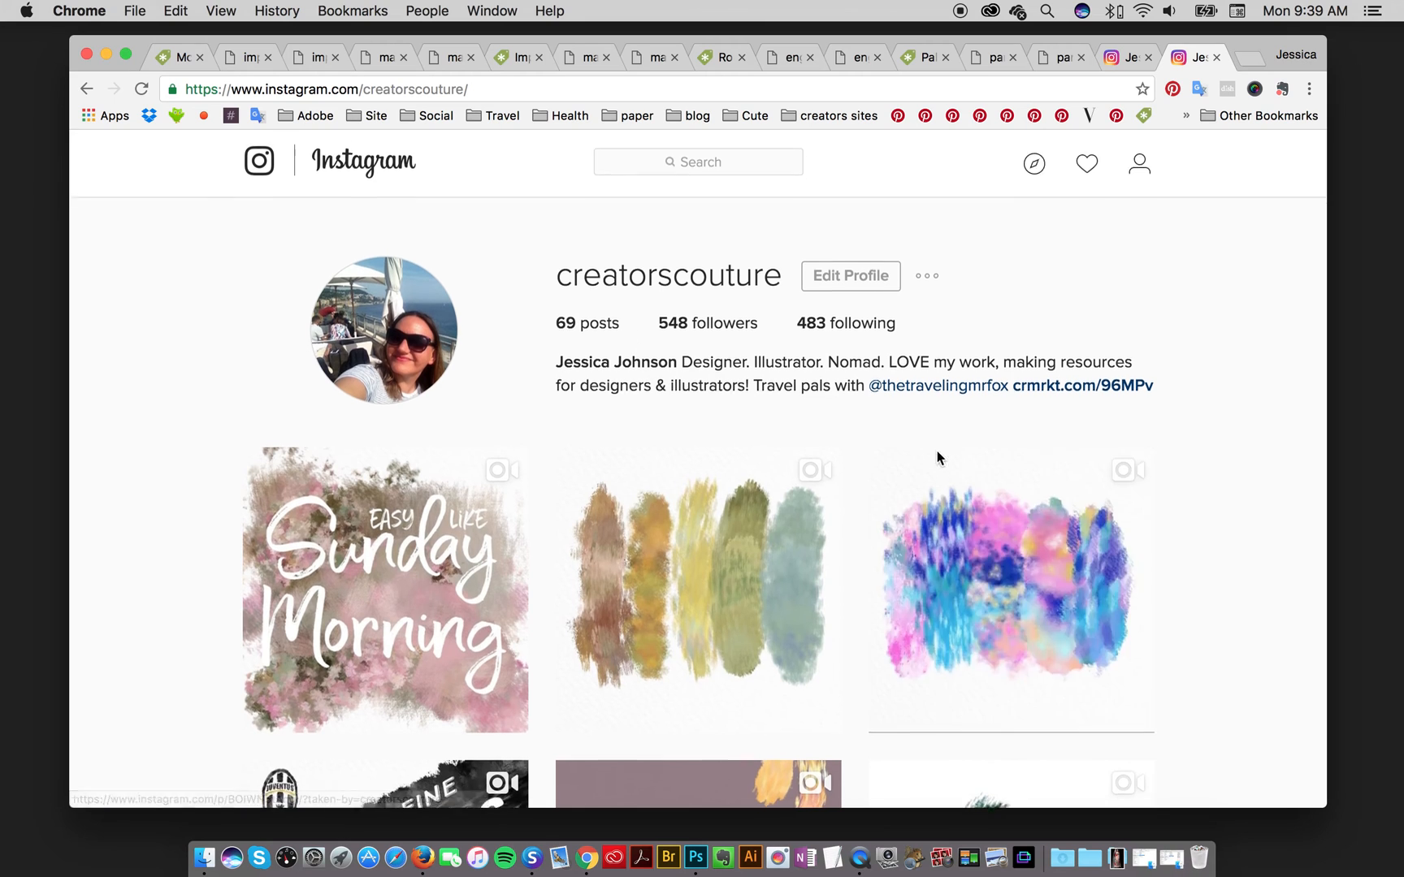
pyautogui.scroll(-3)
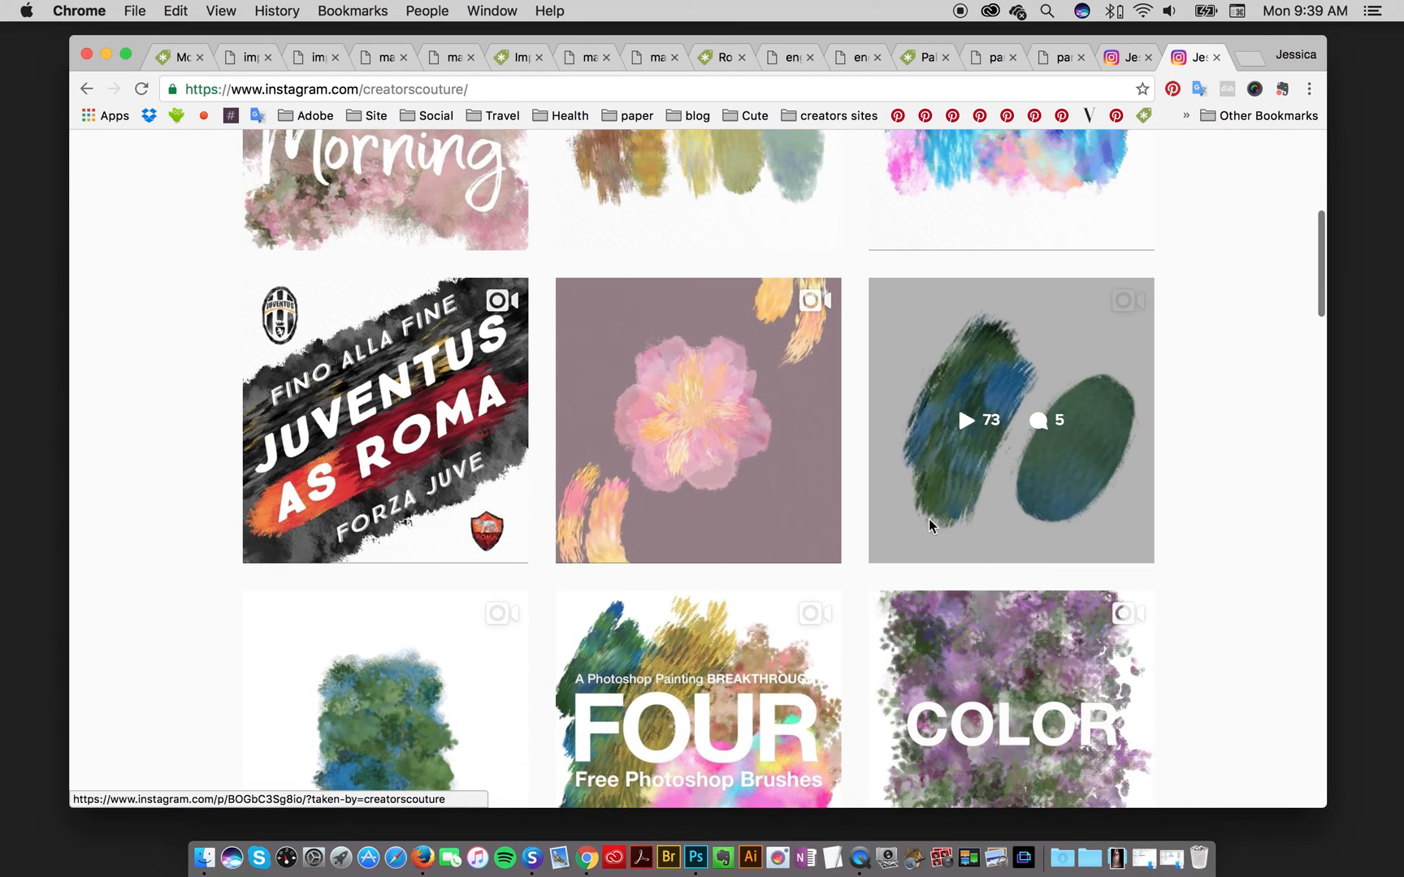
pyautogui.scroll(-3)
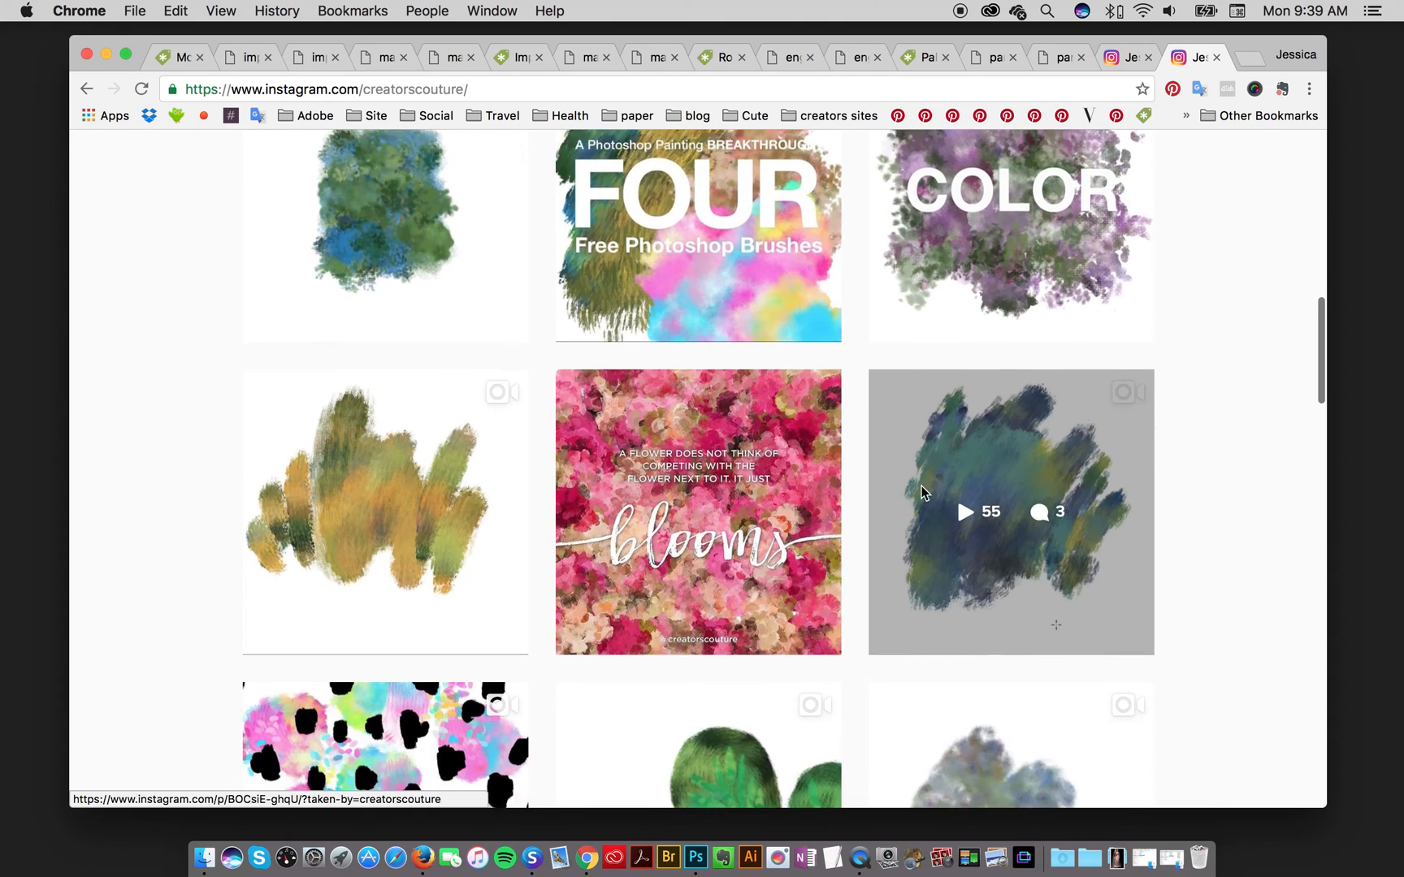
pyautogui.scroll(-3)
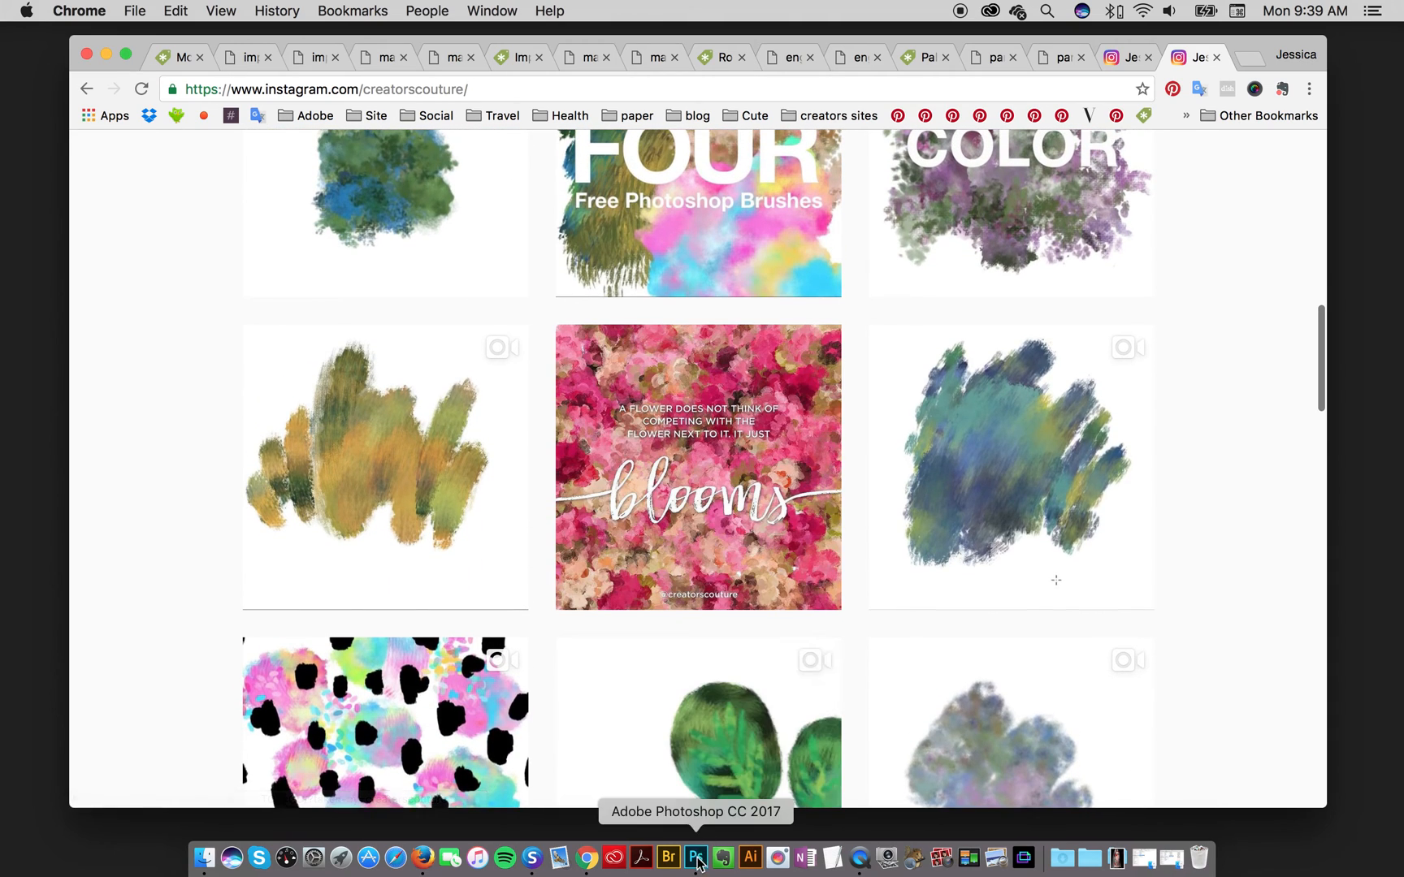
pyautogui.click(696, 859)
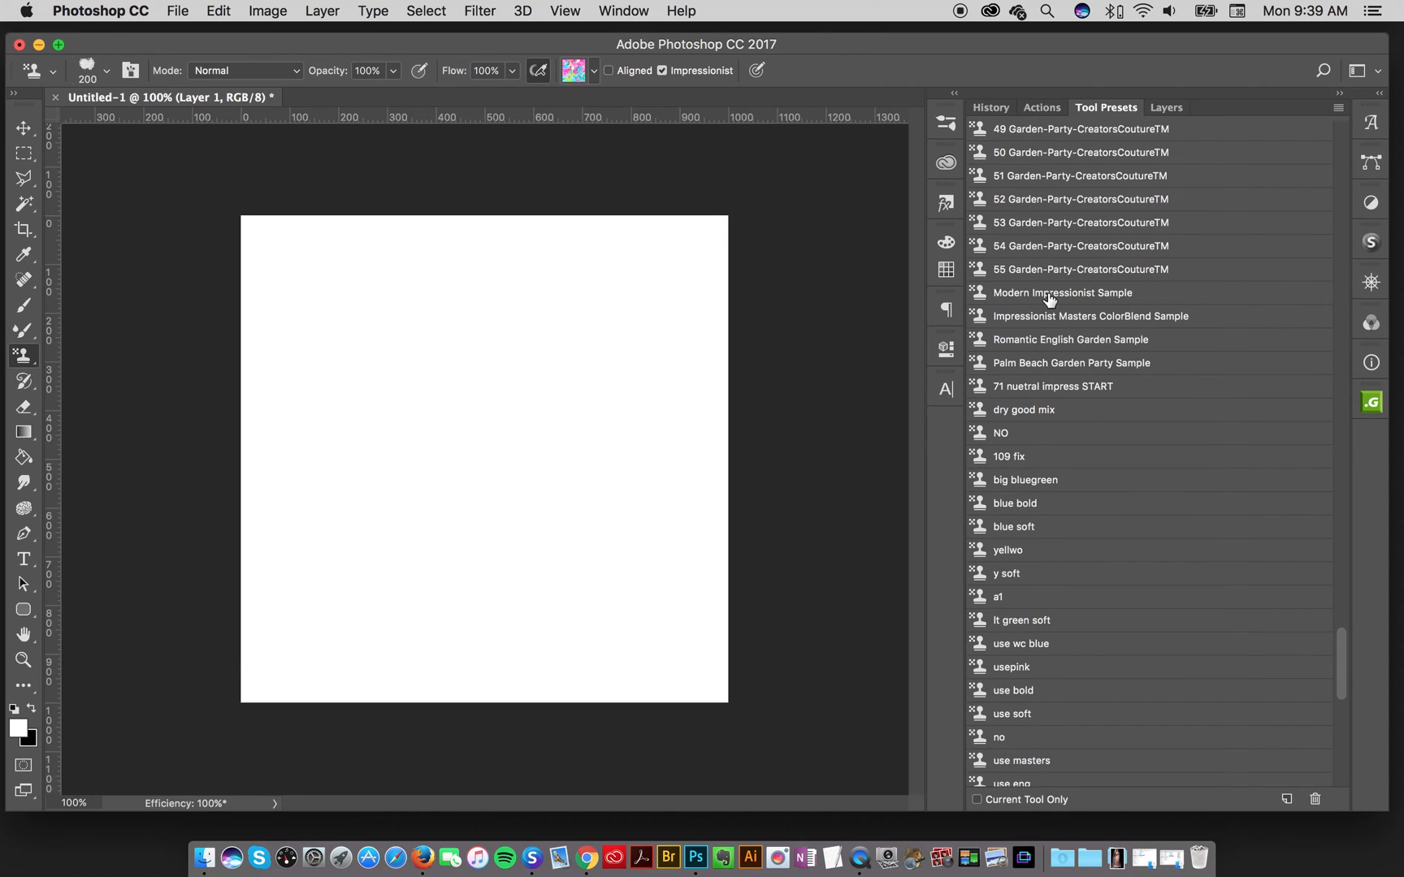
# - Paint a blue-green Modern Impressionist Sample patch on the canvas left, then load the next sample preset
pyautogui.click(1062, 292)
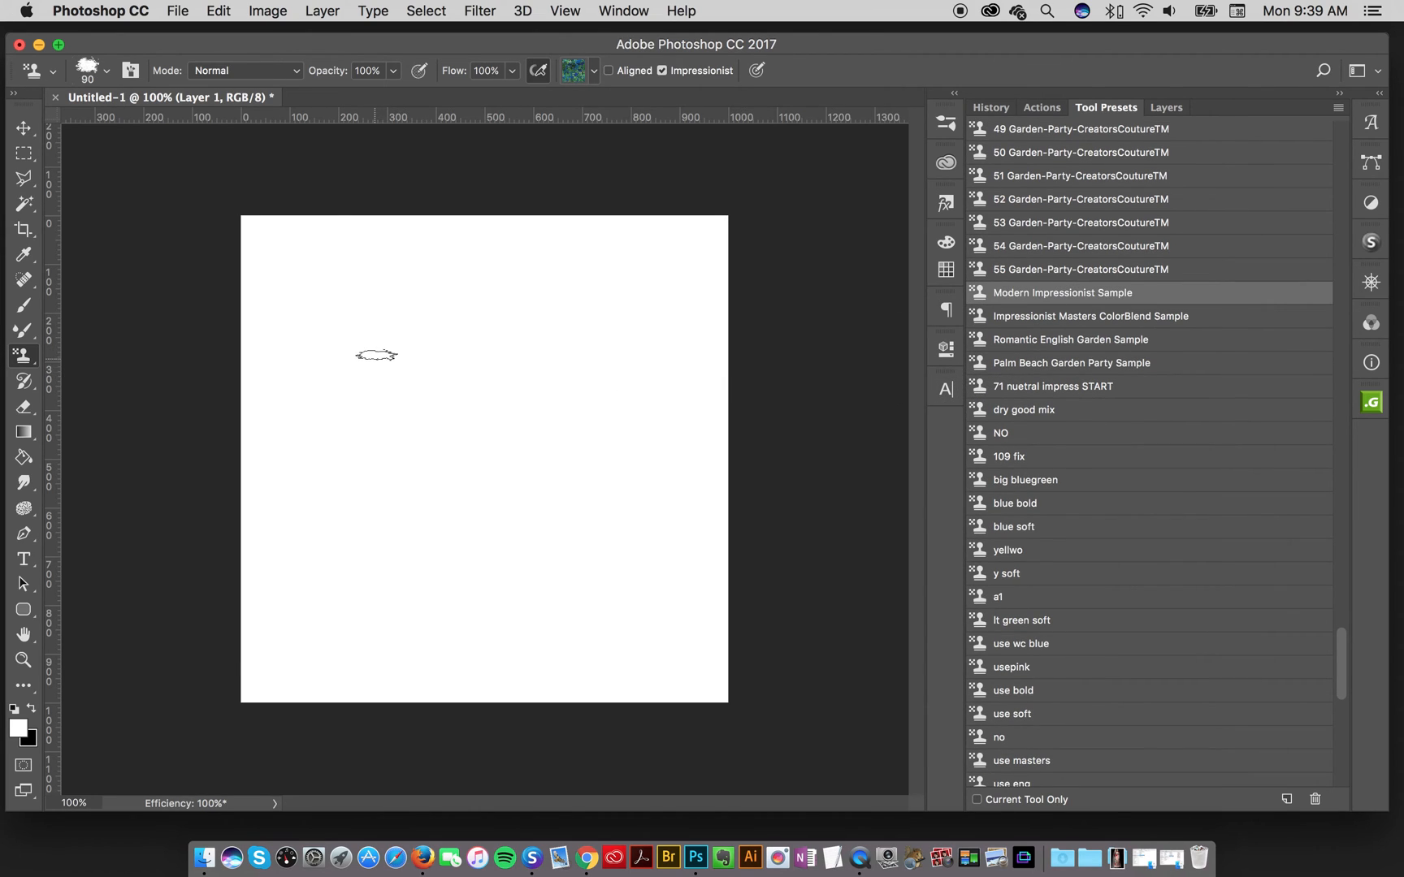
pyautogui.moveTo(376, 269); pyautogui.dragTo(340, 483)
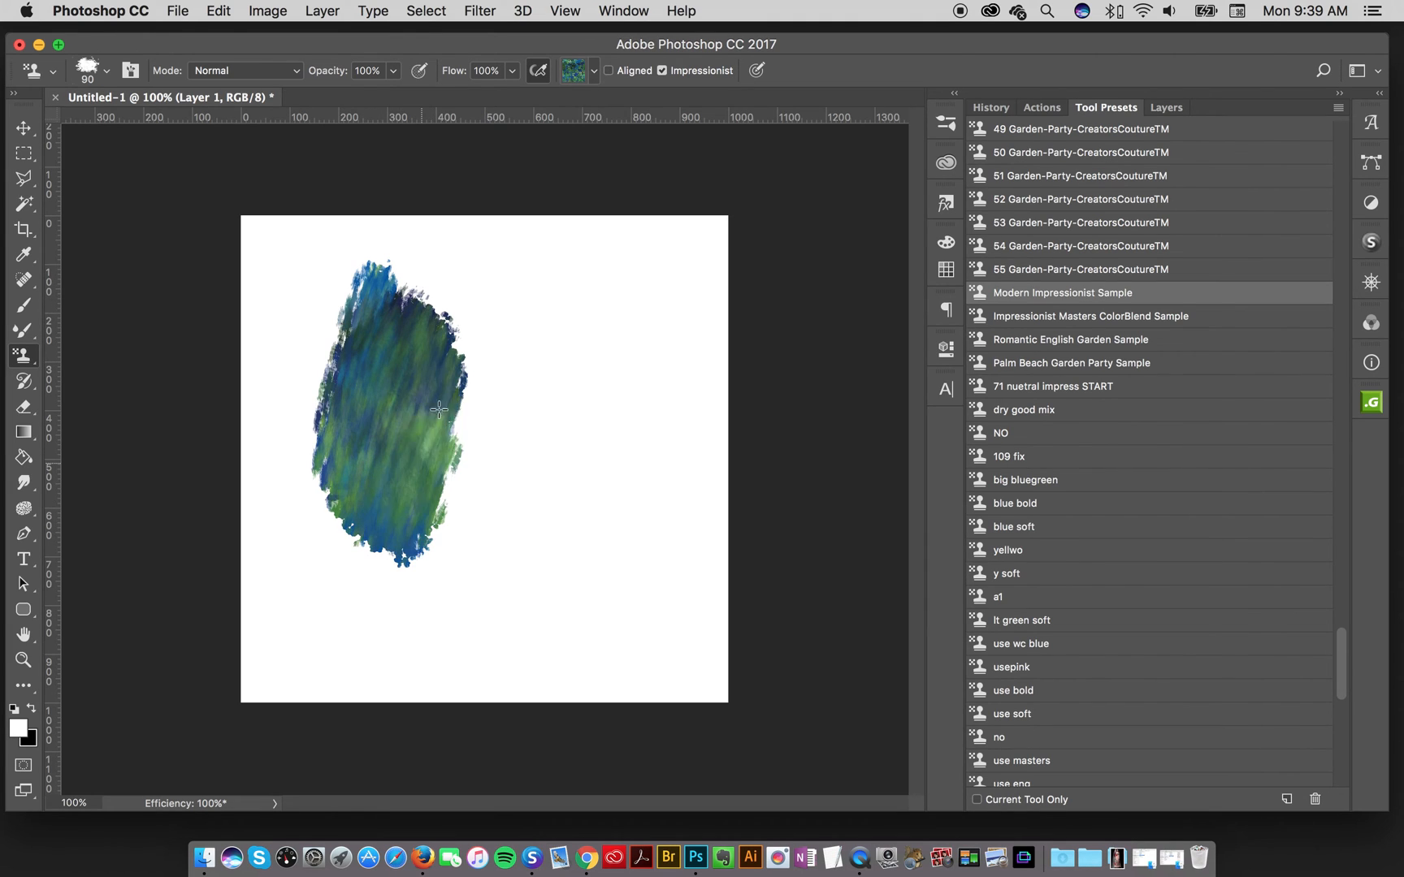
pyautogui.moveTo(439, 410); pyautogui.dragTo(430, 555)
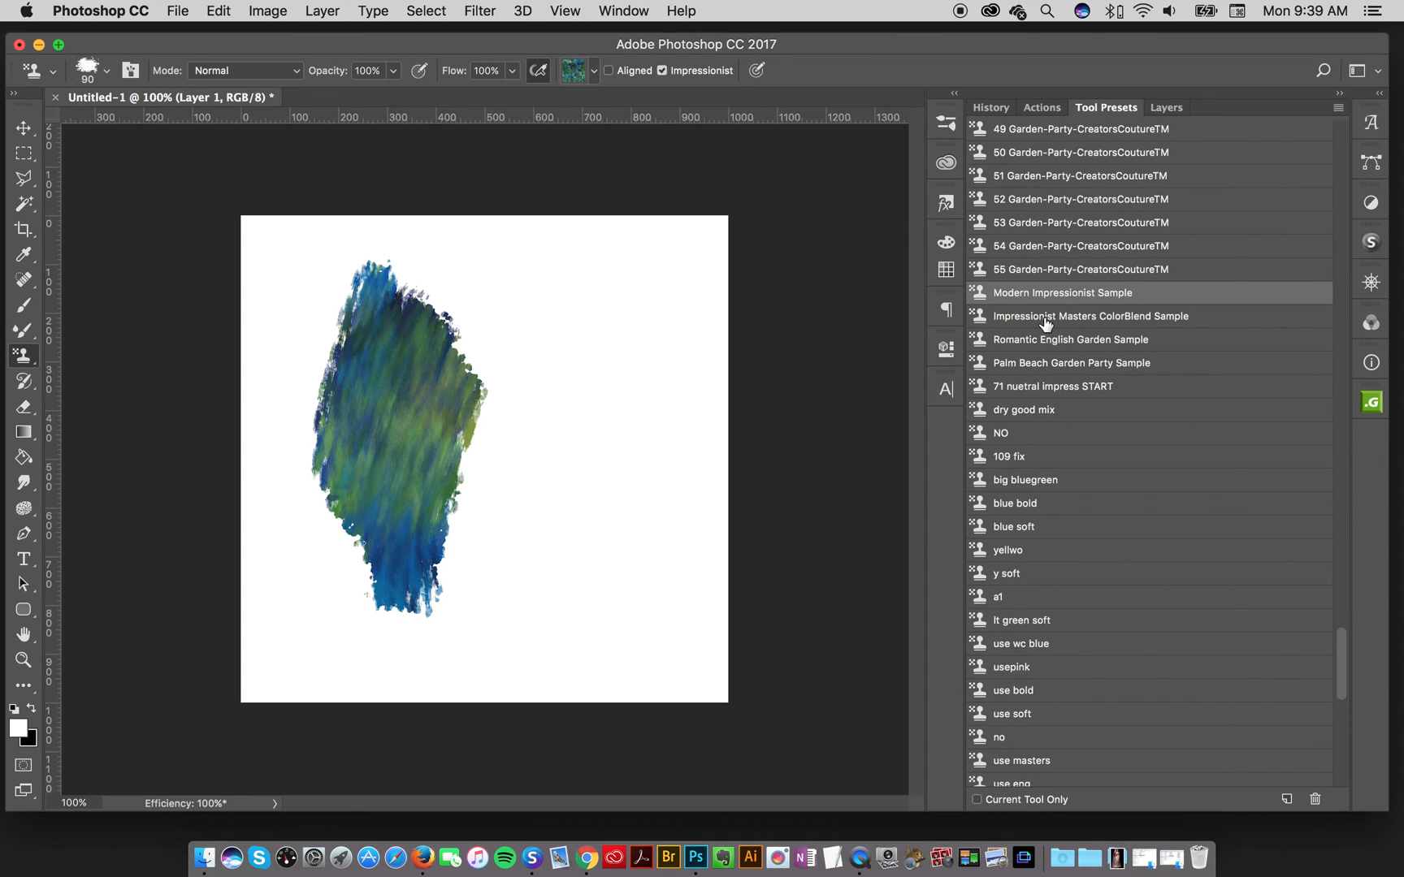
pyautogui.click(1089, 316)
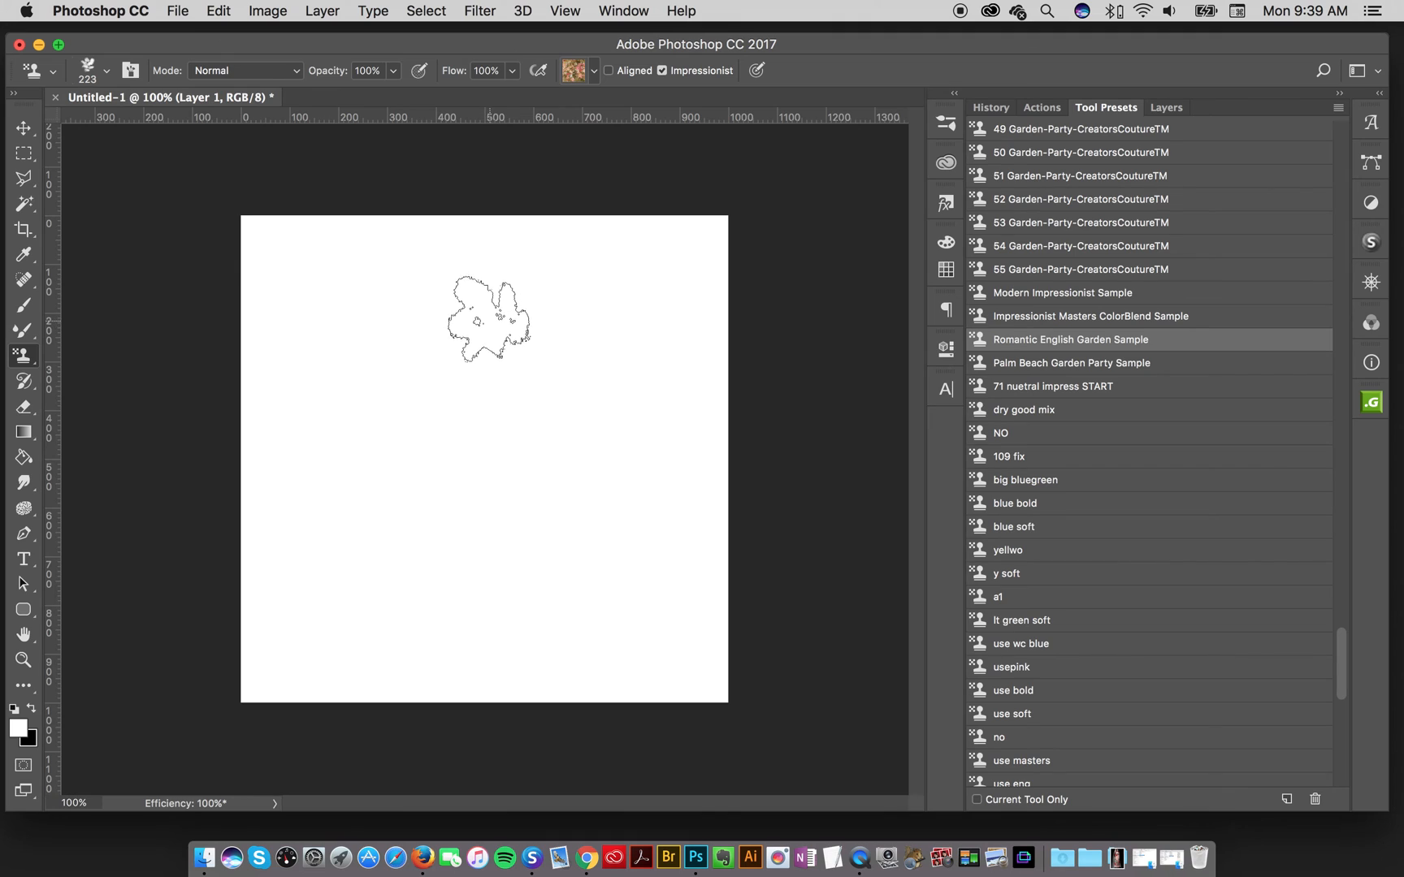
# - Paint pink and olive floral strokes mid-canvas with Romantic English Garden Sample
pyautogui.moveTo(488, 318); pyautogui.dragTo(457, 430)
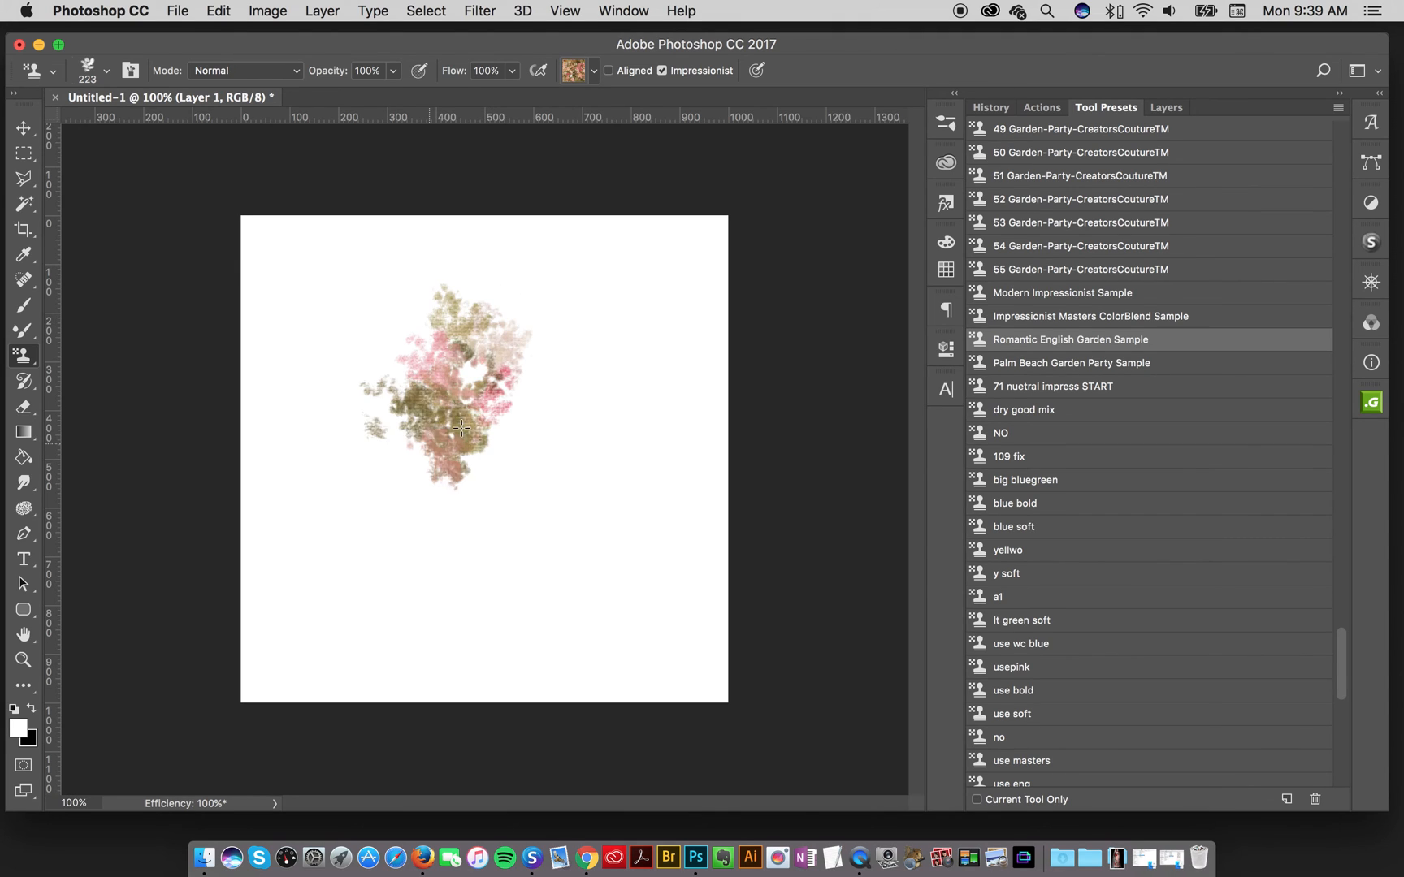
pyautogui.moveTo(462, 428); pyautogui.dragTo(466, 526)
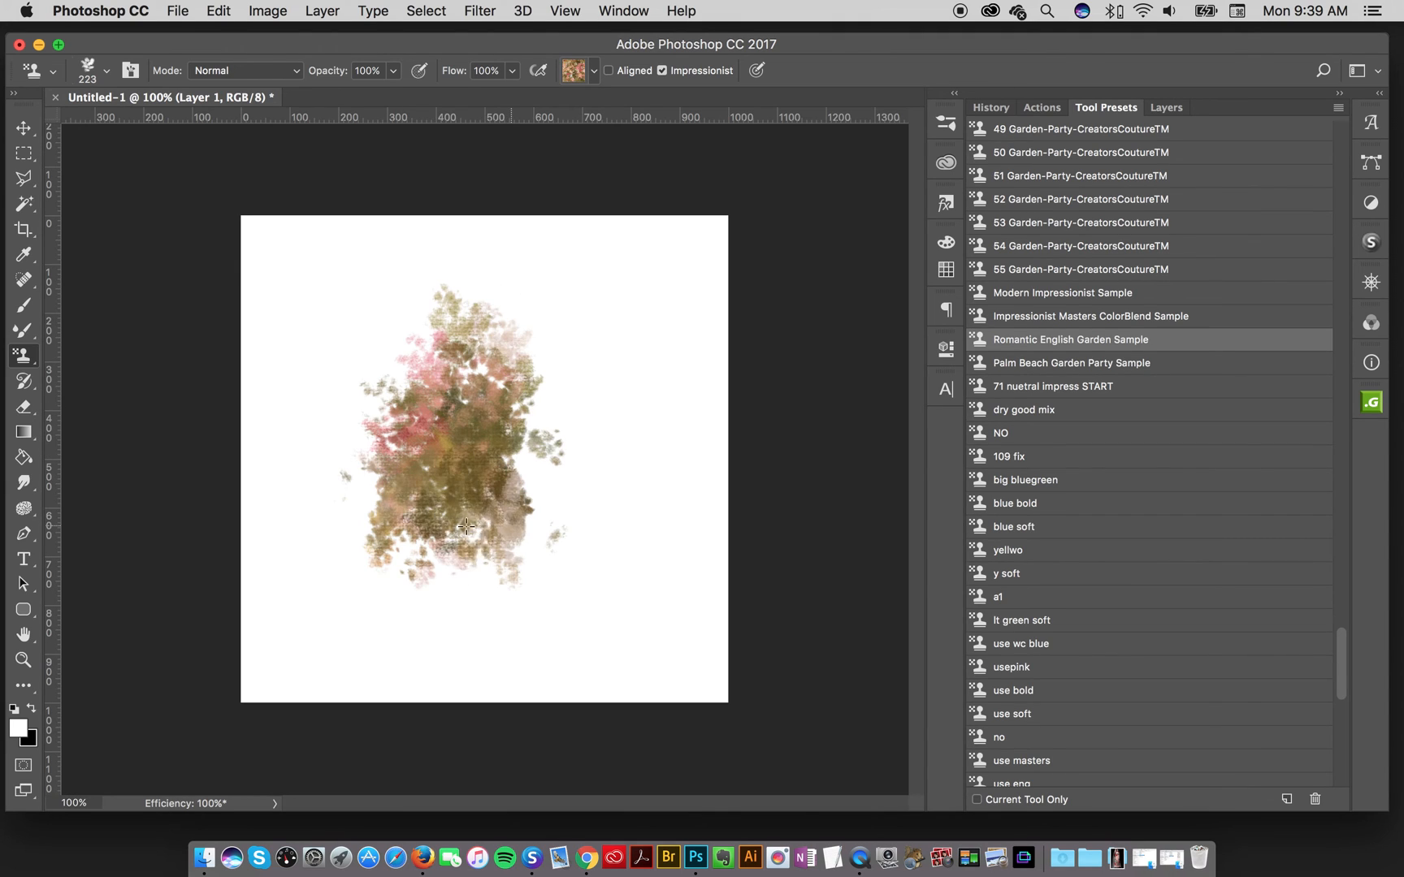
pyautogui.moveTo(466, 524); pyautogui.dragTo(582, 554)
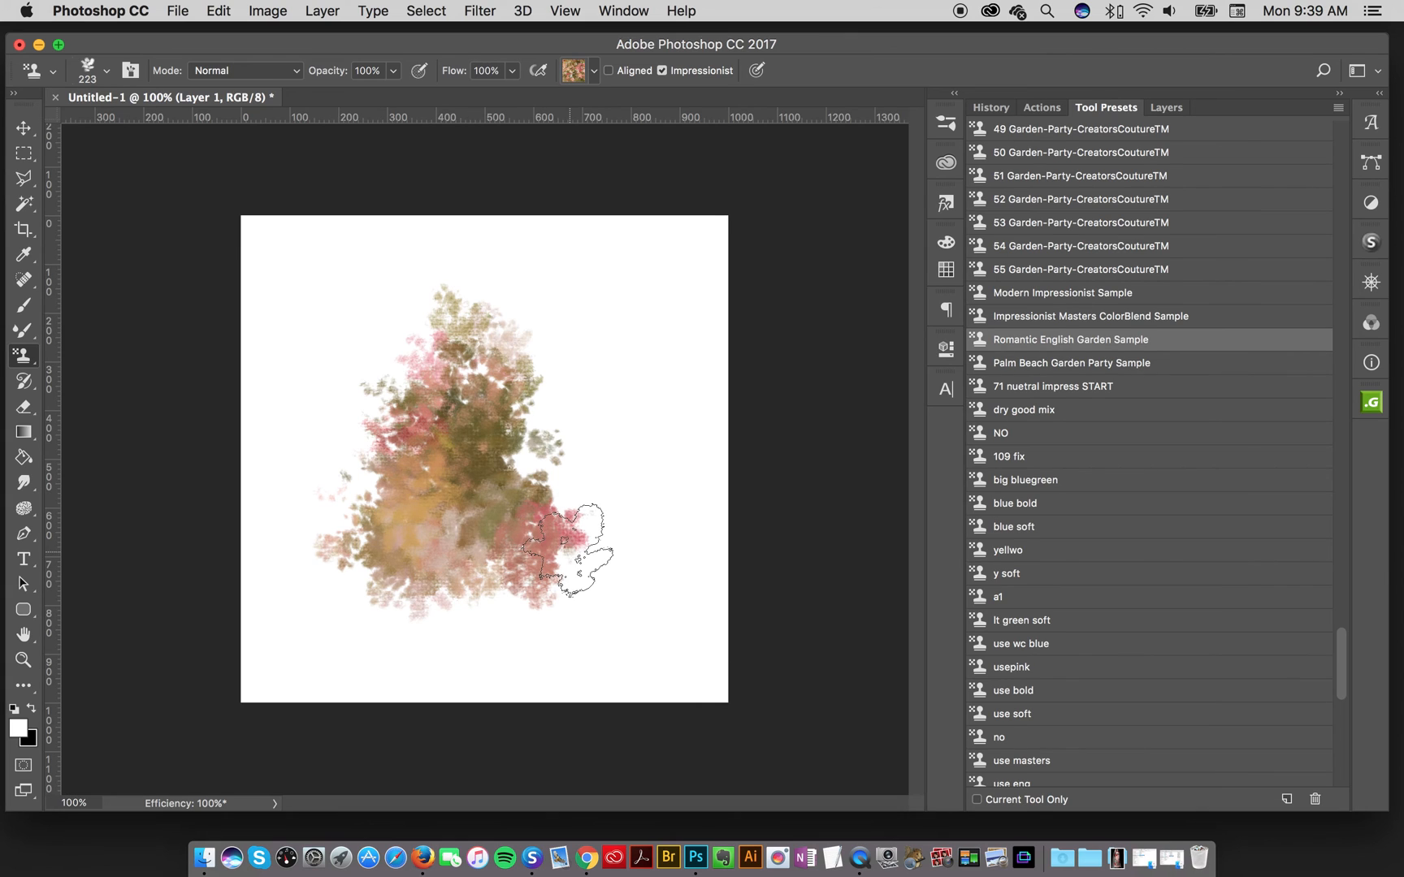
# - Undo the garden test and paint a large pink-cyan patch with Palm Beach Garden Party Sample
pyautogui.click(1071, 363)
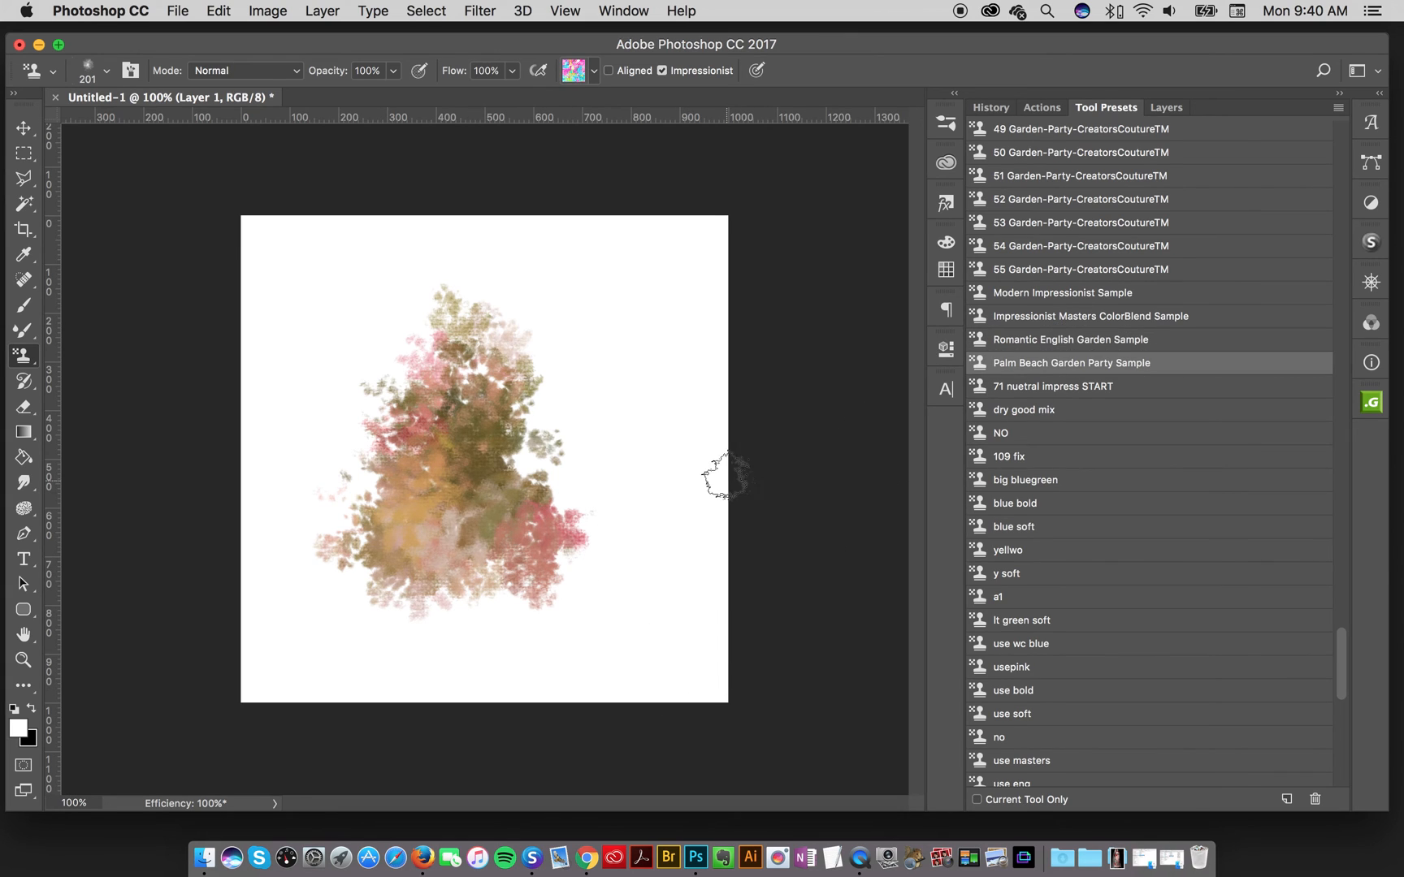
pyautogui.press('cmd+z')
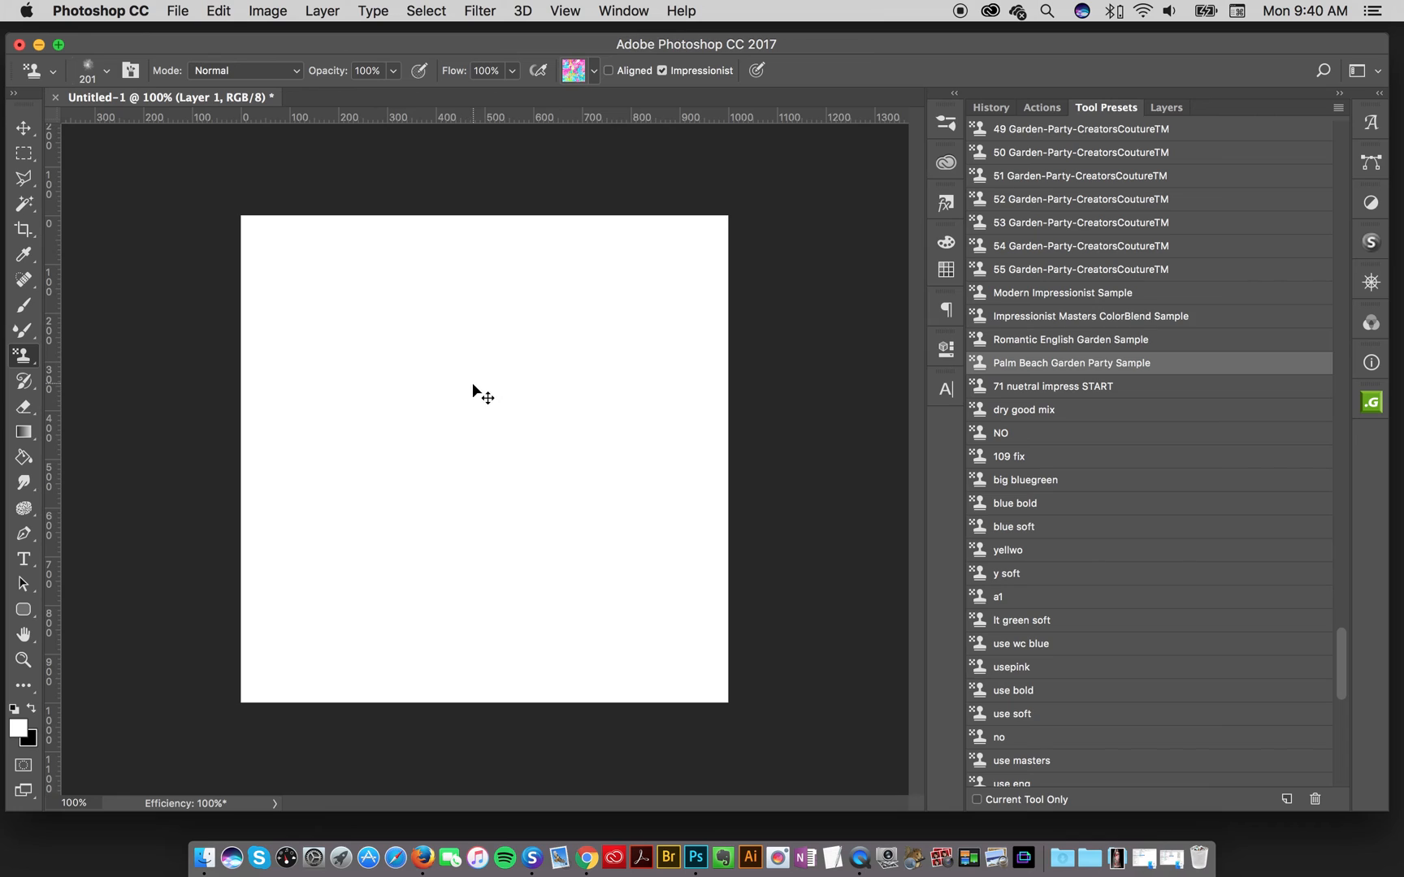
pyautogui.click(445, 353)
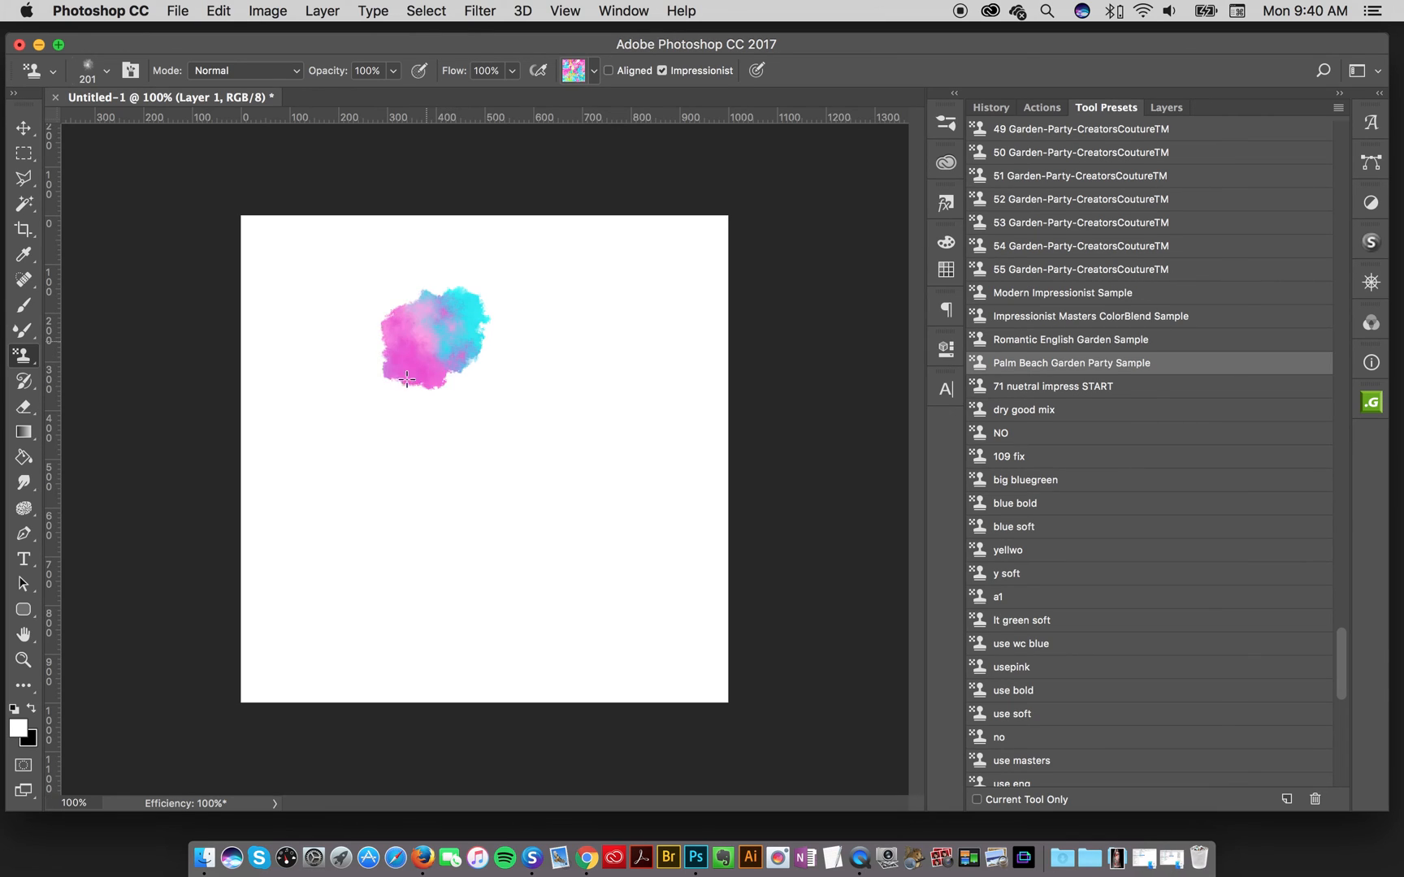
pyautogui.moveTo(406, 376); pyautogui.dragTo(515, 515)
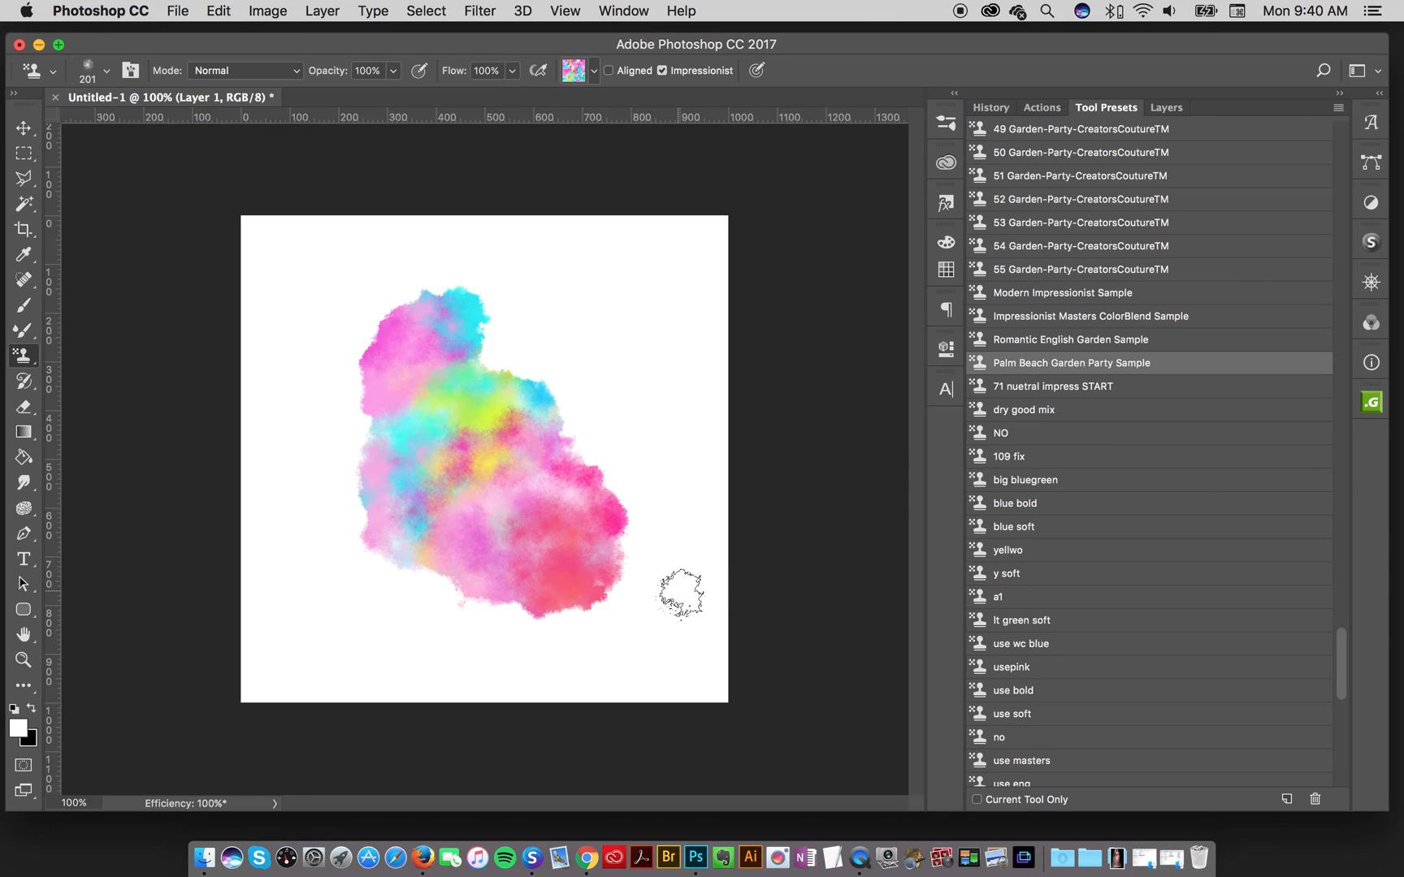
pyautogui.moveTo(653, 595)
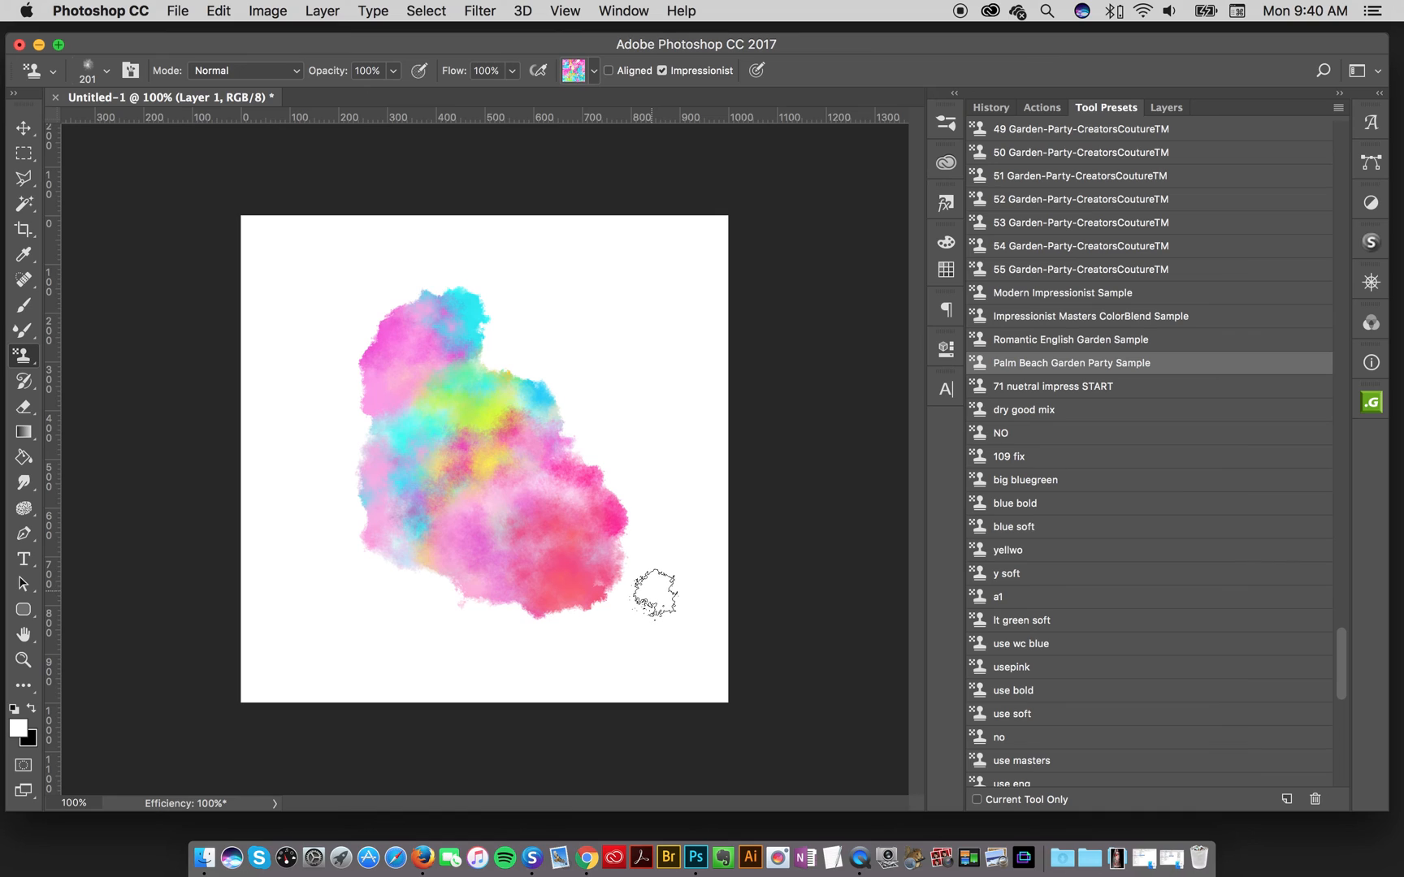
pyautogui.moveTo(661, 405)
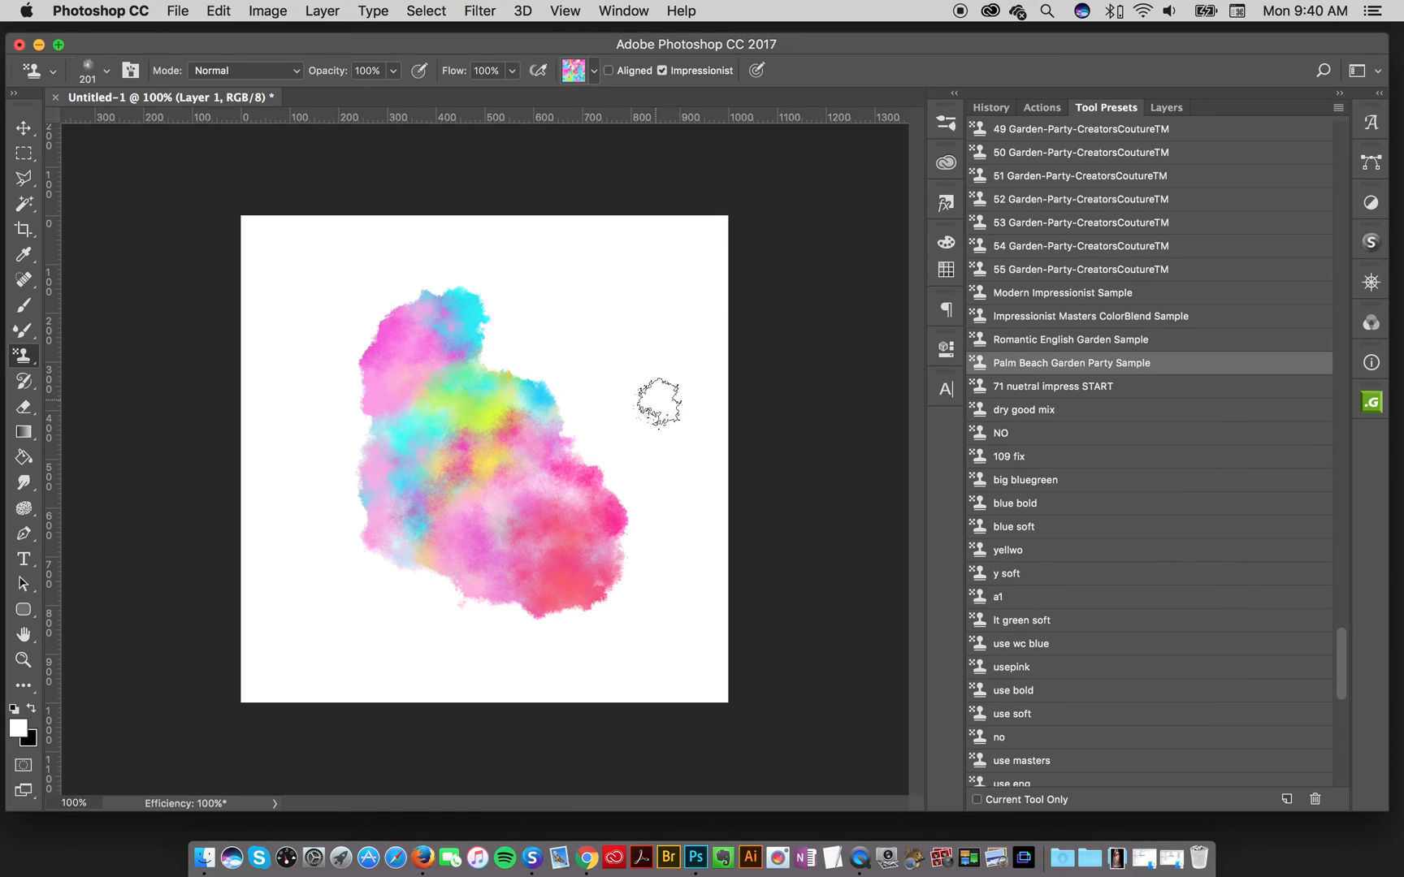
pyautogui.moveTo(689, 395)
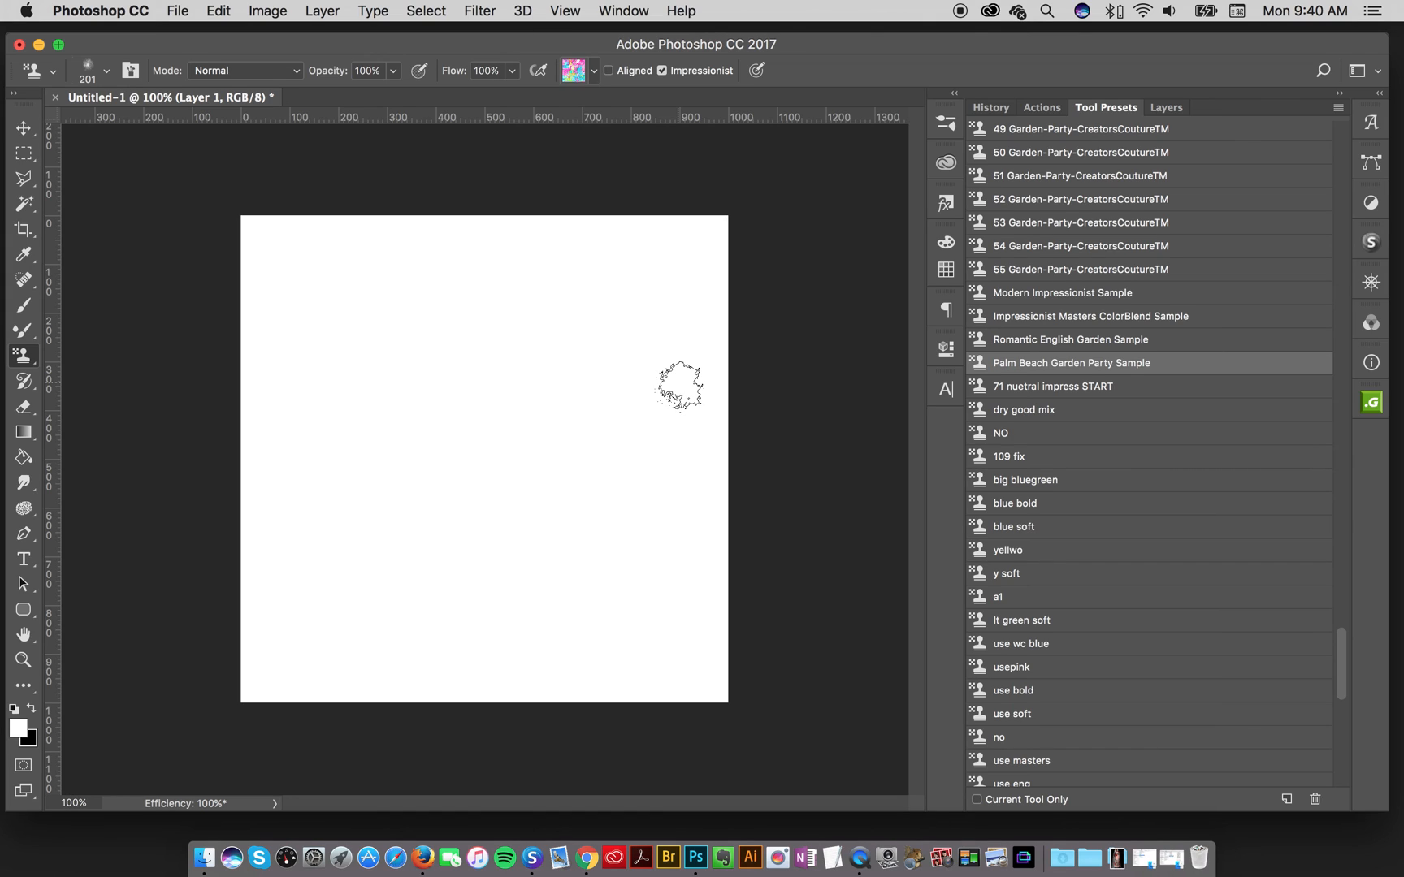
pyautogui.moveTo(1103, 356)
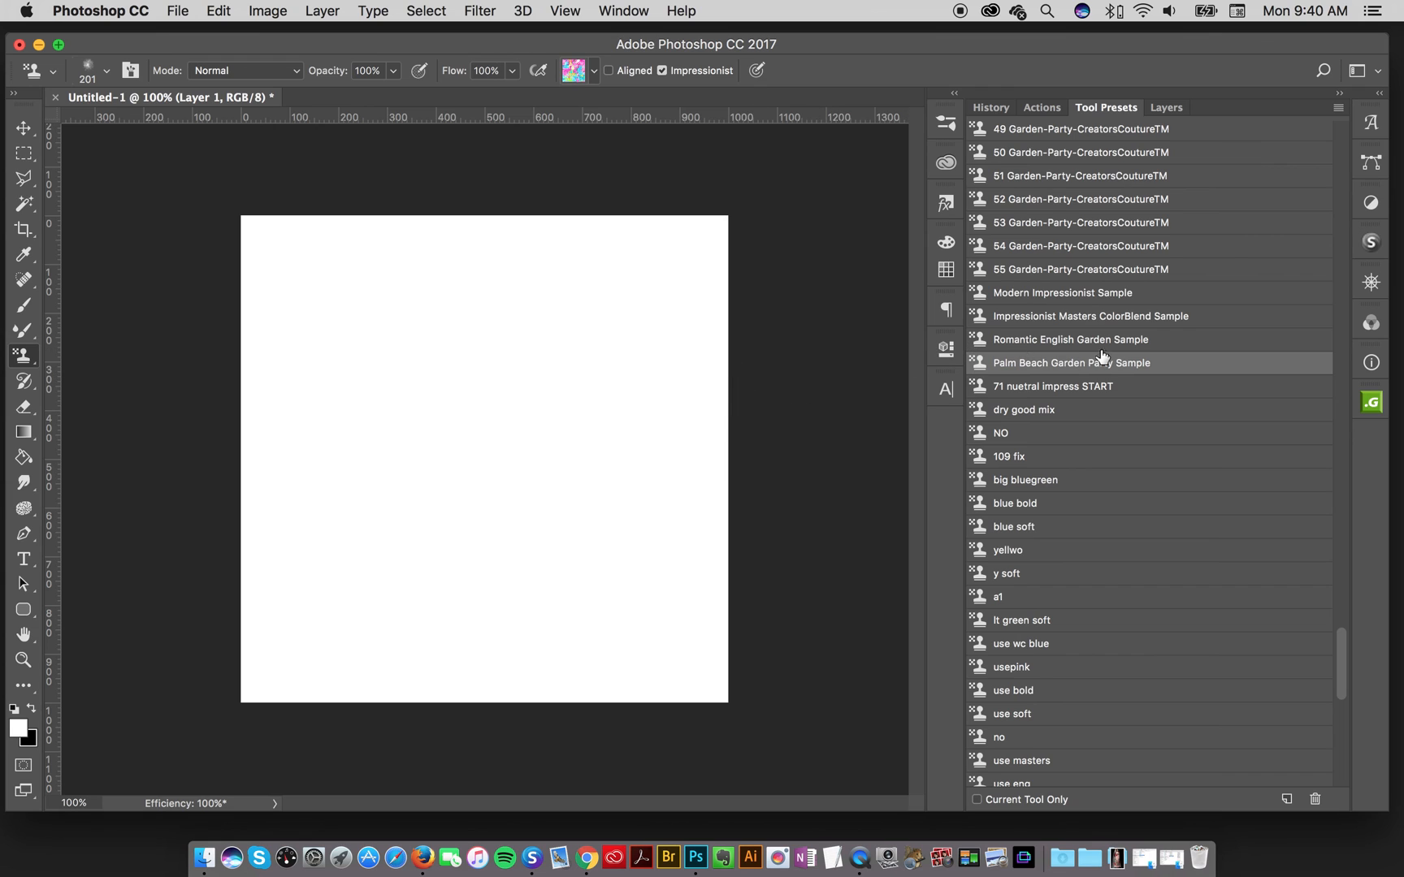
# - Scroll the Garden CreatorsCouture brush preset list
pyautogui.scroll(-3)
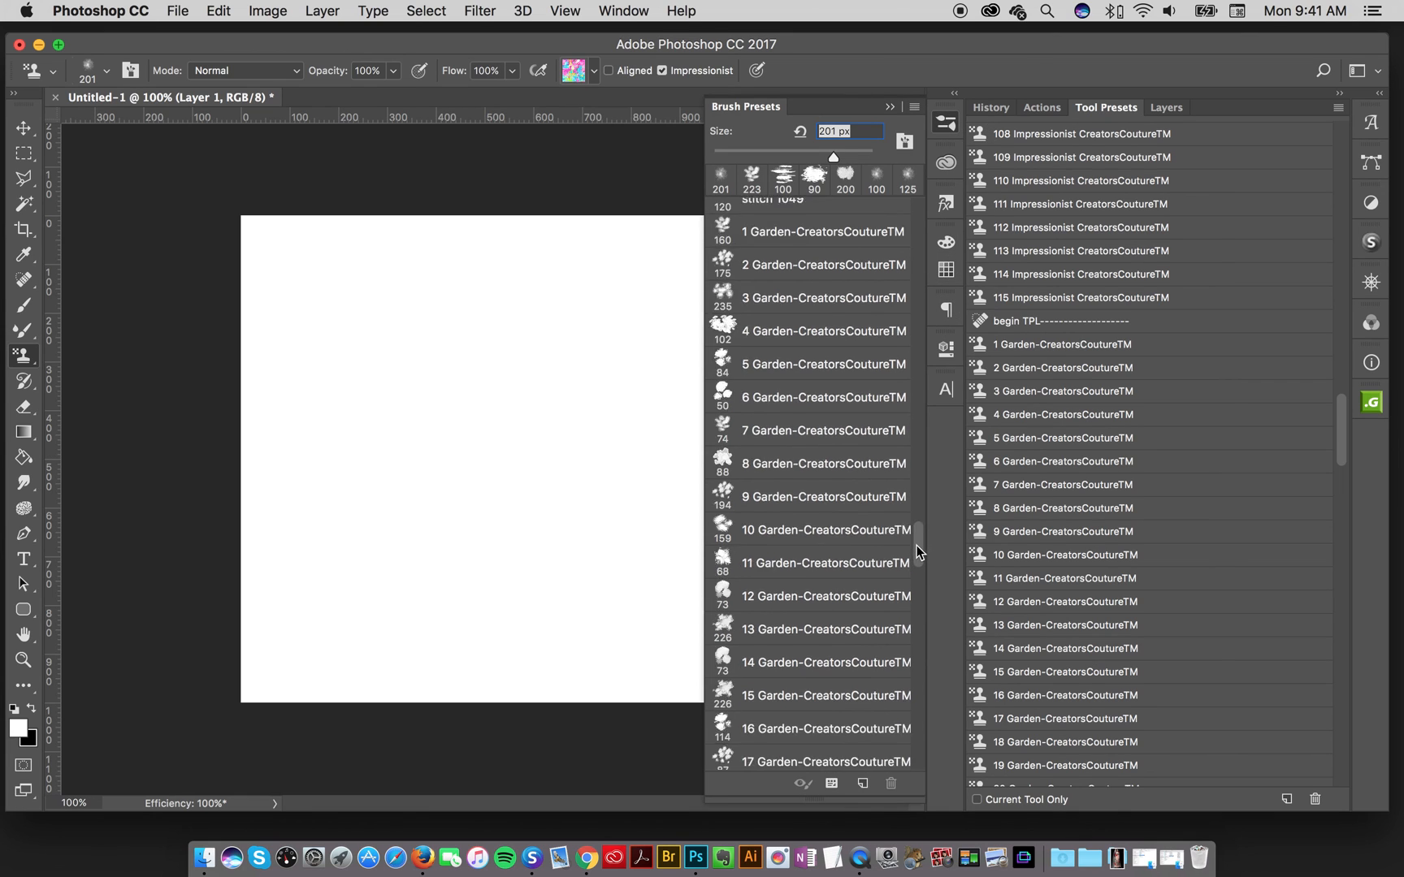
# - Scroll the brush presets and choose the 235 px '3 Garden-CreatorsCoutureTM' brush
pyautogui.scroll(-3)
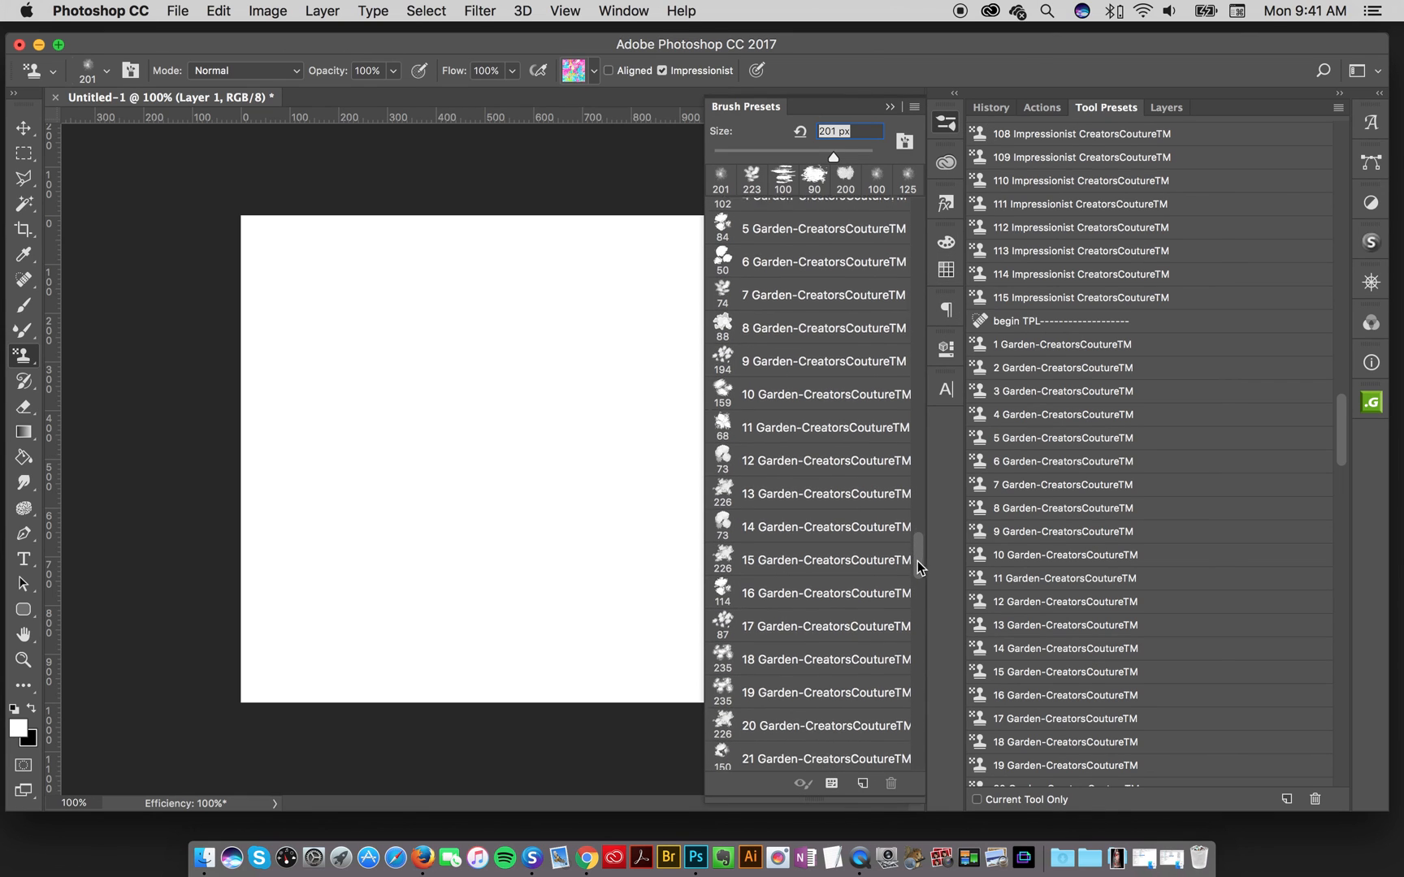
pyautogui.scroll(-3)
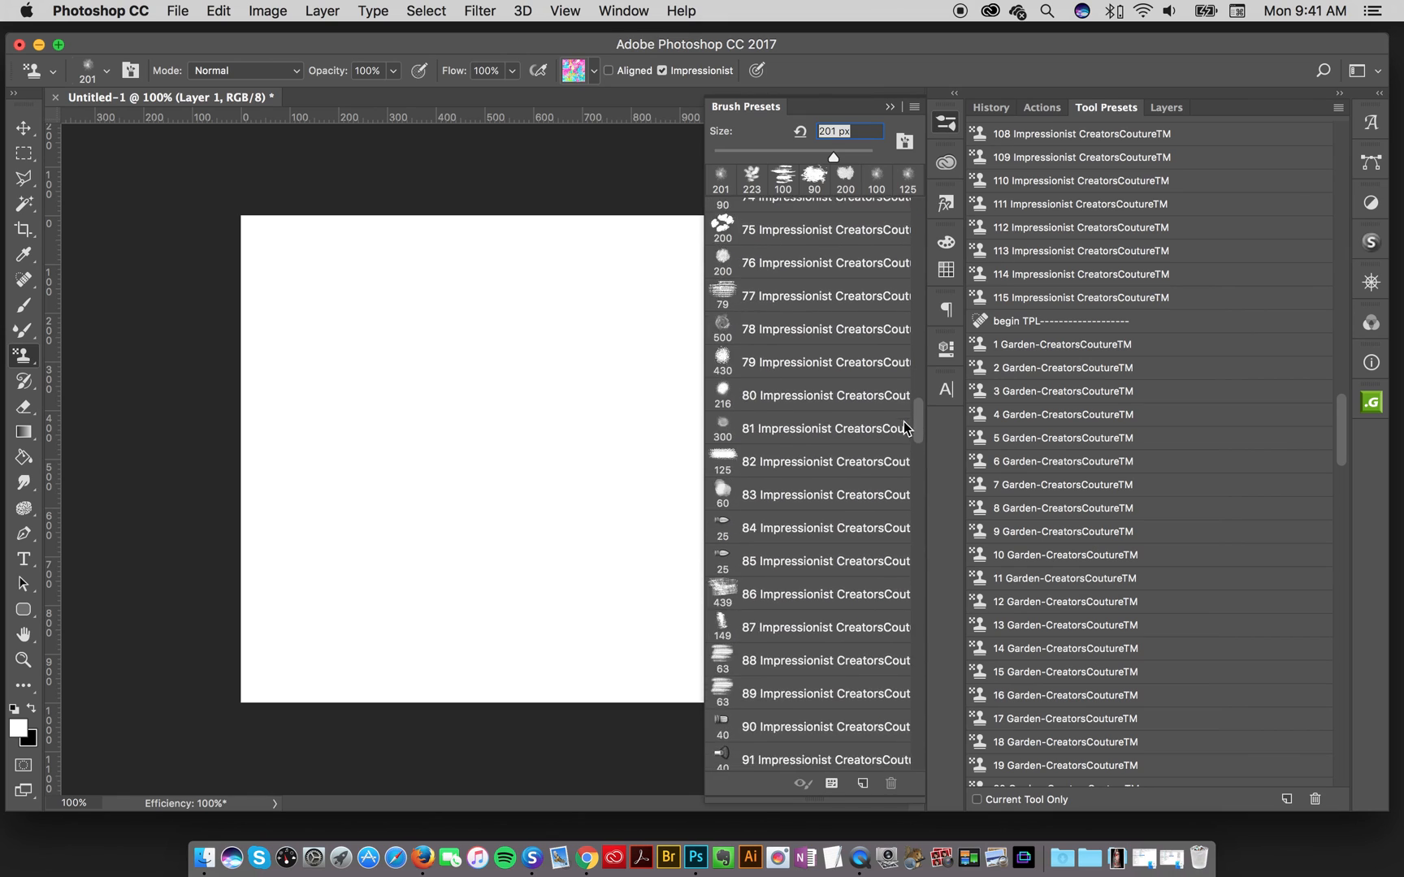
pyautogui.scroll(-3)
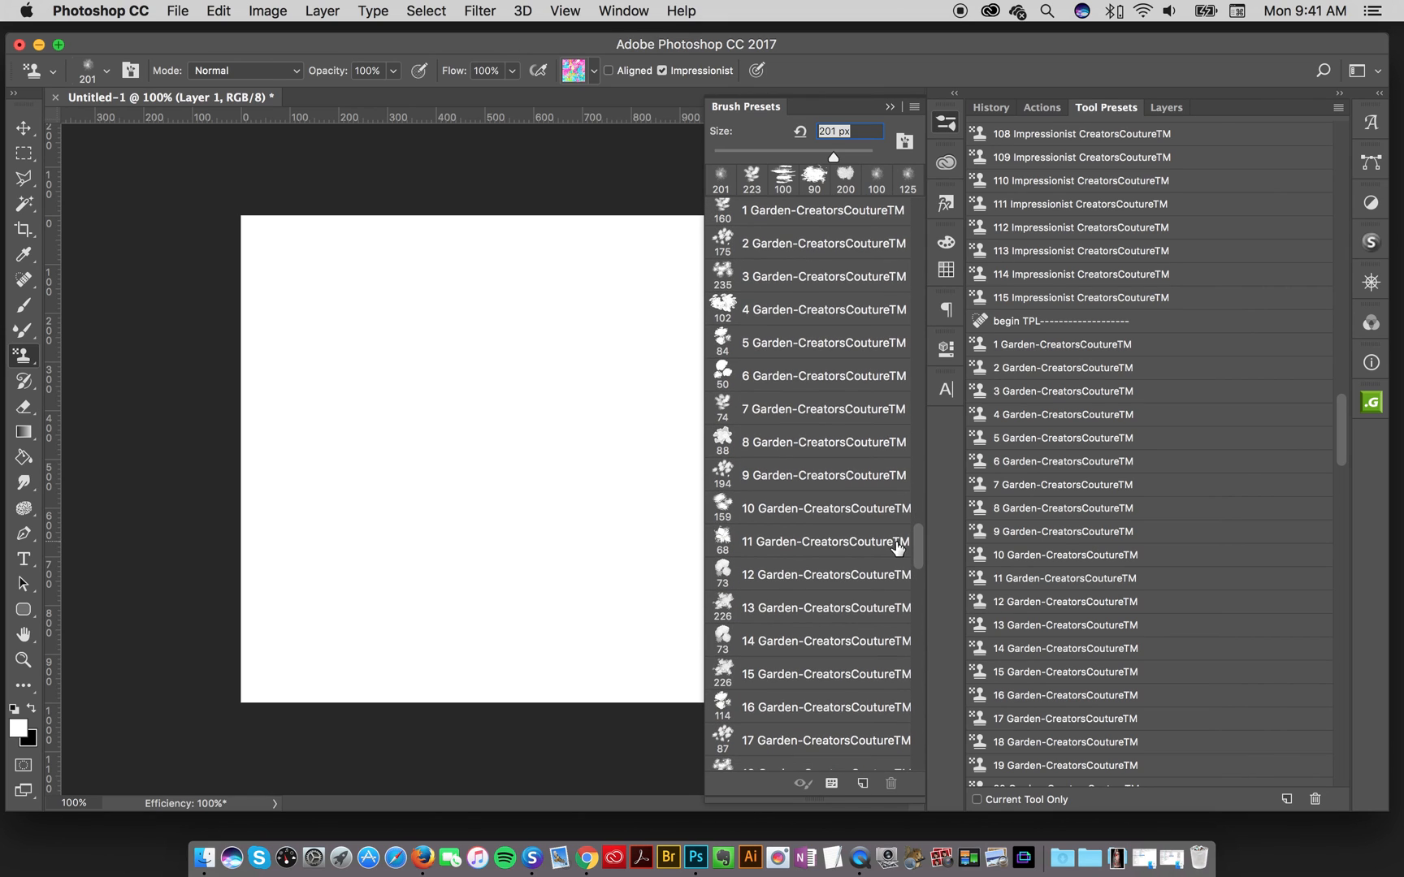
pyautogui.click(822, 275)
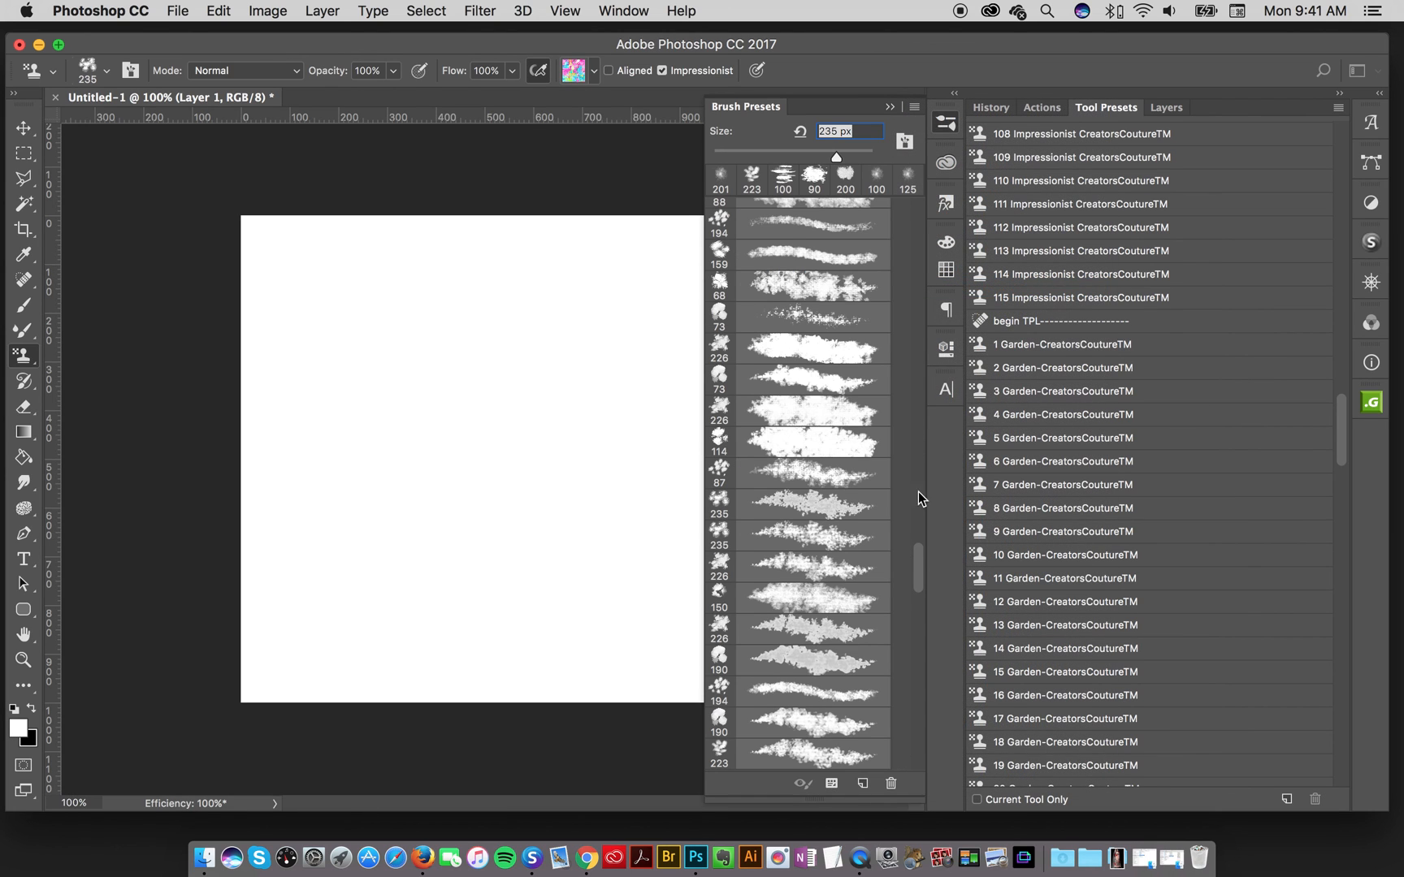
pyautogui.scroll(-3)
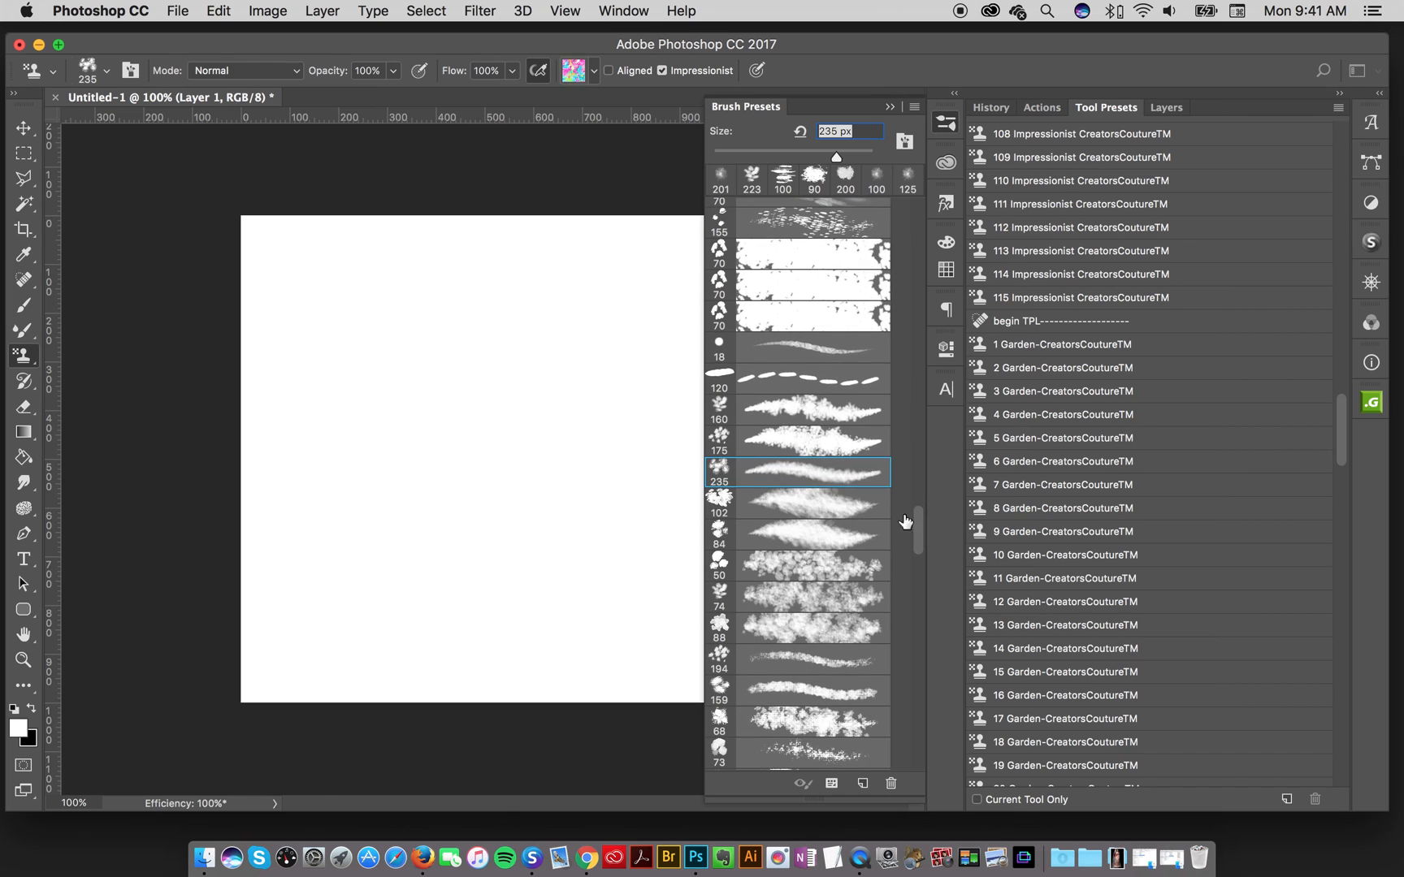